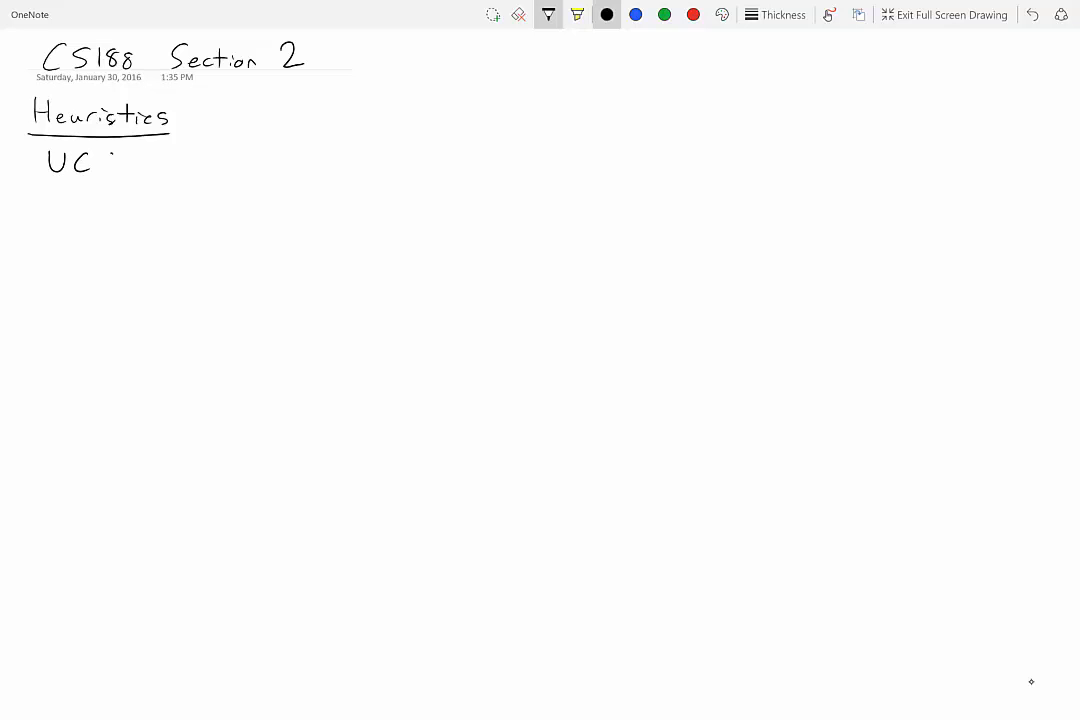
Finish UCS under Heuristics and draw a yellow start blob with dashed rings around it.
{"action": "left_click_drag", "start_coordinate": [95, 160], "coordinate": [110, 175]}
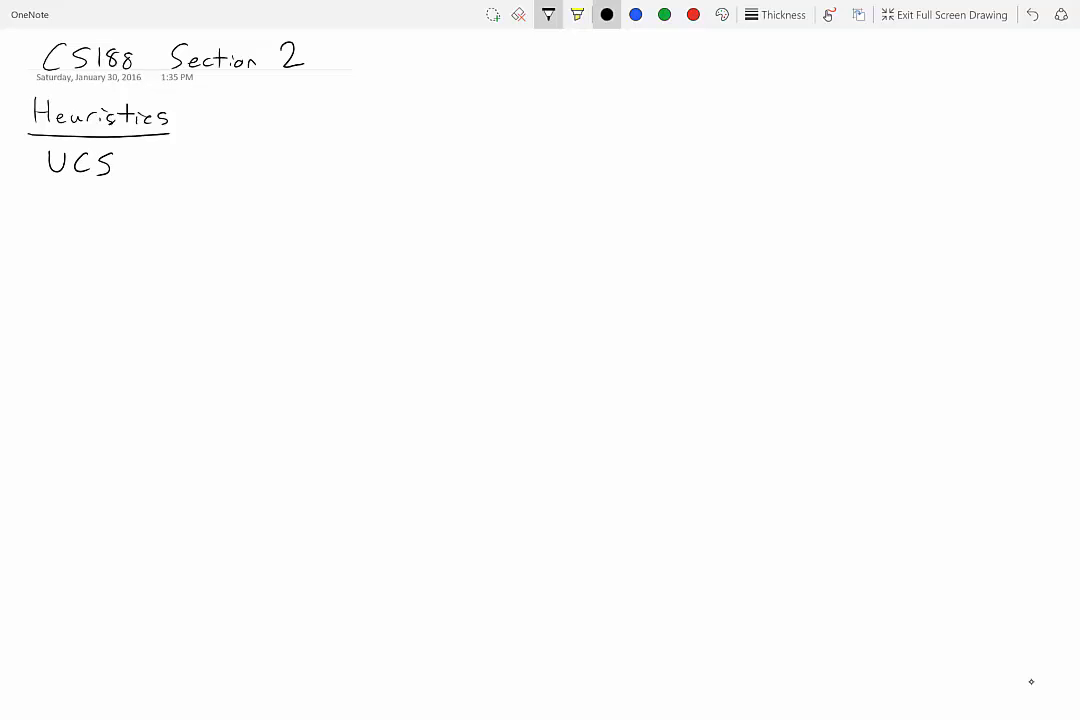
{"action": "left_click", "coordinate": [579, 17]}
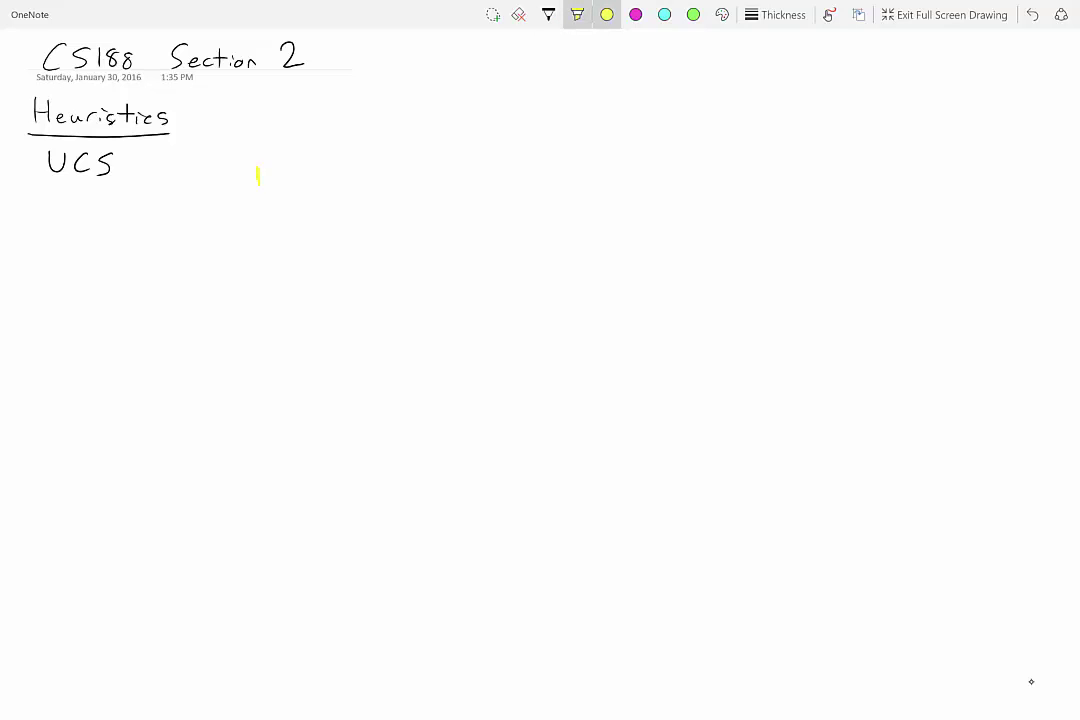
{"action": "left_click_drag", "start_coordinate": [255, 175], "coordinate": [245, 188]}
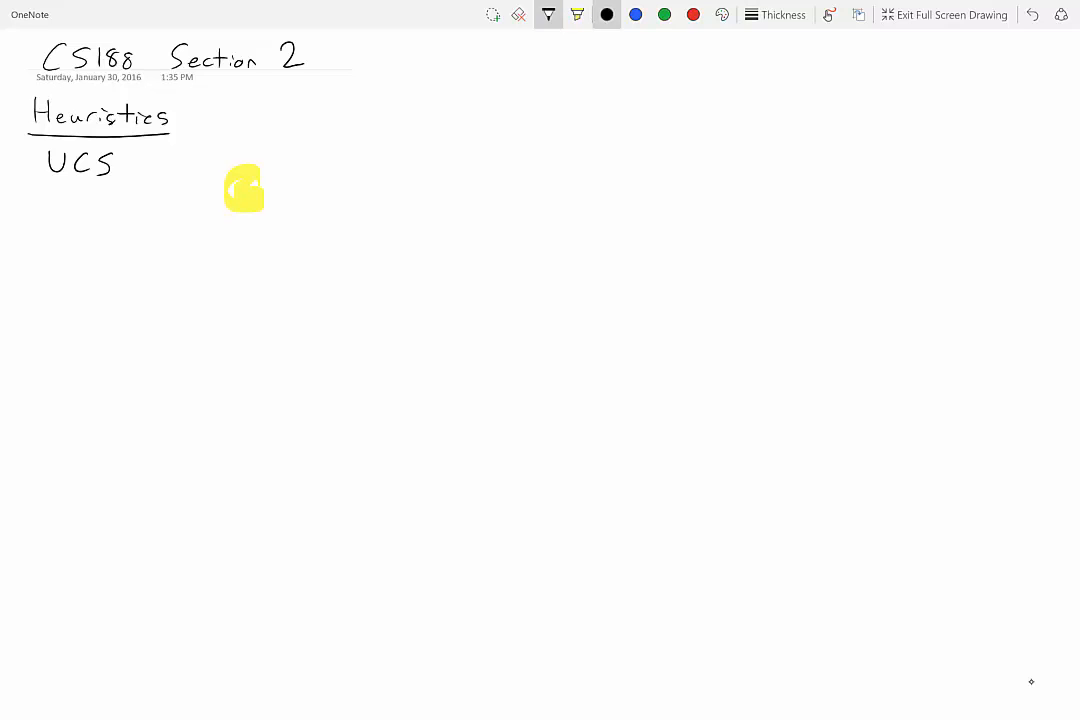
{"action": "left_click_drag", "start_coordinate": [435, 175], "coordinate": [435, 215]}
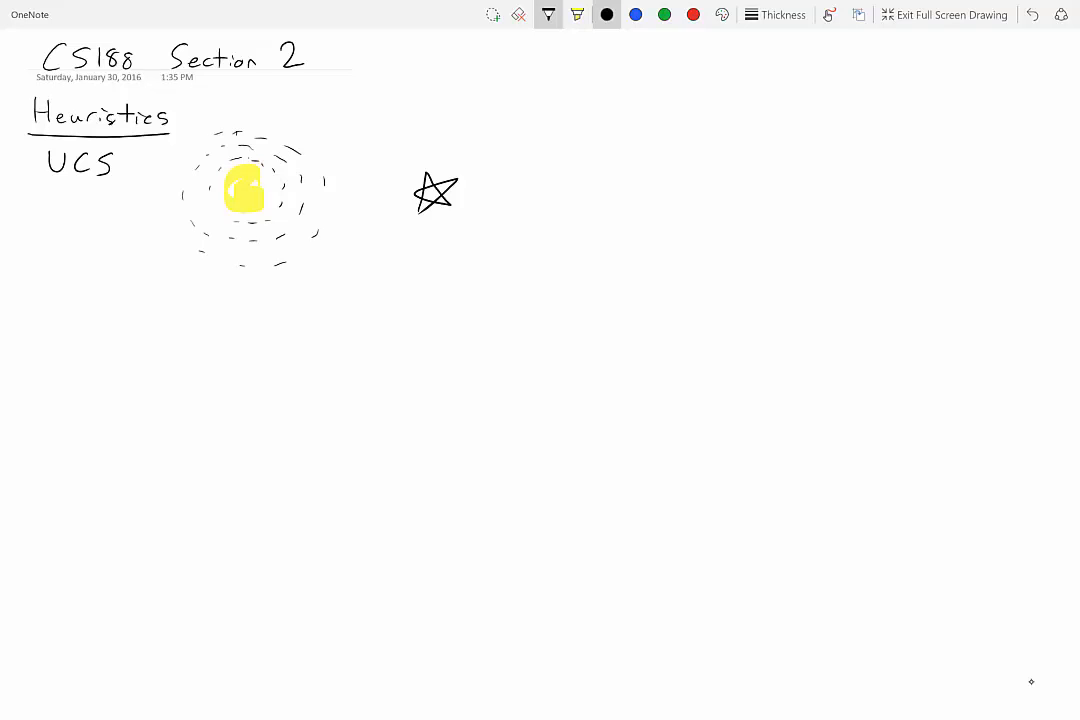
Draw arrows right, left, up and down from the blob and label it (0,0) and the star (2,0).
{"action": "left_click_drag", "start_coordinate": [265, 190], "coordinate": [325, 190]}
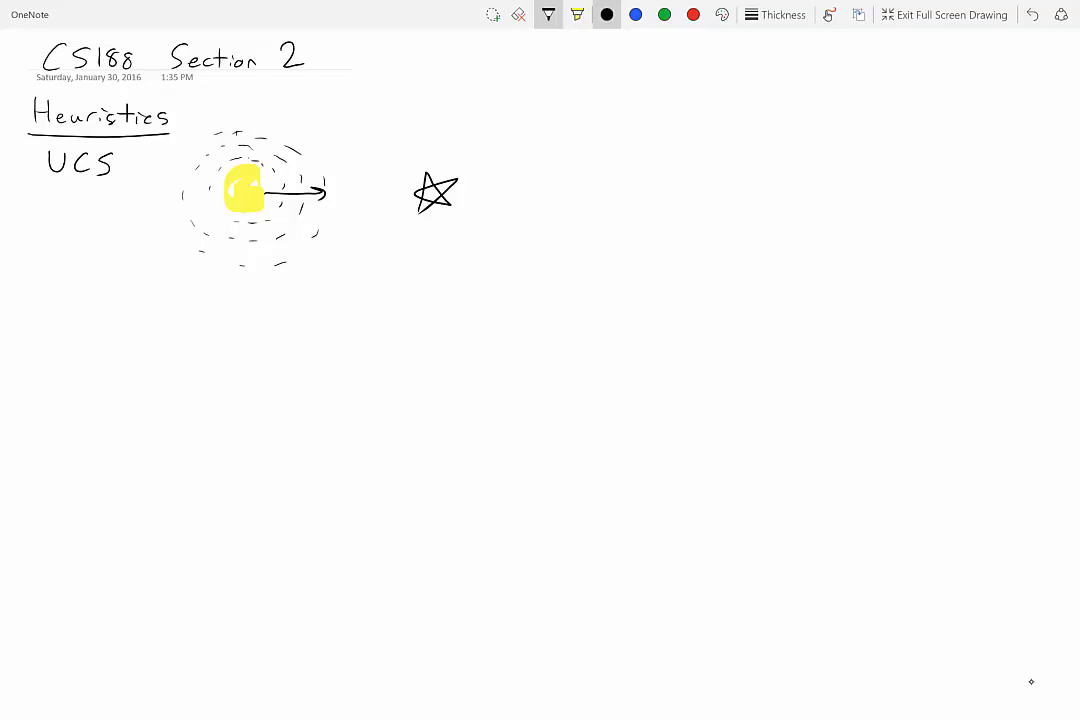
{"action": "left_click_drag", "start_coordinate": [220, 195], "coordinate": [172, 195]}
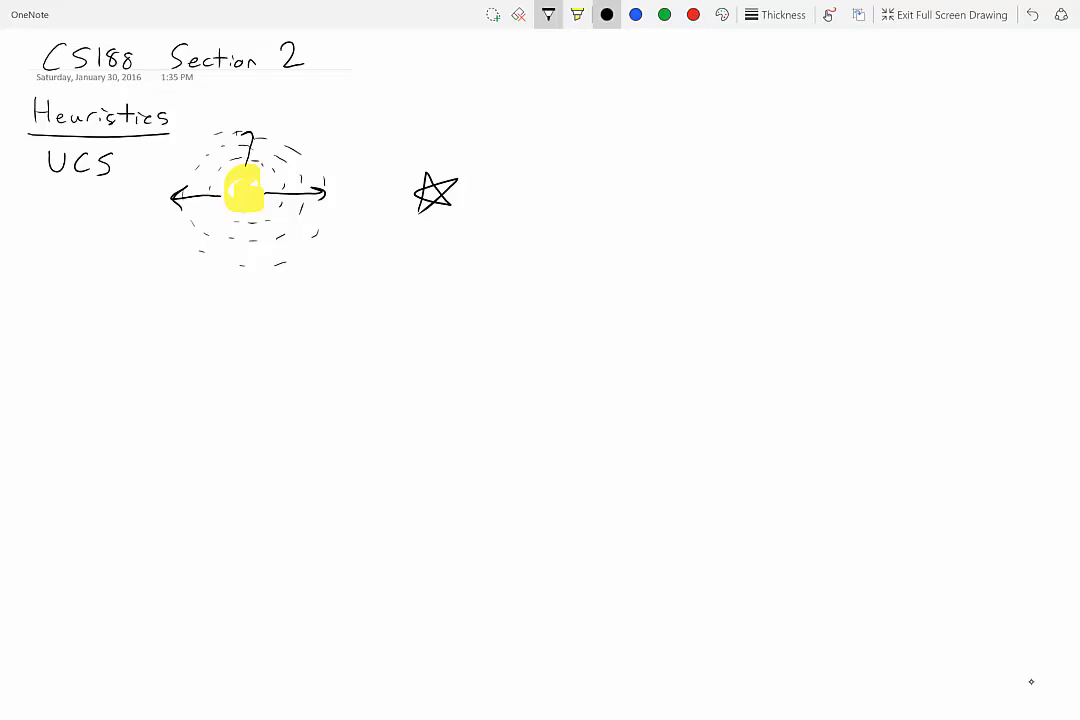
{"action": "left_click_drag", "start_coordinate": [245, 205], "coordinate": [245, 265]}
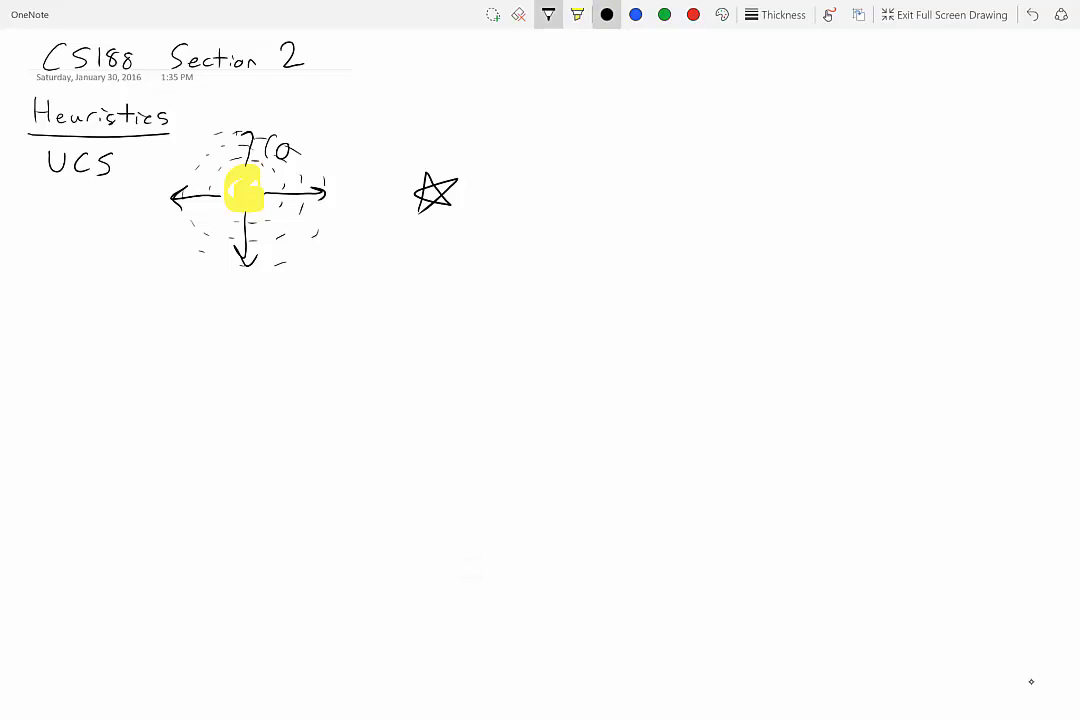
{"action": "left_click_drag", "start_coordinate": [290, 150], "coordinate": [470, 155]}
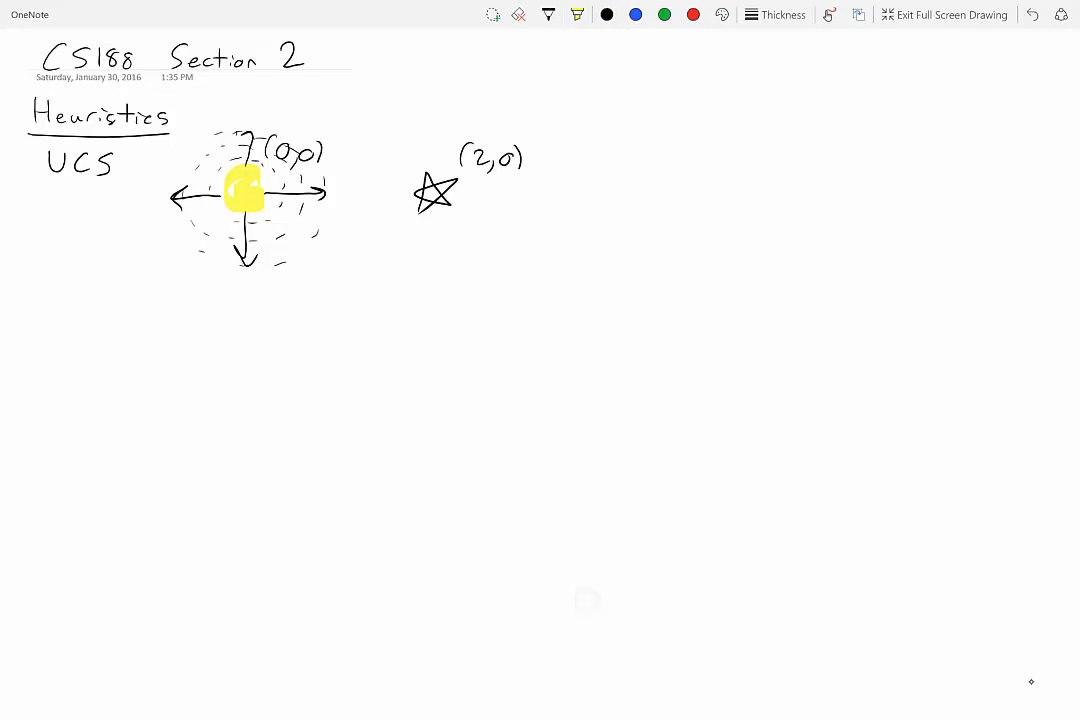
{"action": "left_click", "coordinate": [546, 14]}
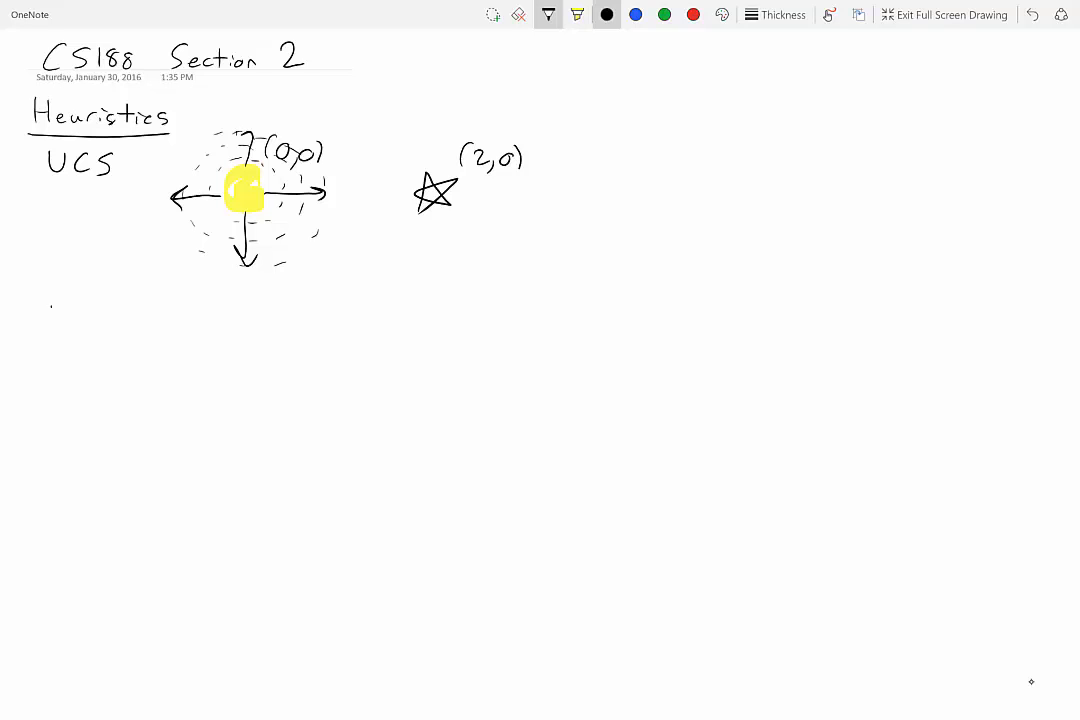
Write 'defn: estimate how close to goal' below the diagram.
{"action": "left_click_drag", "start_coordinate": [45, 325], "coordinate": [120, 325]}
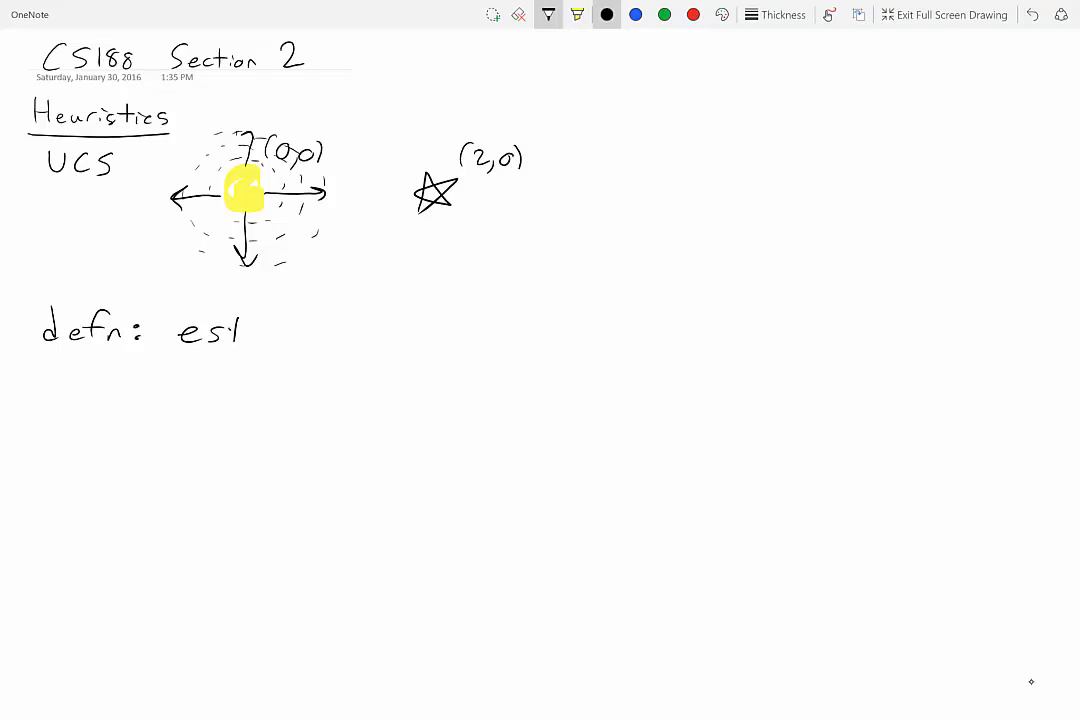
{"action": "left_click_drag", "start_coordinate": [230, 330], "coordinate": [320, 330]}
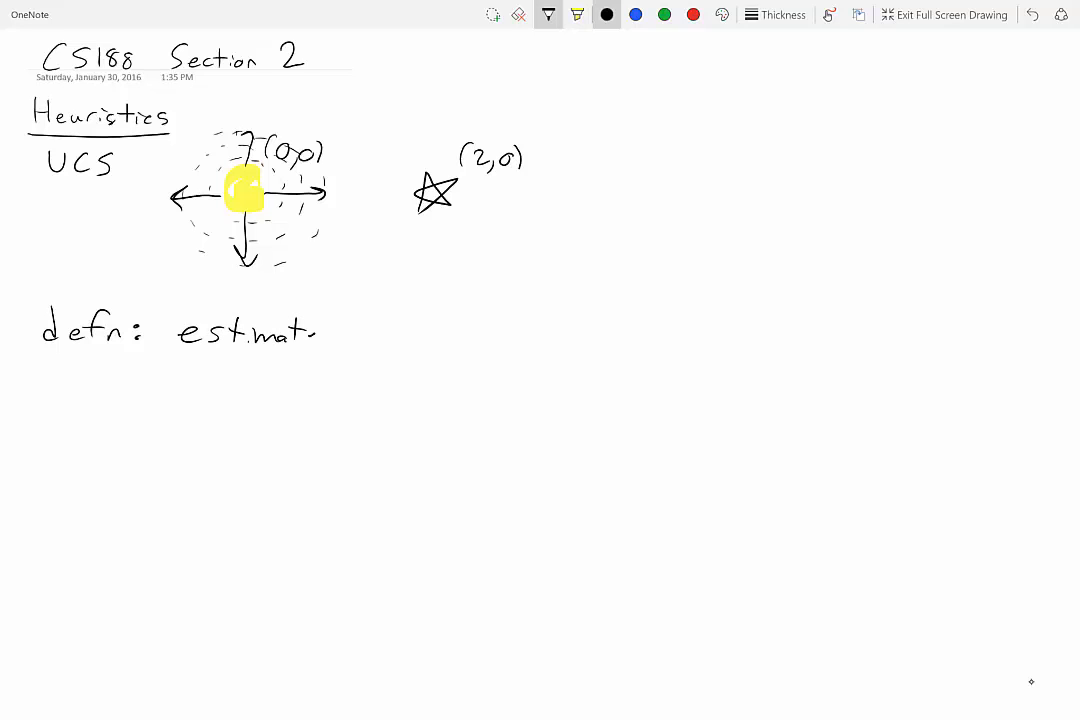
{"action": "left_click_drag", "start_coordinate": [365, 330], "coordinate": [405, 340]}
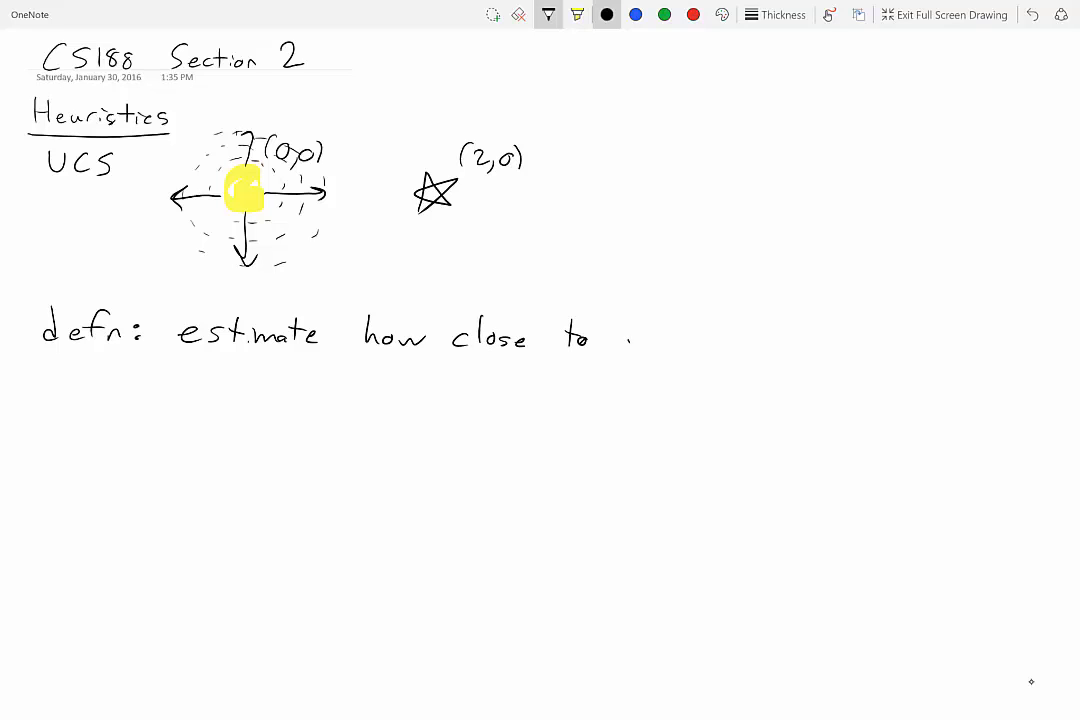
{"action": "left_click_drag", "start_coordinate": [605, 335], "coordinate": [675, 345]}
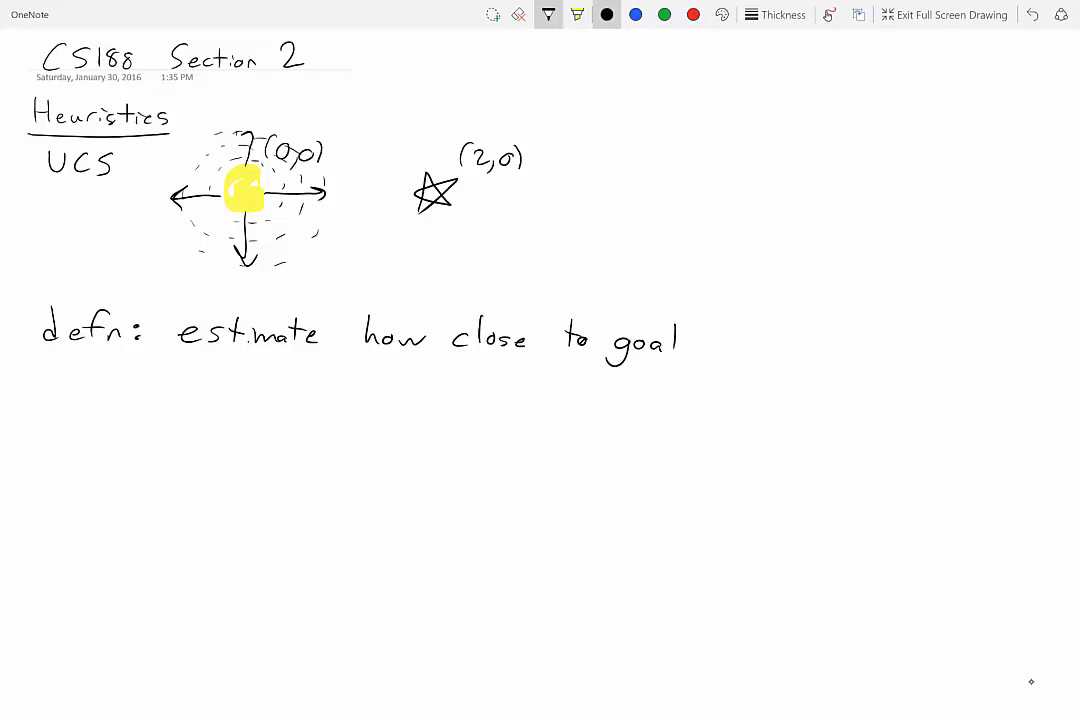
Write the quoted phrase "rule of thumb" underneath and draw a circled S node.
{"action": "left_click_drag", "start_coordinate": [185, 365], "coordinate": [210, 380]}
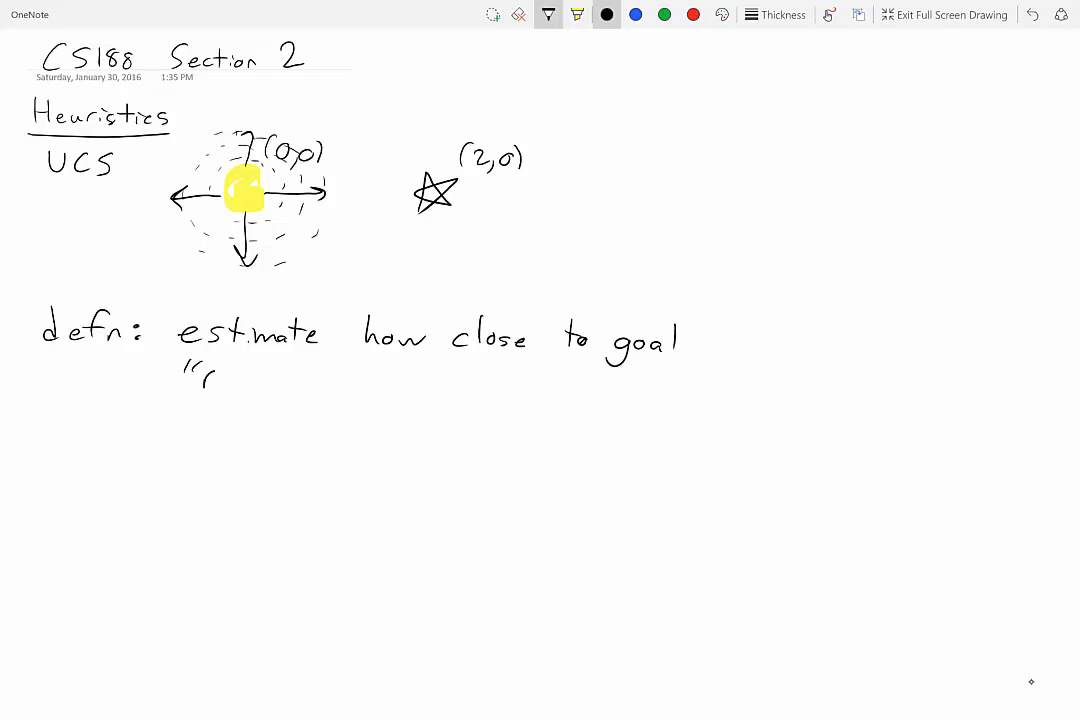
{"action": "type", "text": "rule o"}
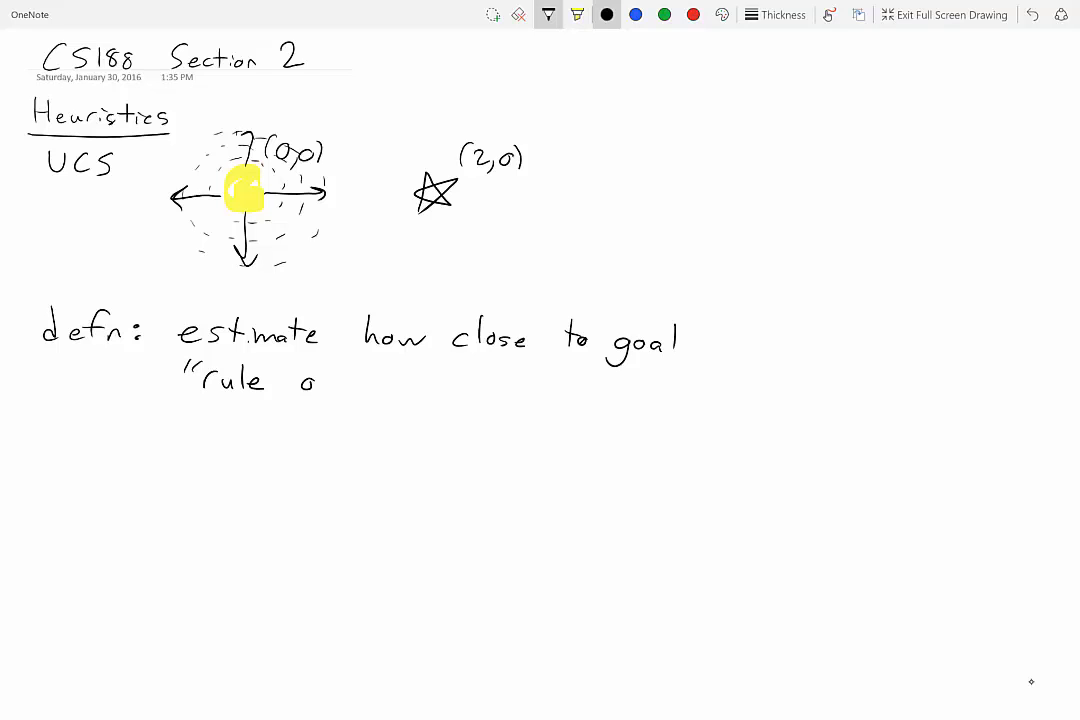
{"action": "left_click_drag", "start_coordinate": [300, 378], "coordinate": [420, 378]}
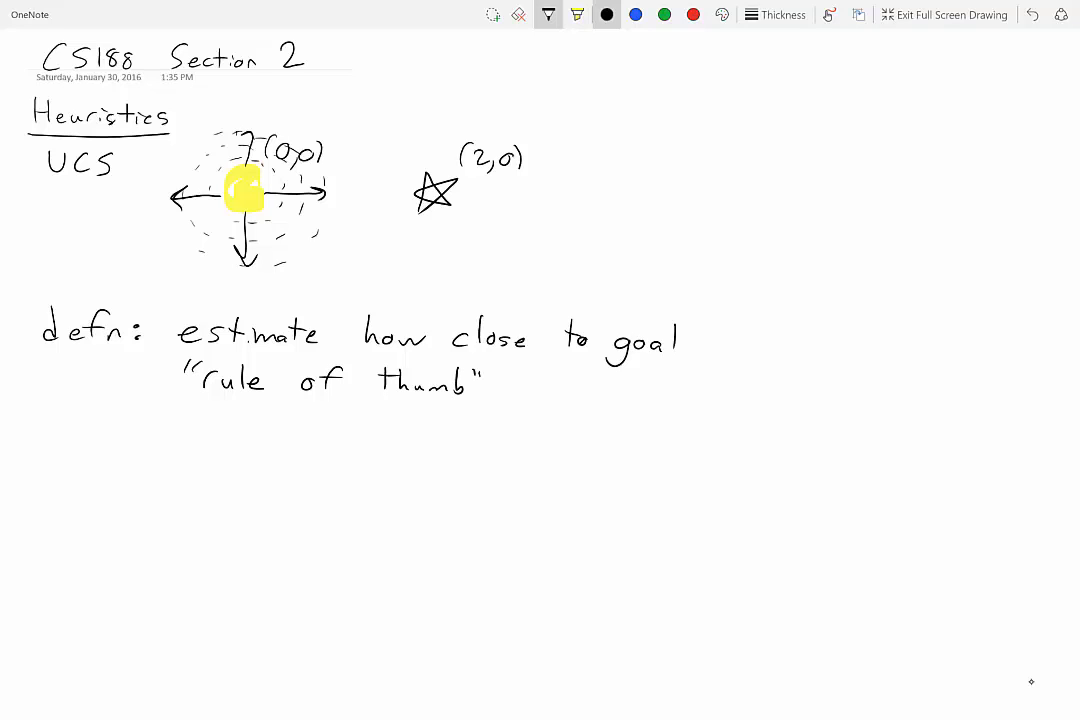
{"action": "left_click_drag", "start_coordinate": [650, 498], "coordinate": [712, 500]}
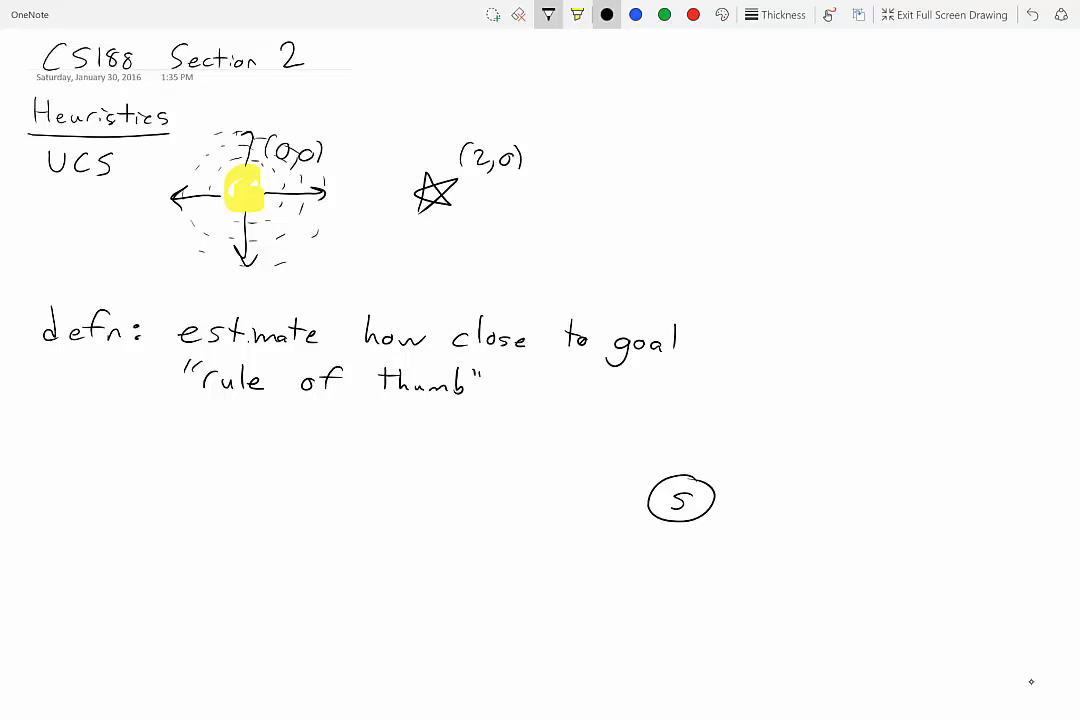
Draw nodes A and G, with an arrow from S directly to G costing 5.
{"action": "left_click_drag", "start_coordinate": [835, 445], "coordinate": [880, 480]}
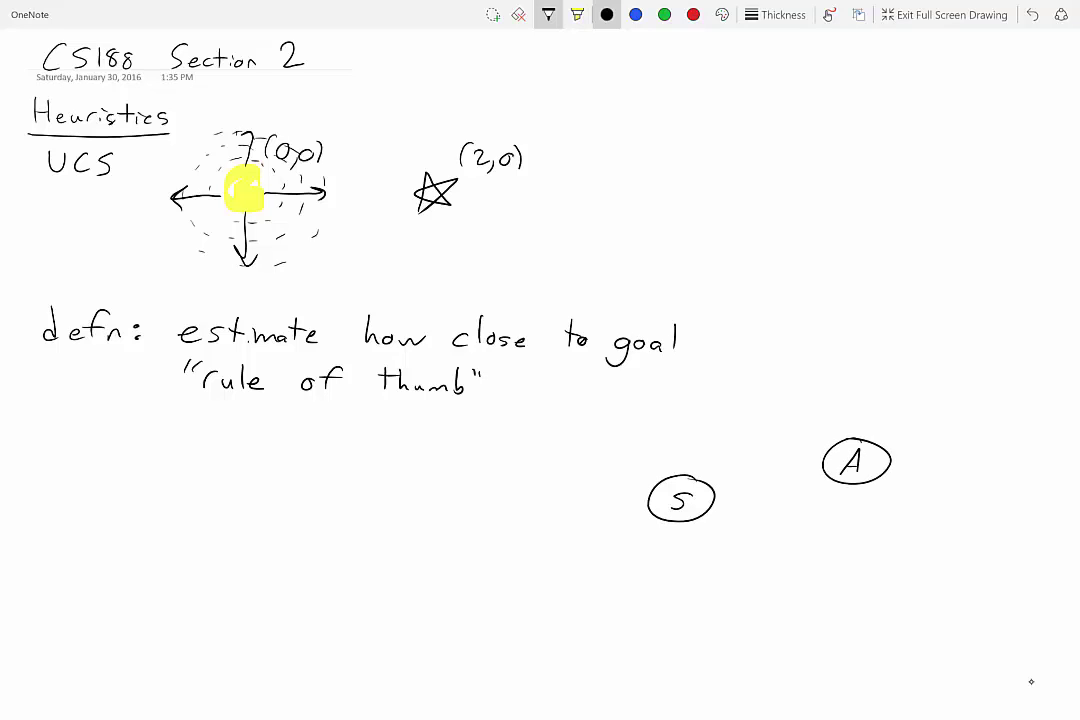
{"action": "left_click_drag", "start_coordinate": [945, 585], "coordinate": [1020, 595]}
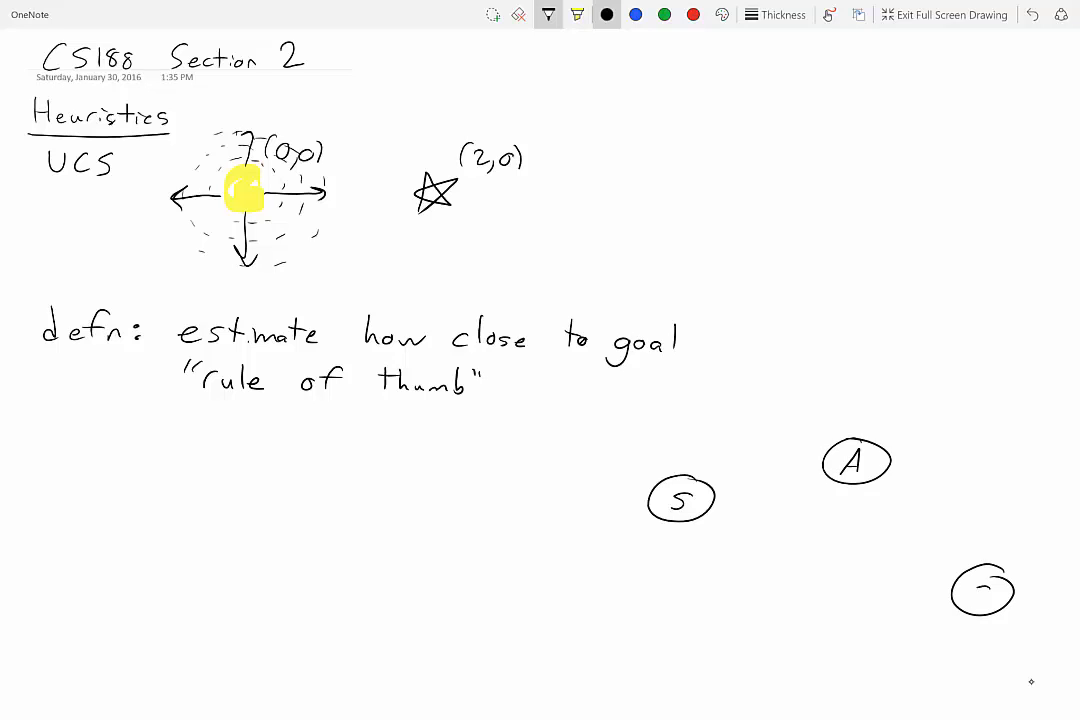
{"action": "type", "text": "G"}
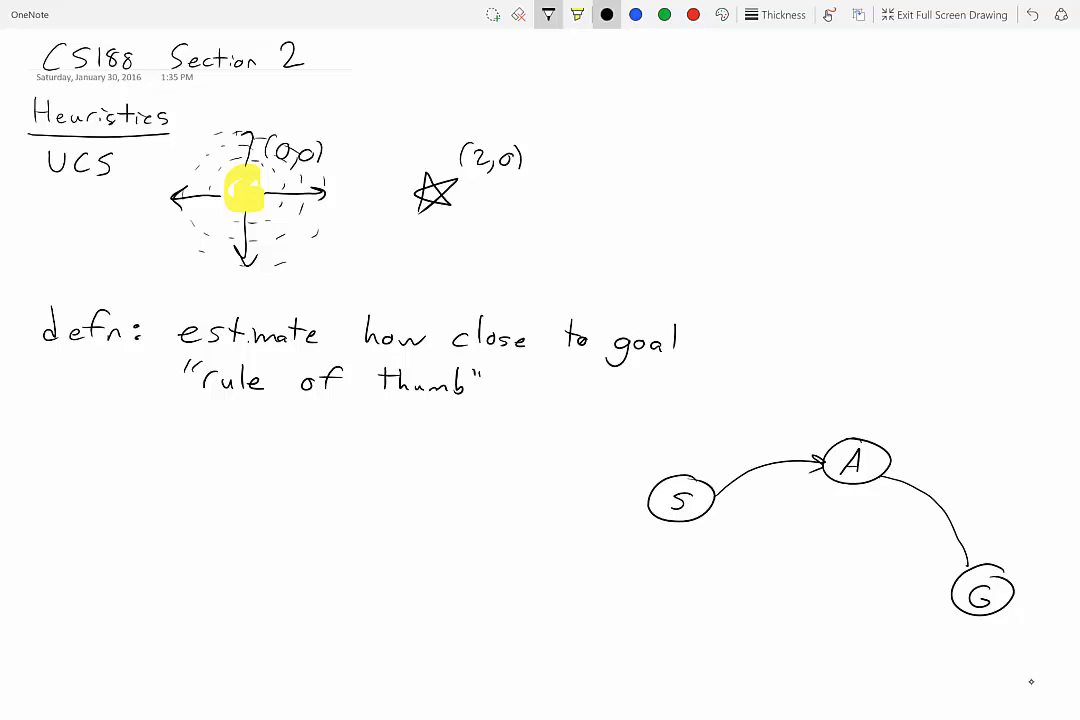
{"action": "left_click_drag", "start_coordinate": [690, 525], "coordinate": [945, 585]}
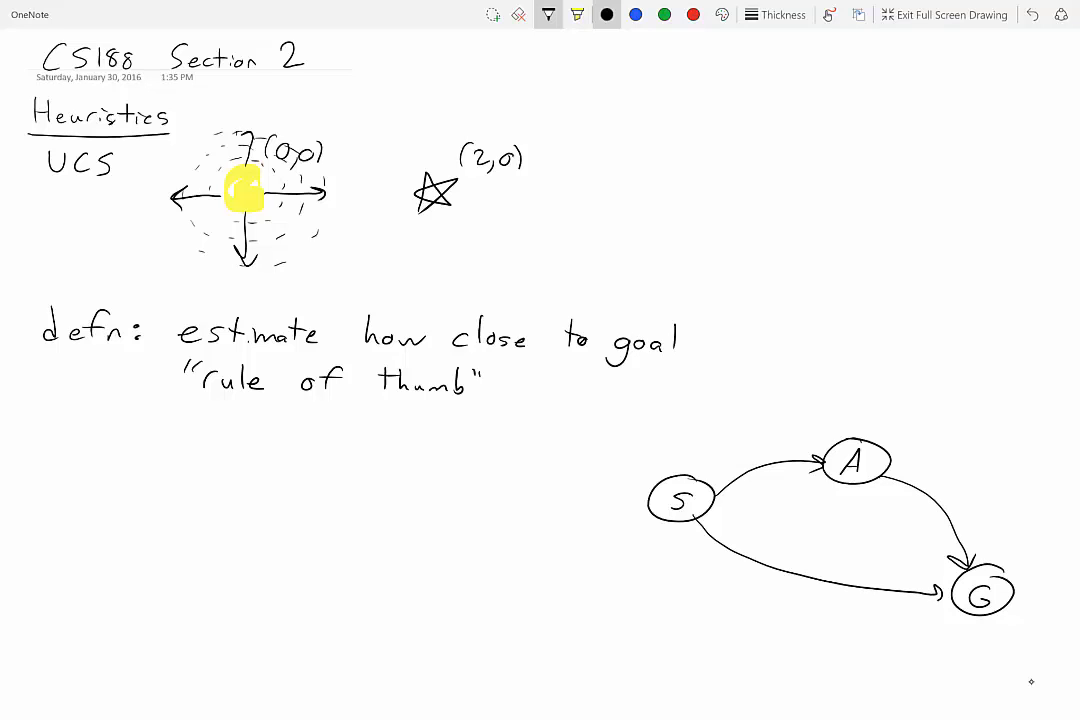
{"action": "type", "text": "5"}
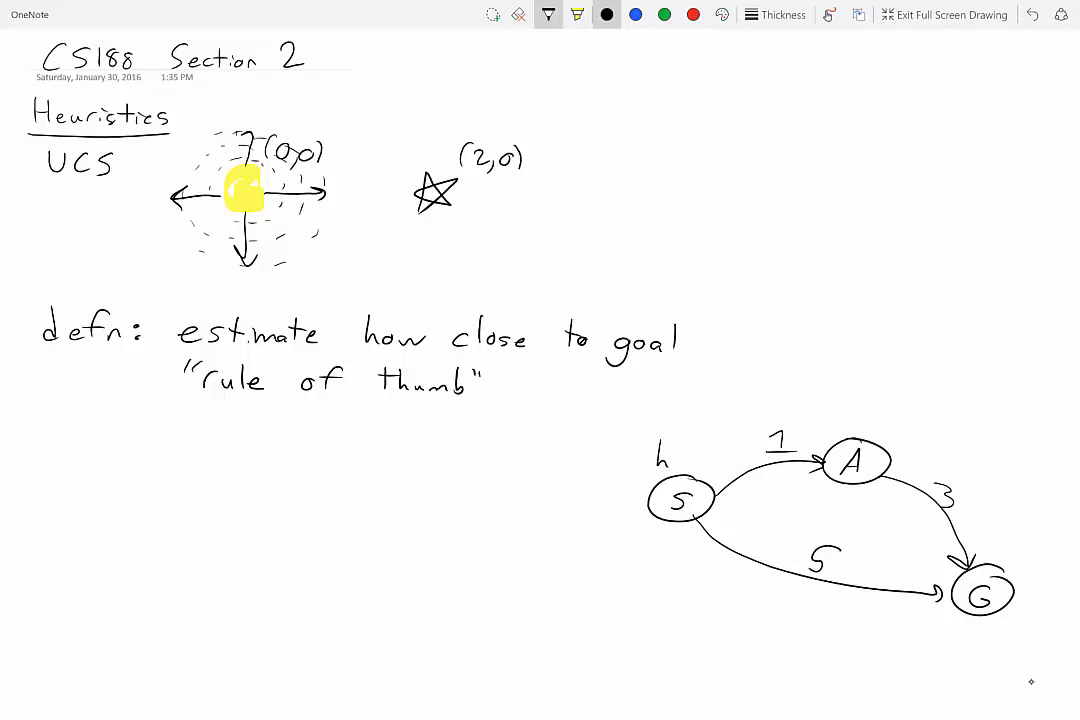
Label the nodes with heuristics h=2 beside S and h=0 beside G.
{"action": "type", "text": "=2"}
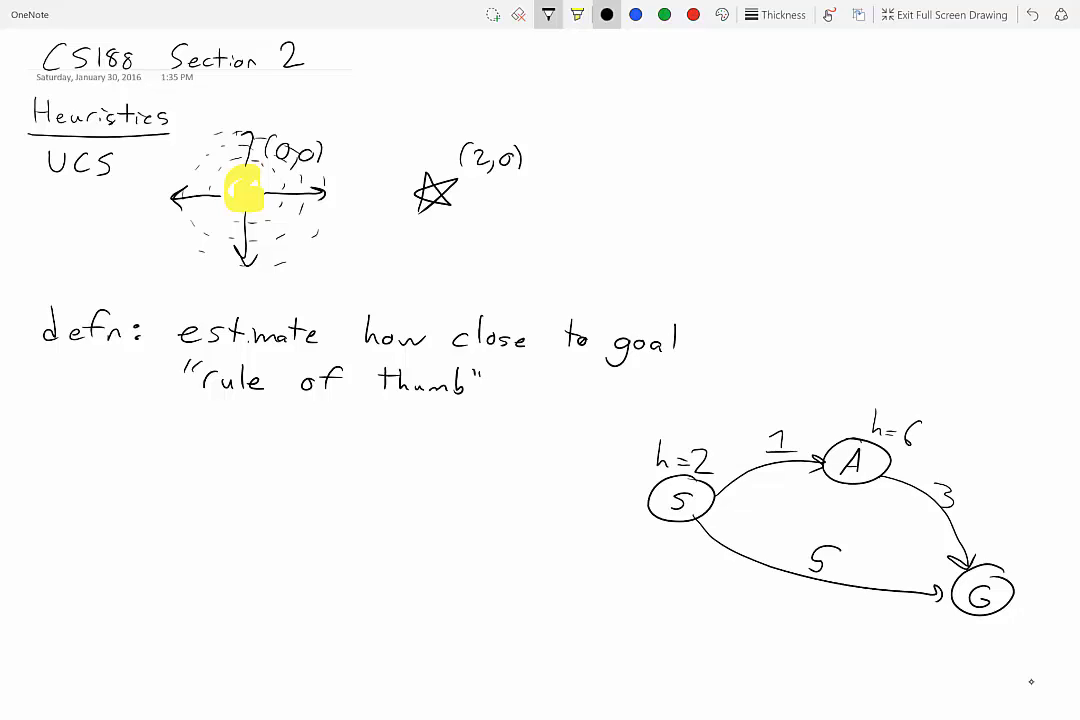
{"action": "left_click_drag", "start_coordinate": [1018, 540], "coordinate": [1035, 548]}
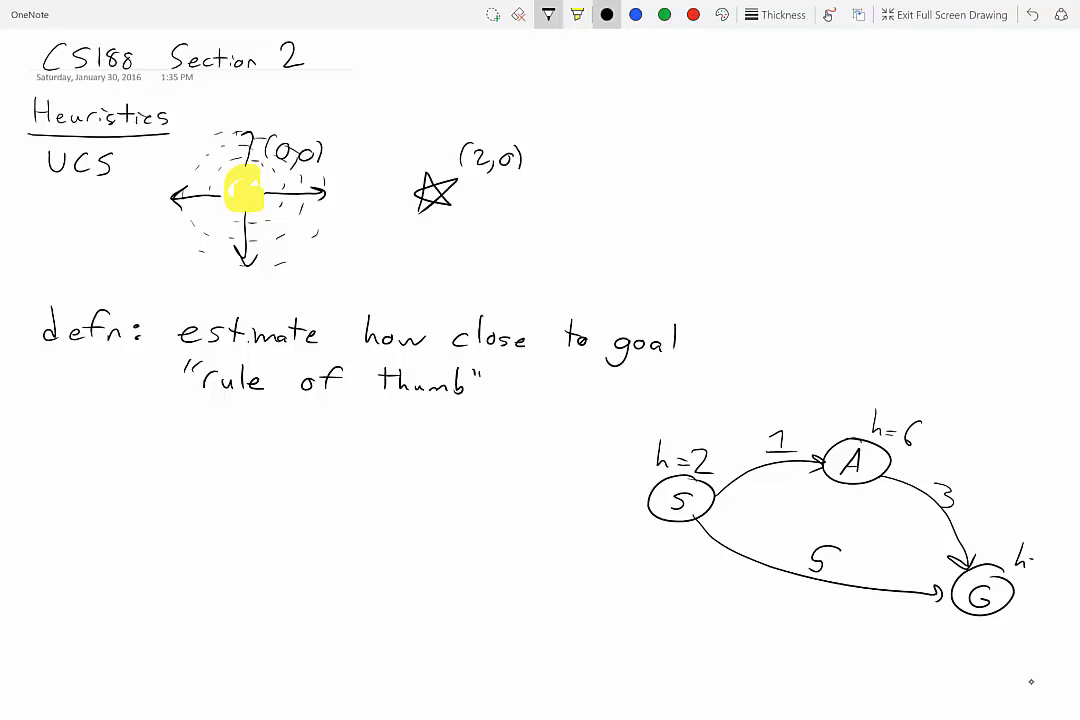
{"action": "type", "text": "=0"}
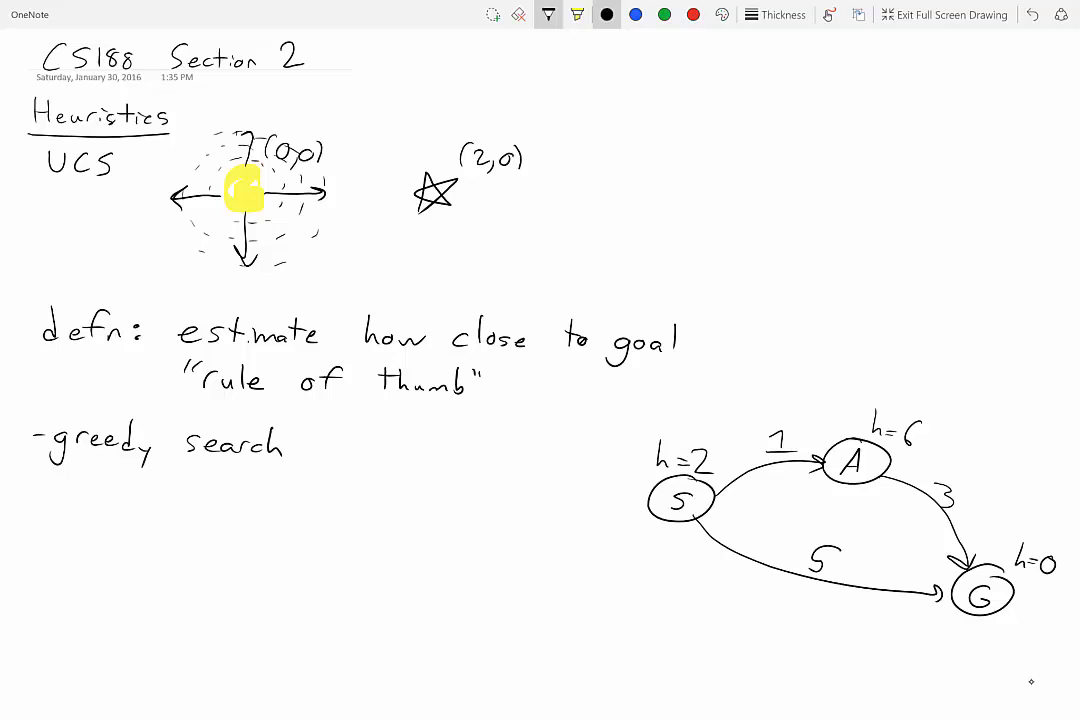
Write '- expand node w/ smallest heuristic' under greedy search.
{"action": "left_click_drag", "start_coordinate": [100, 495], "coordinate": [120, 495]}
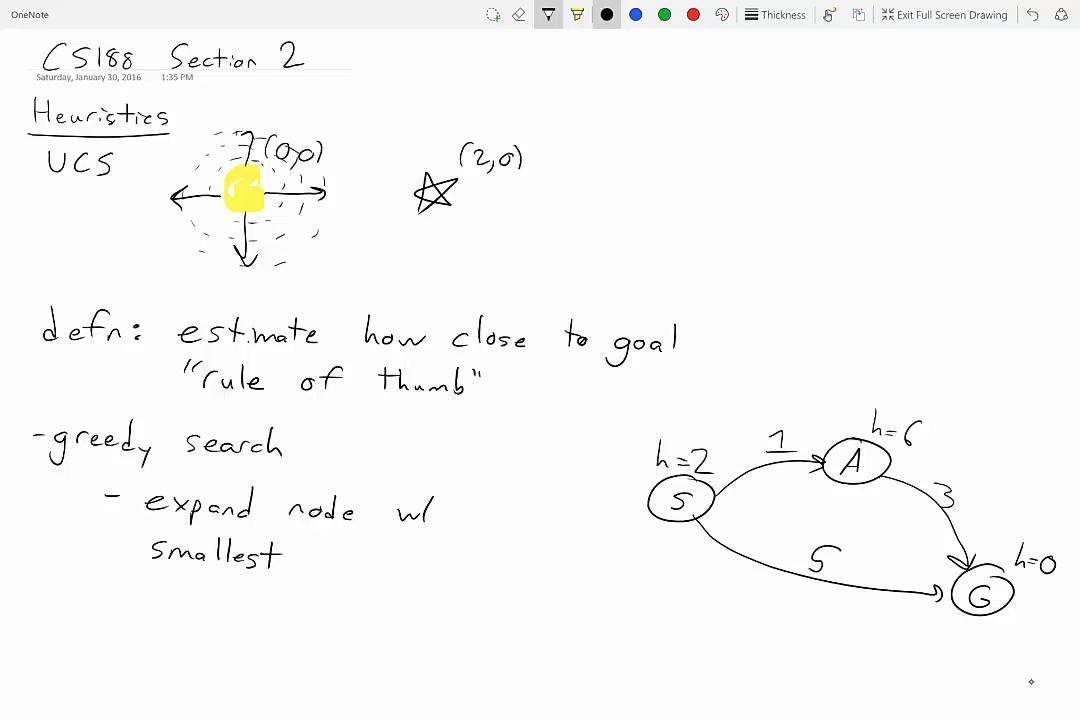
{"action": "type", "text": "h"}
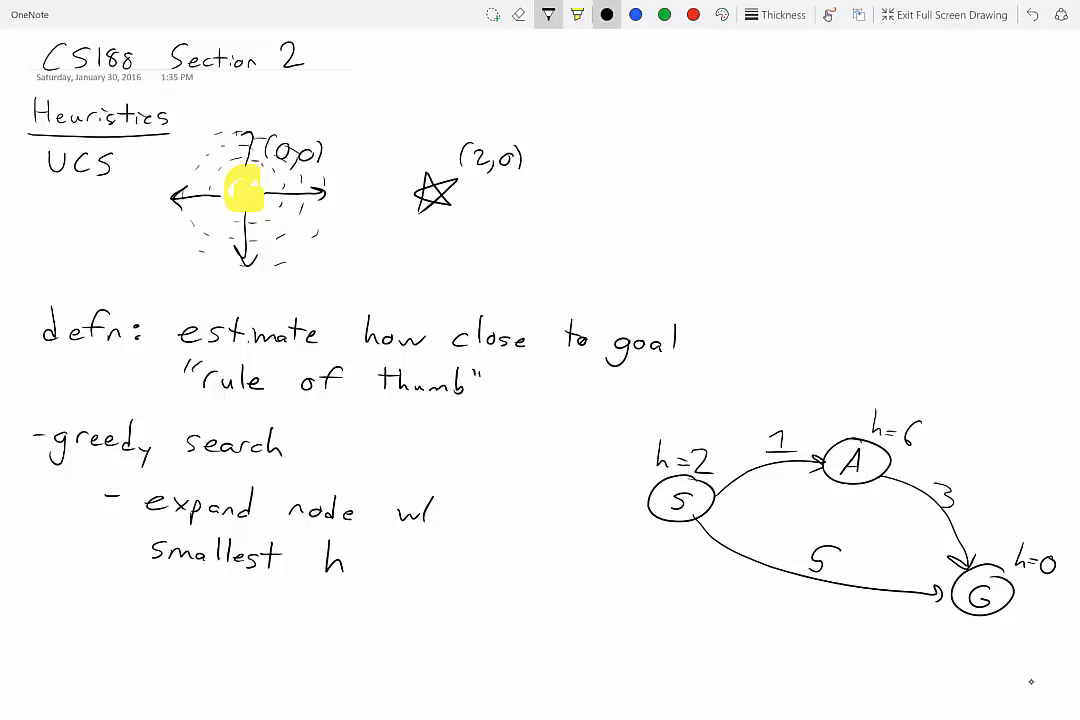
{"action": "type", "text": "heuristic"}
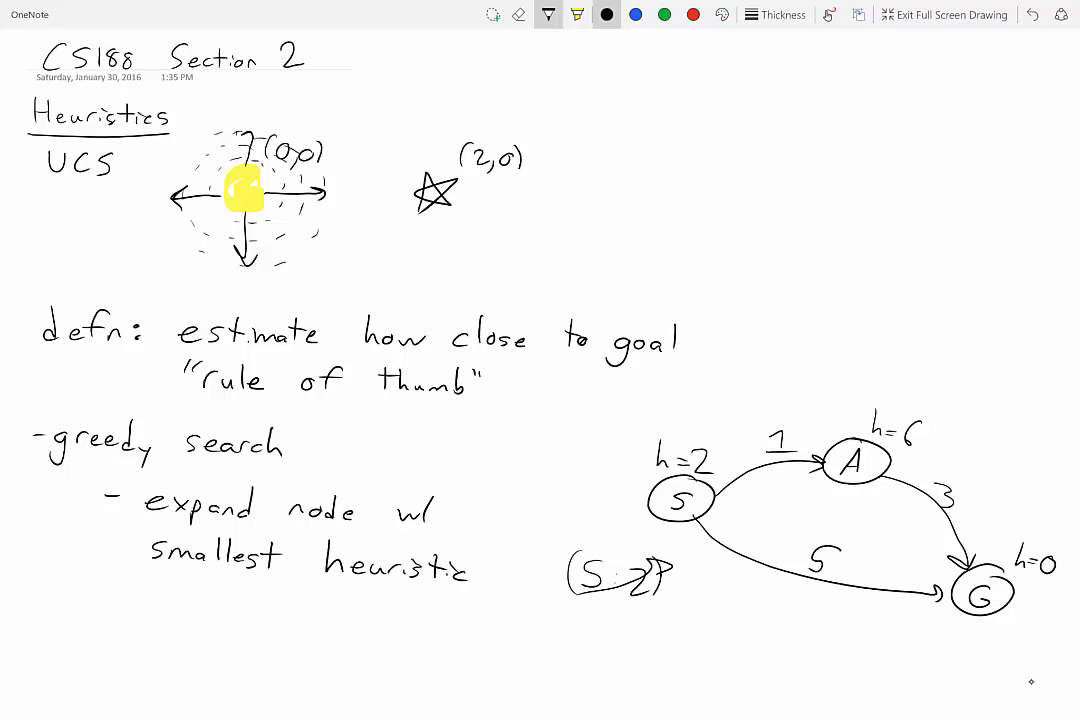
Write the queue entry (S→A : 6) below the graph.
{"action": "left_click_drag", "start_coordinate": [570, 615], "coordinate": [565, 650]}
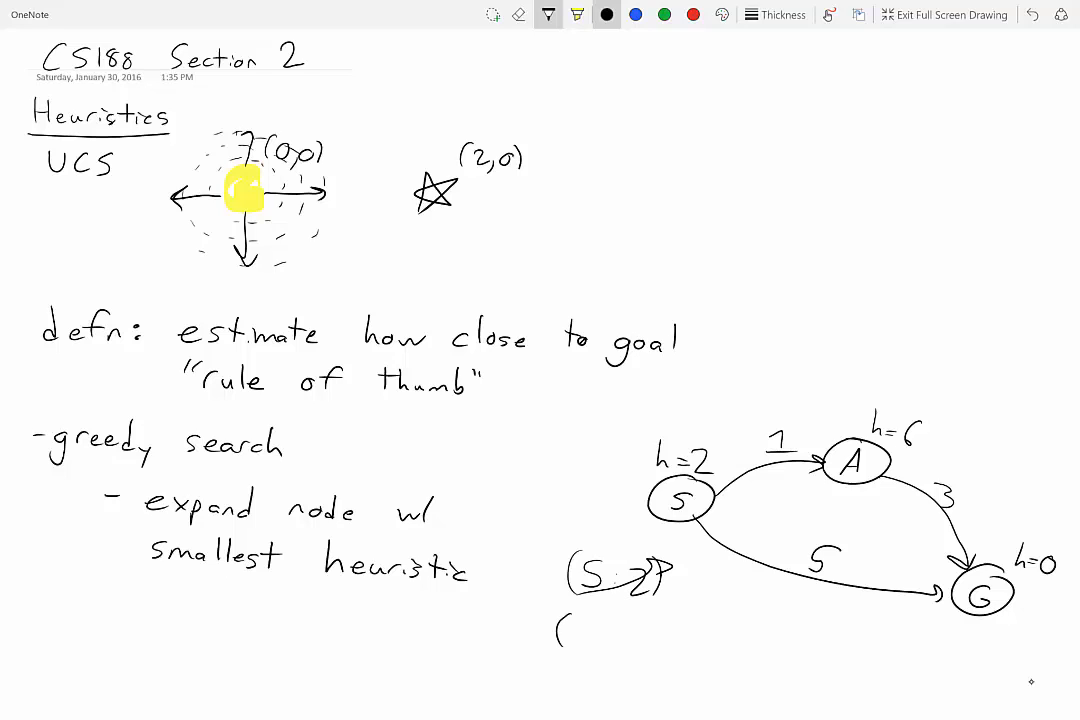
{"action": "left_click_drag", "start_coordinate": [570, 635], "coordinate": [645, 635]}
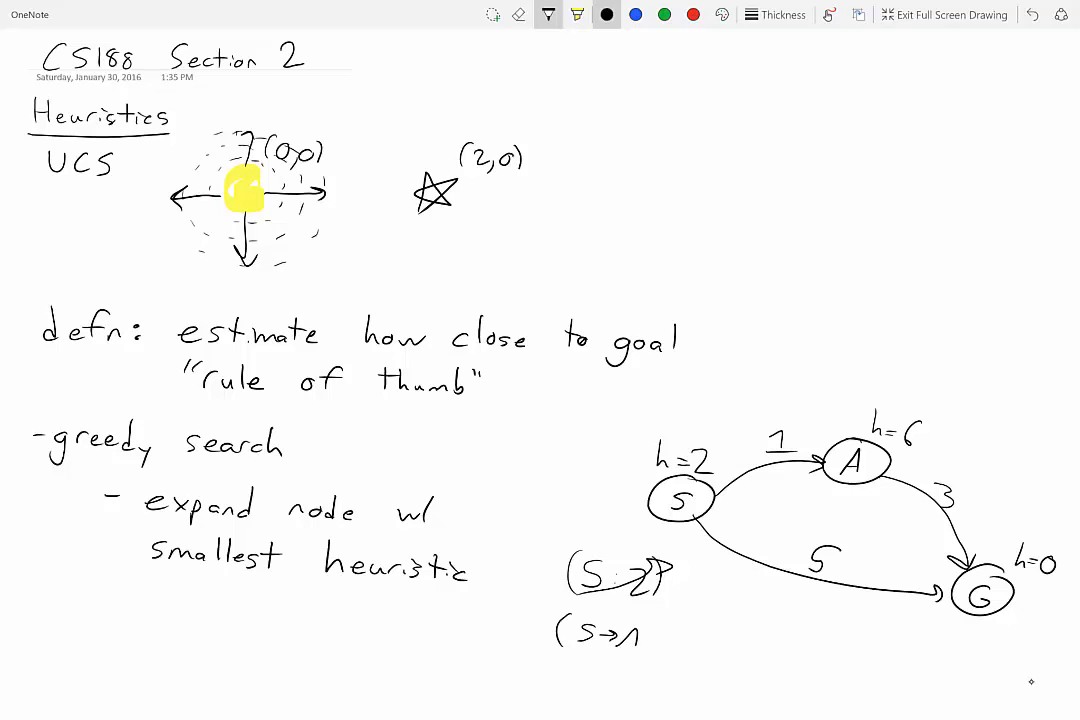
{"action": "left_click_drag", "start_coordinate": [615, 635], "coordinate": [645, 640]}
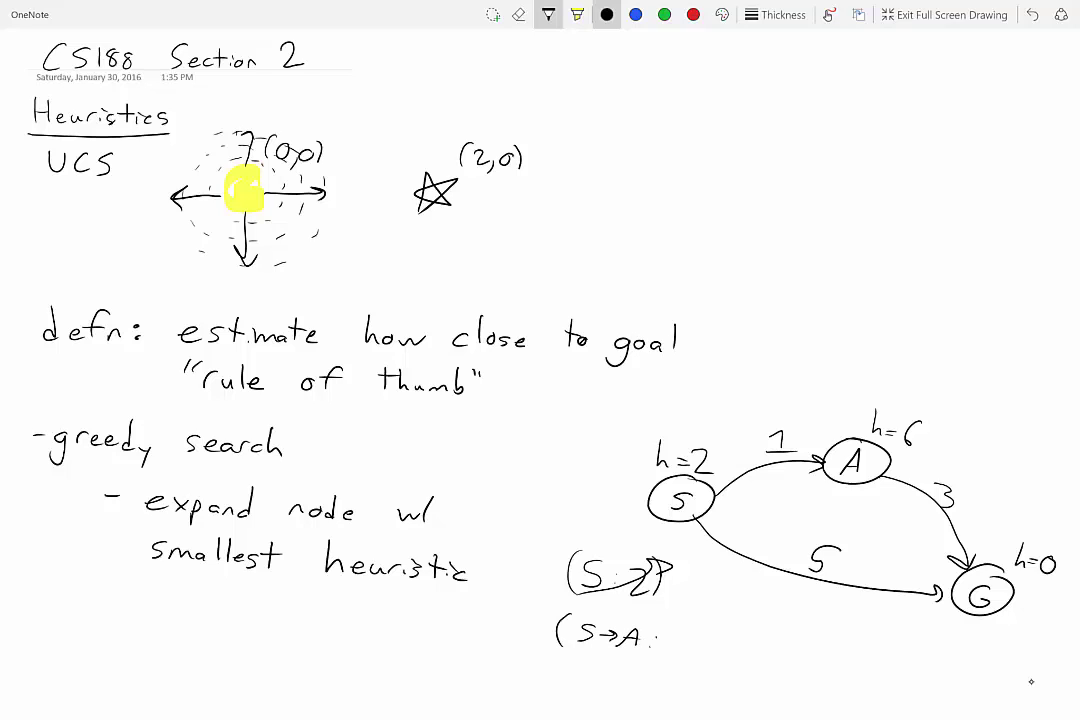
{"action": "type", "text": ": 6)"}
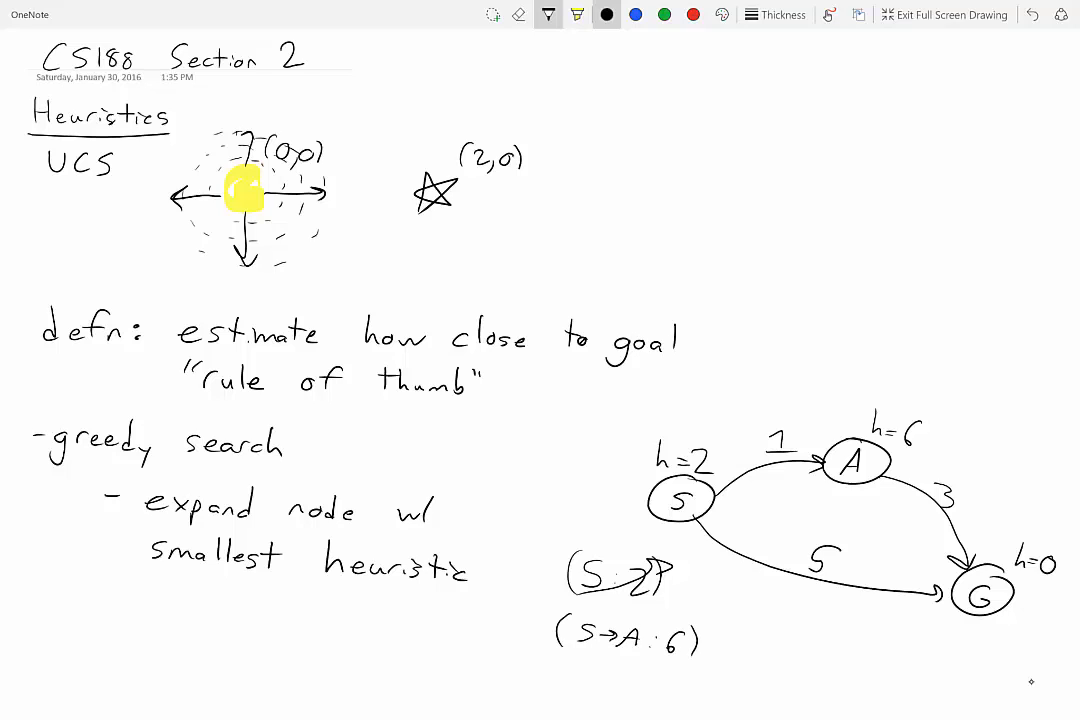
Write (S→G : 0) and box it as the chosen expansion.
{"action": "left_click_drag", "start_coordinate": [720, 640], "coordinate": [775, 645]}
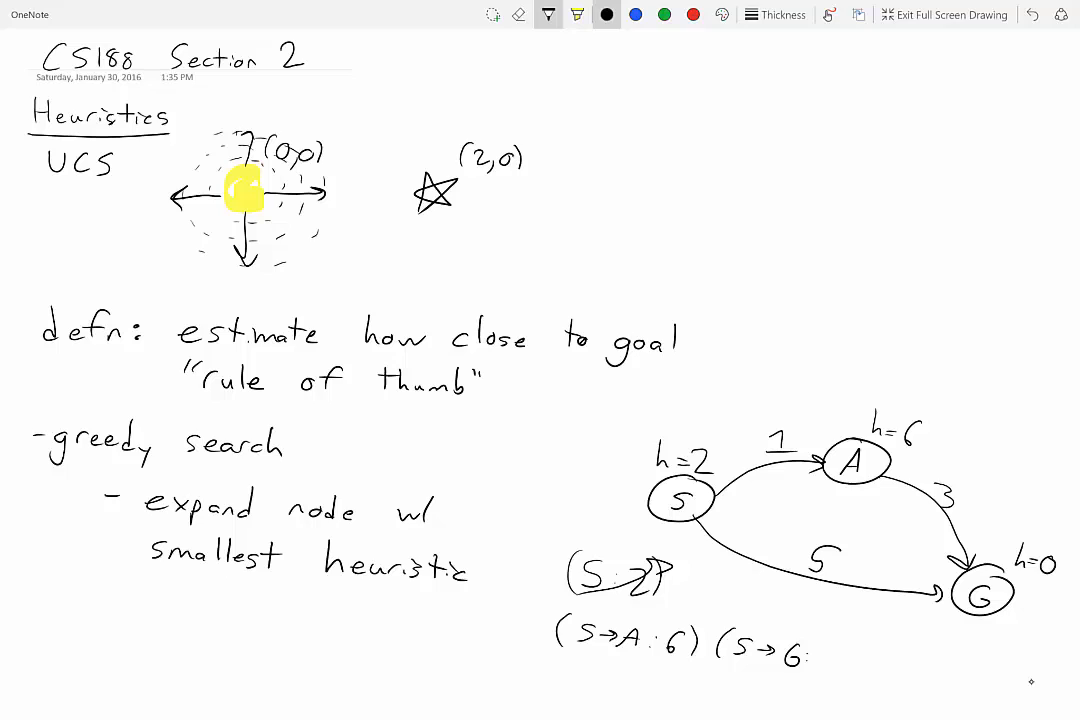
{"action": "type", "text": ":0)"}
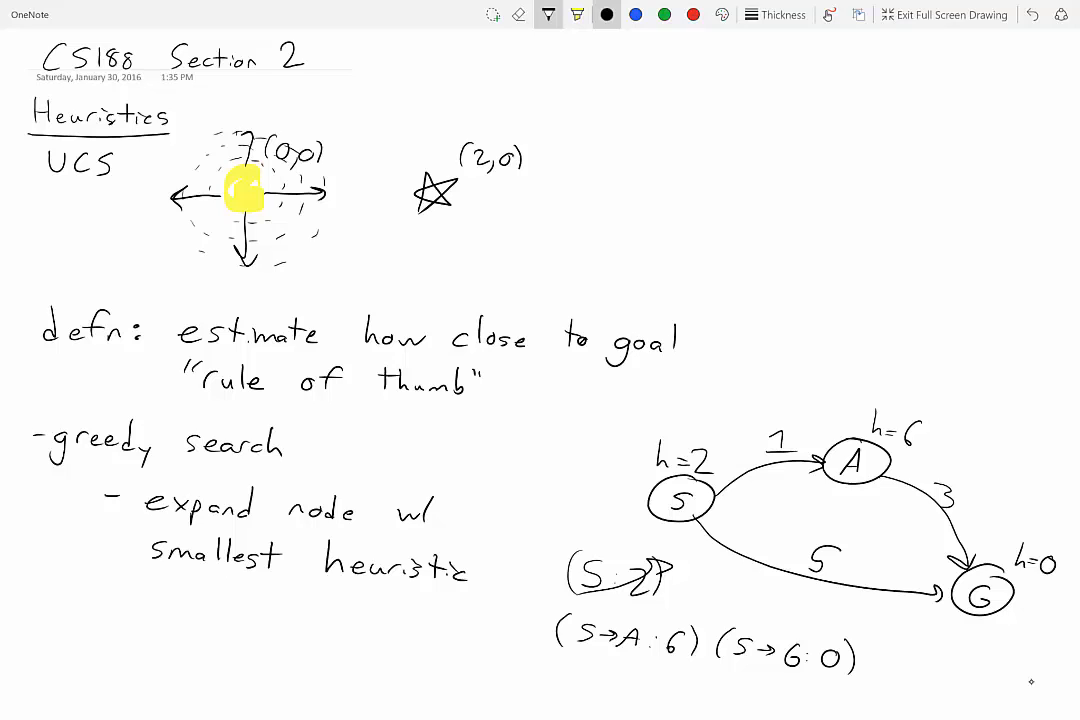
{"action": "left_click_drag", "start_coordinate": [715, 625], "coordinate": [870, 690]}
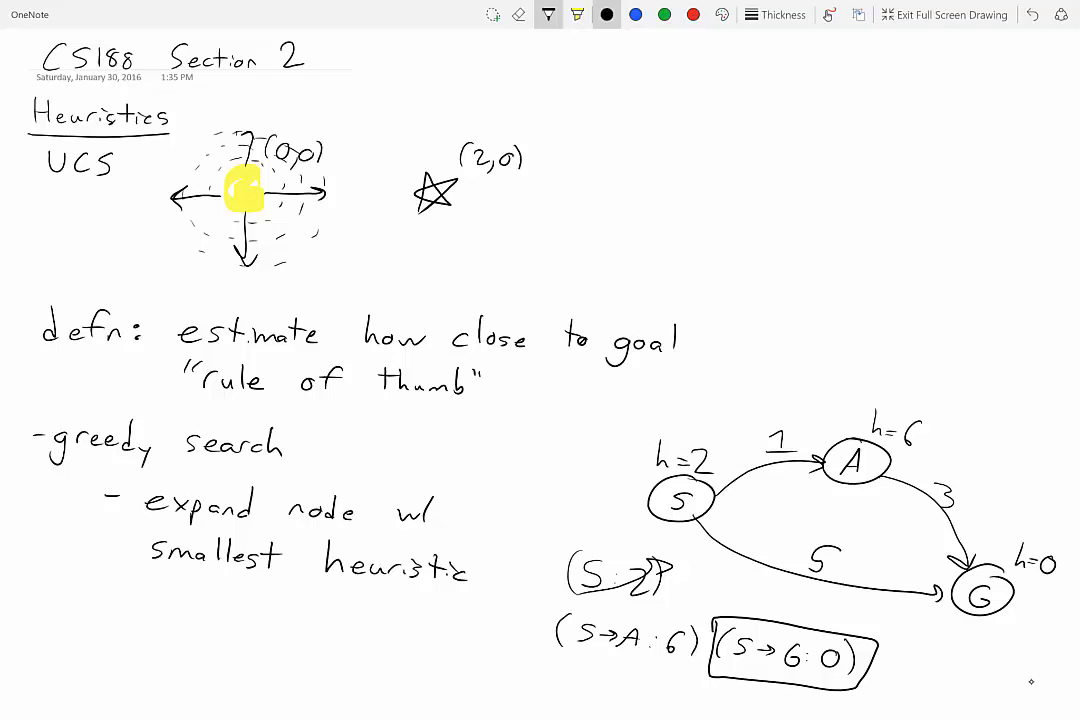
{"action": "left_click_drag", "start_coordinate": [30, 145], "coordinate": [135, 185]}
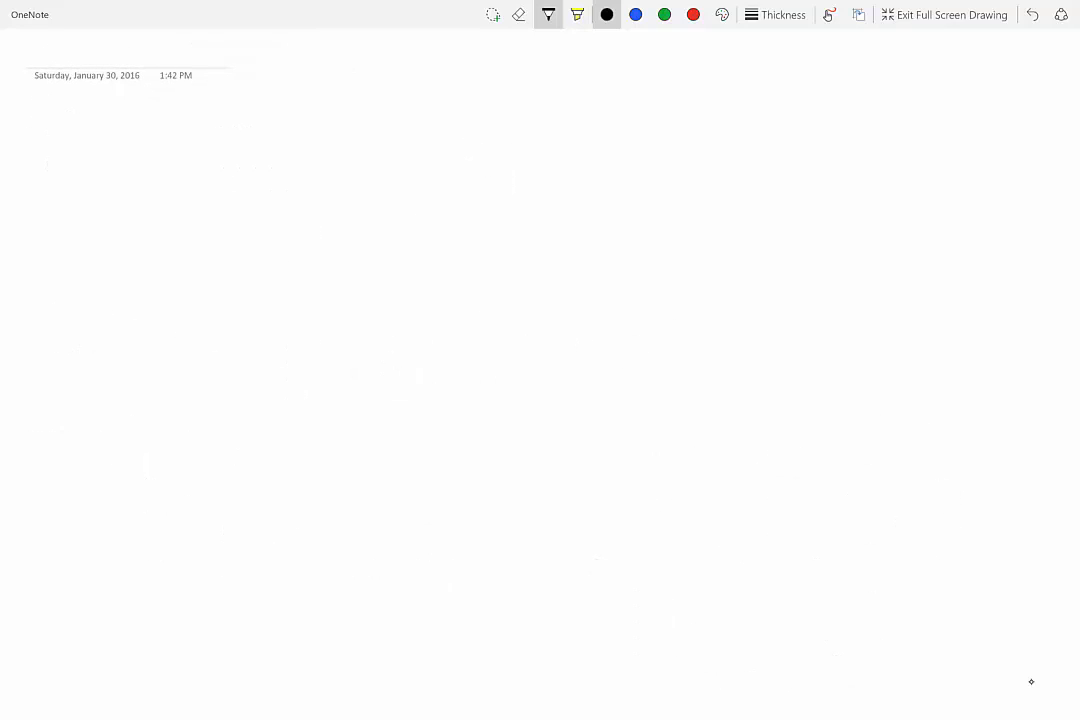
Title the new page A* and write the formula f(n) = g(n) + h(n).
{"action": "left_click_drag", "start_coordinate": [55, 55], "coordinate": [95, 35]}
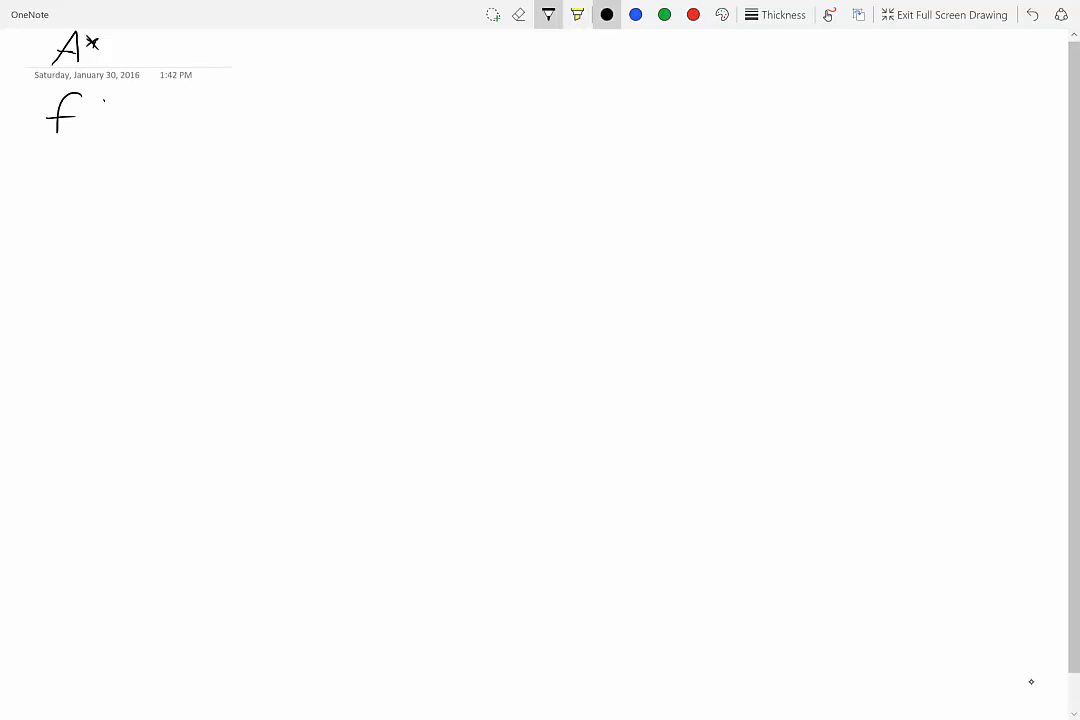
{"action": "left_click_drag", "start_coordinate": [90, 115], "coordinate": [210, 115]}
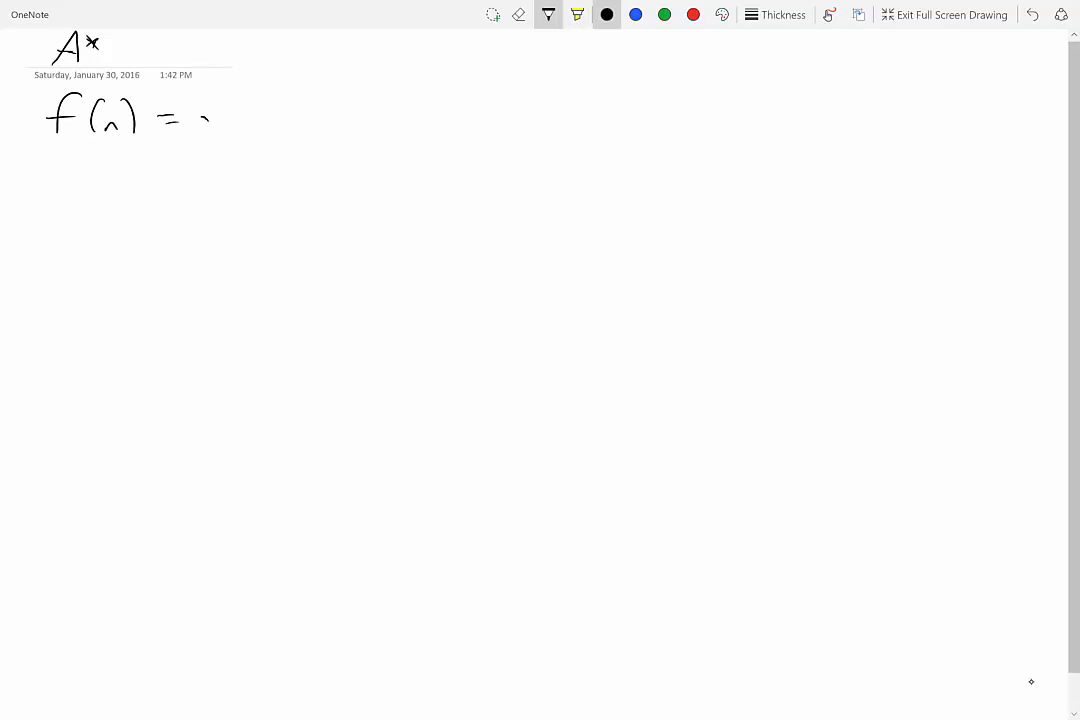
{"action": "left_click_drag", "start_coordinate": [190, 135], "coordinate": [295, 118]}
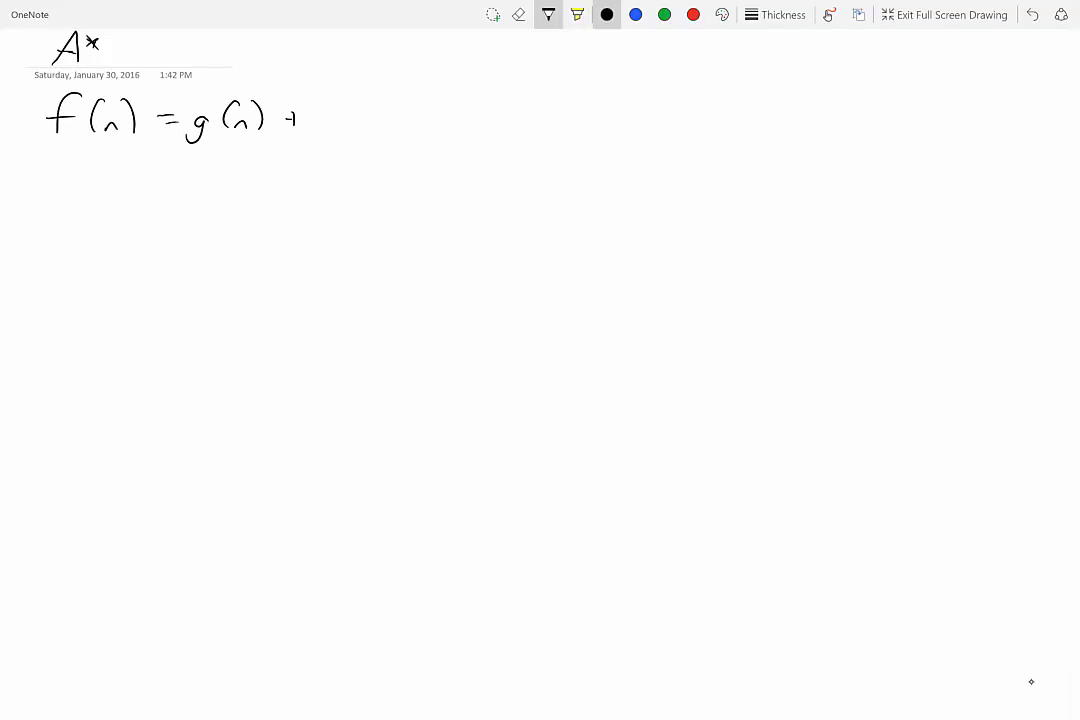
{"action": "left_click_drag", "start_coordinate": [290, 118], "coordinate": [350, 125]}
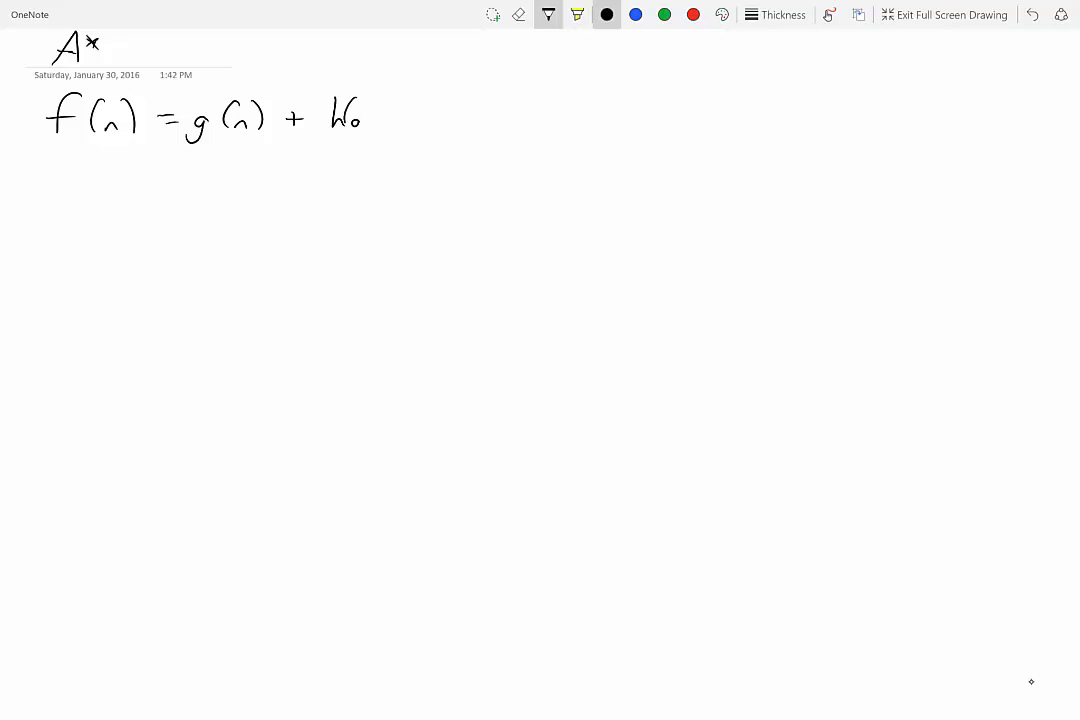
{"action": "left_click_drag", "start_coordinate": [340, 115], "coordinate": [380, 120]}
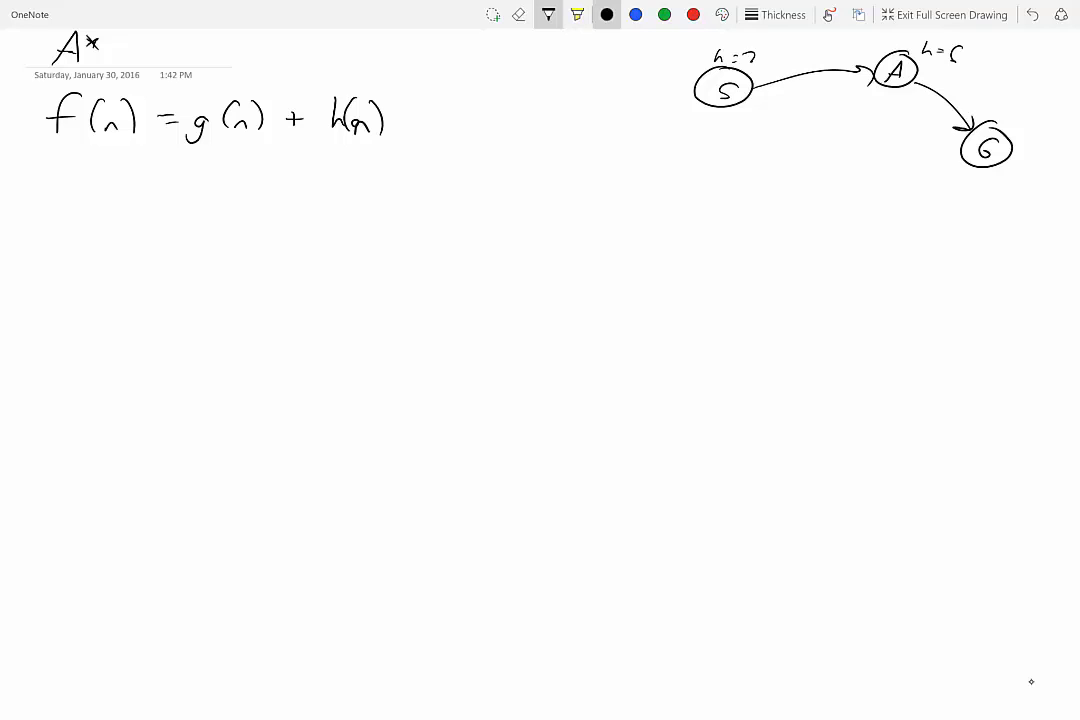
Sketch the S, A, G graph at top right with edge costs 1, 3, 5 and h=0 at G.
{"action": "left_click_drag", "start_coordinate": [710, 105], "coordinate": [945, 155]}
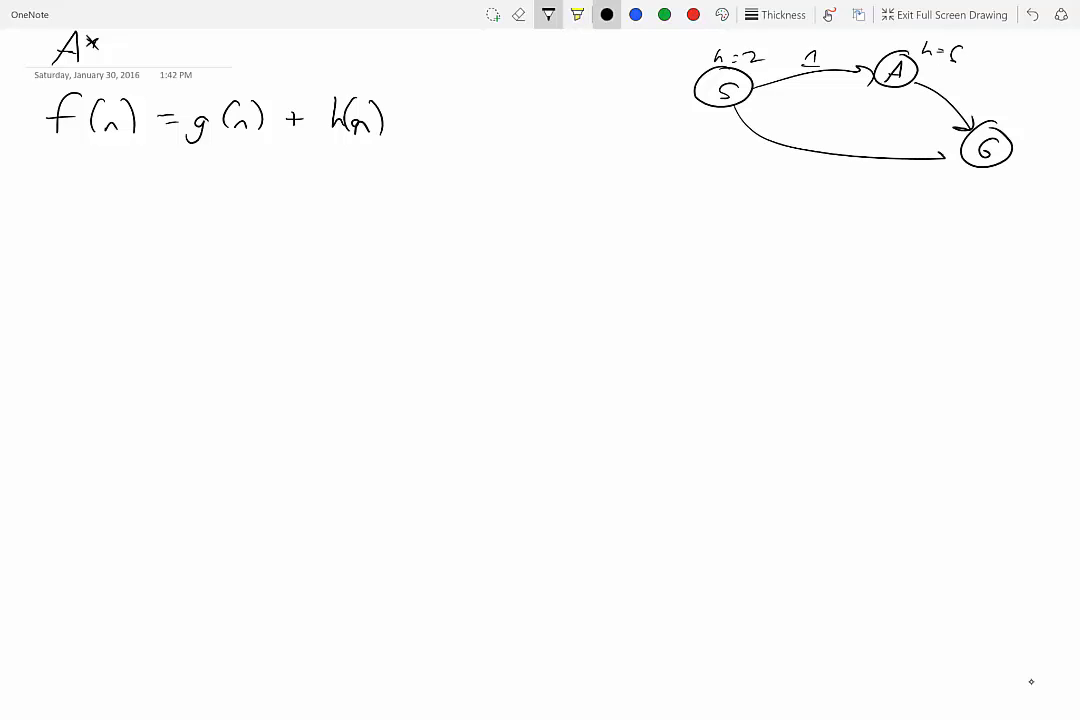
{"action": "left_click_drag", "start_coordinate": [838, 128], "coordinate": [848, 140]}
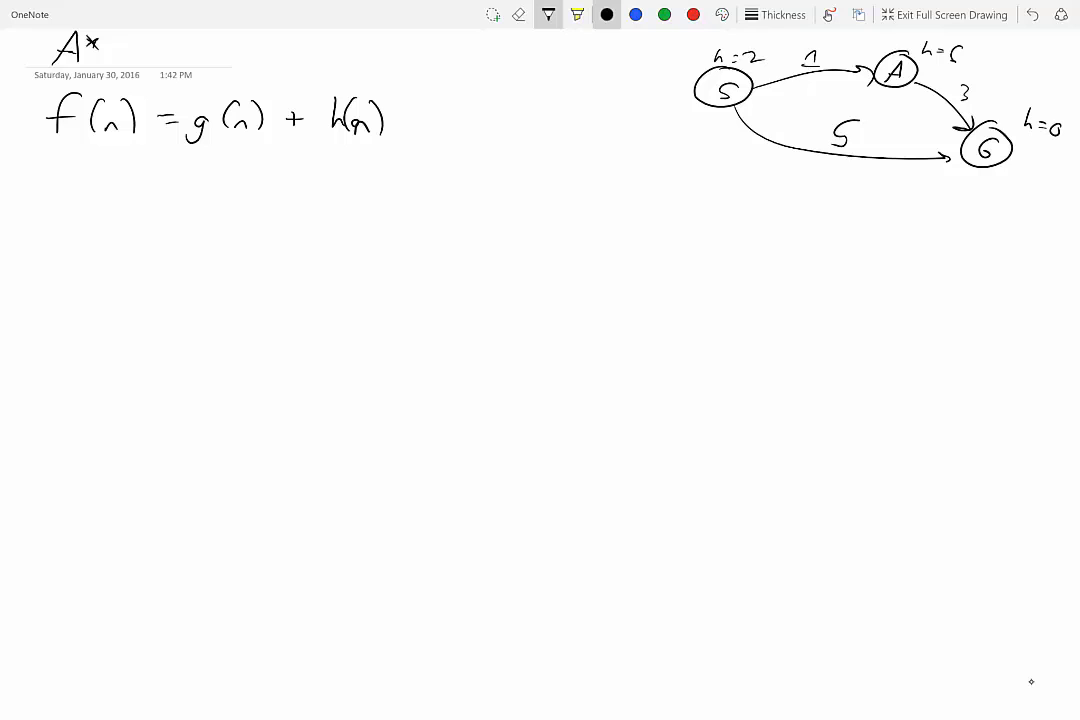
{"action": "left_click_drag", "start_coordinate": [177, 160], "coordinate": [177, 172]}
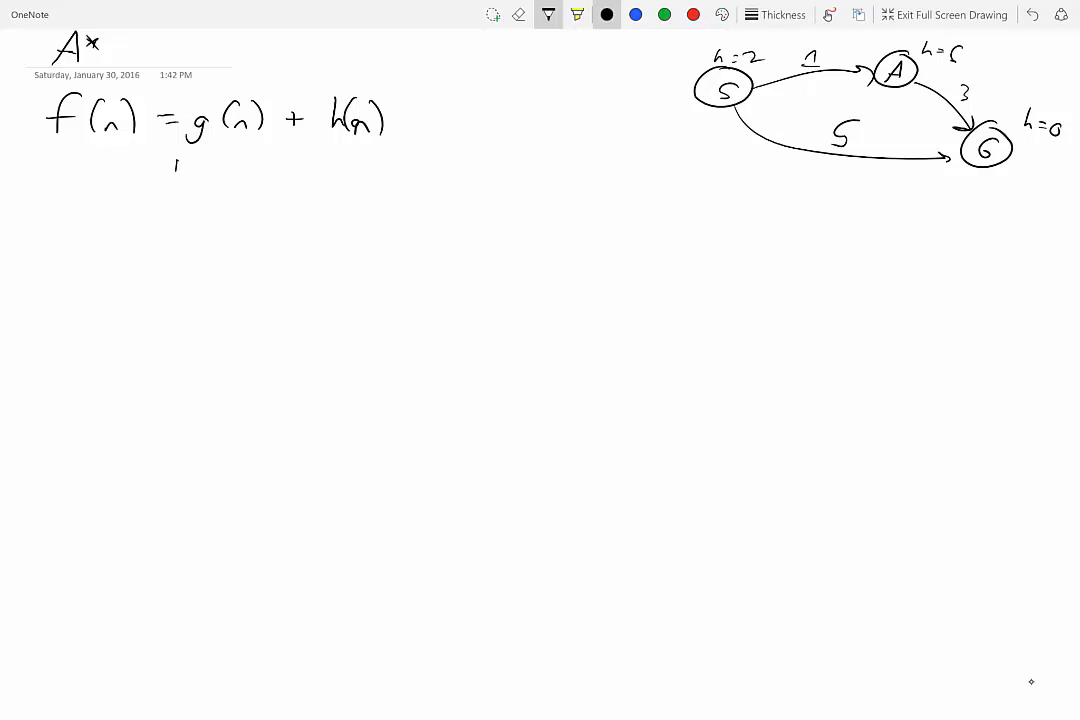
Label g(n) as backwards with an arrow from the formula.
{"action": "left_click_drag", "start_coordinate": [175, 180], "coordinate": [230, 180]}
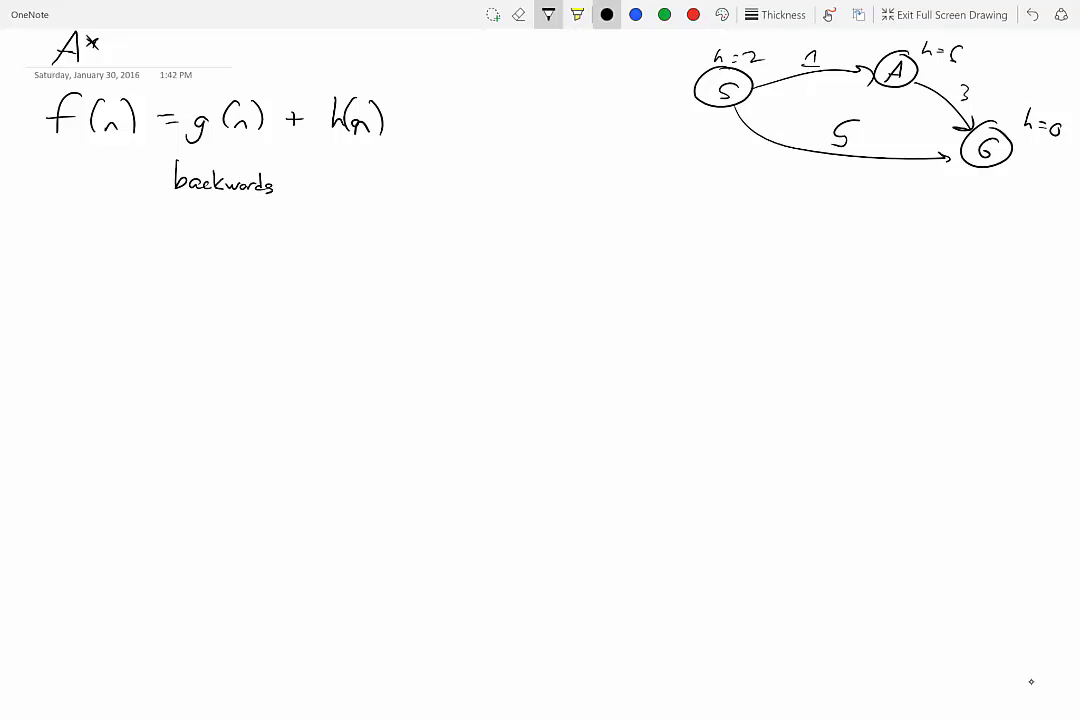
{"action": "left_click_drag", "start_coordinate": [224, 145], "coordinate": [224, 160]}
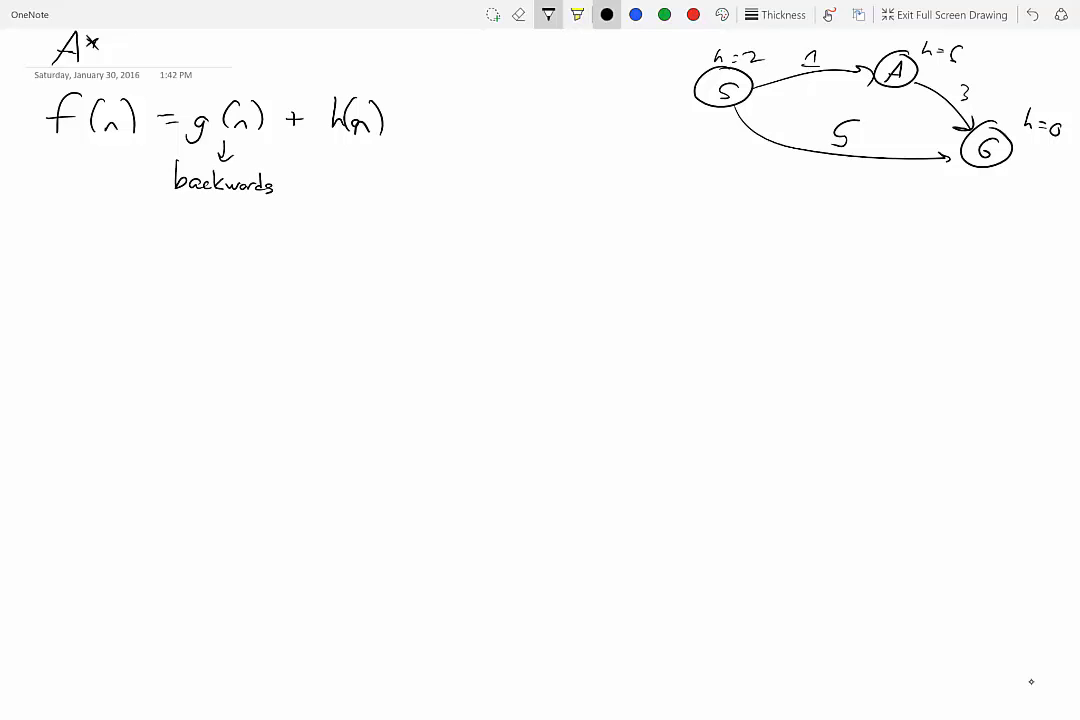
{"action": "left_click_drag", "start_coordinate": [370, 140], "coordinate": [350, 190]}
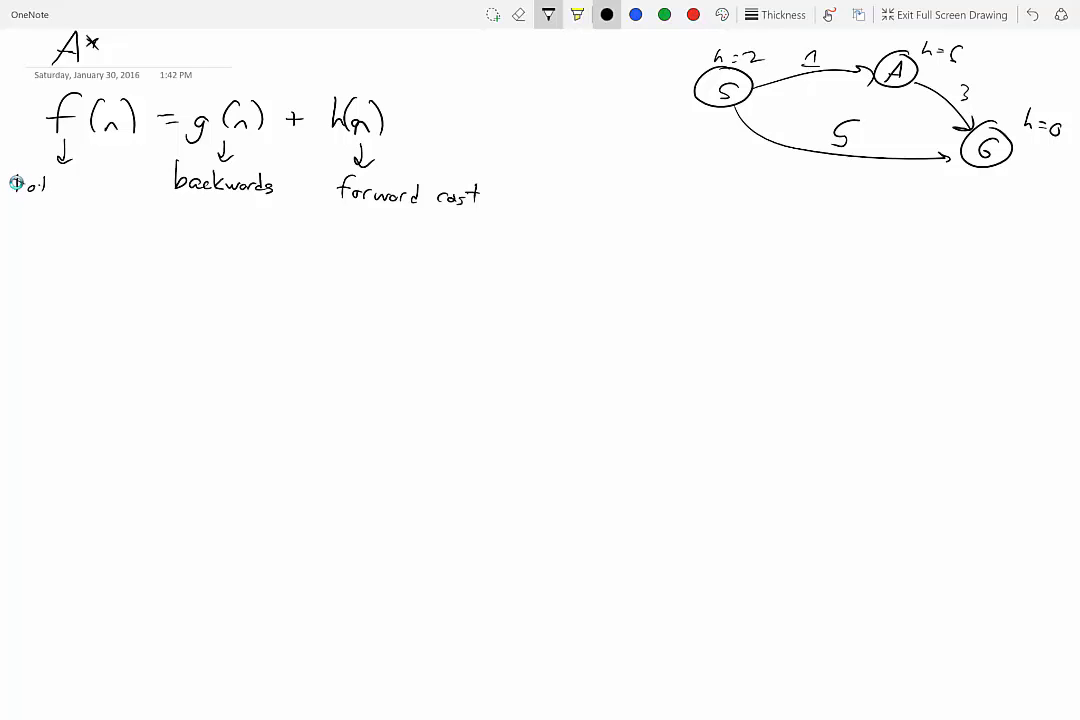
Label h(n) forward cost and f(n) total cost.
{"action": "left_click_drag", "start_coordinate": [20, 185], "coordinate": [110, 190]}
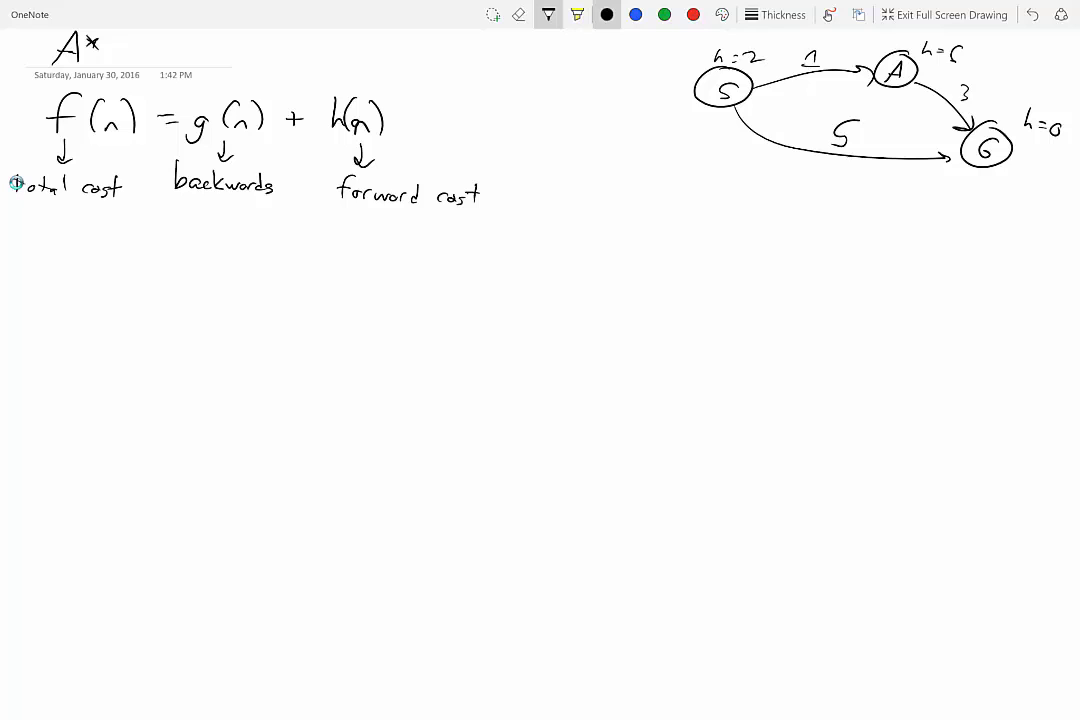
{"action": "left_click_drag", "start_coordinate": [50, 270], "coordinate": [115, 290]}
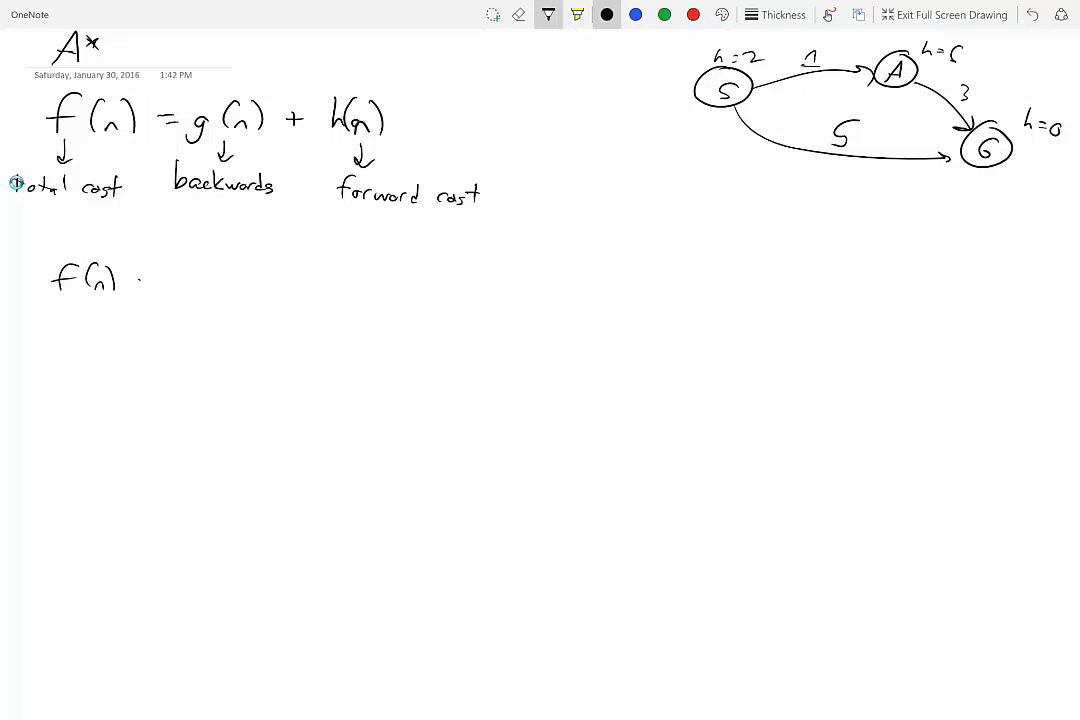
Write a second line f(n) = g(n) beneath the cost labels.
{"action": "left_click_drag", "start_coordinate": [130, 280], "coordinate": [200, 280]}
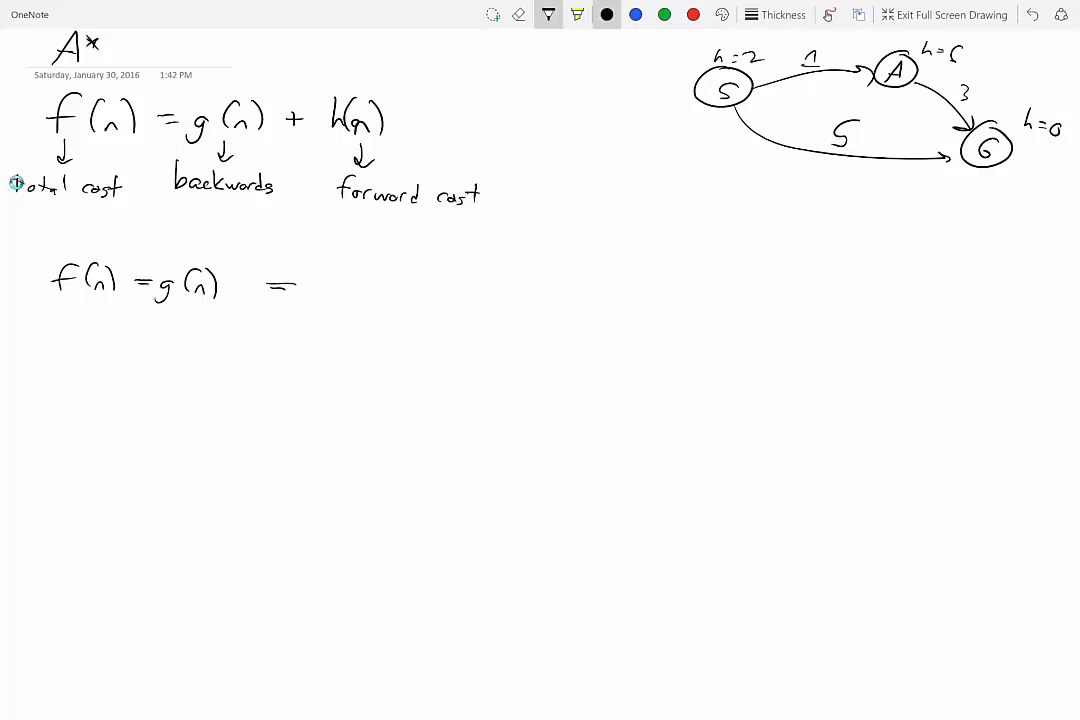
{"action": "left_click_drag", "start_coordinate": [270, 285], "coordinate": [430, 285]}
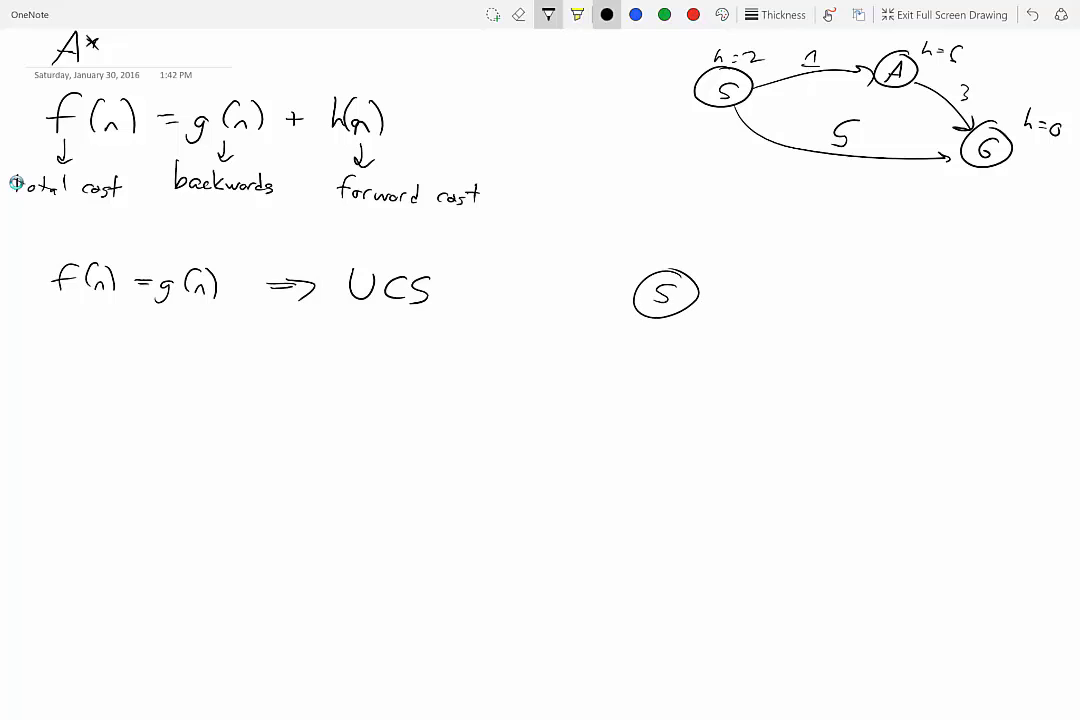
Draw nodes S, n and G with a winding g(n) path from S toward n.
{"action": "left_click_drag", "start_coordinate": [825, 300], "coordinate": [860, 330]}
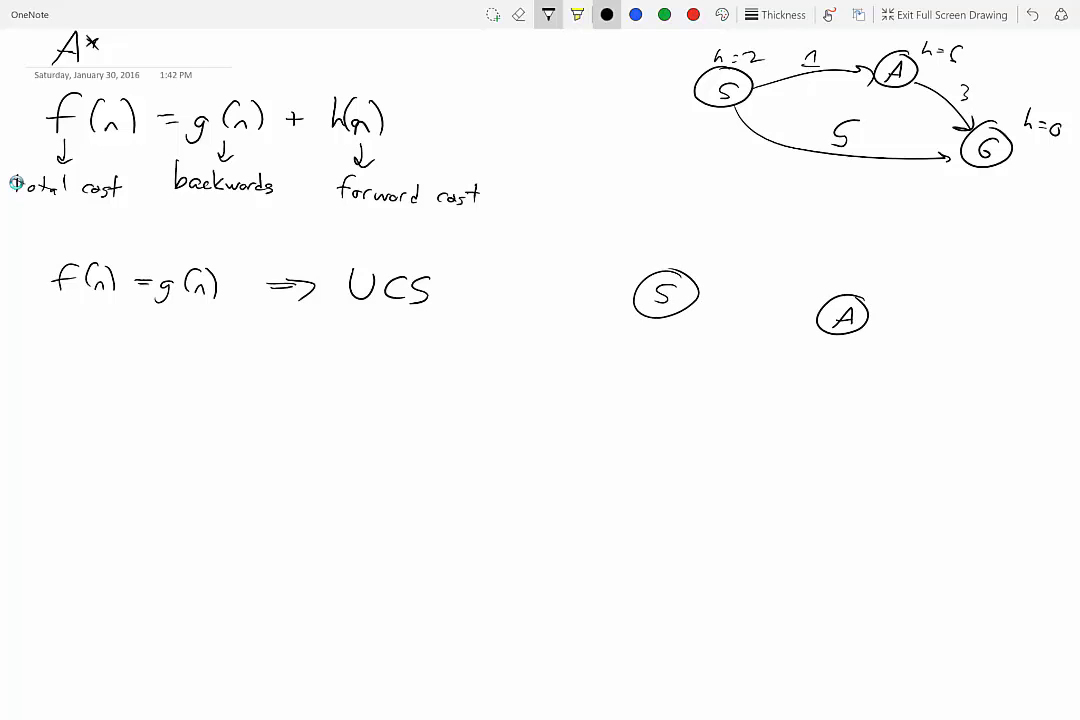
{"action": "left_click_drag", "start_coordinate": [980, 320], "coordinate": [1030, 355]}
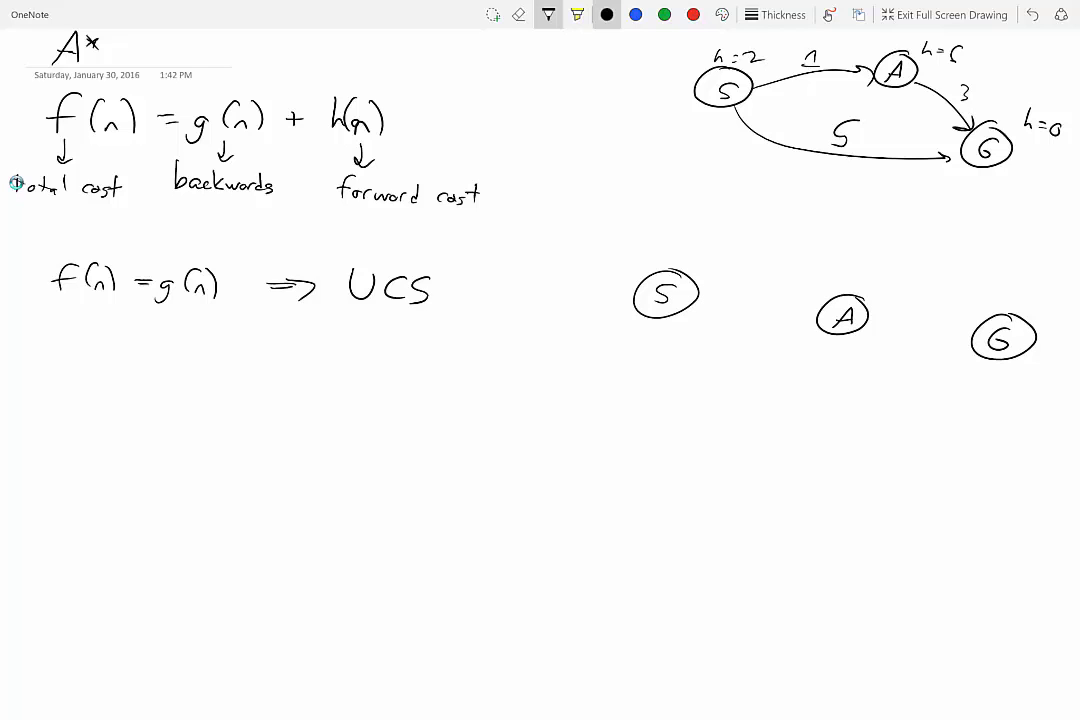
{"action": "left_click_drag", "start_coordinate": [655, 320], "coordinate": [675, 325]}
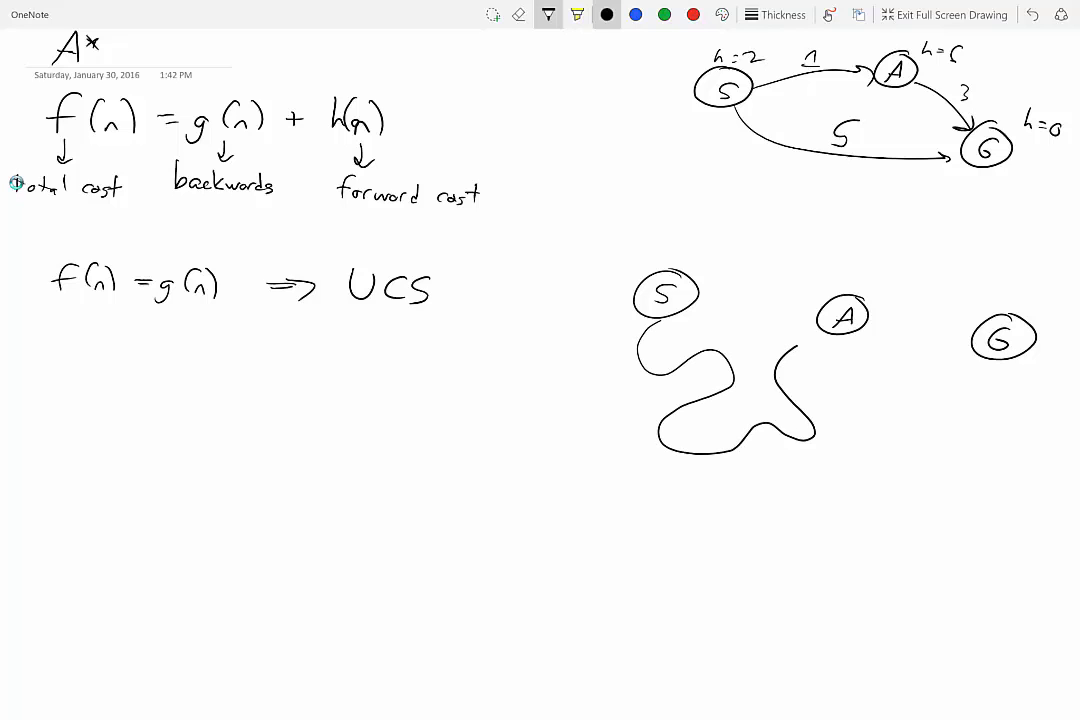
{"action": "left_click_drag", "start_coordinate": [690, 360], "coordinate": [830, 330]}
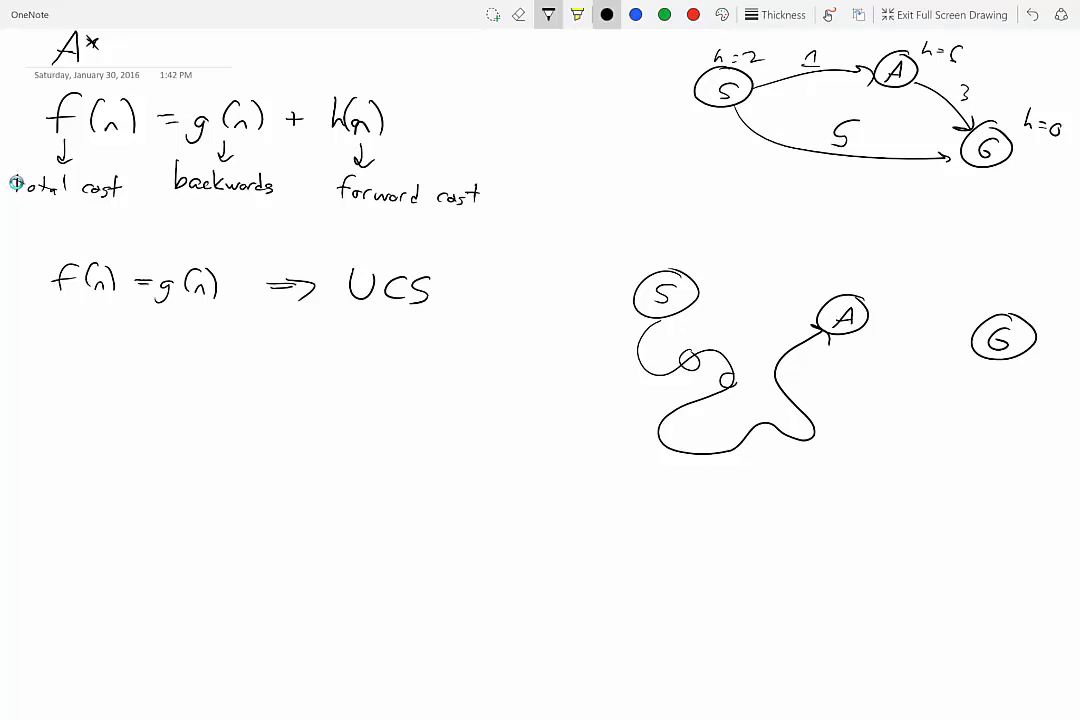
Add small nodes along the path and a winding path from n toward G.
{"action": "left_click_drag", "start_coordinate": [720, 442], "coordinate": [745, 445]}
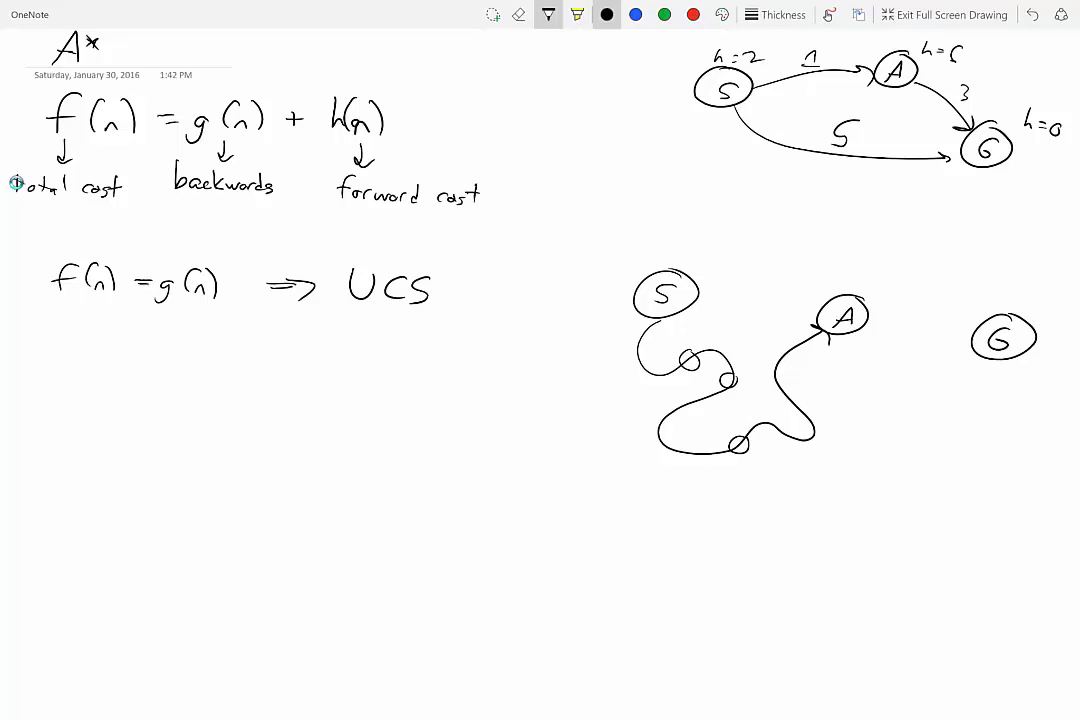
{"action": "left_click_drag", "start_coordinate": [880, 285], "coordinate": [905, 345]}
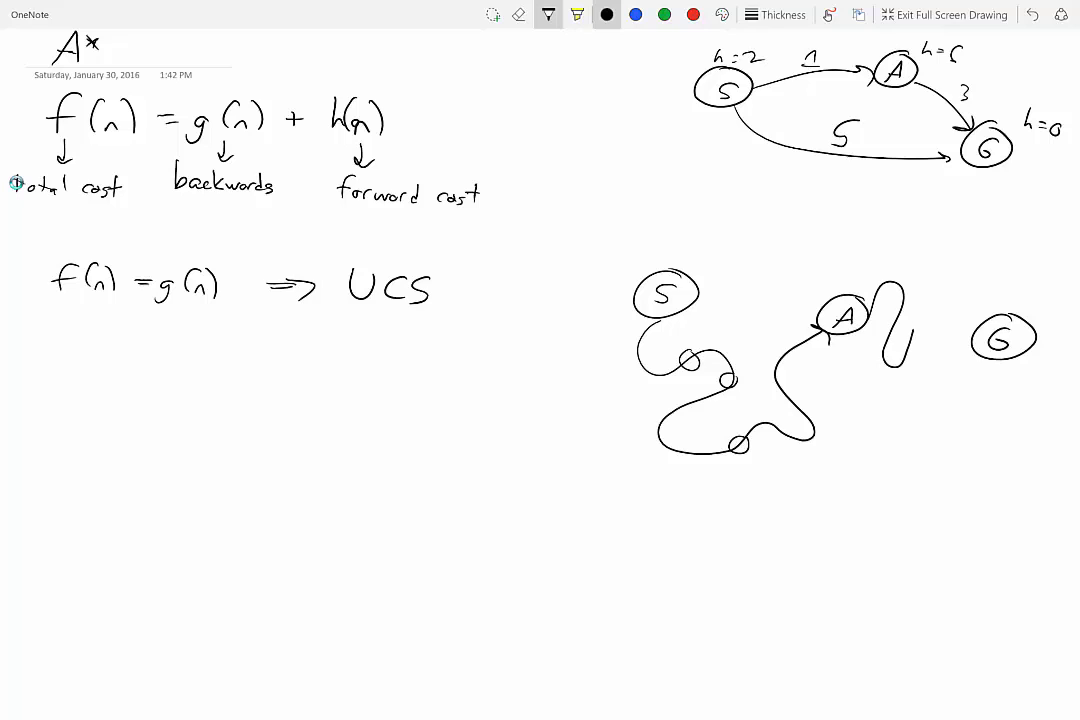
{"action": "left_click_drag", "start_coordinate": [900, 300], "coordinate": [970, 360]}
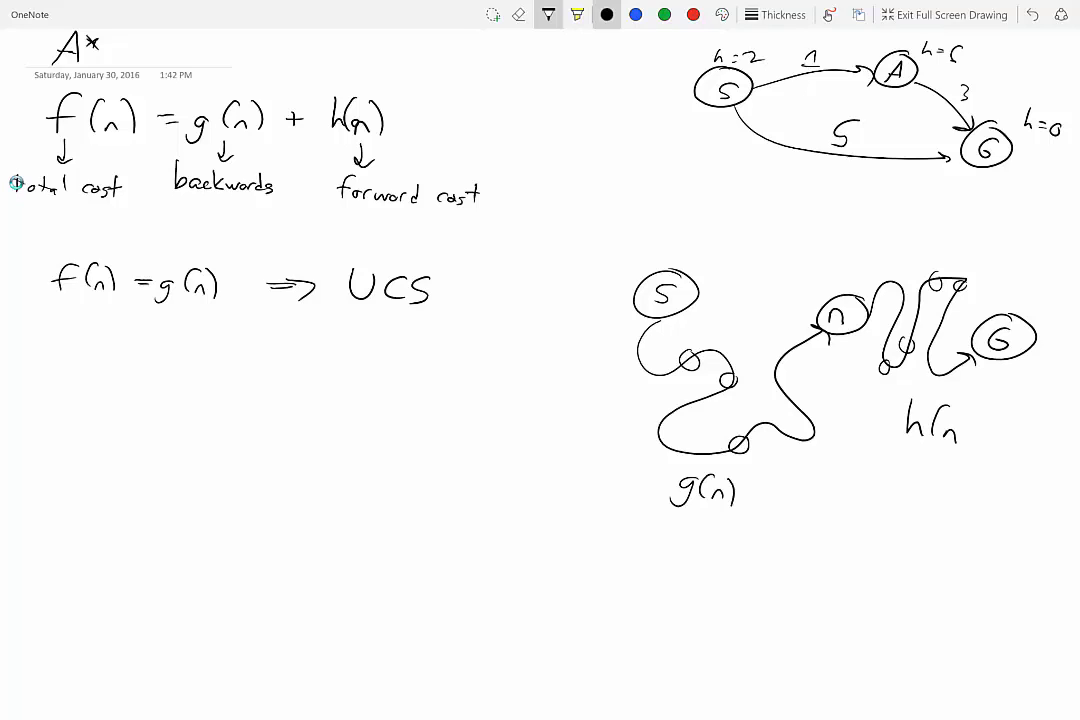
Label the second path h(n) and circle it.
{"action": "left_click_drag", "start_coordinate": [955, 420], "coordinate": [975, 430]}
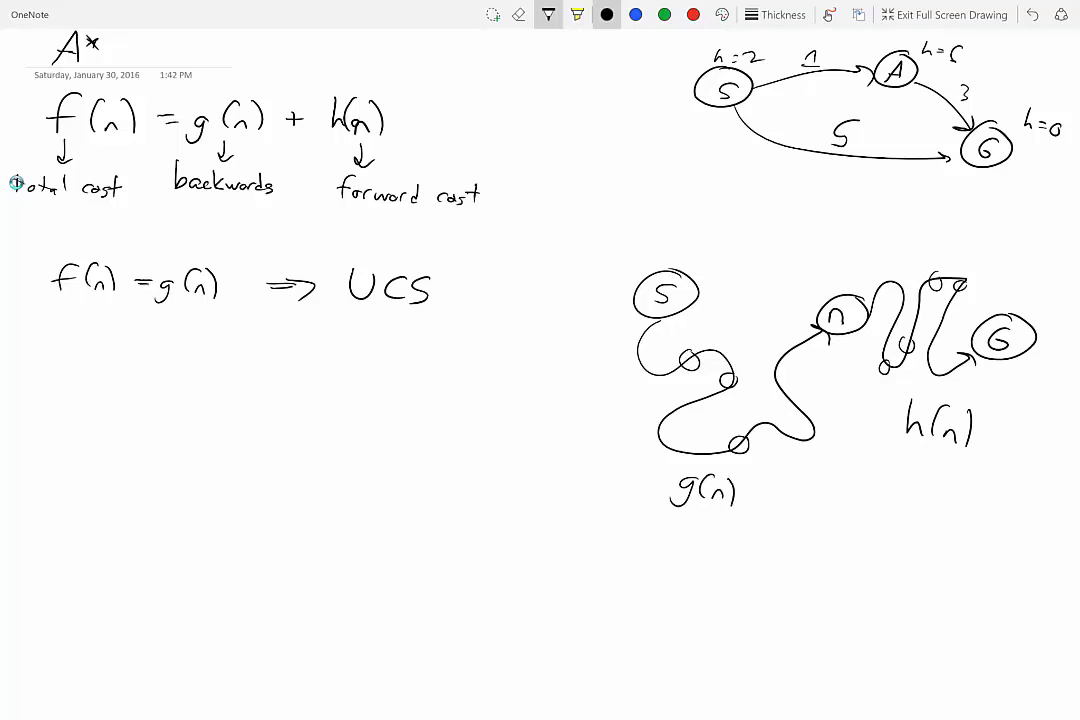
{"action": "left_click", "coordinate": [575, 14]}
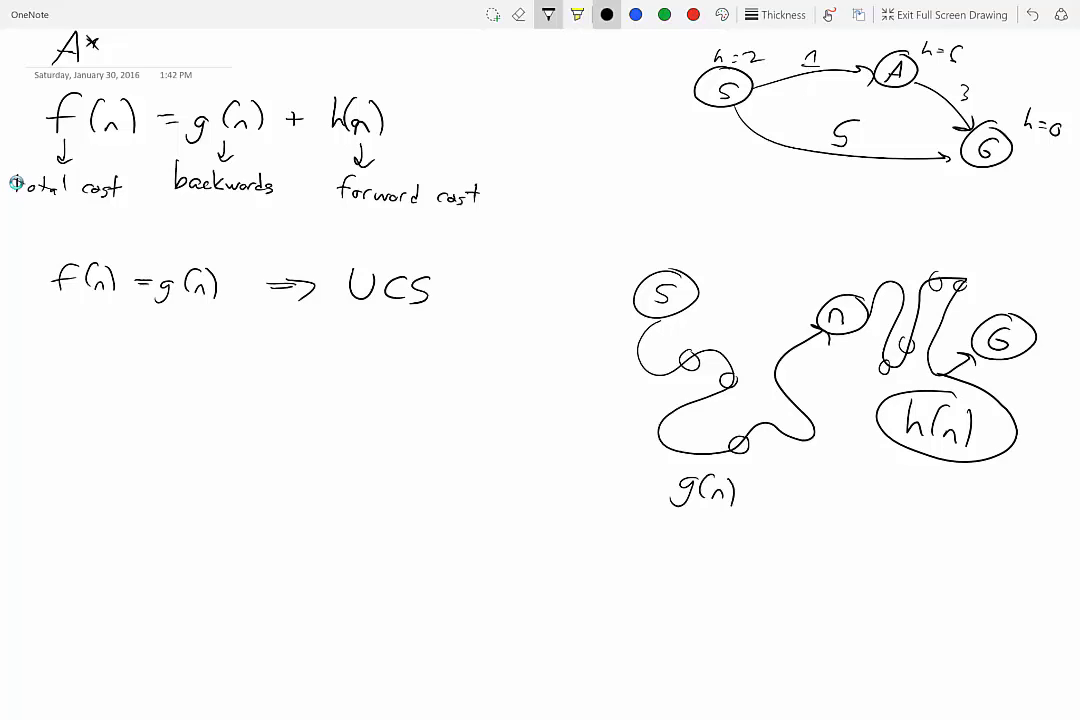
{"action": "left_click_drag", "start_coordinate": [710, 180], "coordinate": [1020, 195]}
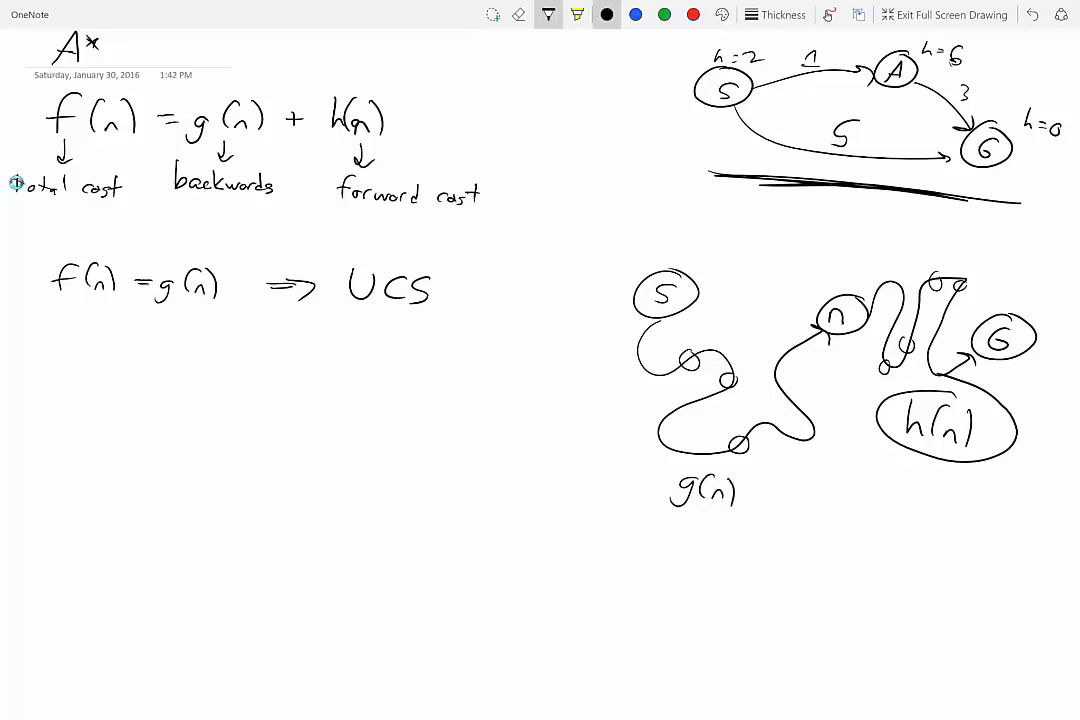
Rule a line under the graph, write a struck-out (S: 0+2) and begin (S→A: 1+6).
{"action": "left_click_drag", "start_coordinate": [20, 338], "coordinate": [440, 330]}
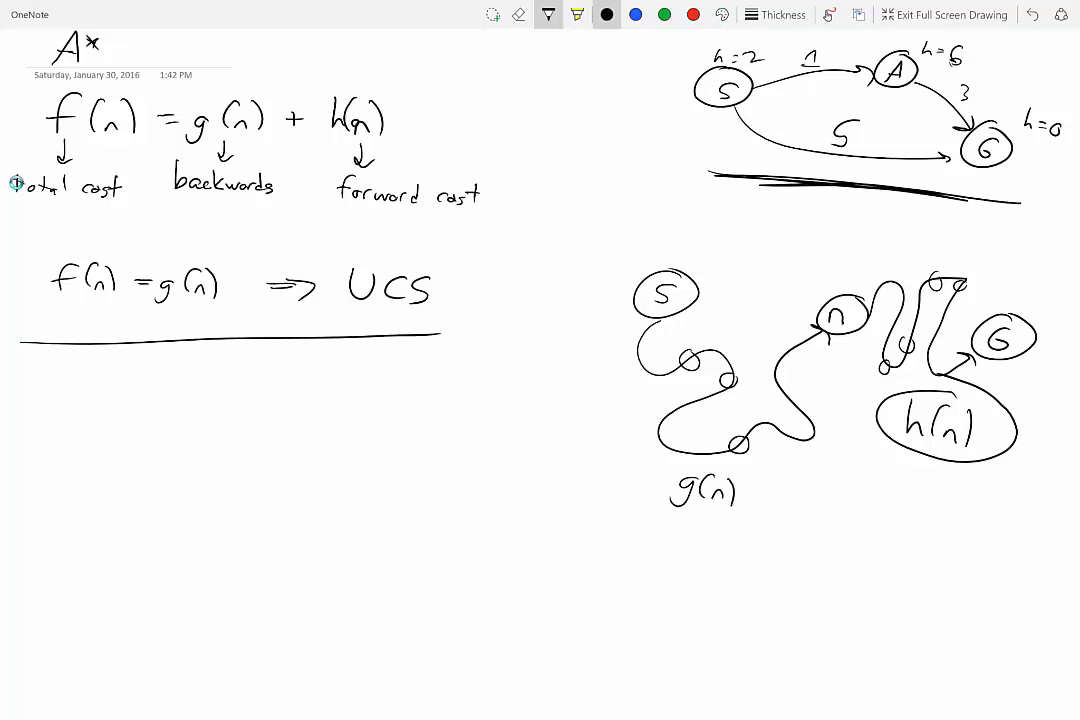
{"action": "left_click_drag", "start_coordinate": [50, 360], "coordinate": [45, 385]}
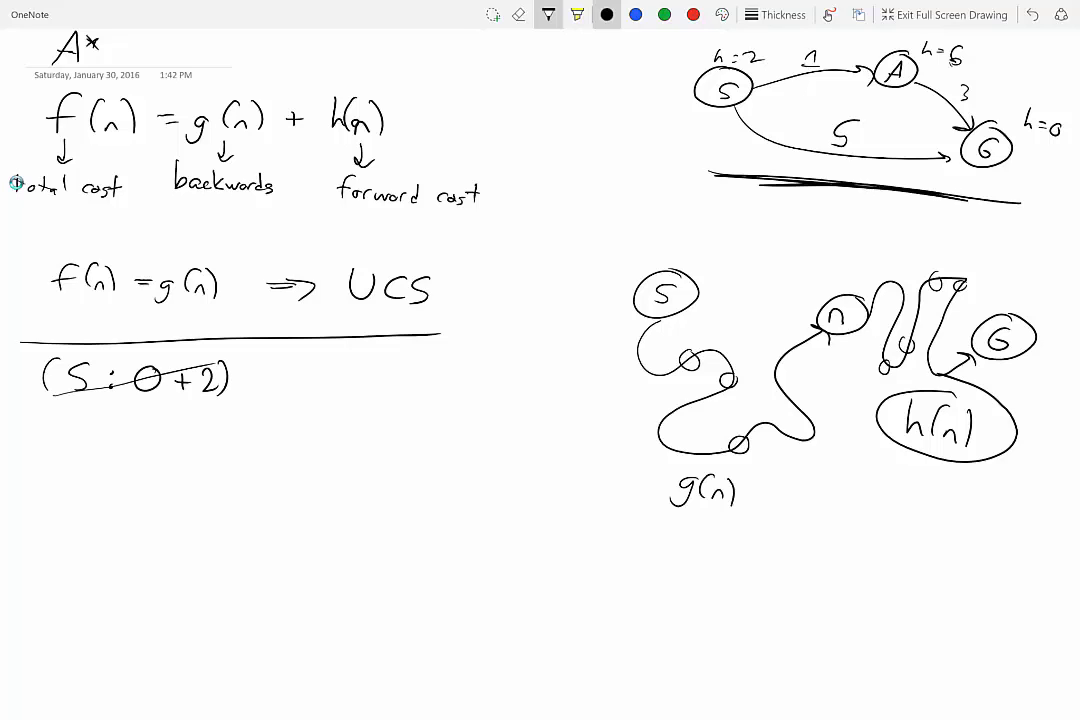
{"action": "left_click_drag", "start_coordinate": [45, 430], "coordinate": [115, 430]}
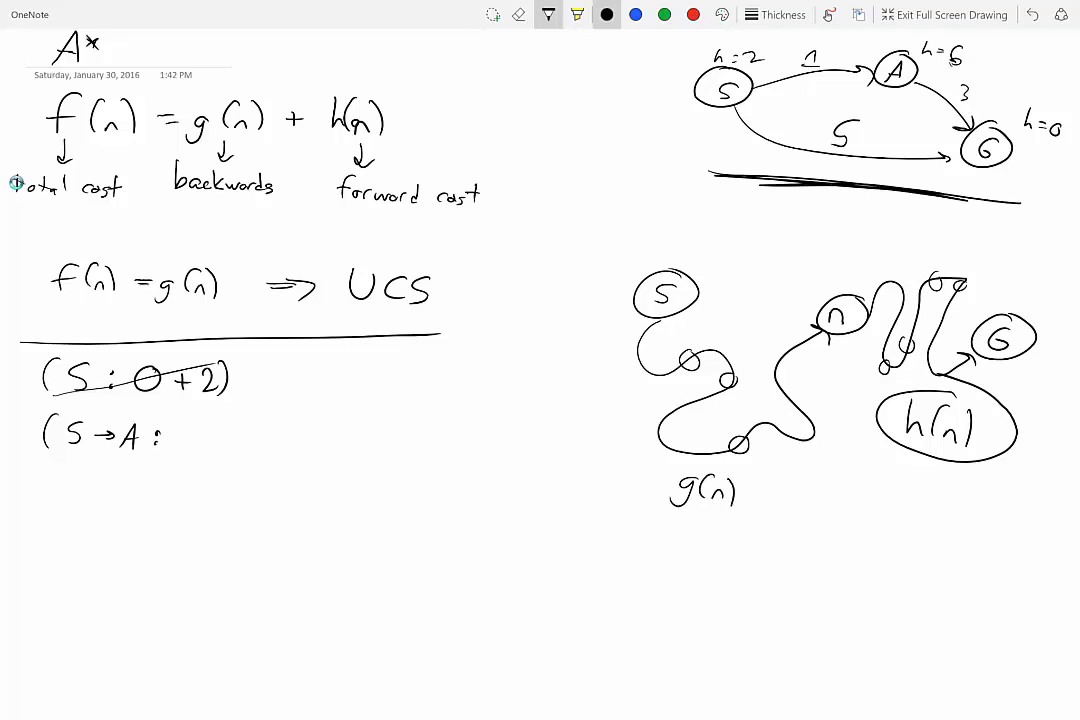
{"action": "type", "text": "1+6)"}
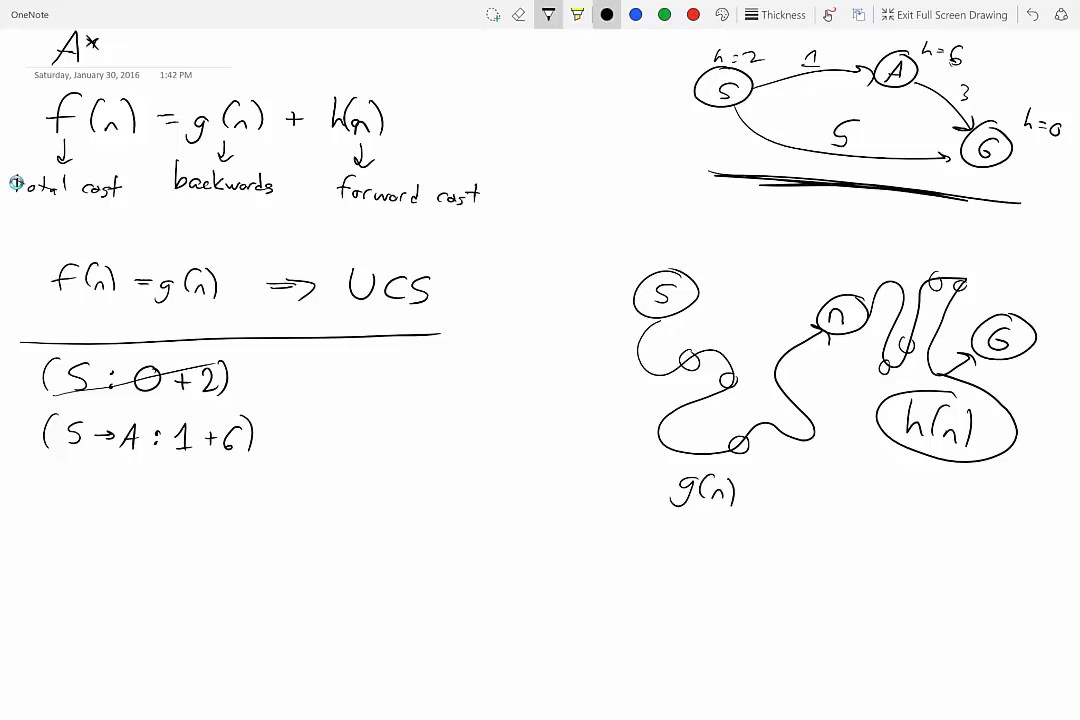
Finish (S→A: 1+6), write (S→G: 5+0) and box it as the chosen entry.
{"action": "left_click_drag", "start_coordinate": [290, 435], "coordinate": [375, 430]}
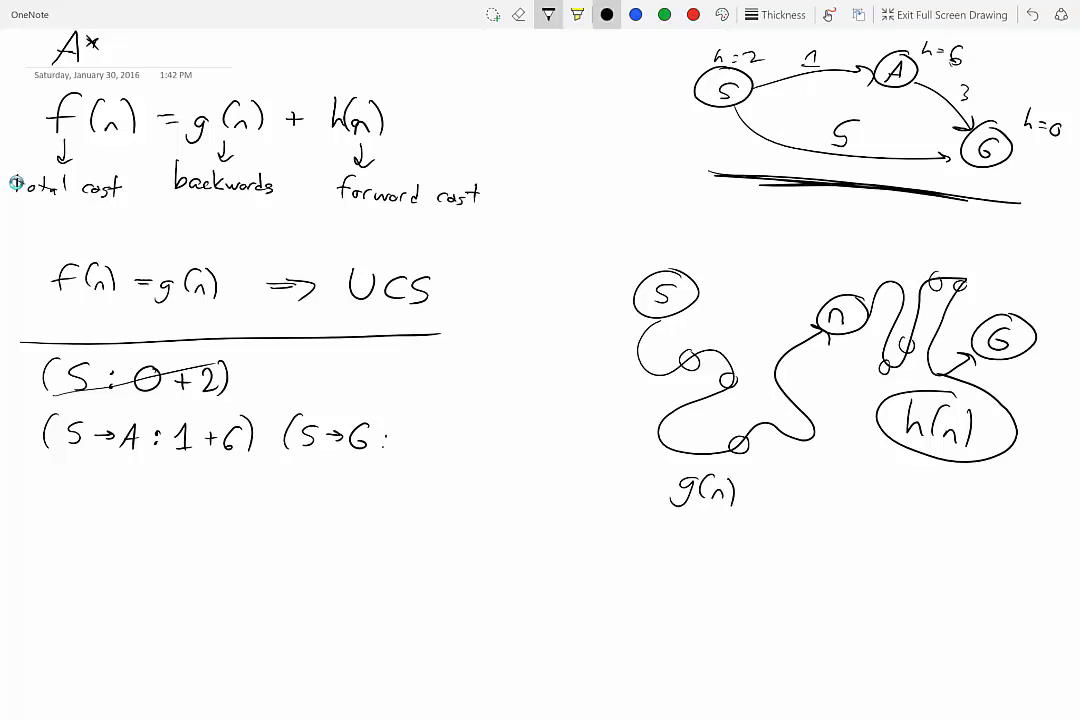
{"action": "left_click_drag", "start_coordinate": [400, 430], "coordinate": [415, 440]}
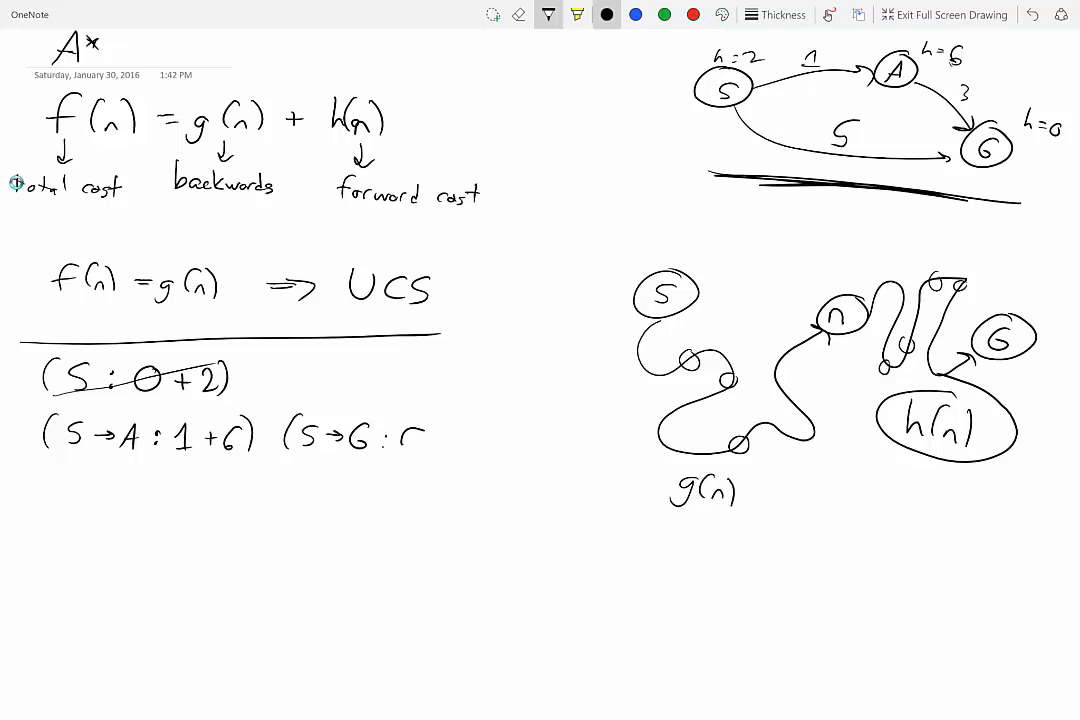
{"action": "type", "text": "5+0)"}
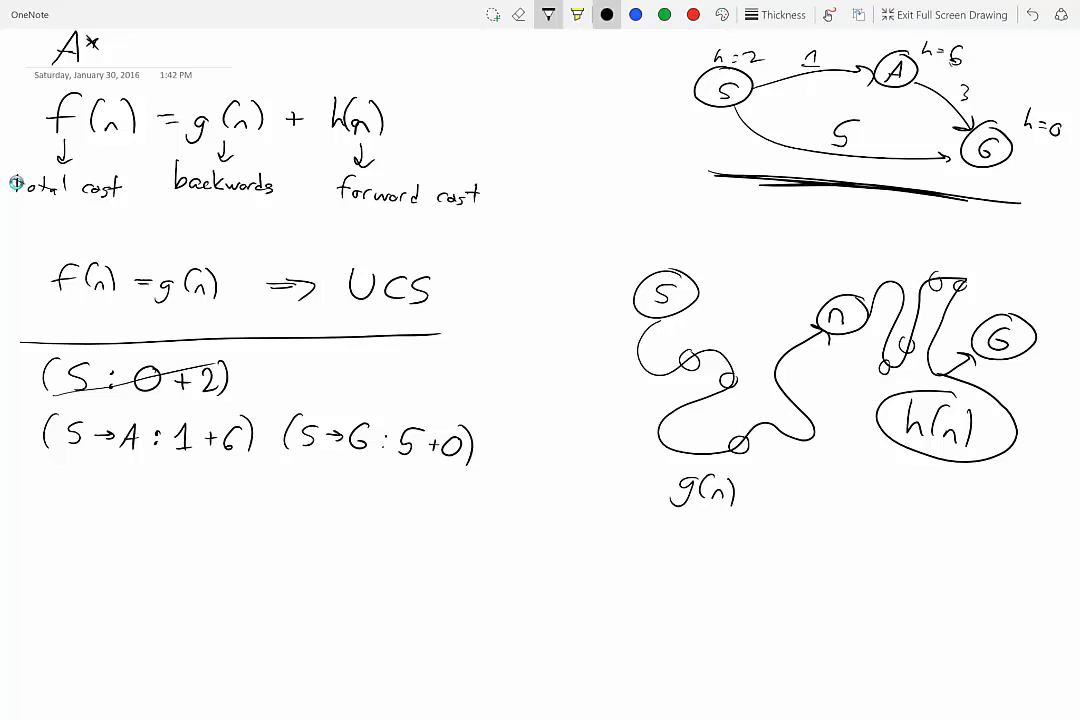
{"action": "left_click_drag", "start_coordinate": [270, 410], "coordinate": [490, 470]}
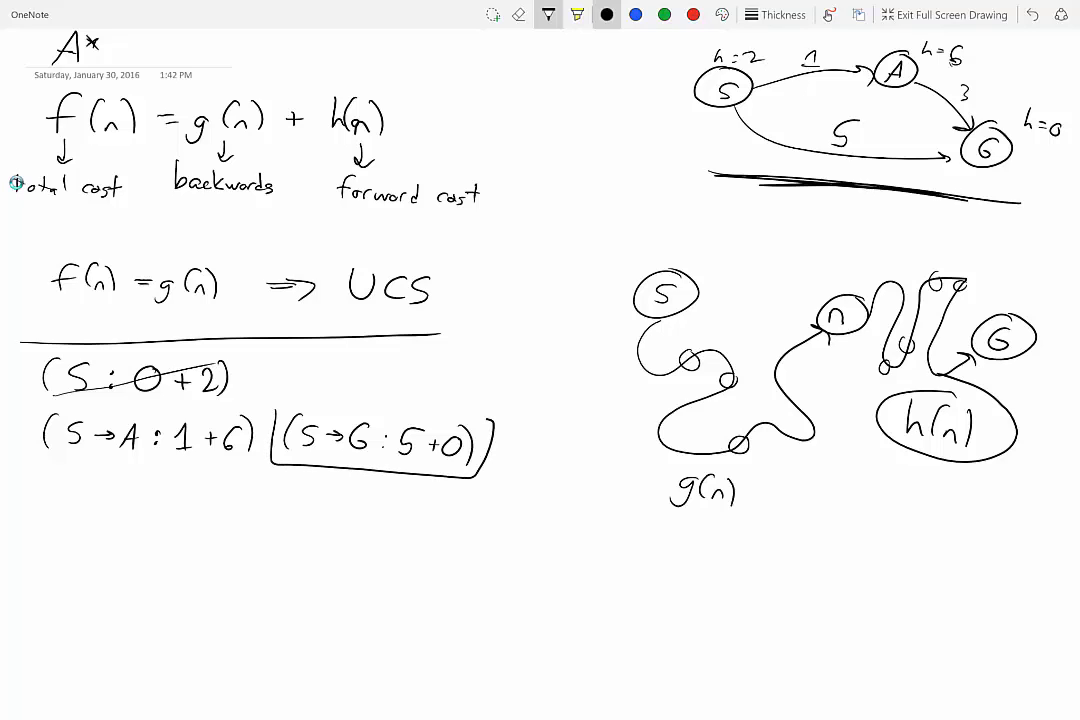
{"action": "left_click_drag", "start_coordinate": [275, 425], "coordinate": [485, 420]}
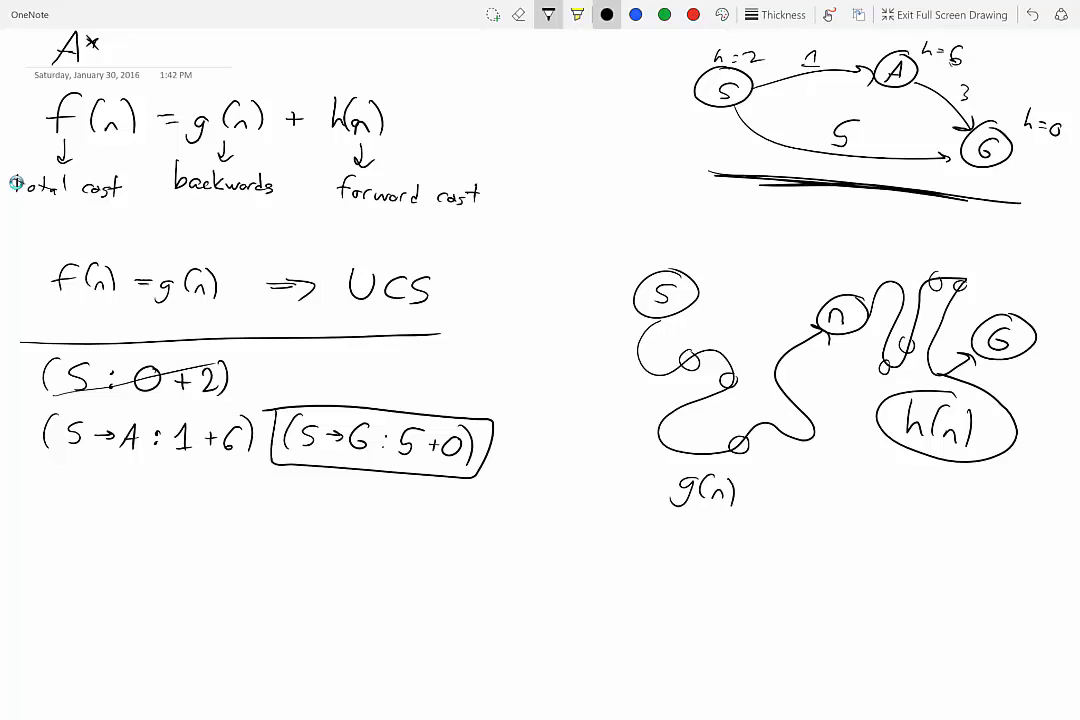
{"action": "left_click", "coordinate": [636, 14]}
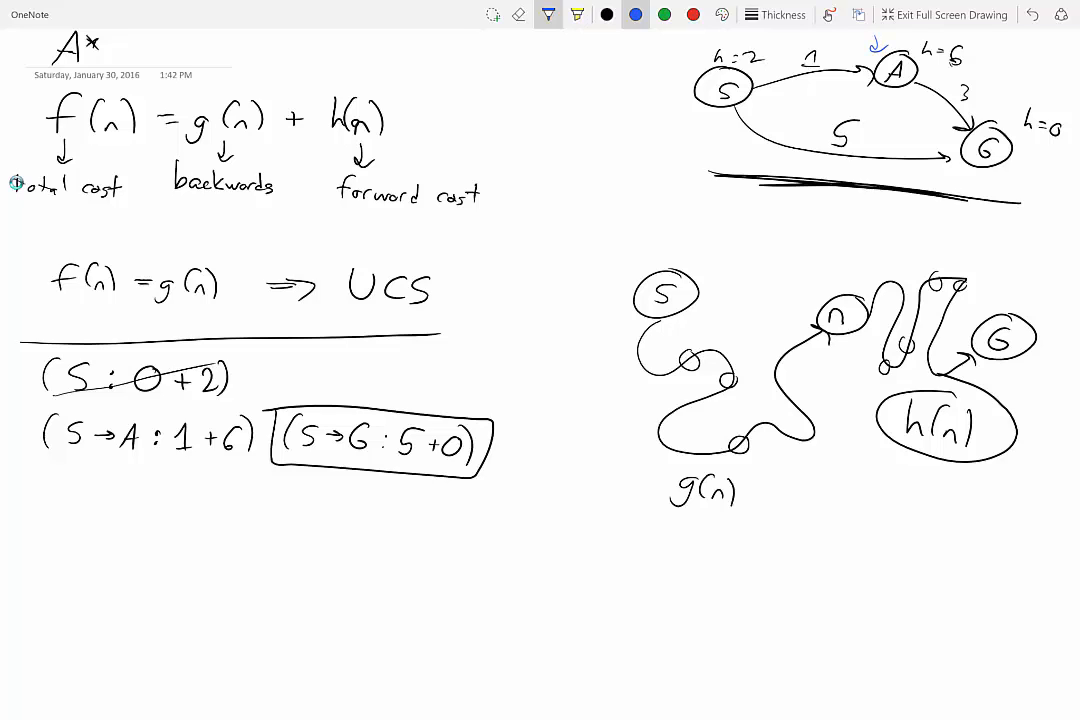
Mark the S→G arrowhead in red, circle h=6 in blue, then return to black ink.
{"action": "left_click", "coordinate": [692, 15]}
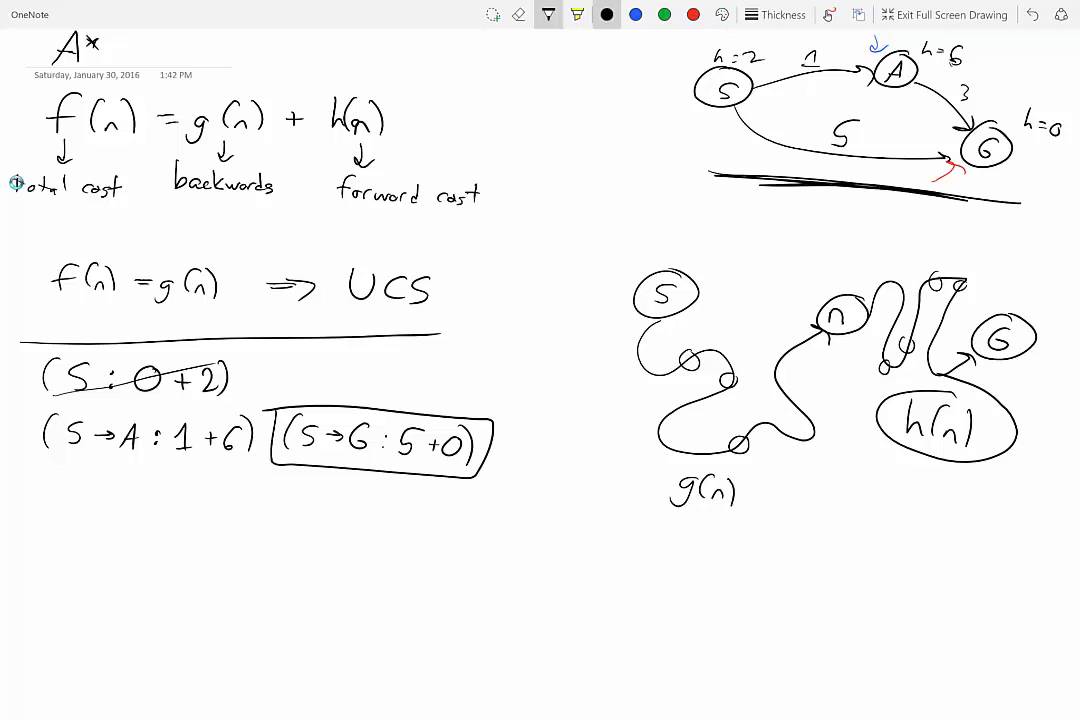
{"action": "left_click", "coordinate": [635, 14]}
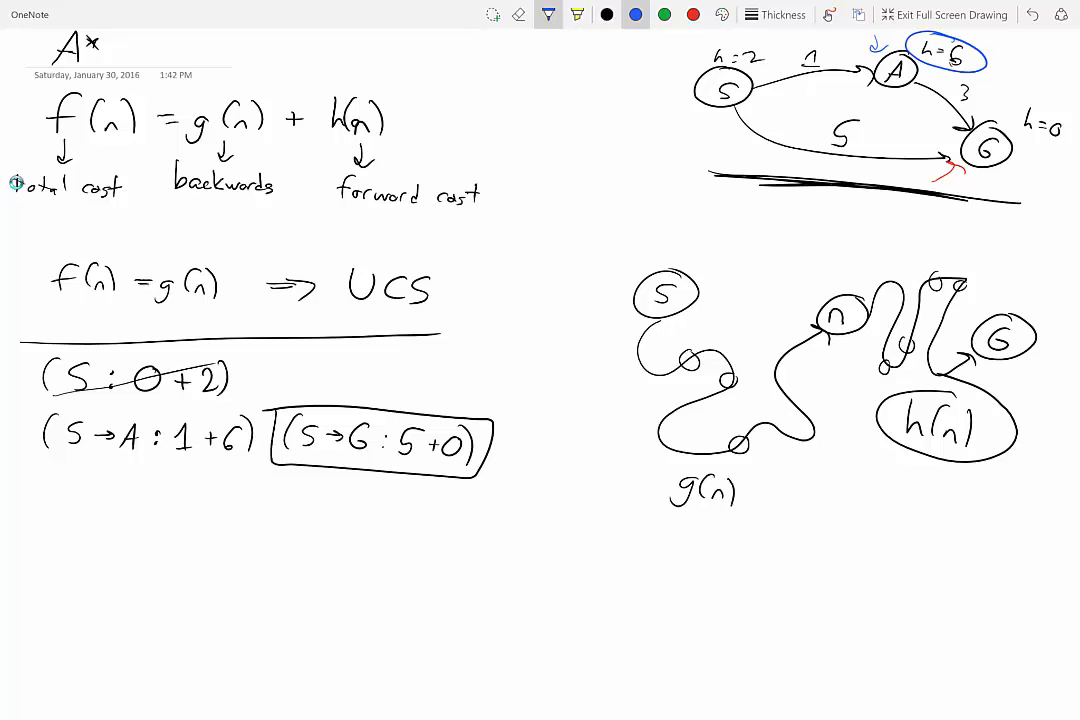
{"action": "left_click", "coordinate": [605, 14]}
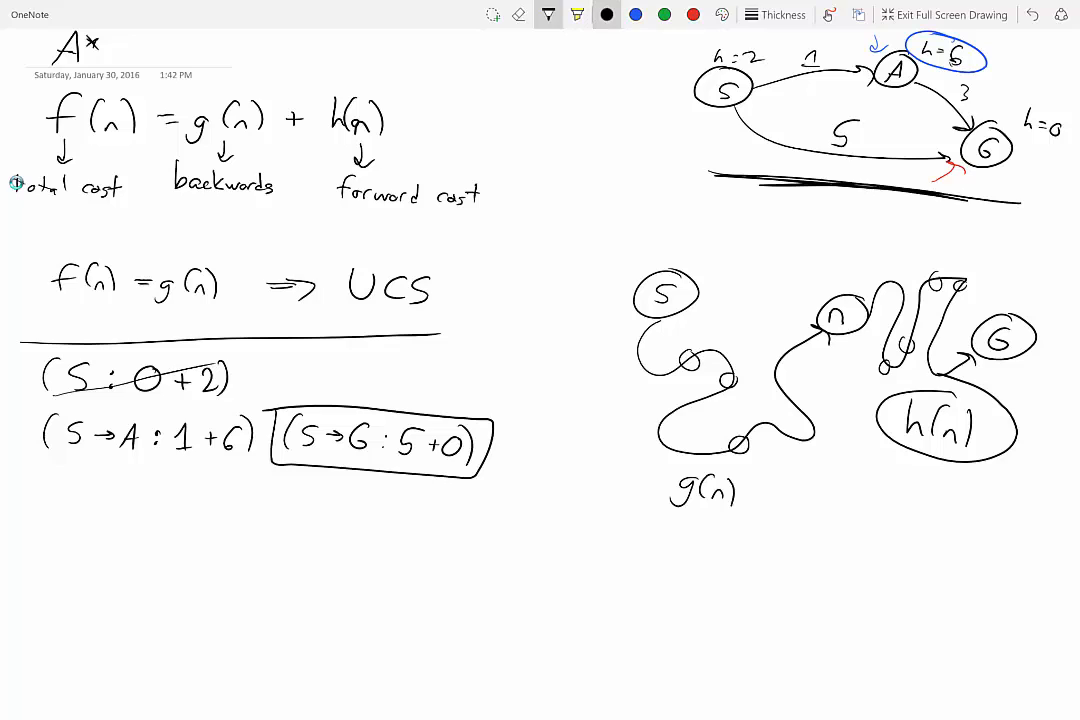
Rule under the trace and write 'Admissibility: 0 ≤ h(n) ≤ h*(n)'.
{"action": "left_click_drag", "start_coordinate": [30, 490], "coordinate": [515, 490]}
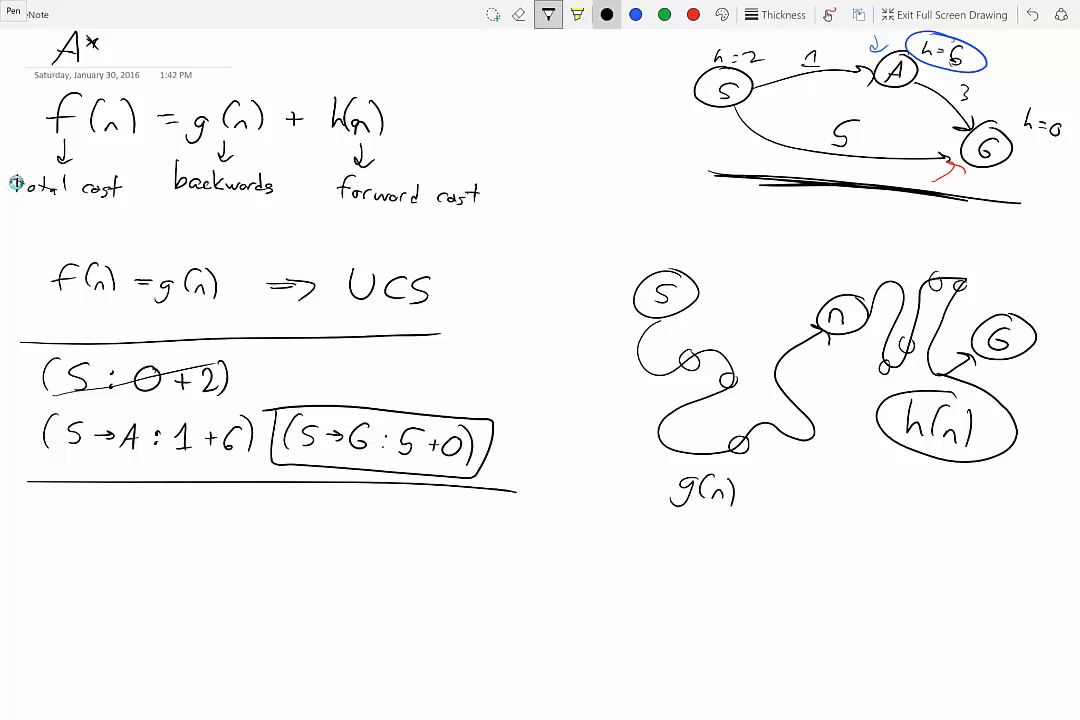
{"action": "left_click_drag", "start_coordinate": [48, 545], "coordinate": [58, 520]}
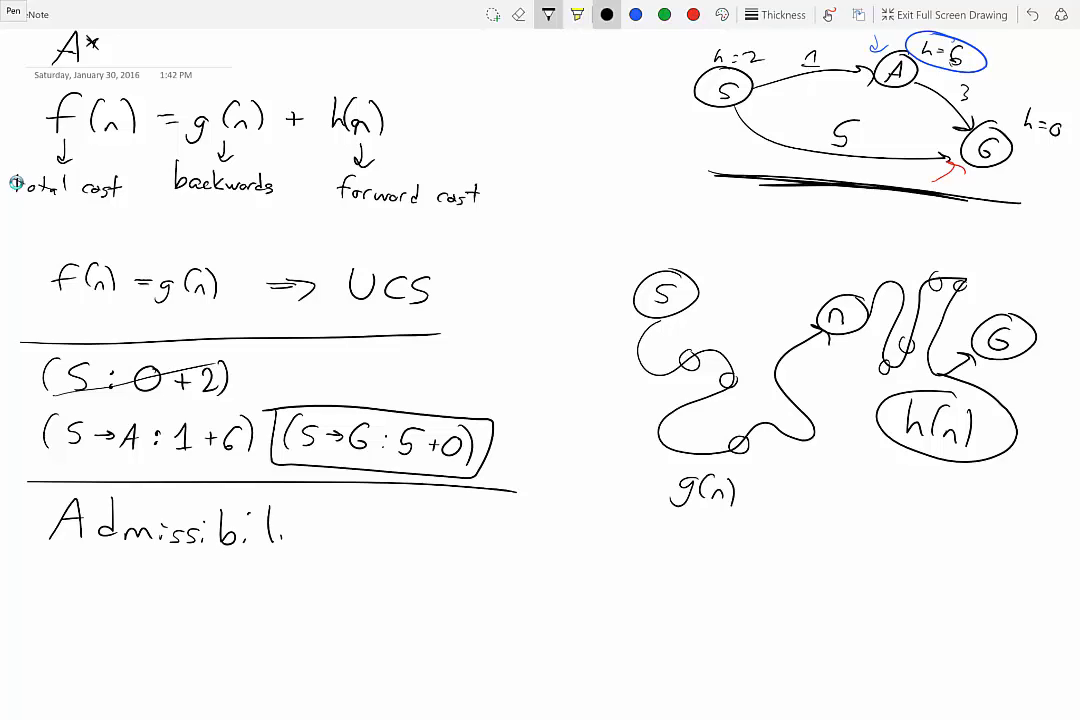
{"action": "type", "text": "lity: 0 ≤ l"}
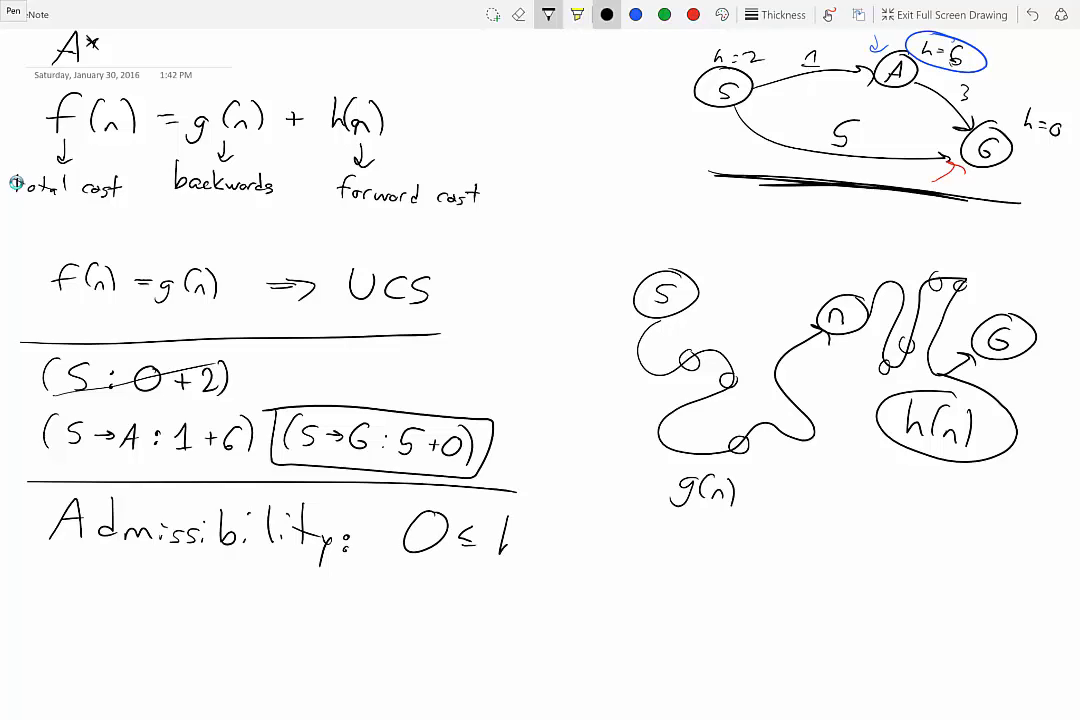
{"action": "type", "text": "h(n) <"}
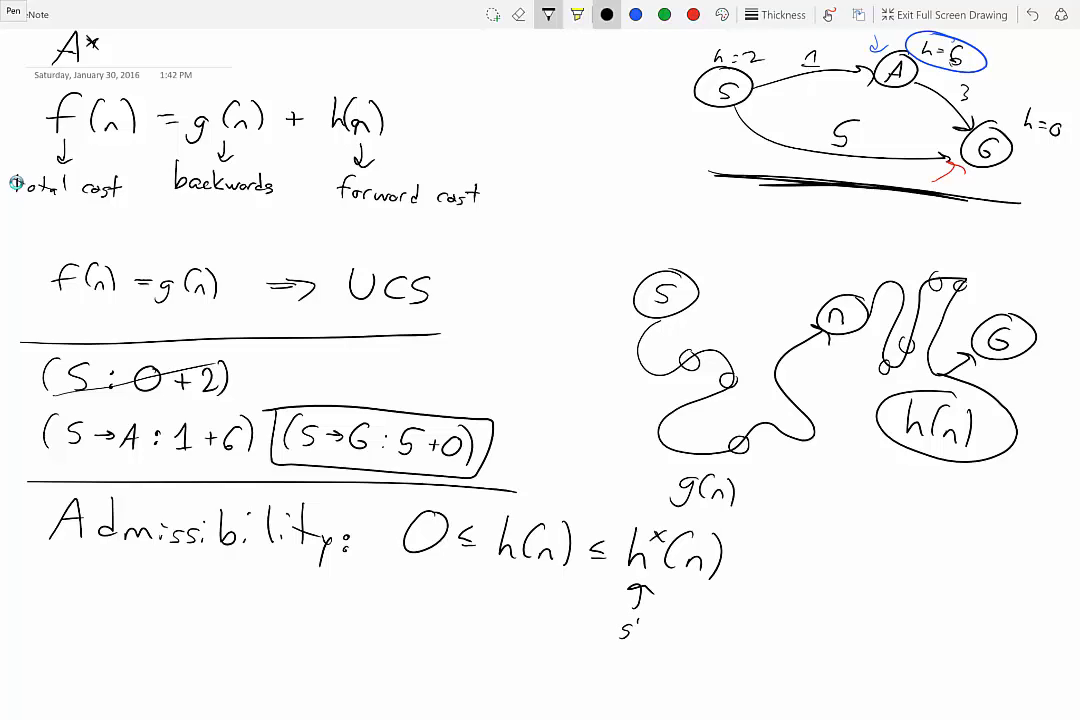
Annotate h*(n) as the shortest path from n to G.
{"action": "type", "text": "shortest"}
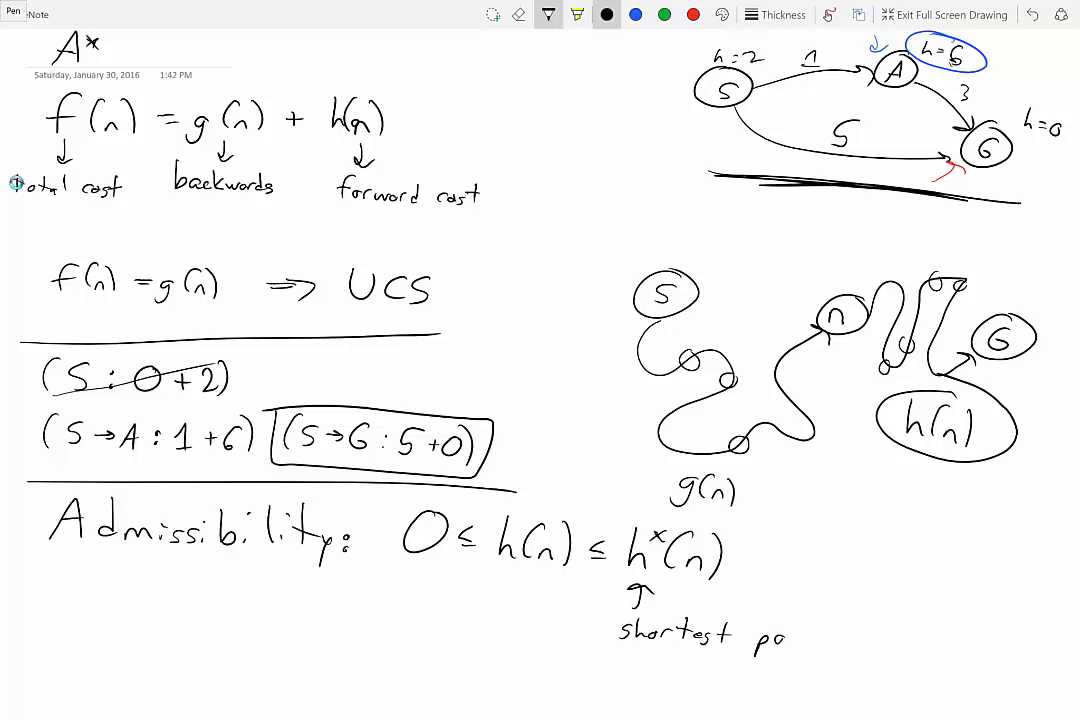
{"action": "type", "text": "path fr"}
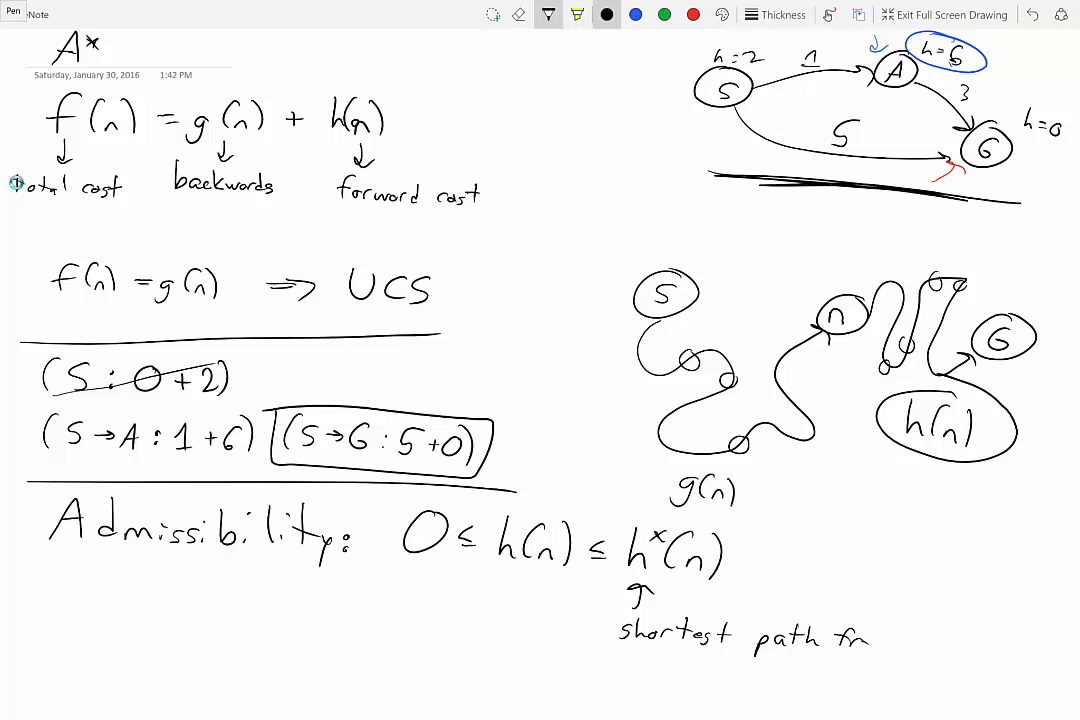
{"action": "type", "text": "from n to G"}
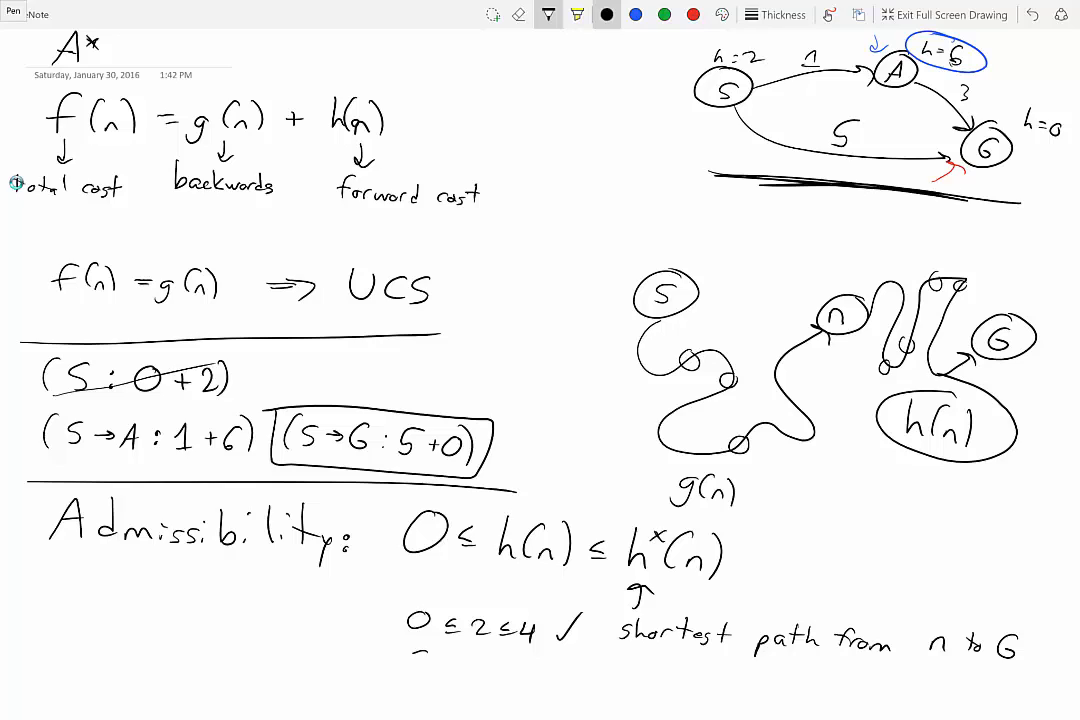
Write the second check 0 ≤ 6 ≤ 3, erasing the misplaced digits.
{"action": "type", "text": "0 ≤ 3"}
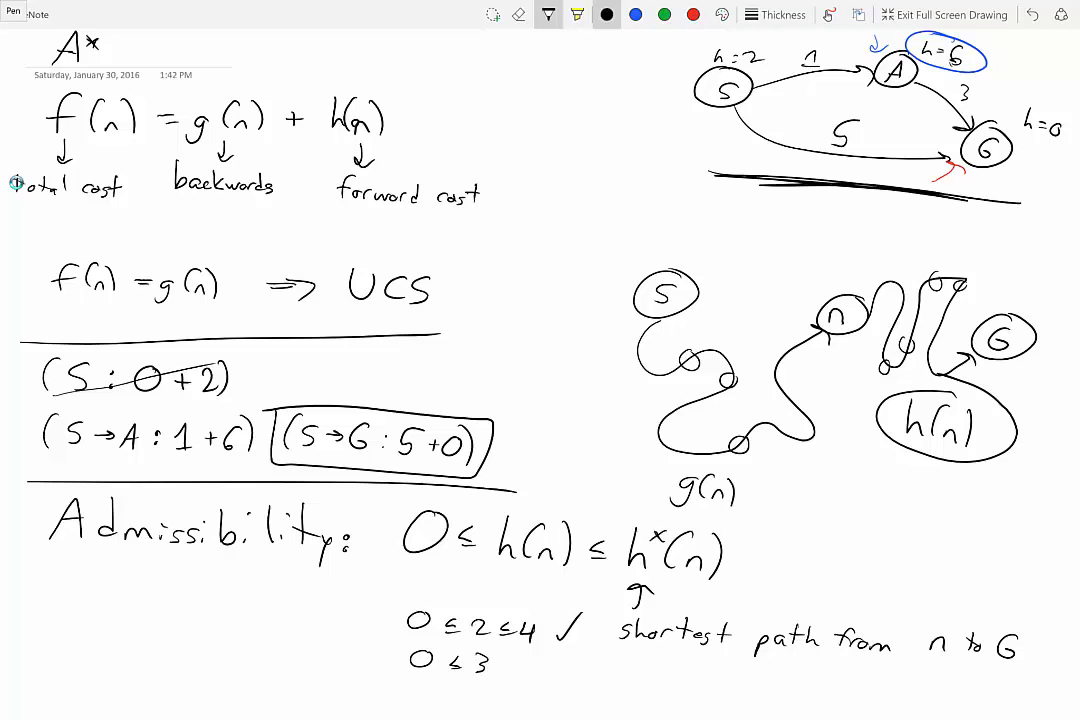
{"action": "left_click", "coordinate": [494, 14]}
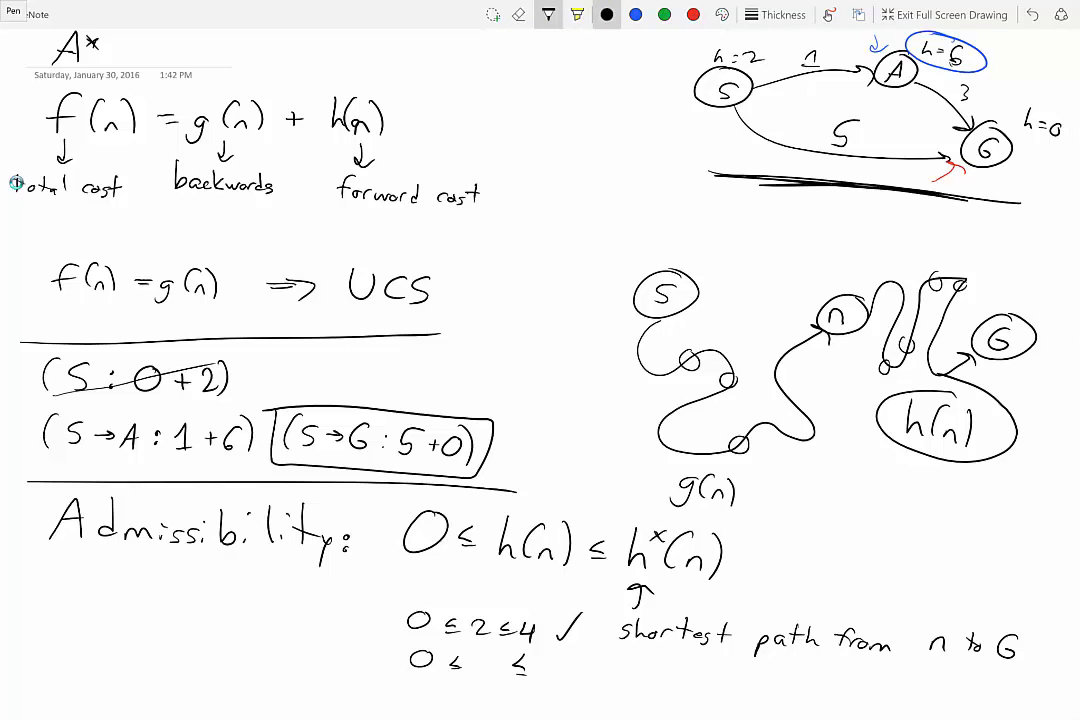
{"action": "type", "text": "6"}
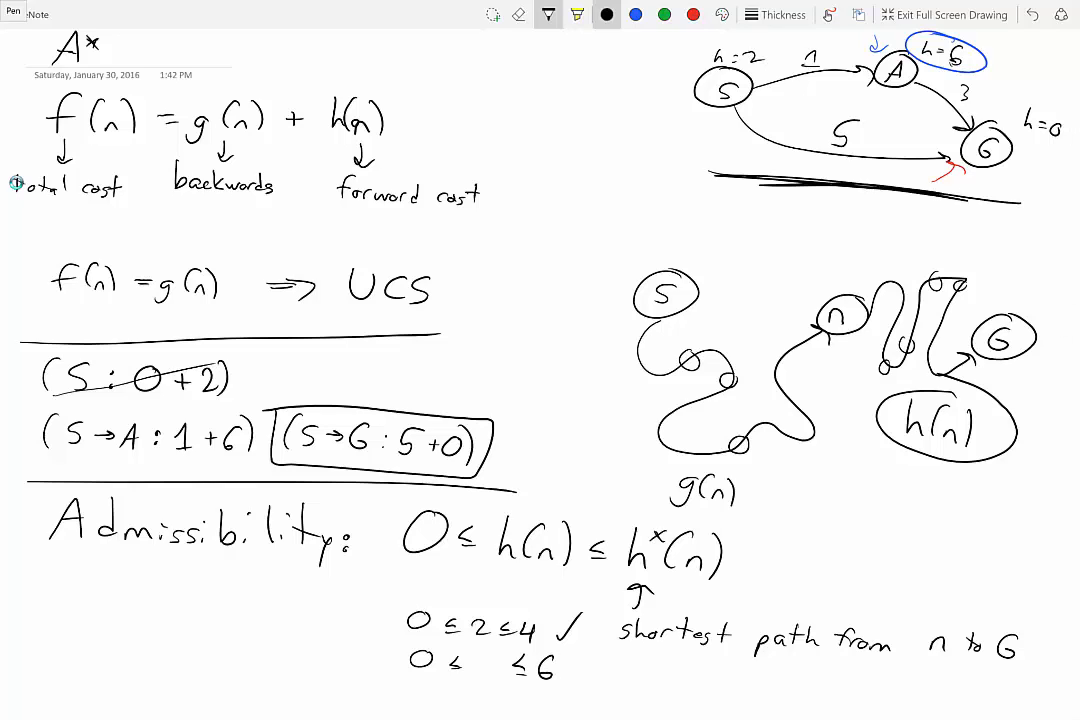
{"action": "left_click", "coordinate": [518, 14]}
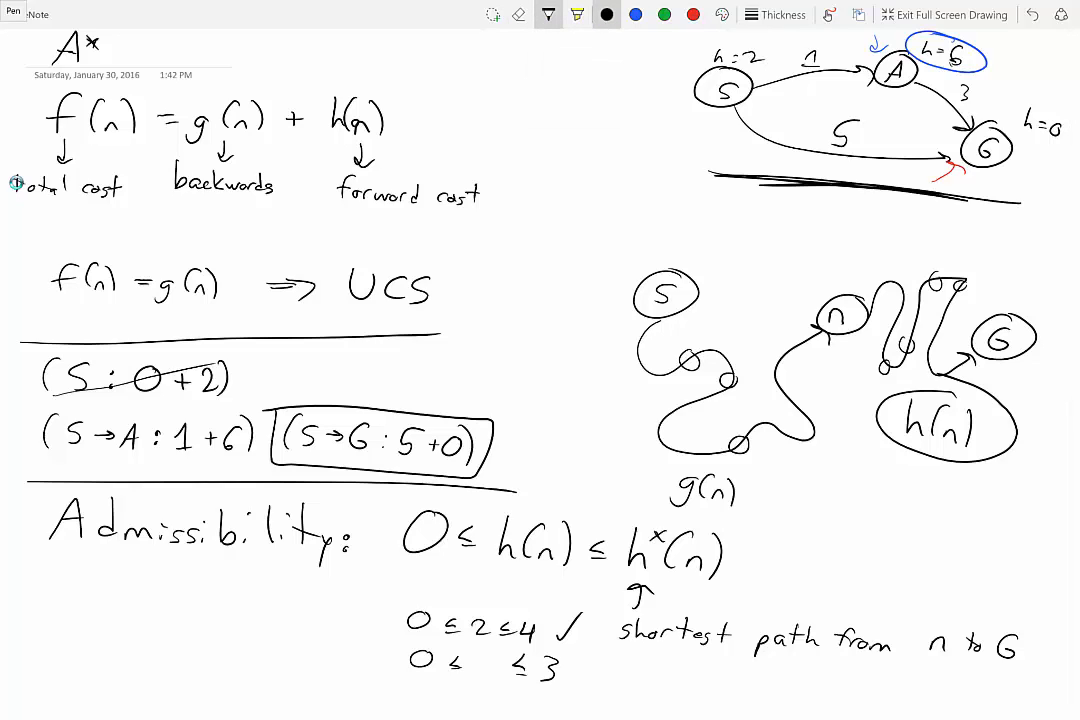
{"action": "type", "text": "6"}
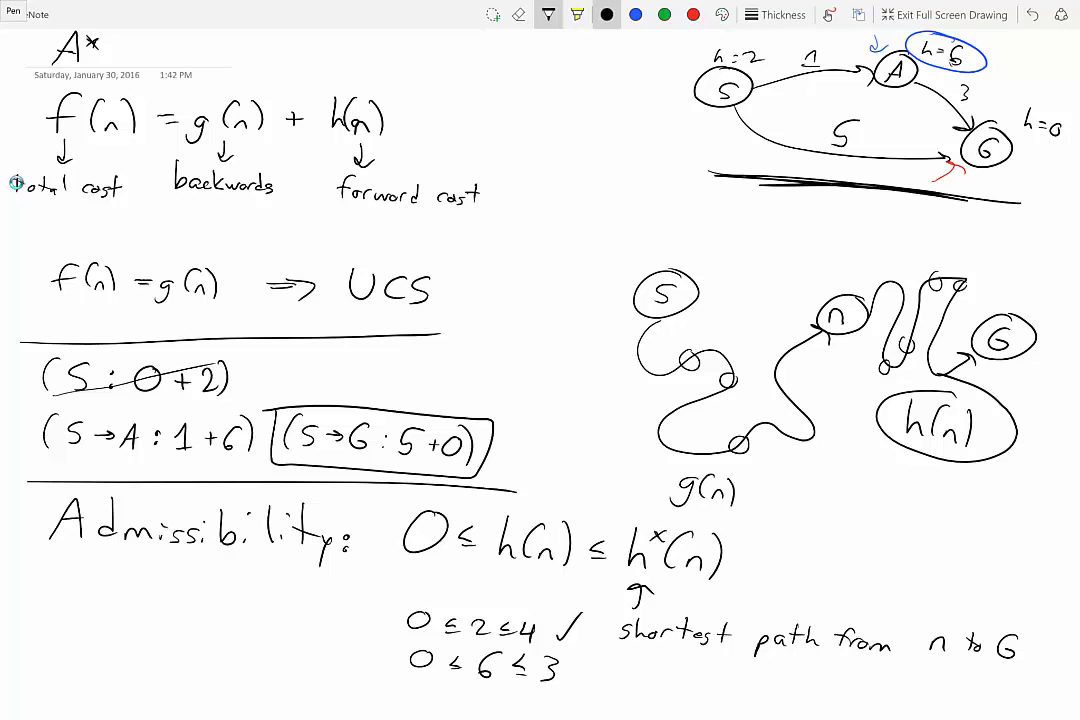
Cross the ≤ sign, mark the check with an X and write NOT ADMISSIBLE.
{"action": "left_click_drag", "start_coordinate": [520, 655], "coordinate": [540, 680]}
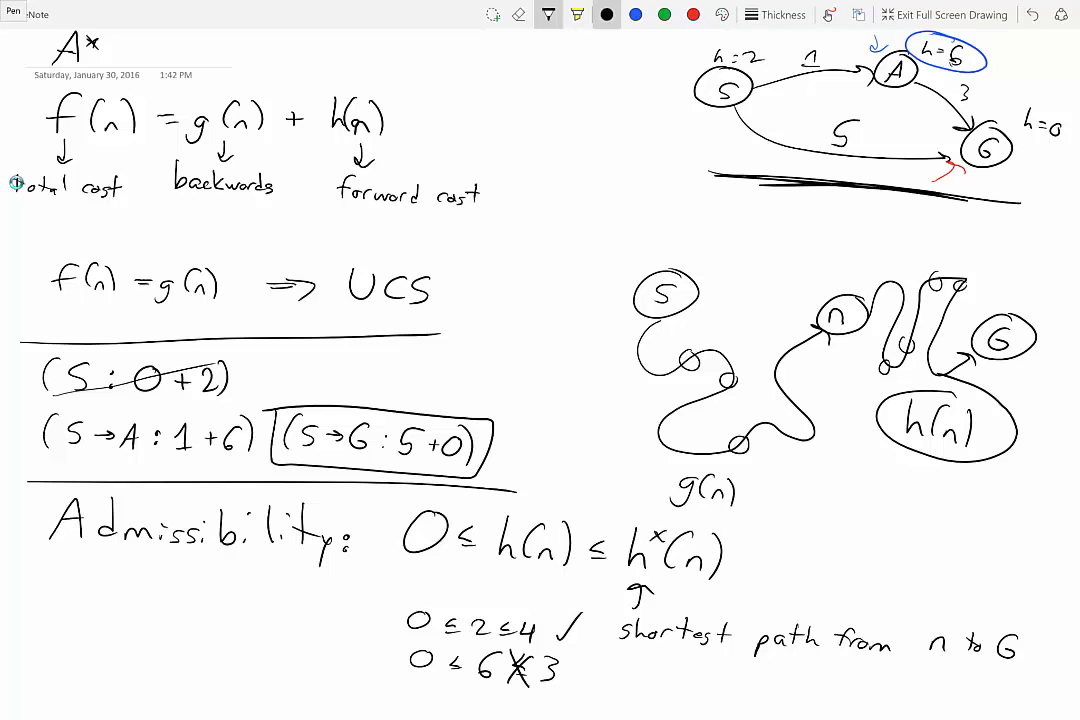
{"action": "left_click_drag", "start_coordinate": [575, 650], "coordinate": [615, 695]}
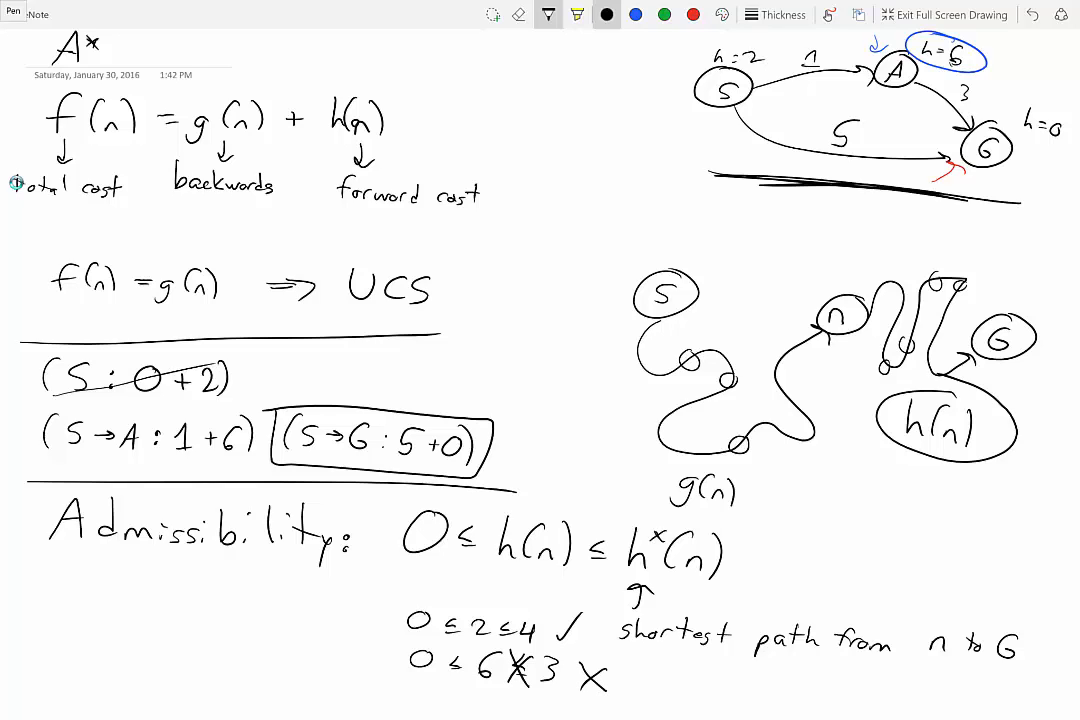
{"action": "type", "text": "NOT"}
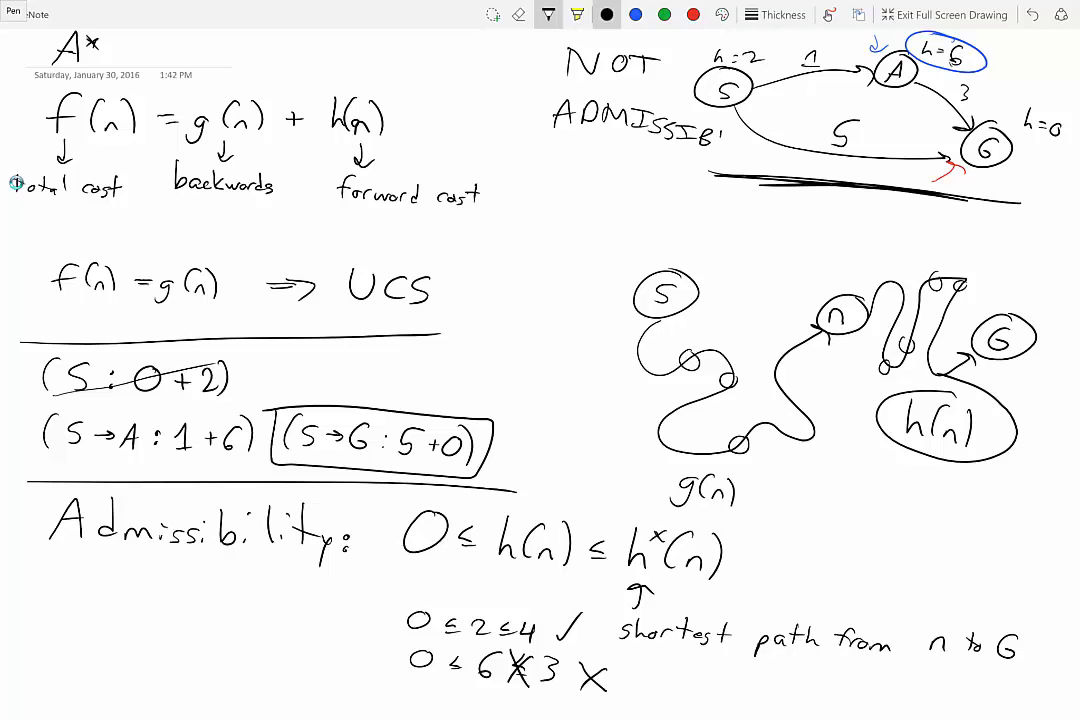
{"action": "type", "text": "LE"}
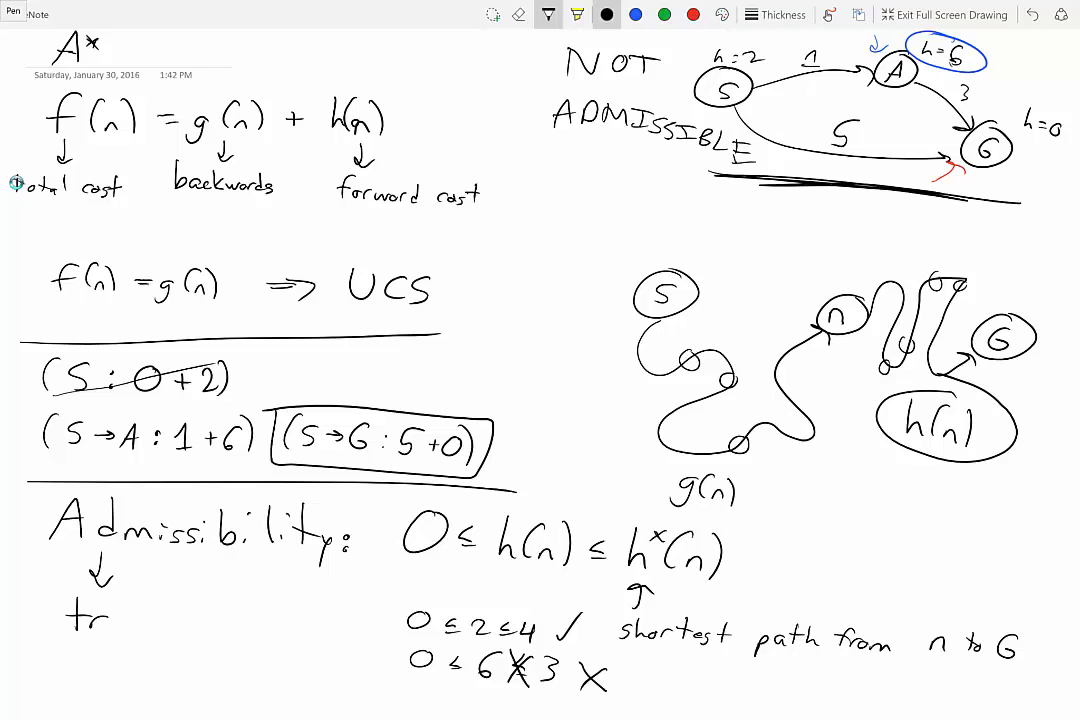
Write 'tree search' at the end of the arrow from Admissibility.
{"action": "type", "text": "tree s"}
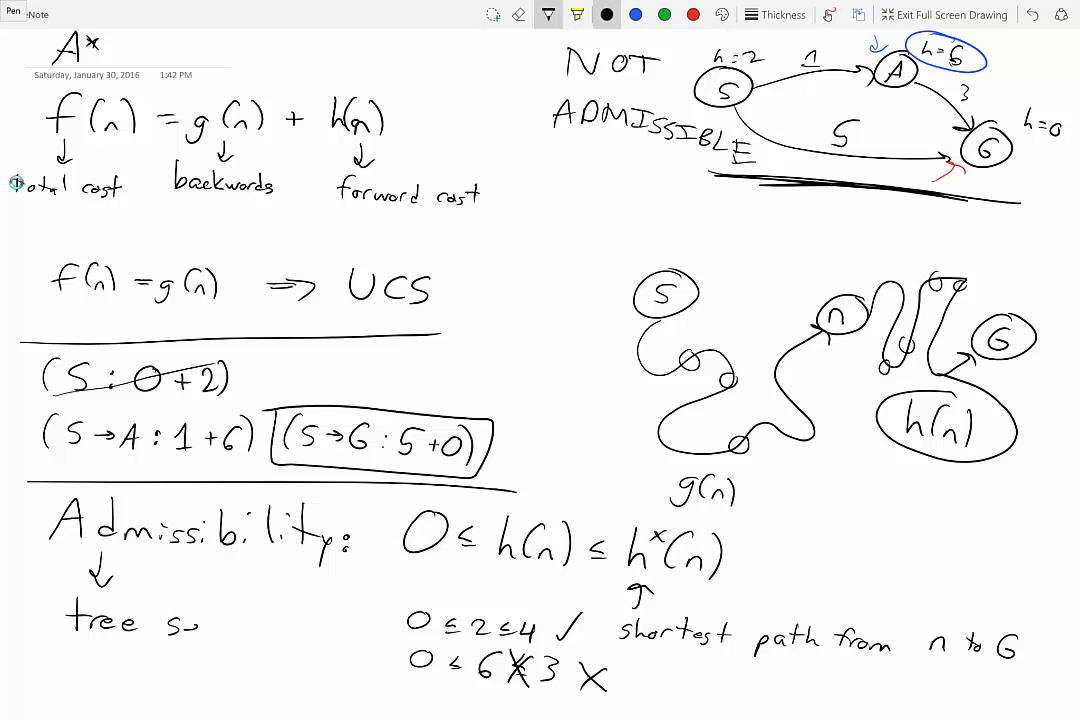
{"action": "type", "text": "search"}
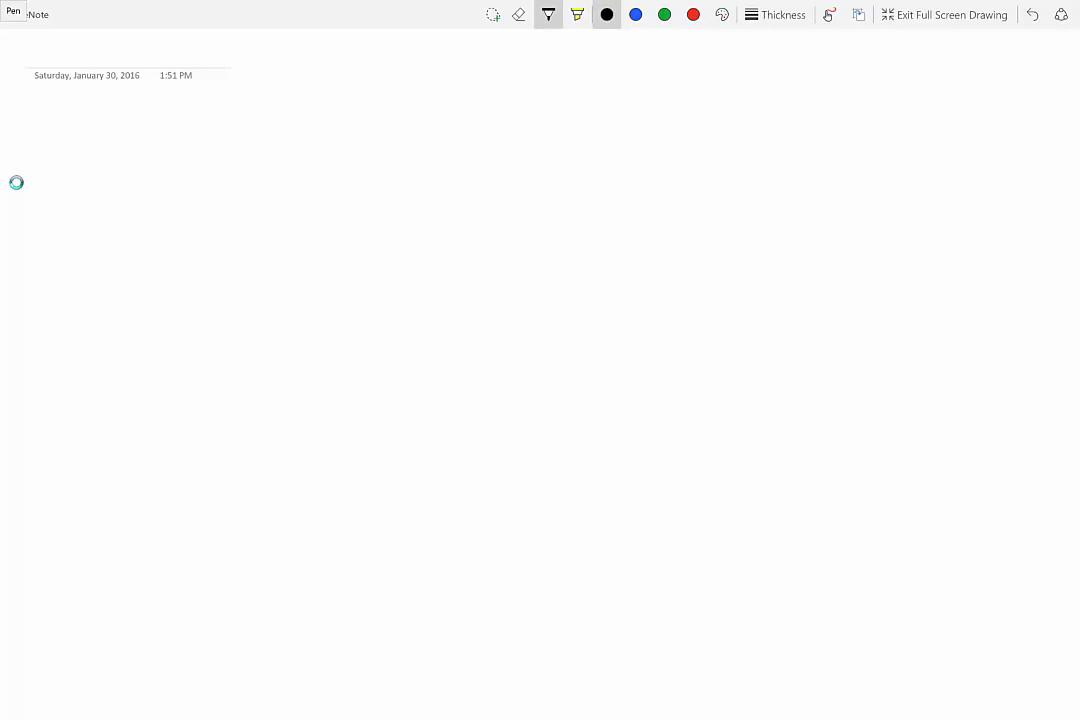
Write the Optimal row label and A* tree heading, and rule the table lines.
{"action": "left_click_drag", "start_coordinate": [30, 180], "coordinate": [130, 180]}
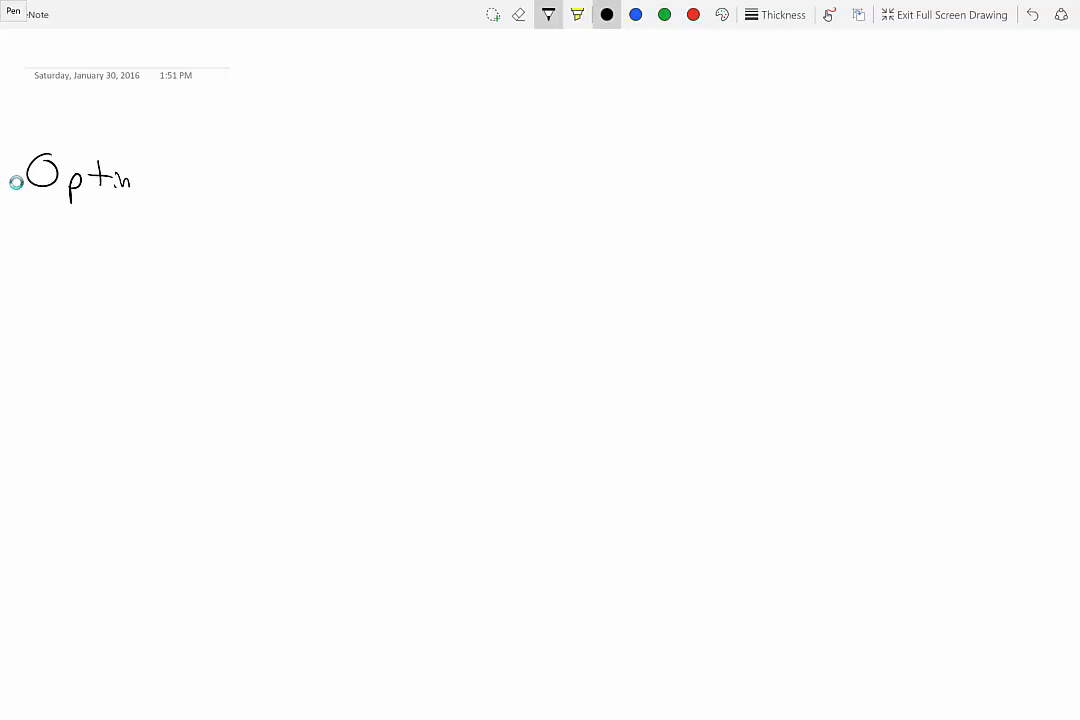
{"action": "left_click_drag", "start_coordinate": [118, 178], "coordinate": [172, 190]}
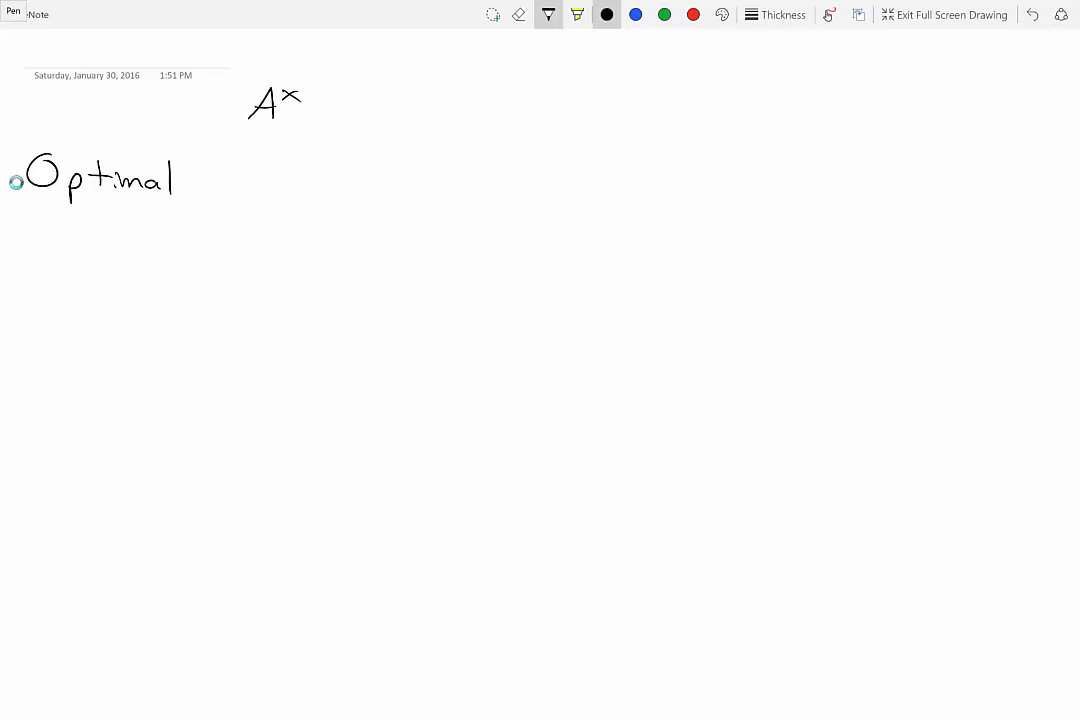
{"action": "left_click_drag", "start_coordinate": [325, 108], "coordinate": [390, 110]}
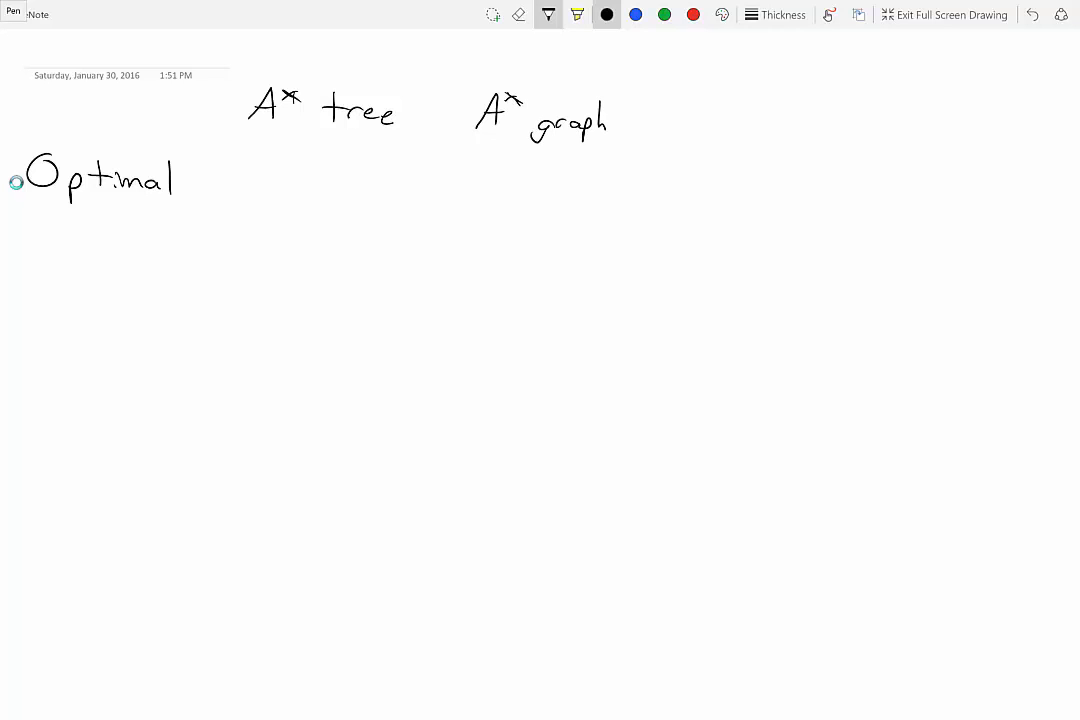
{"action": "left_click_drag", "start_coordinate": [35, 126], "coordinate": [600, 145]}
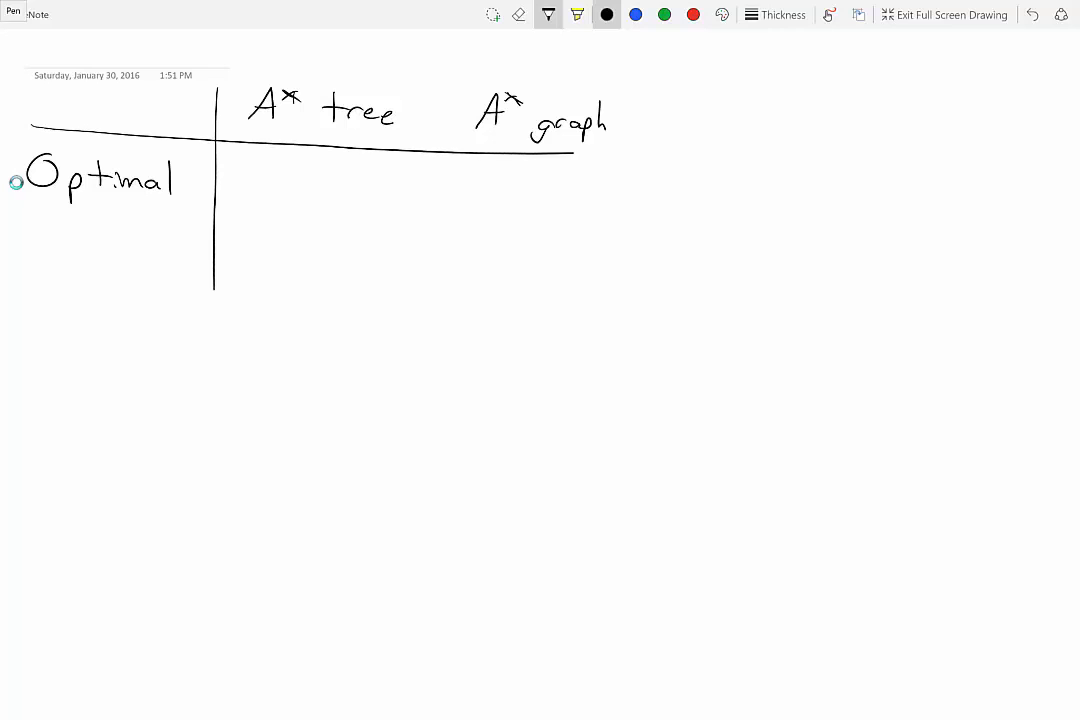
{"action": "left_click_drag", "start_coordinate": [413, 95], "coordinate": [413, 335]}
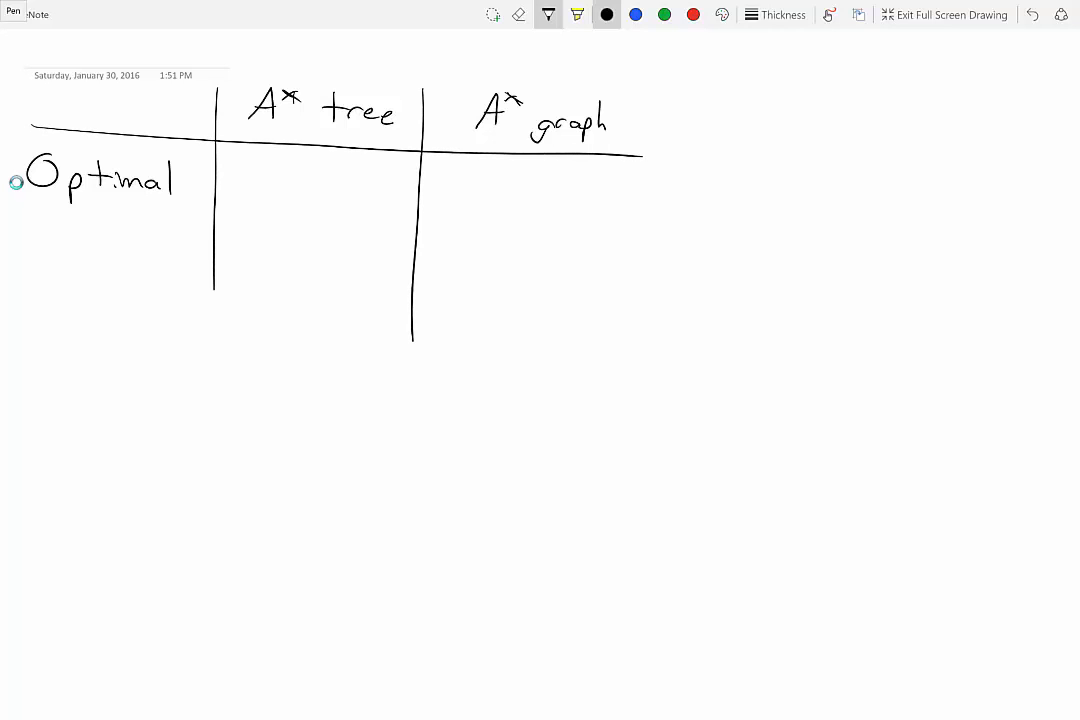
Write Admissible with 0 ≤ h(n) ≤ h*(n) and begin Consistency in the graph column.
{"action": "type", "text": "Adm."}
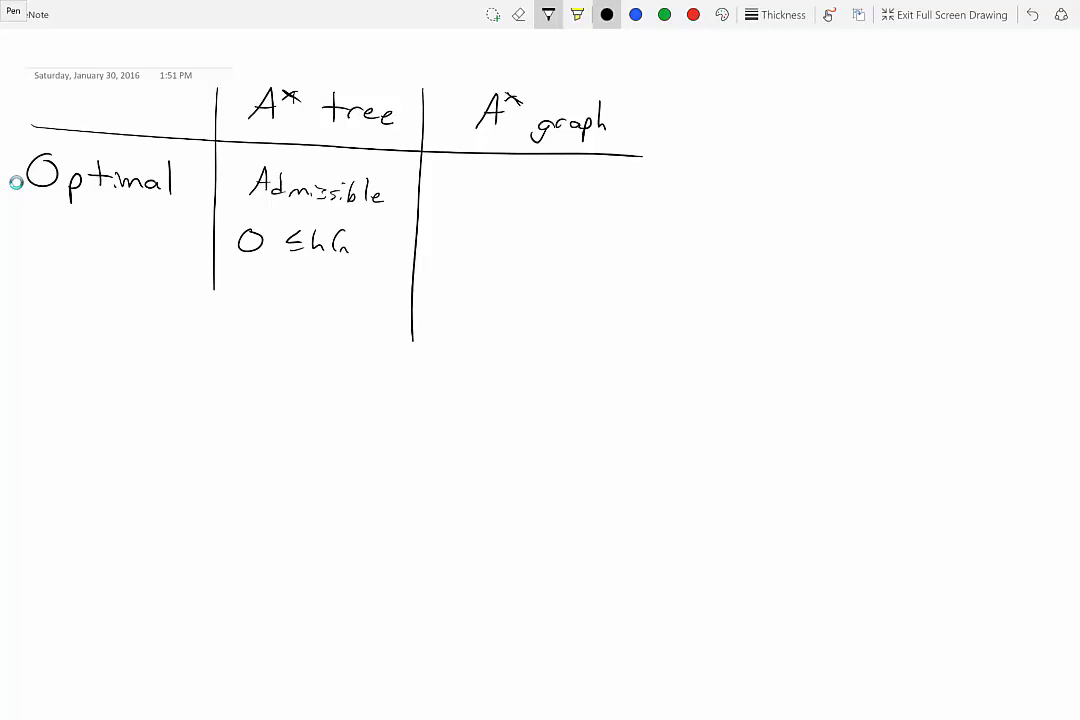
{"action": "left_click_drag", "start_coordinate": [350, 245], "coordinate": [390, 245]}
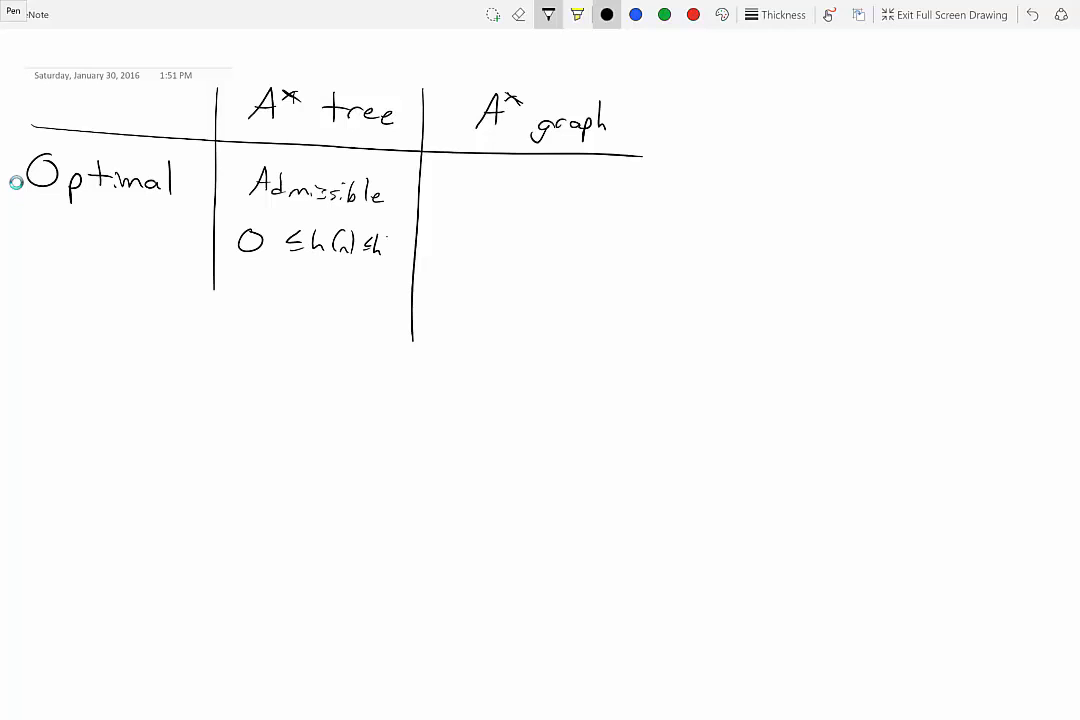
{"action": "left_click_drag", "start_coordinate": [375, 240], "coordinate": [405, 250]}
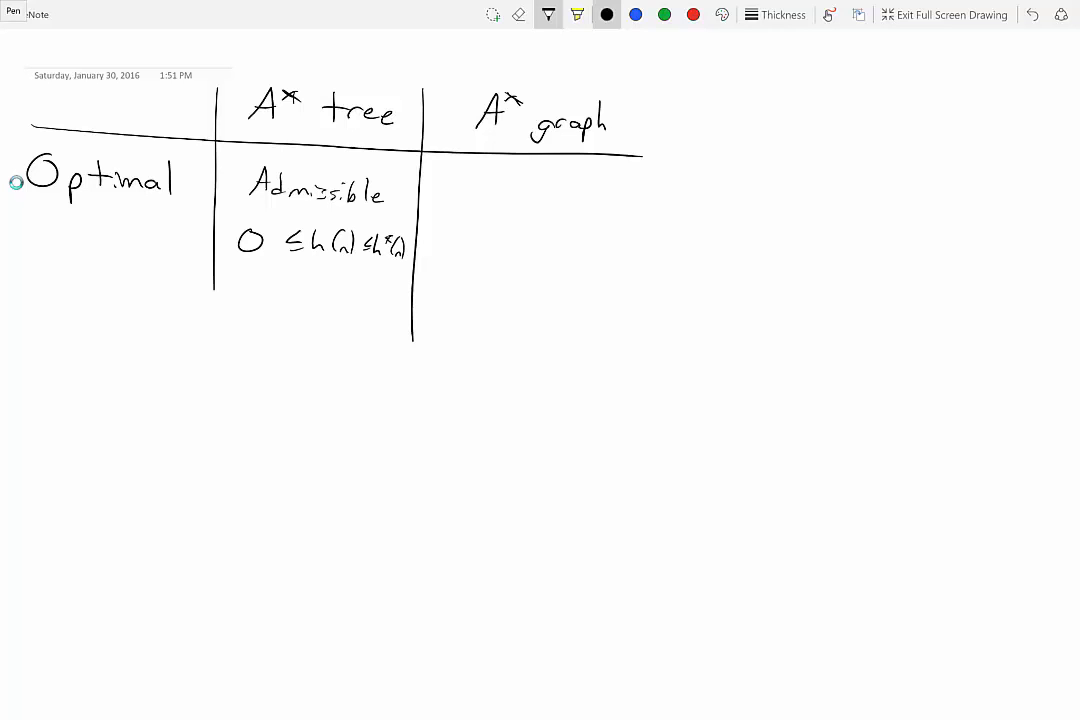
{"action": "type", "text": "Consistency"}
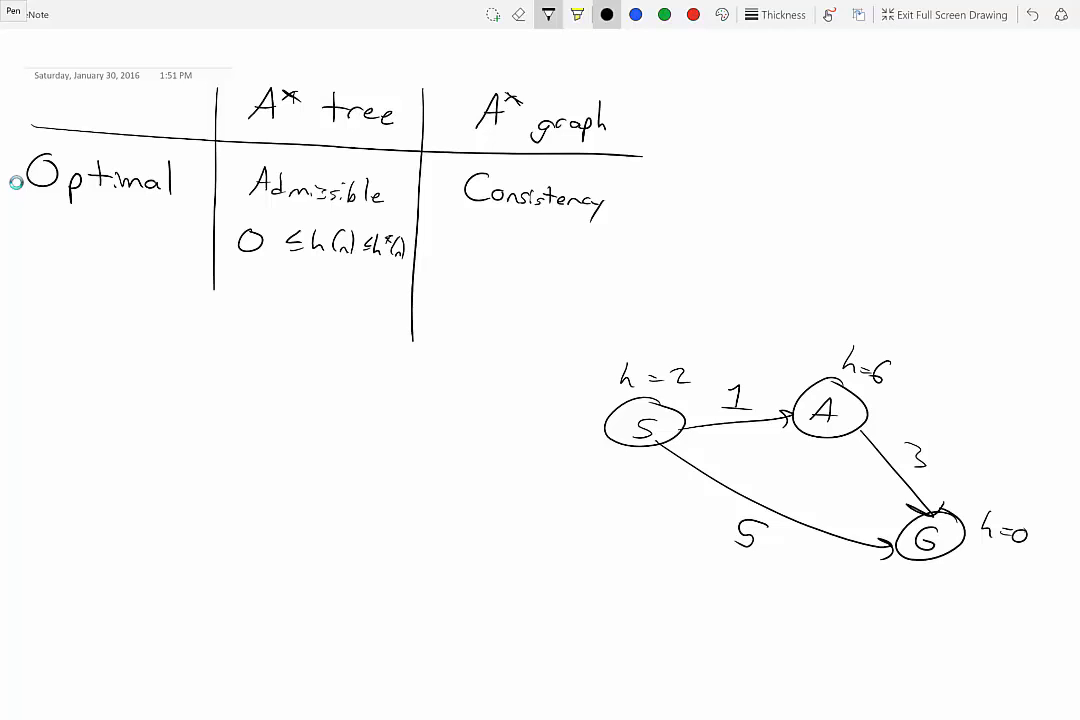
Write a Consistency heading below the table.
{"action": "left_click_drag", "start_coordinate": [75, 375], "coordinate": [50, 415]}
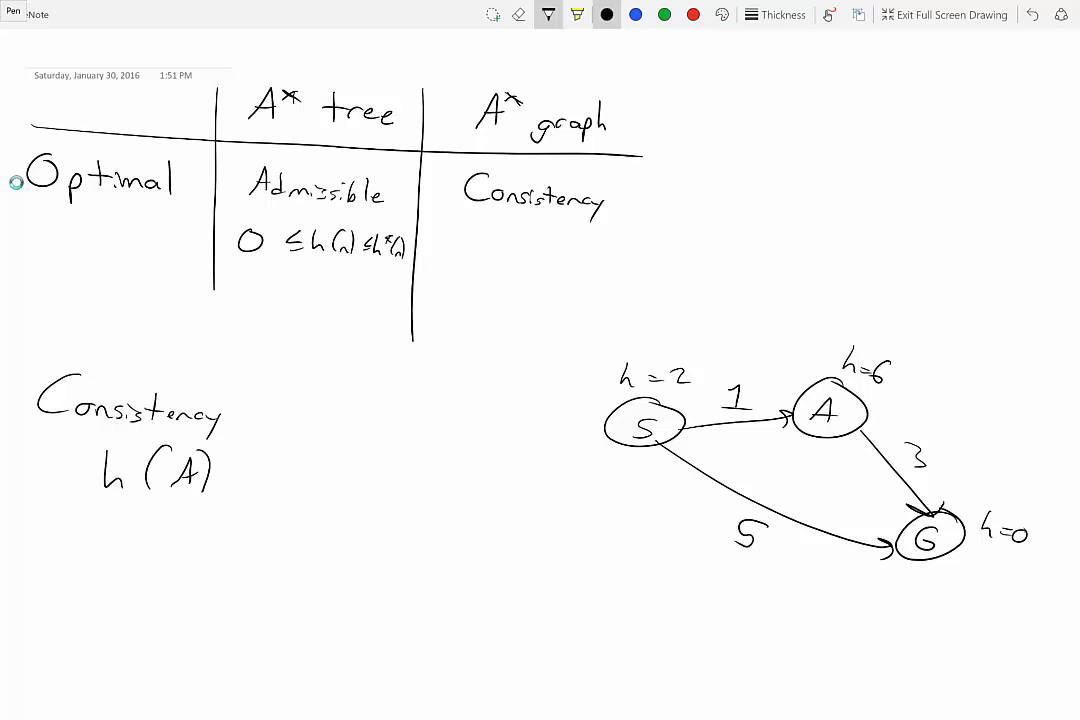
Write h(A) − h(C) ≤ cost(A→C) and draw nodes A and C with h labels.
{"action": "type", "text": "- h("}
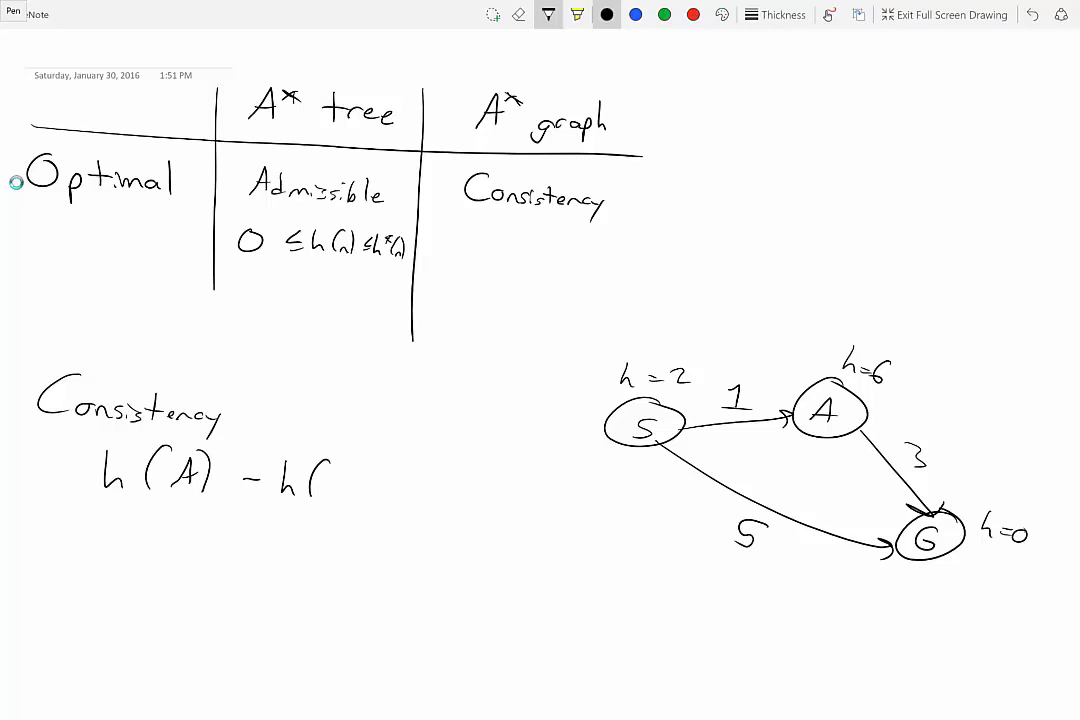
{"action": "left_click_drag", "start_coordinate": [330, 470], "coordinate": [350, 465]}
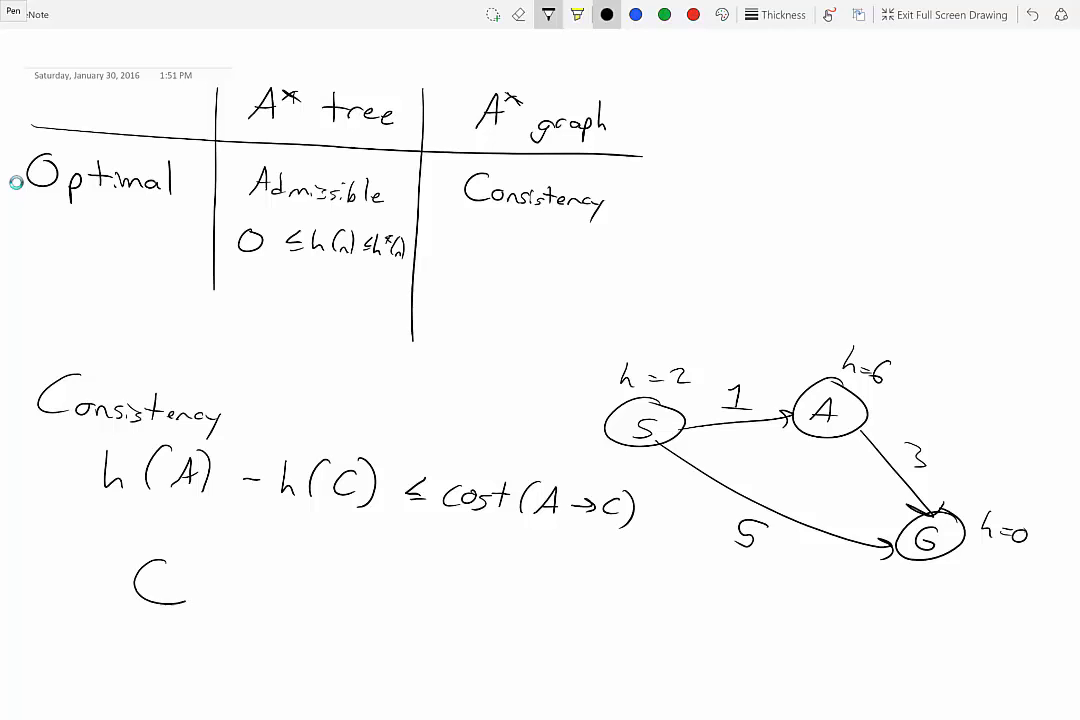
{"action": "left_click_drag", "start_coordinate": [130, 560], "coordinate": [210, 610]}
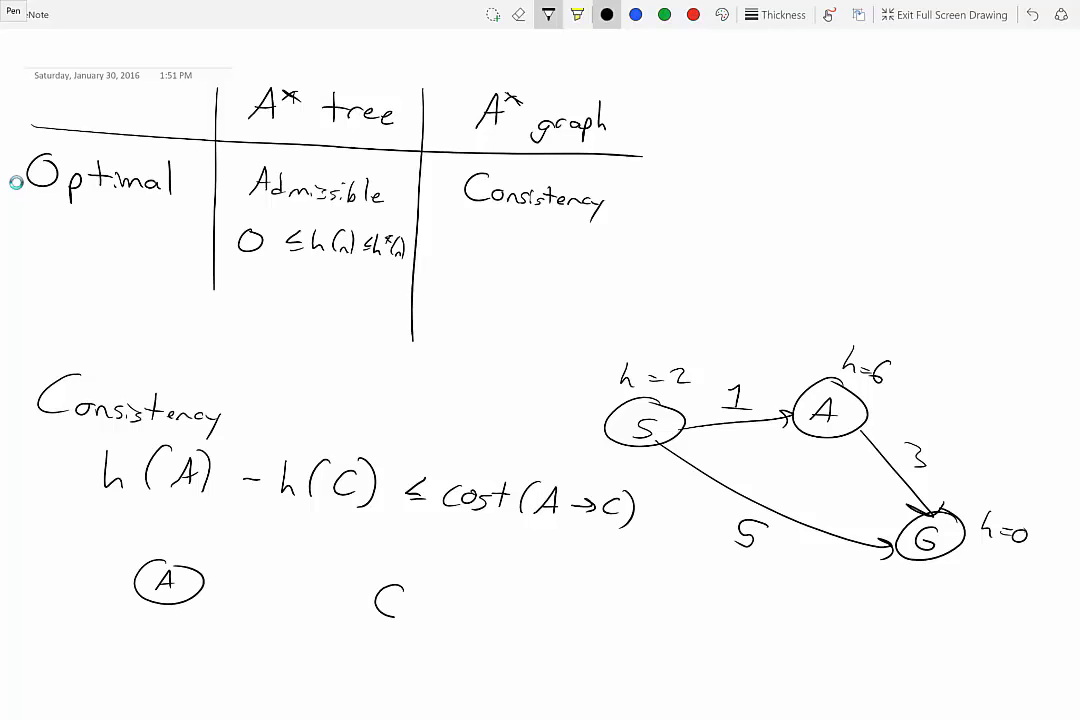
{"action": "left_click_drag", "start_coordinate": [210, 585], "coordinate": [385, 600]}
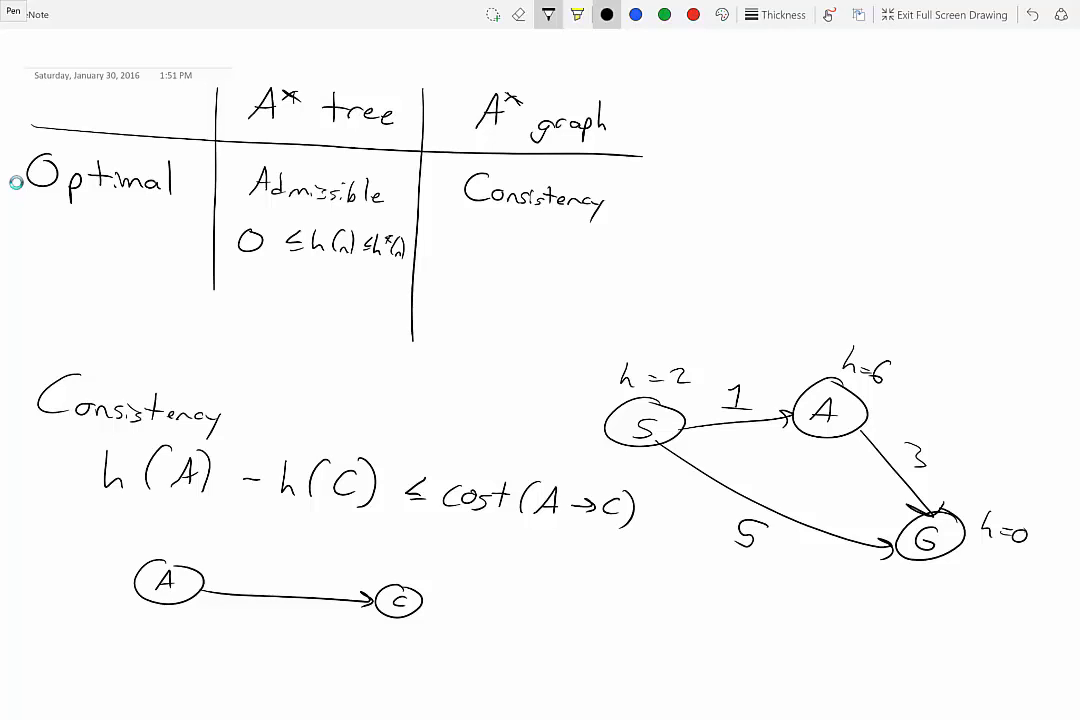
{"action": "type", "text": "h("}
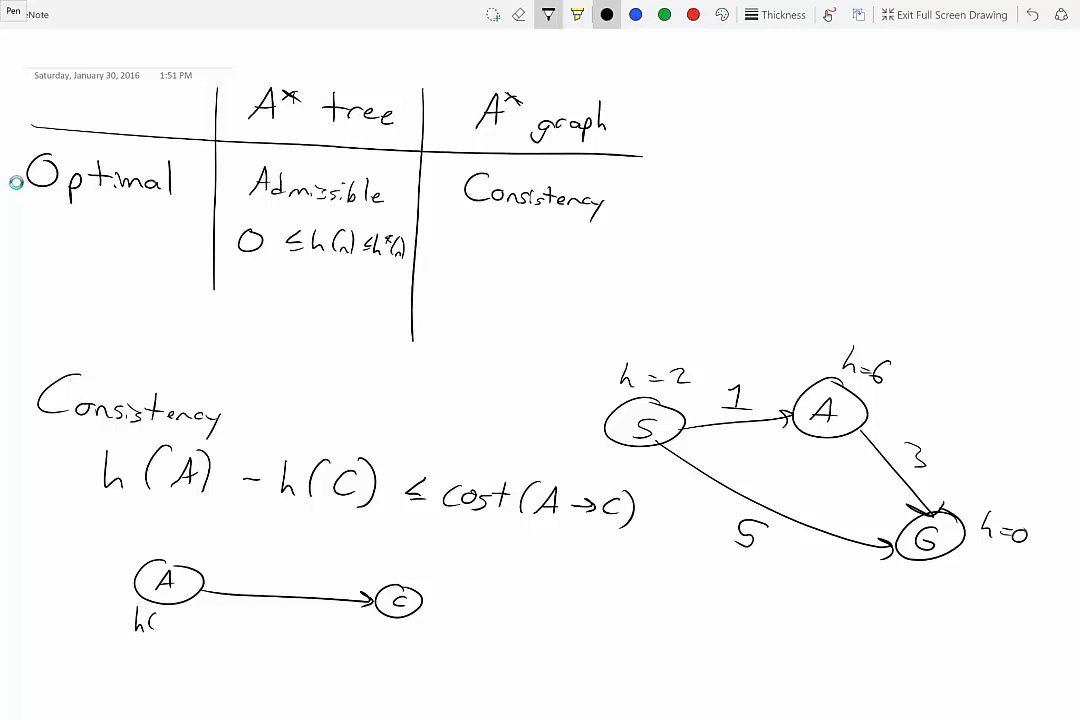
{"action": "type", "text": "(A)"}
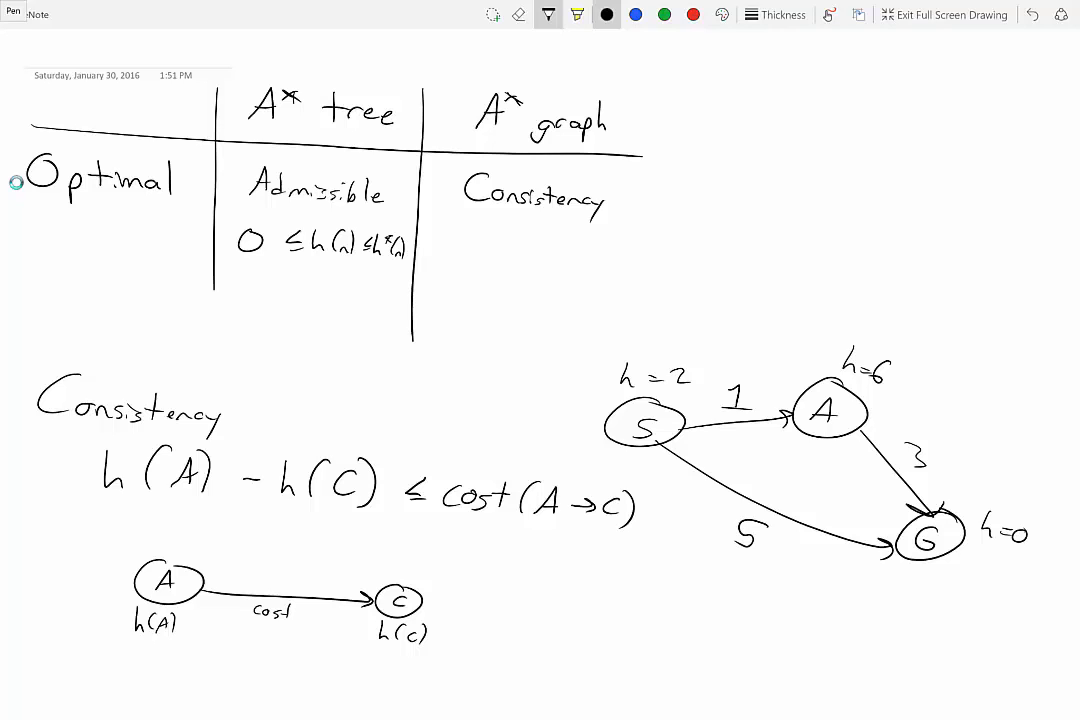
Annotate guess edge cost ≤ actual edge cost and guess ≤ actual path cost.
{"action": "left_click_drag", "start_coordinate": [105, 500], "coordinate": [210, 500]}
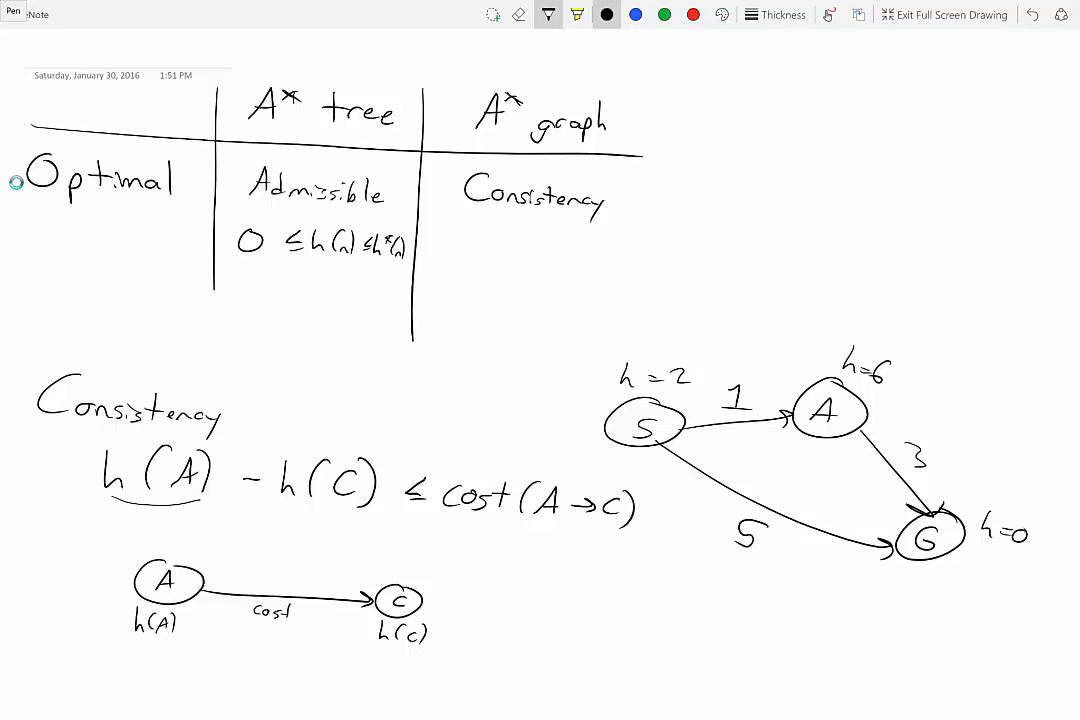
{"action": "type", "text": "9"}
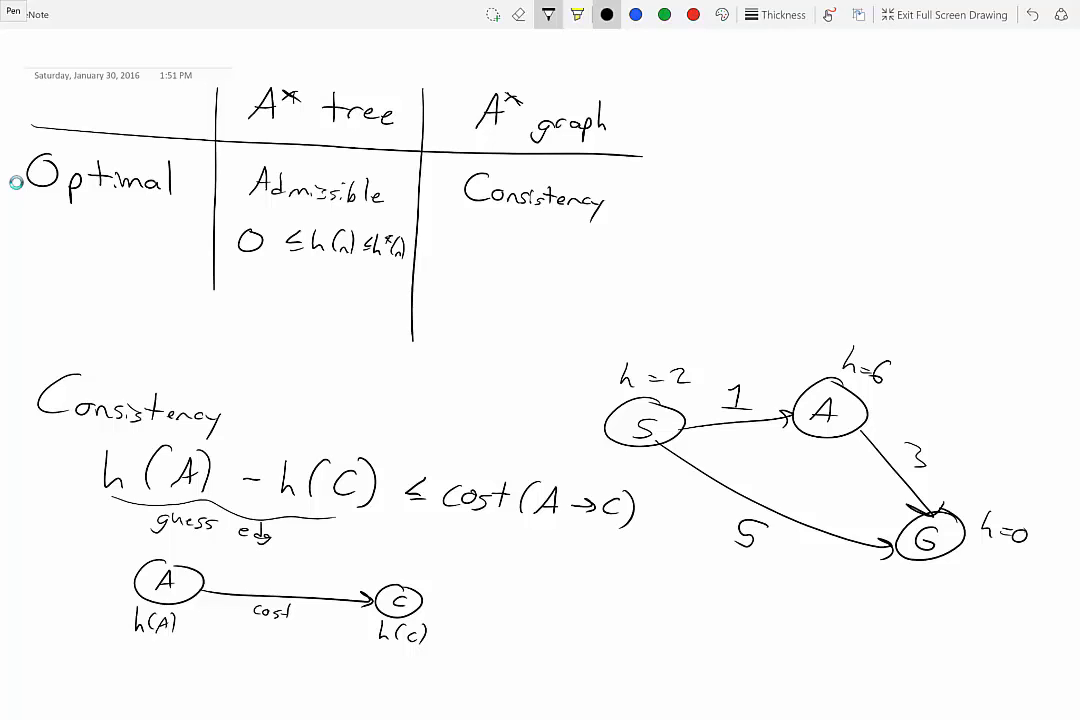
{"action": "type", "text": "cost"}
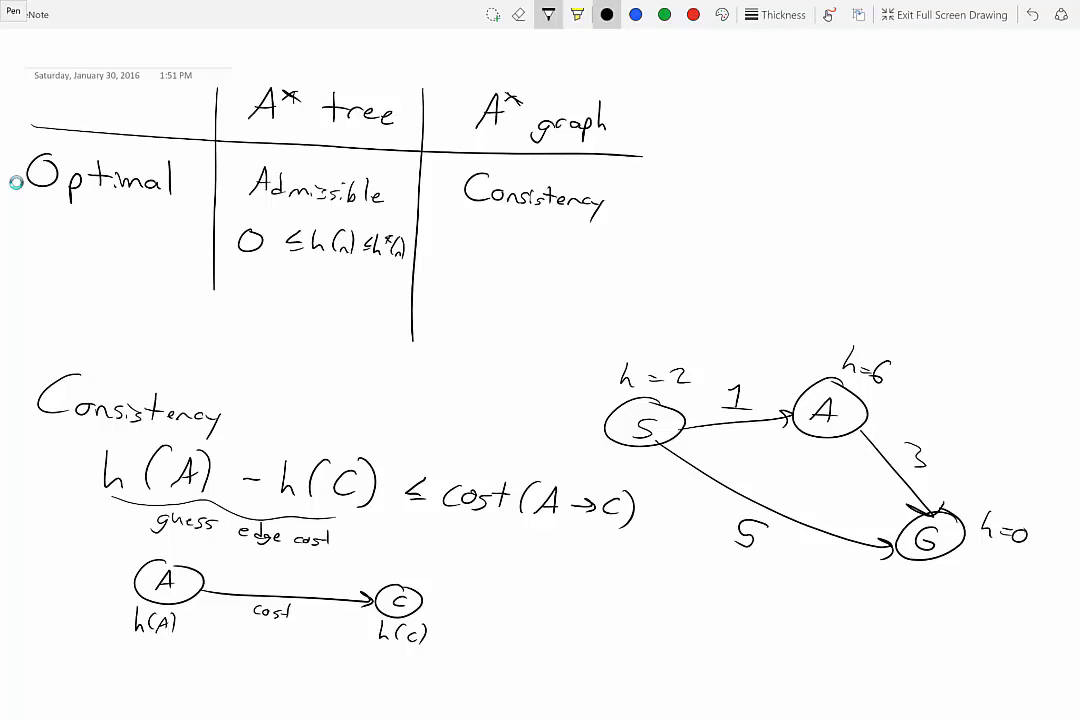
{"action": "left_click_drag", "start_coordinate": [400, 525], "coordinate": [415, 545]}
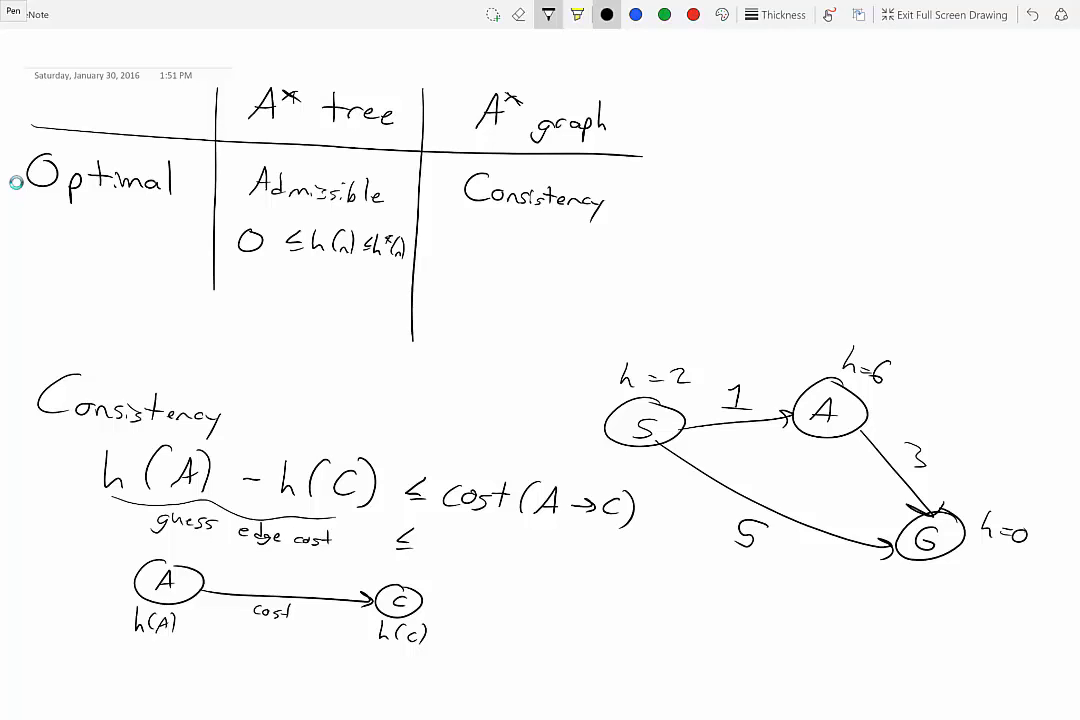
{"action": "type", "text": "actur"}
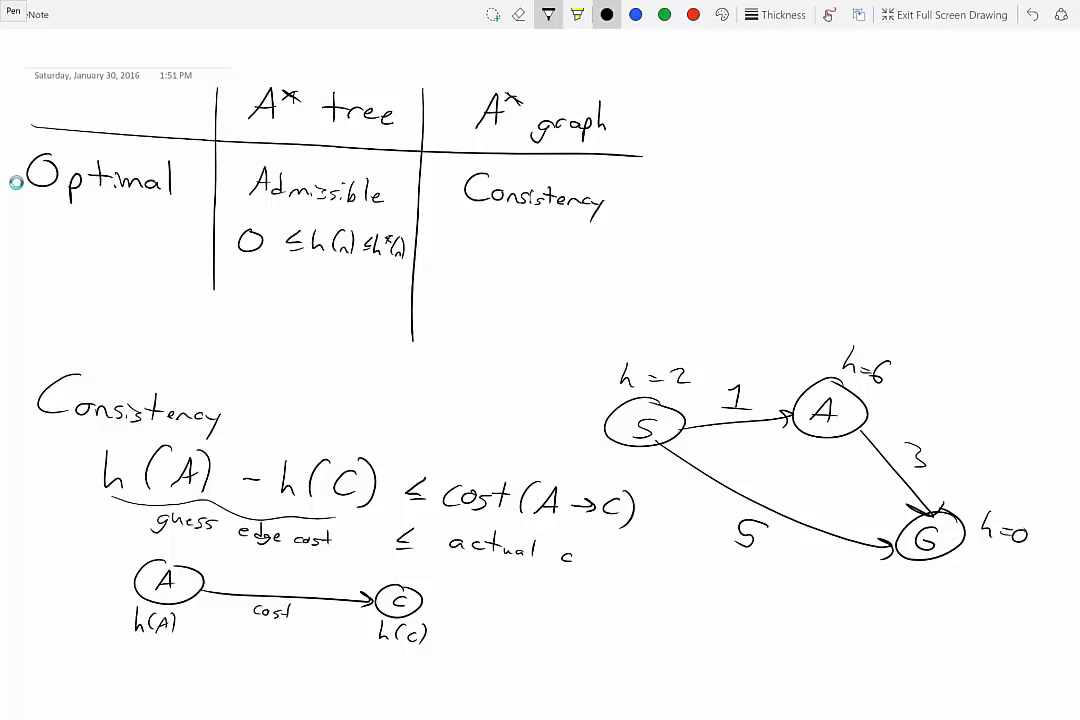
{"action": "type", "text": "edge"}
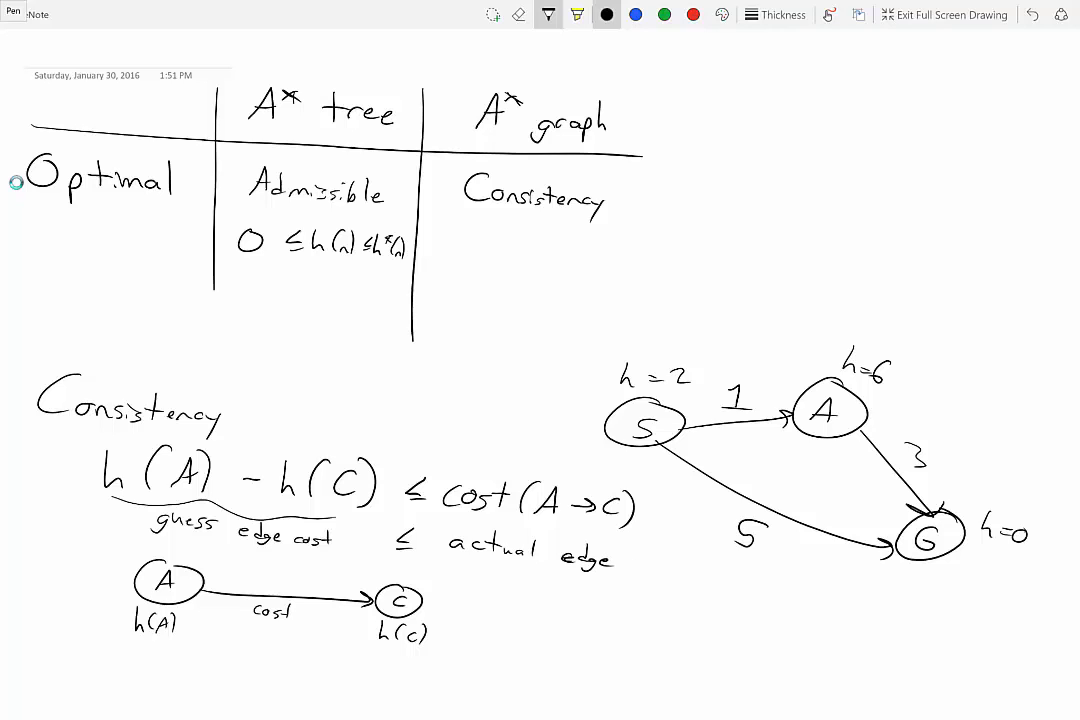
{"action": "type", "text": "cost"}
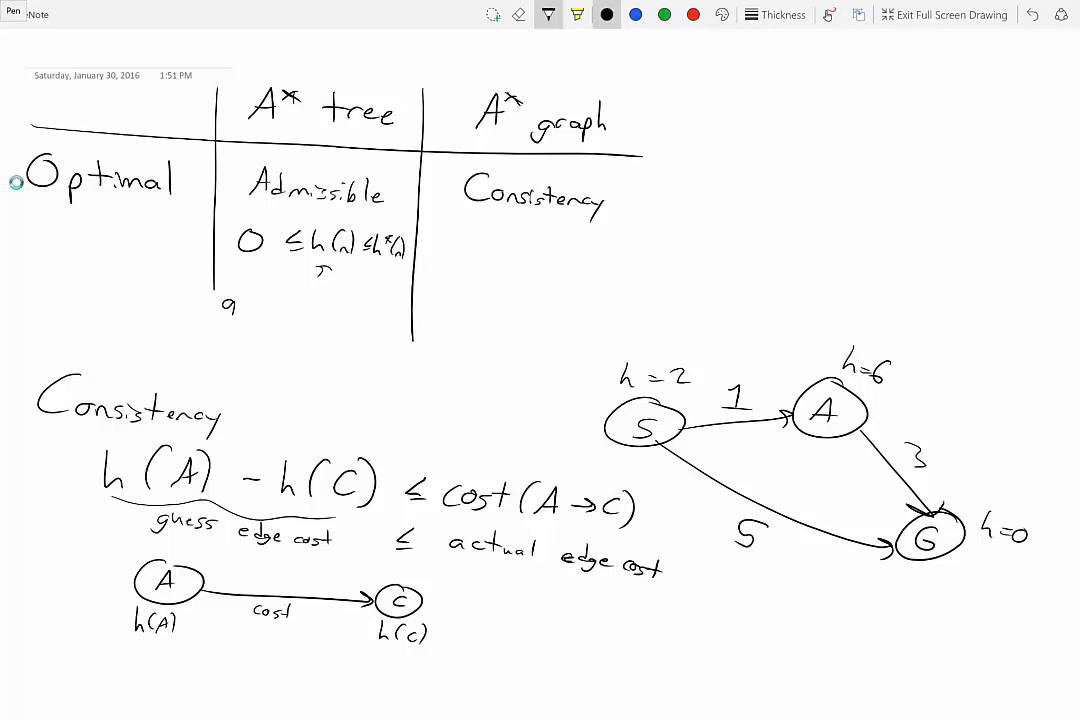
{"action": "type", "text": "guess path cost"}
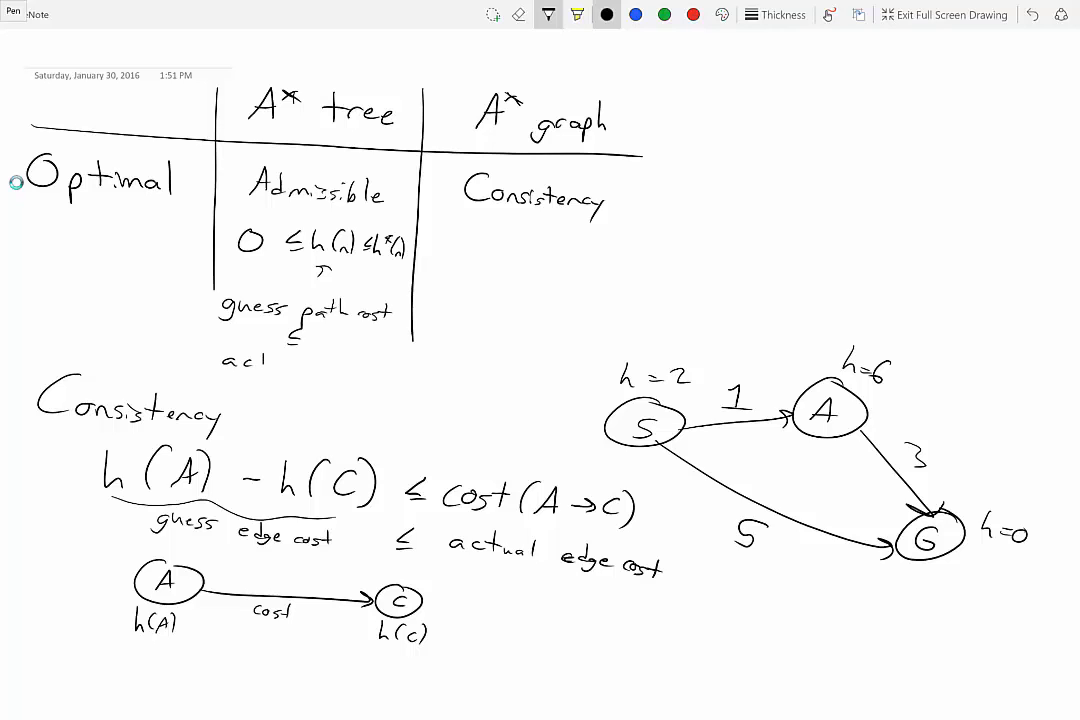
{"action": "type", "text": "actual path cost"}
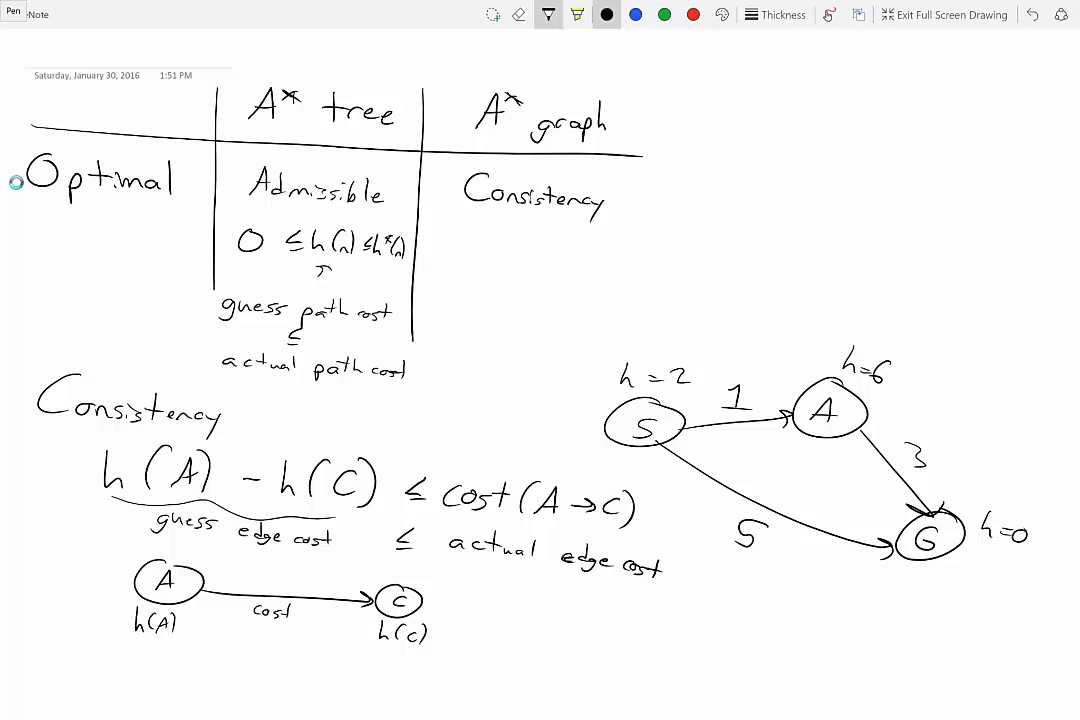
Draw nested circles labelled admissible (outer) and consistent (inner) at top right.
{"action": "left_click_drag", "start_coordinate": [940, 55], "coordinate": [835, 215]}
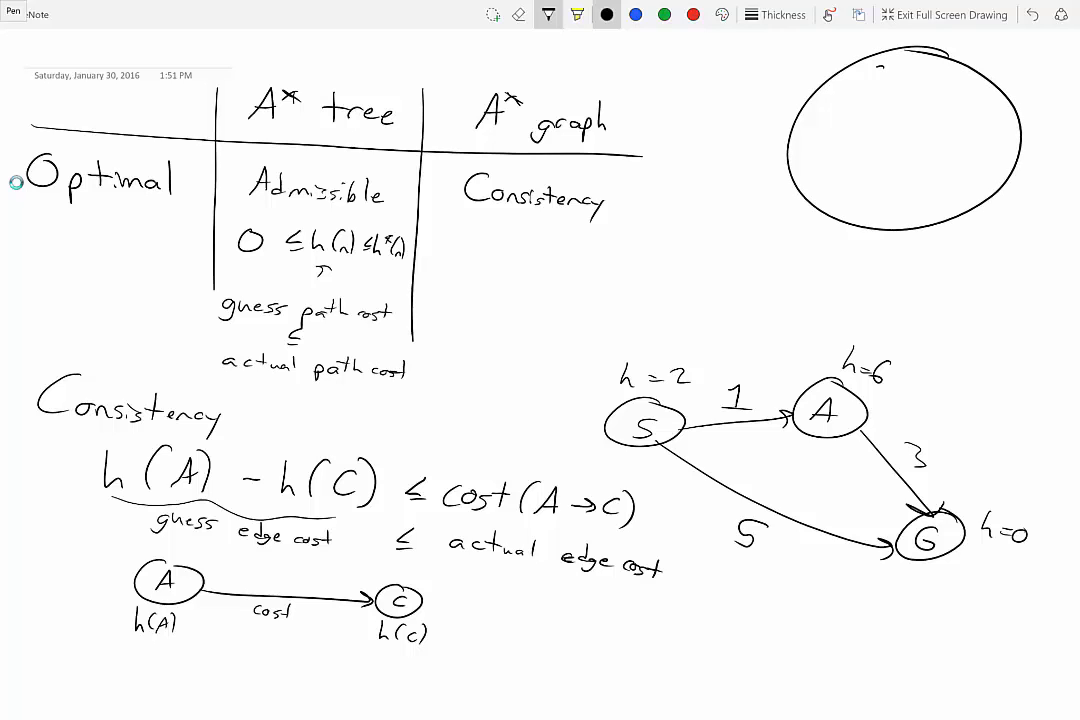
{"action": "type", "text": "adm:"}
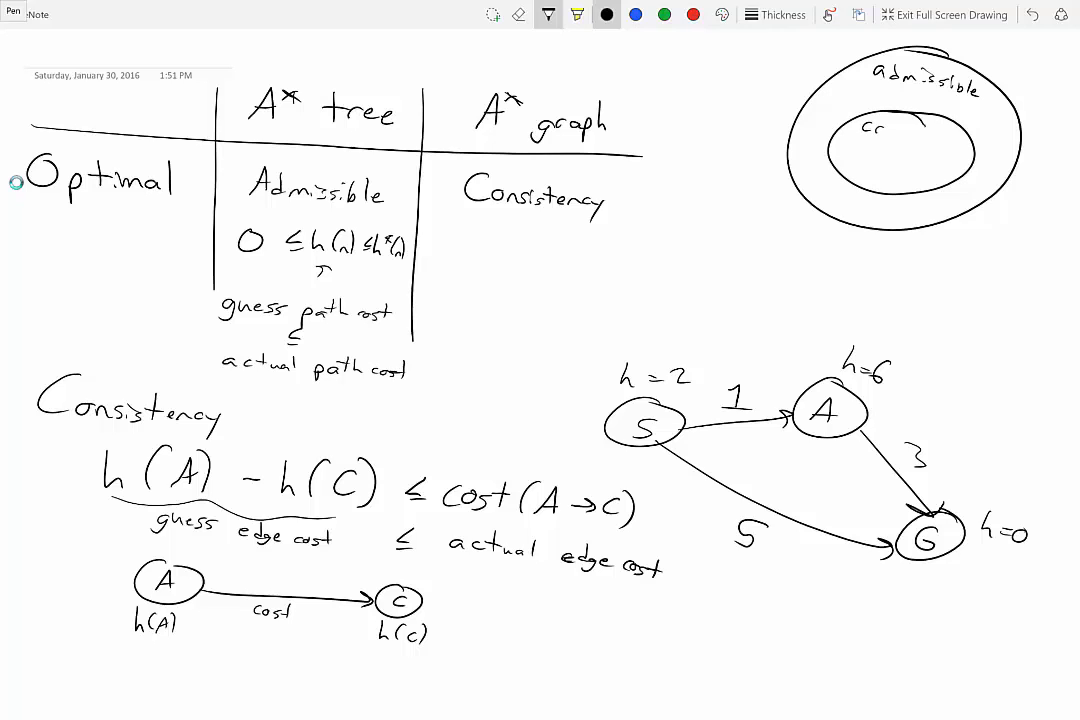
{"action": "type", "text": "Consis"}
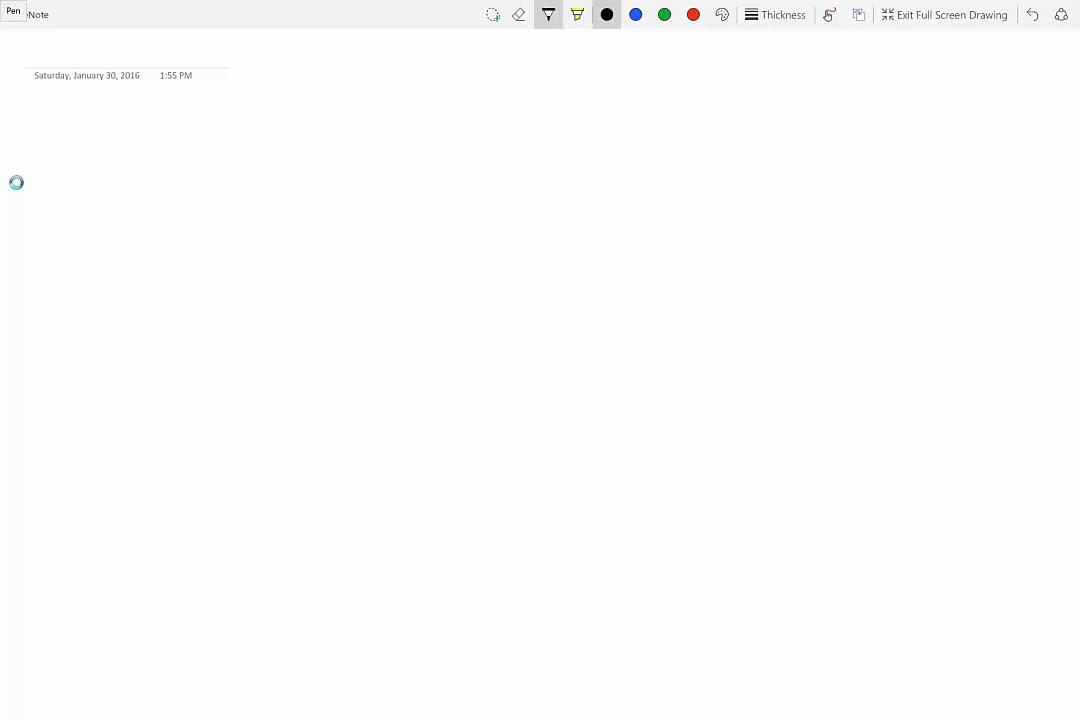
Draw a rectangular grid of cells and colour a yellow Pac-Man in the bottom-left cell.
{"action": "left_click_drag", "start_coordinate": [83, 108], "coordinate": [357, 283]}
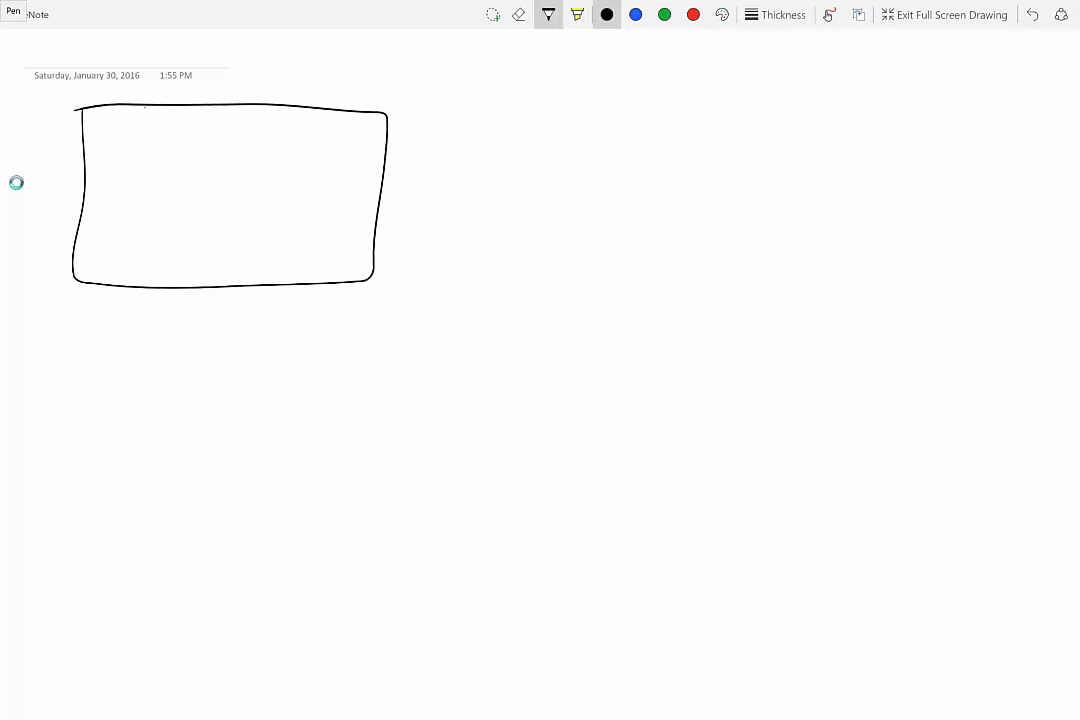
{"action": "left_click_drag", "start_coordinate": [152, 108], "coordinate": [152, 283]}
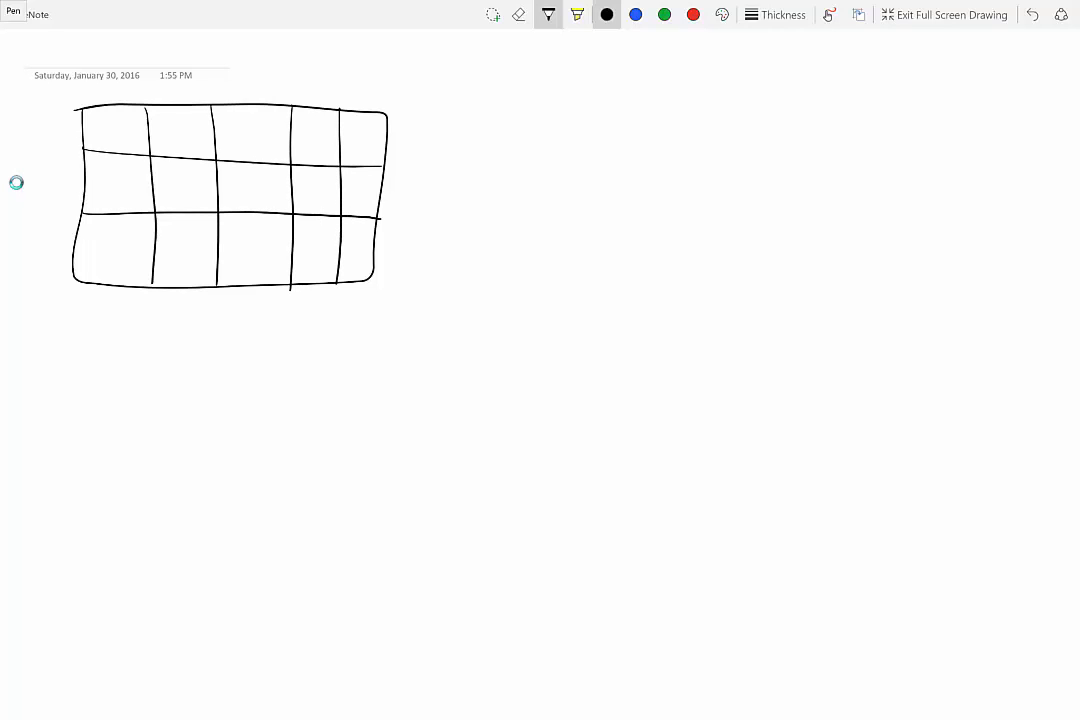
{"action": "left_click", "coordinate": [577, 15]}
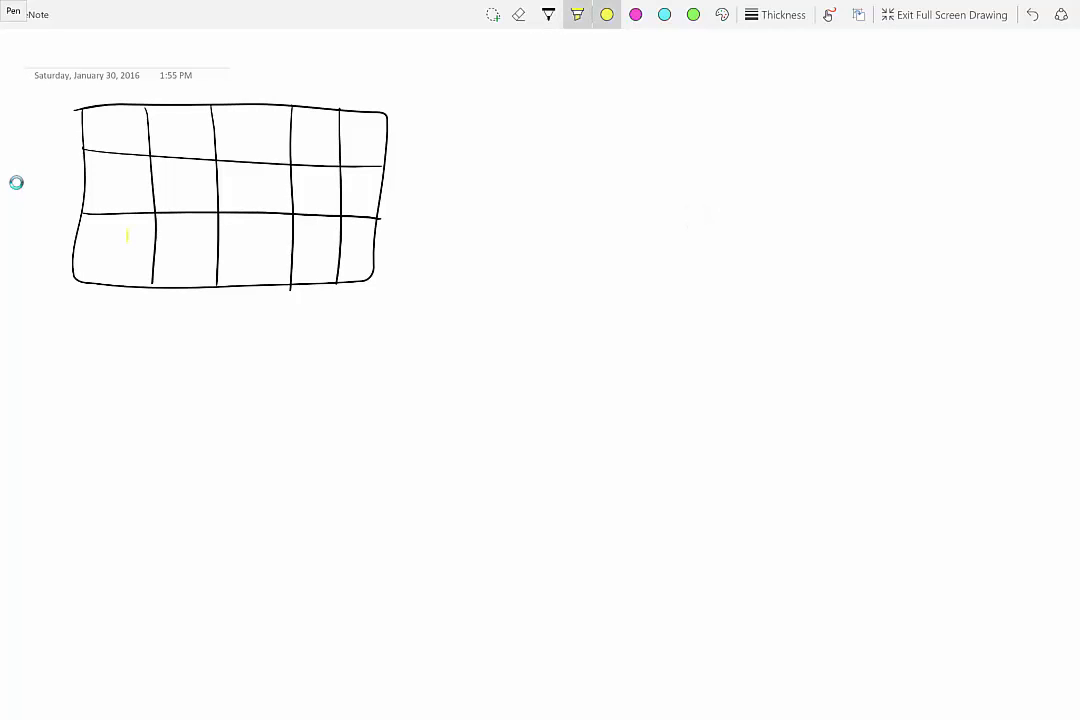
{"action": "left_click_drag", "start_coordinate": [125, 235], "coordinate": [110, 265]}
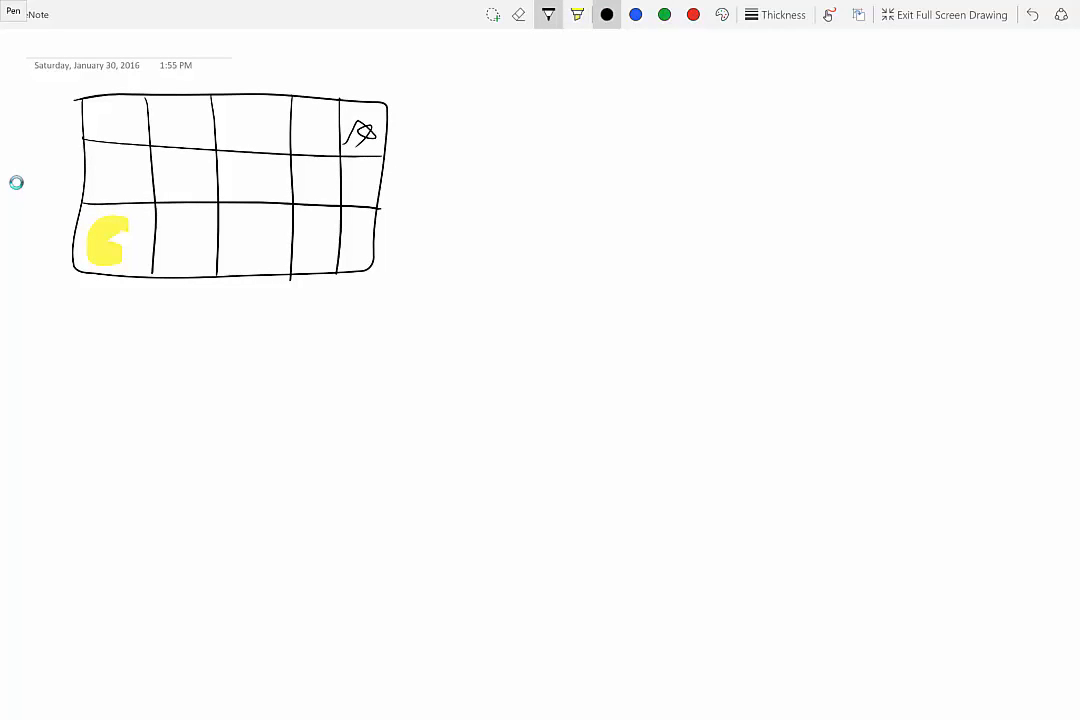
Scribble zigzag walls in the top-middle and right-column cells and start a bullet below.
{"action": "left_click_drag", "start_coordinate": [225, 110], "coordinate": [295, 175]}
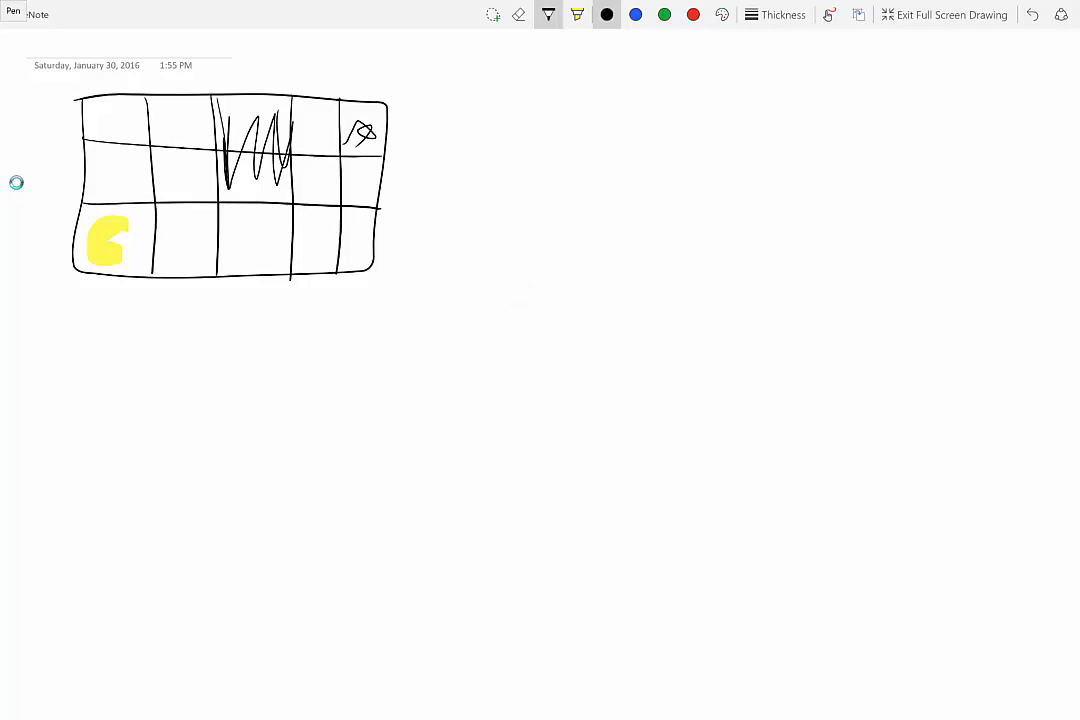
{"action": "left_click_drag", "start_coordinate": [345, 175], "coordinate": [380, 185]}
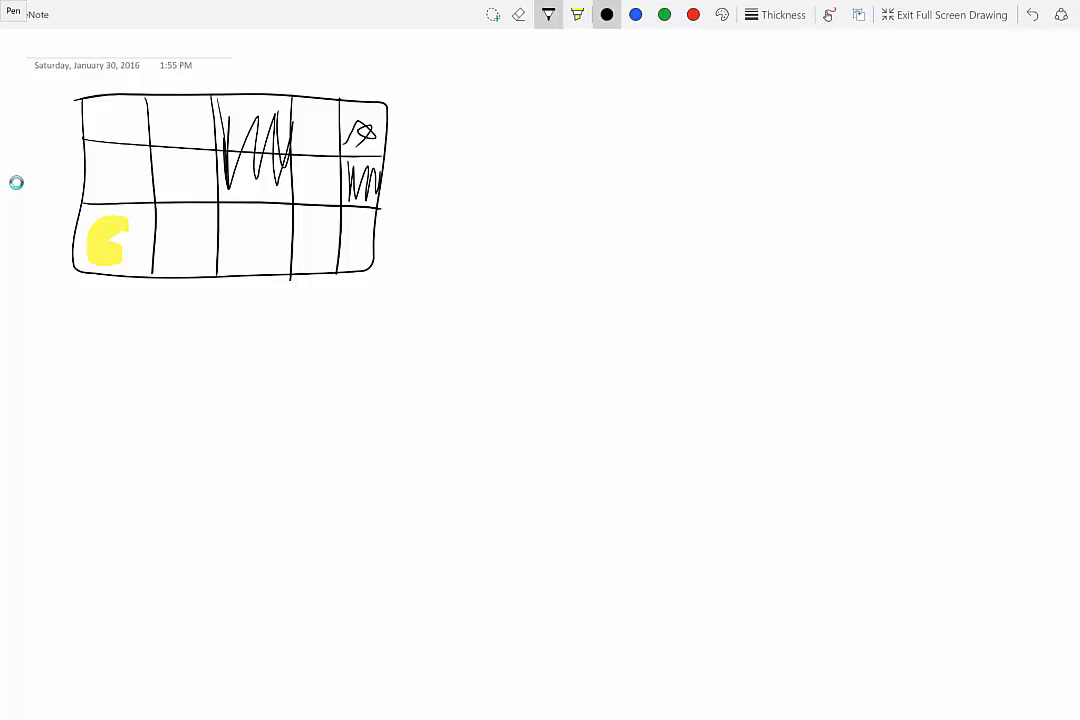
{"action": "left_click_drag", "start_coordinate": [45, 325], "coordinate": [110, 325]}
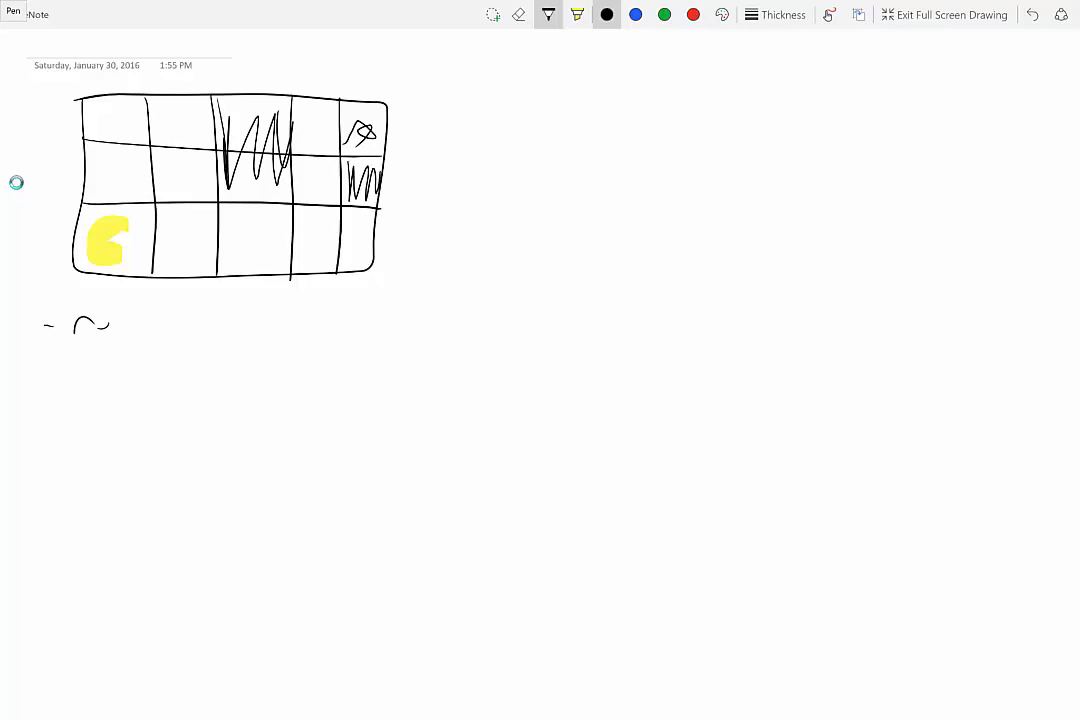
Handwrite 'relaxation → make easier' as a note below the Pac-Man grid.
{"action": "left_click_drag", "start_coordinate": [70, 320], "coordinate": [185, 340]}
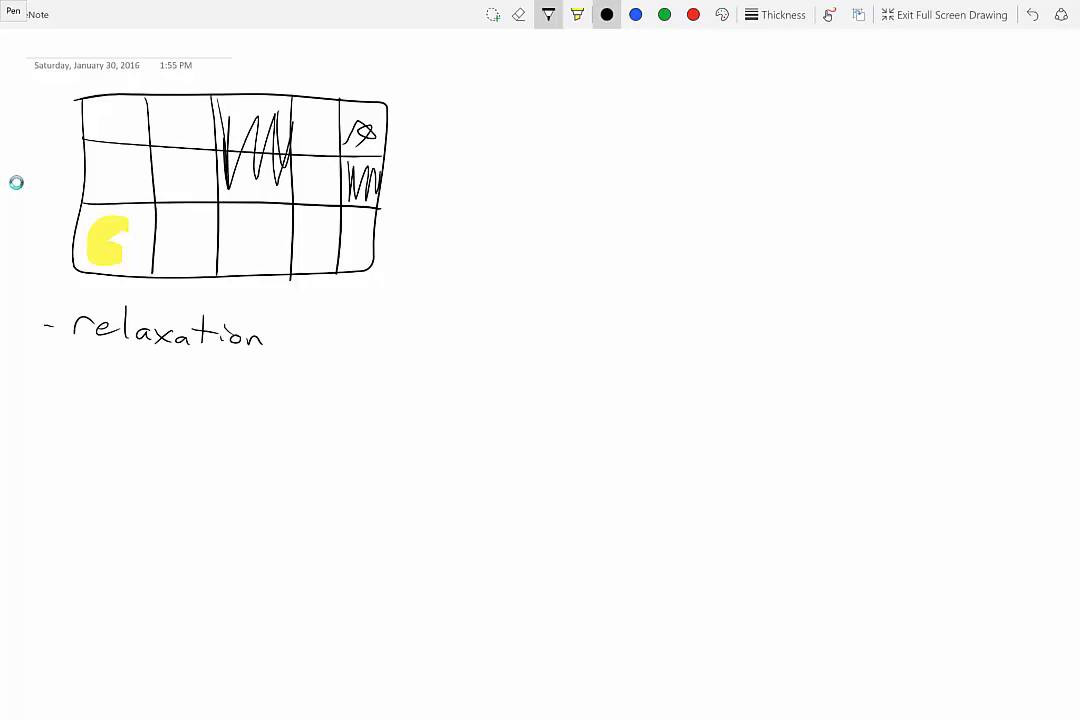
{"action": "left_click_drag", "start_coordinate": [285, 340], "coordinate": [400, 345]}
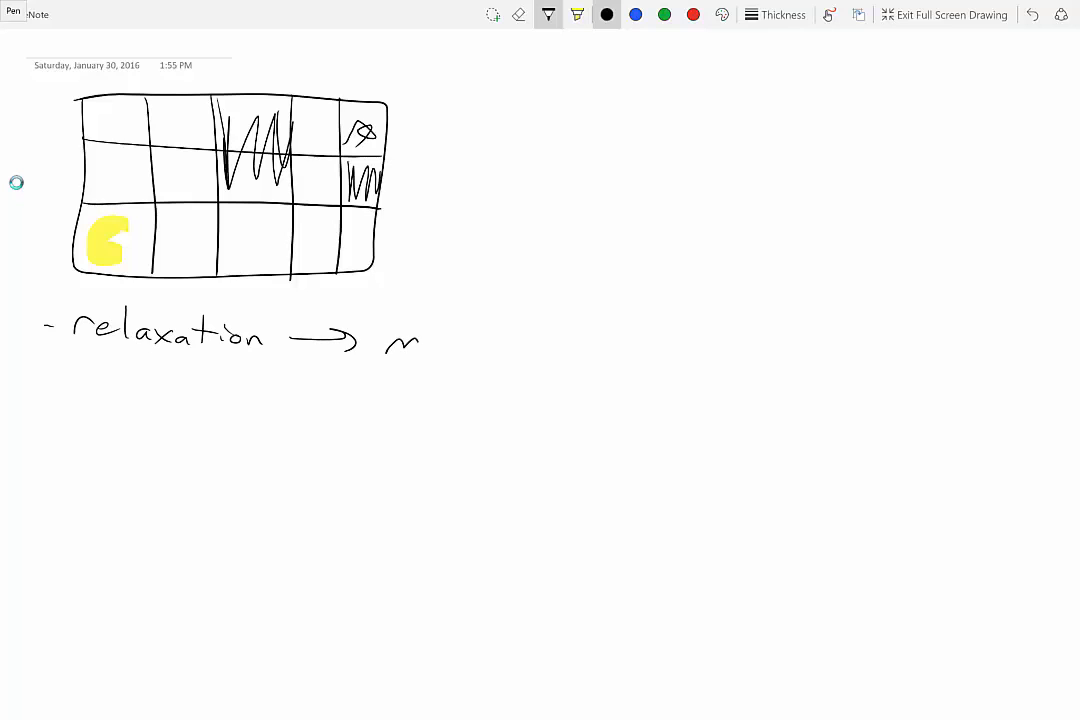
{"action": "type", "text": "make"}
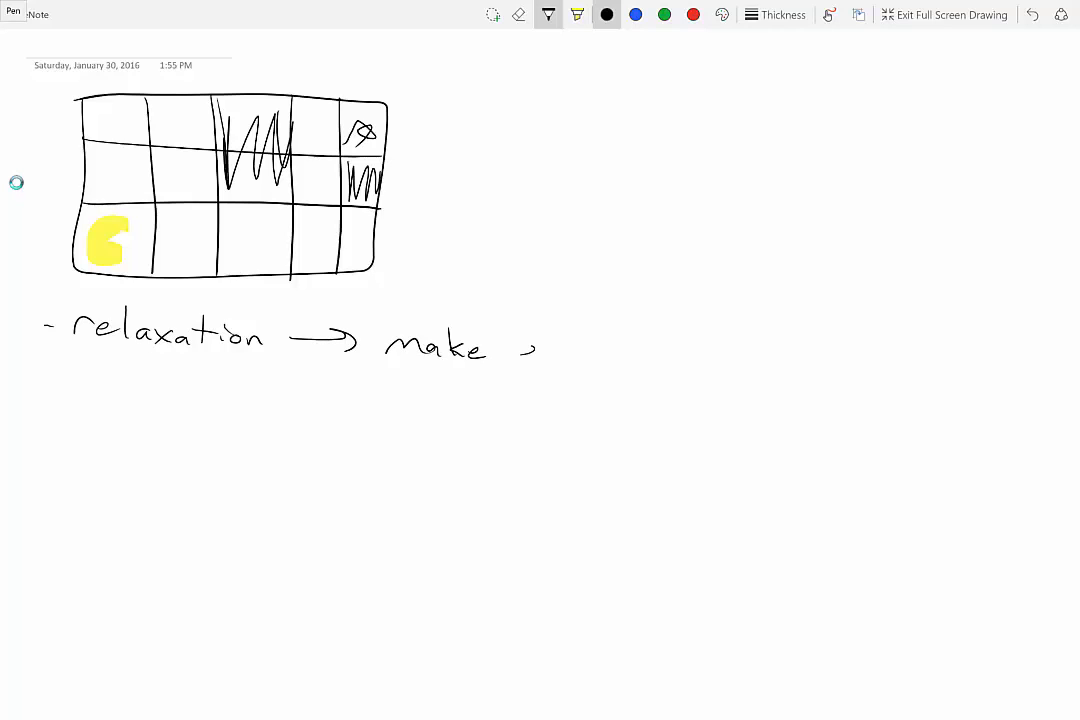
{"action": "left_click_drag", "start_coordinate": [515, 355], "coordinate": [605, 350]}
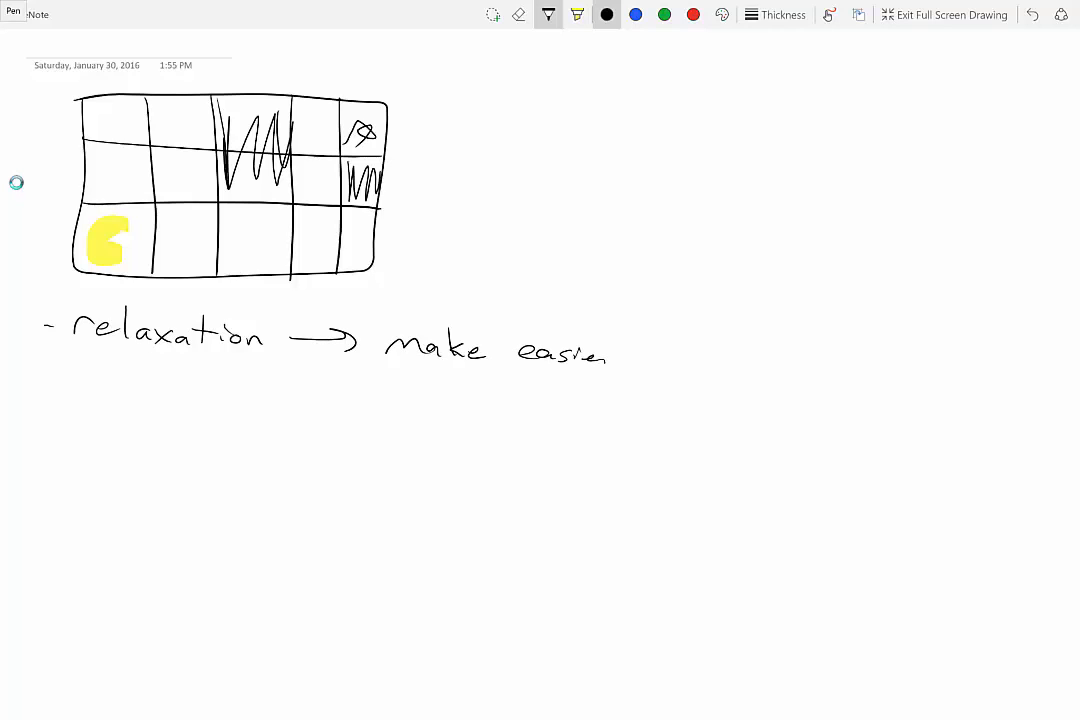
Add the Manhattan sub-bullet and the bullet on relaxing each state with position and pellets.
{"action": "left_click_drag", "start_coordinate": [605, 355], "coordinate": [625, 352]}
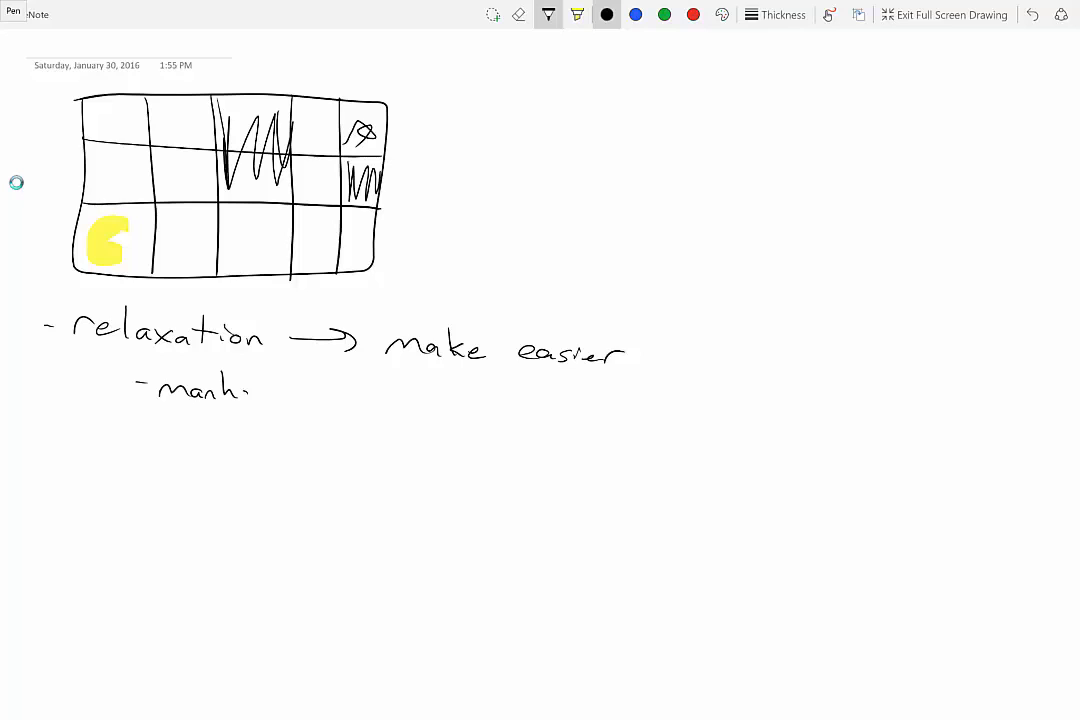
{"action": "left_click_drag", "start_coordinate": [250, 388], "coordinate": [310, 395]}
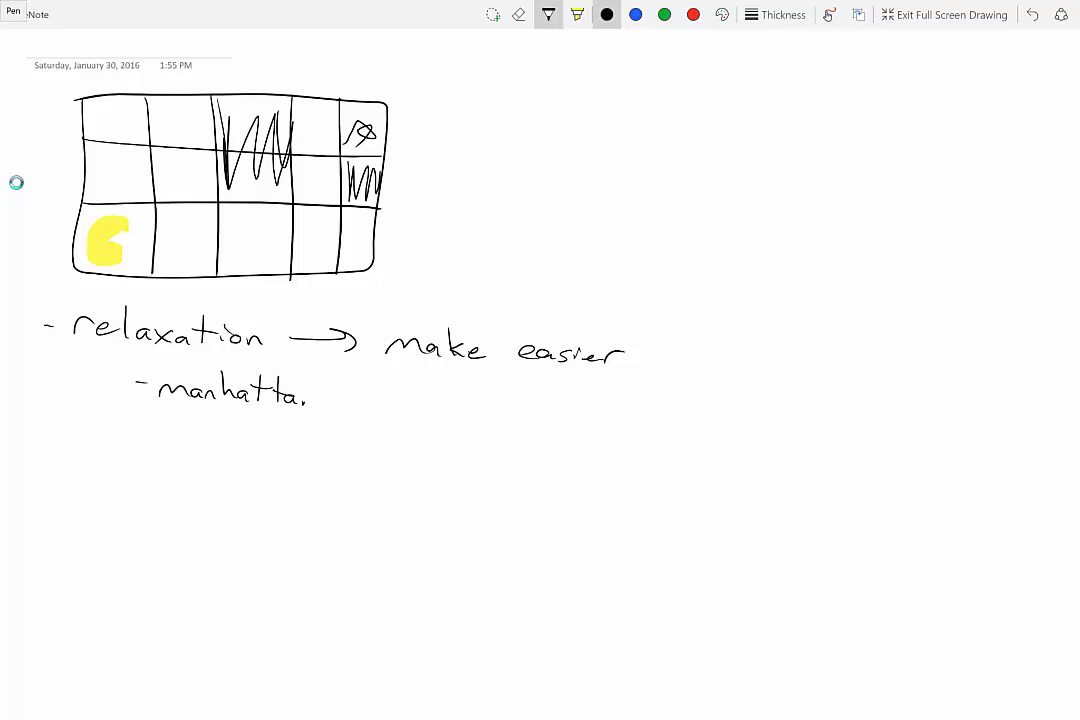
{"action": "left_click_drag", "start_coordinate": [300, 390], "coordinate": [320, 390]}
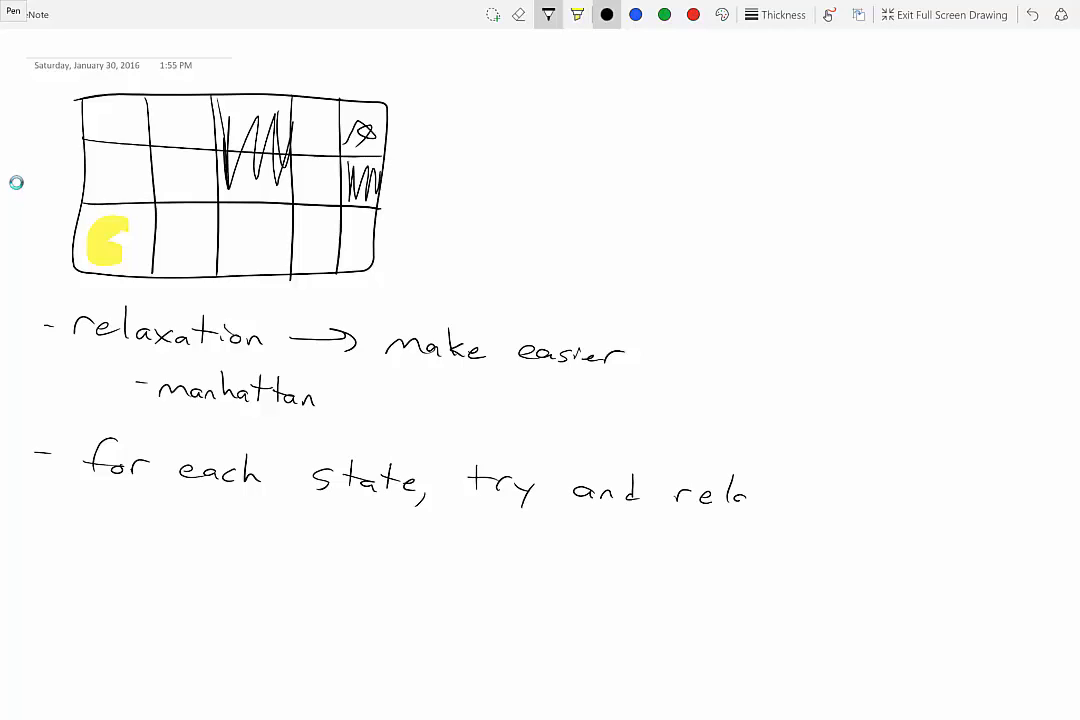
{"action": "left_click_drag", "start_coordinate": [742, 490], "coordinate": [778, 490]}
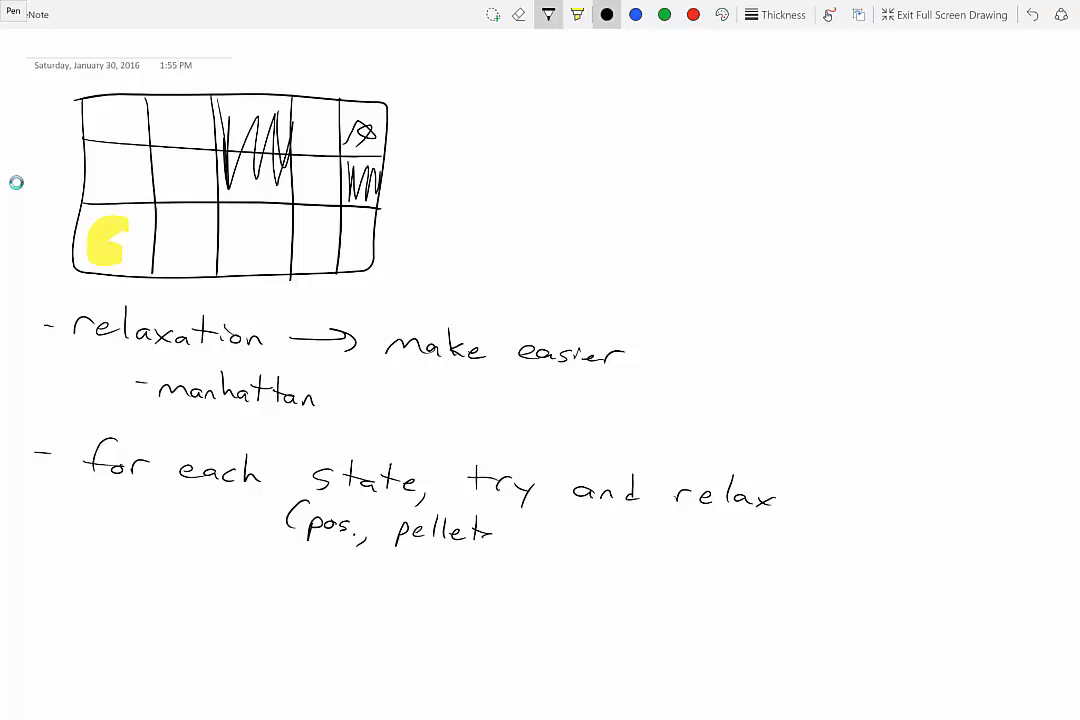
{"action": "left_click_drag", "start_coordinate": [490, 530], "coordinate": [570, 540]}
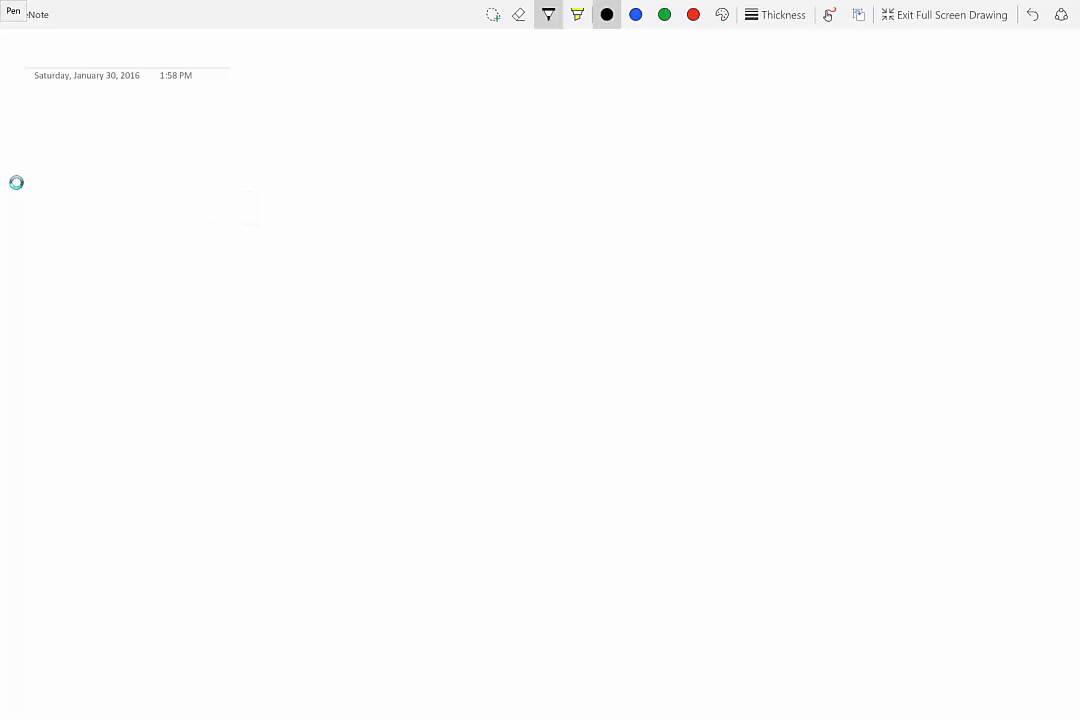
Handwrite 'CSP - Constraint' at the start of the new page's title.
{"action": "left_click_drag", "start_coordinate": [60, 55], "coordinate": [110, 55]}
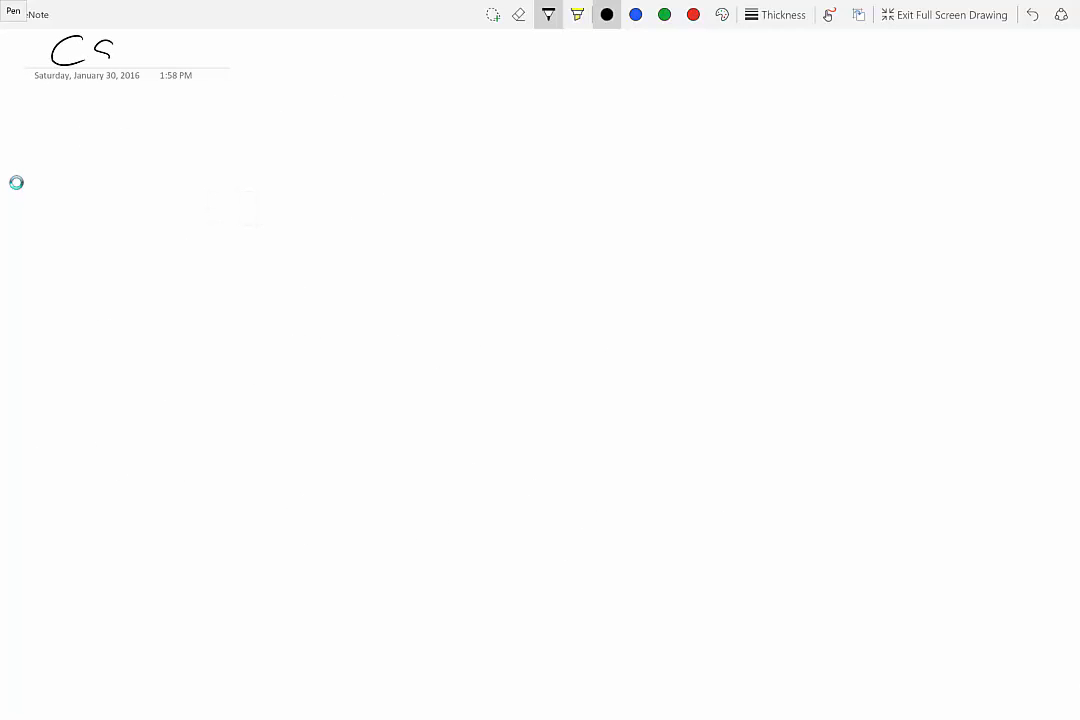
{"action": "left_click_drag", "start_coordinate": [115, 45], "coordinate": [180, 50]}
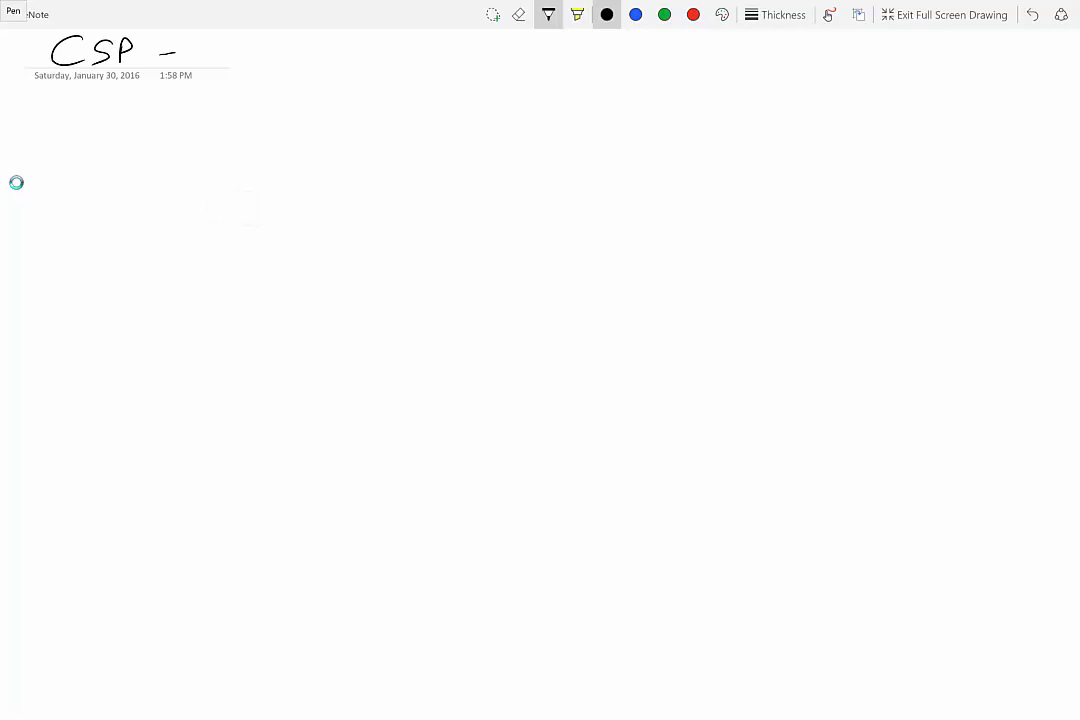
{"action": "left_click_drag", "start_coordinate": [200, 50], "coordinate": [290, 55]}
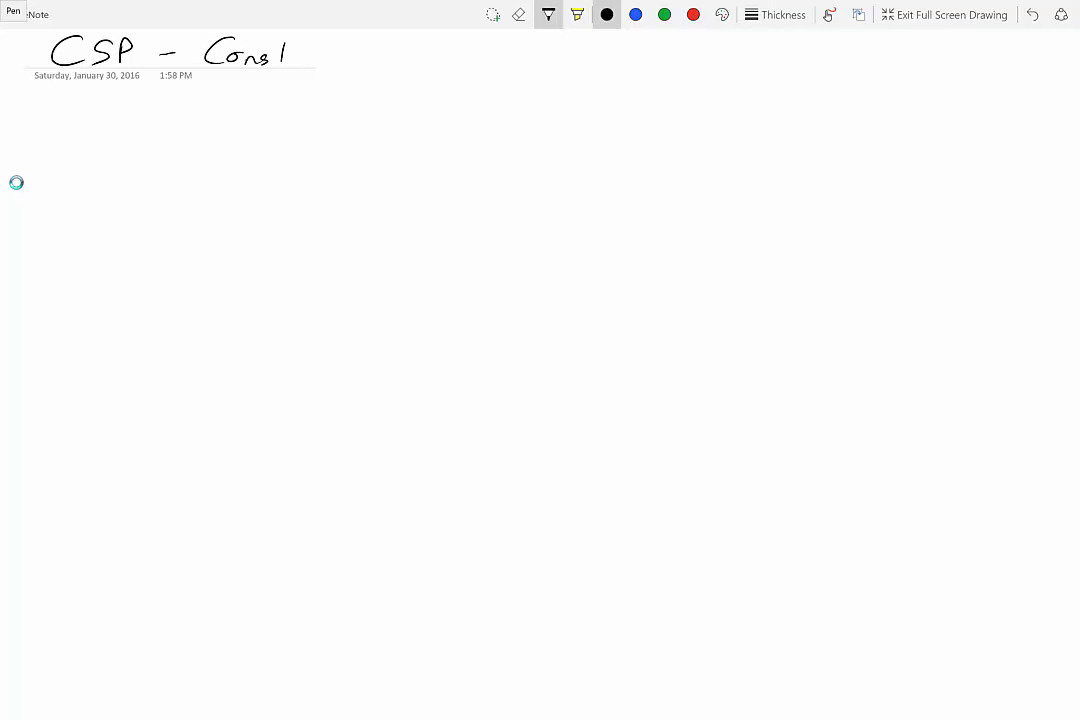
{"action": "left_click_drag", "start_coordinate": [285, 55], "coordinate": [350, 55]}
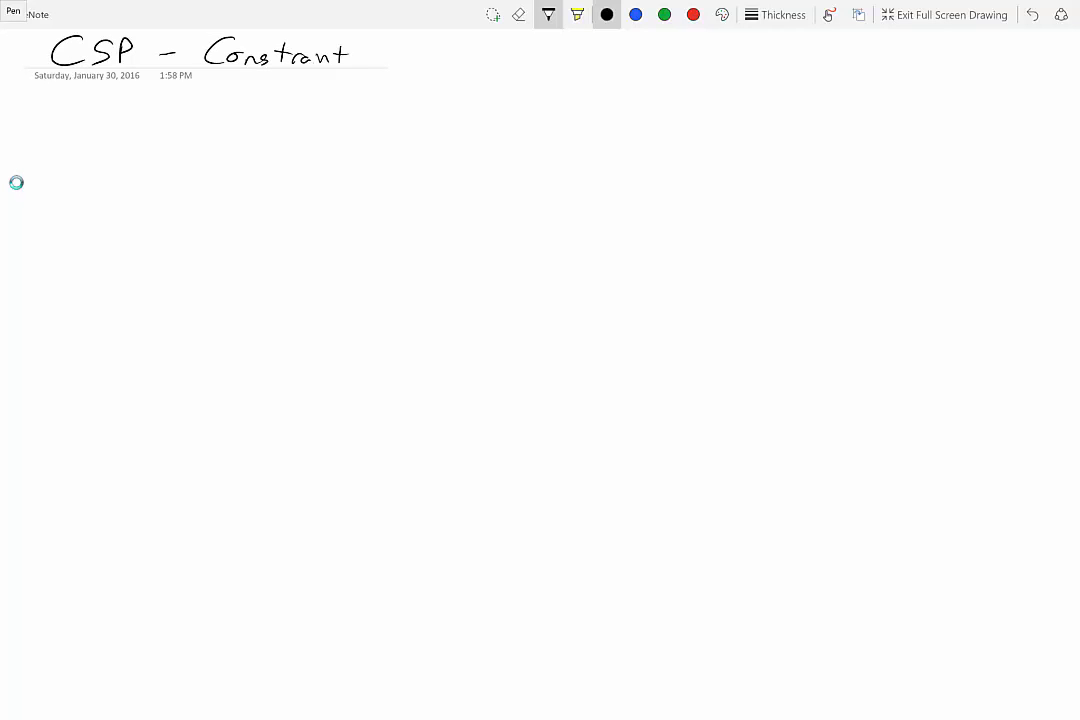
Finish the title with 'Satisfaction Problem' and begin the Australia outline at right.
{"action": "left_click_drag", "start_coordinate": [395, 55], "coordinate": [445, 55]}
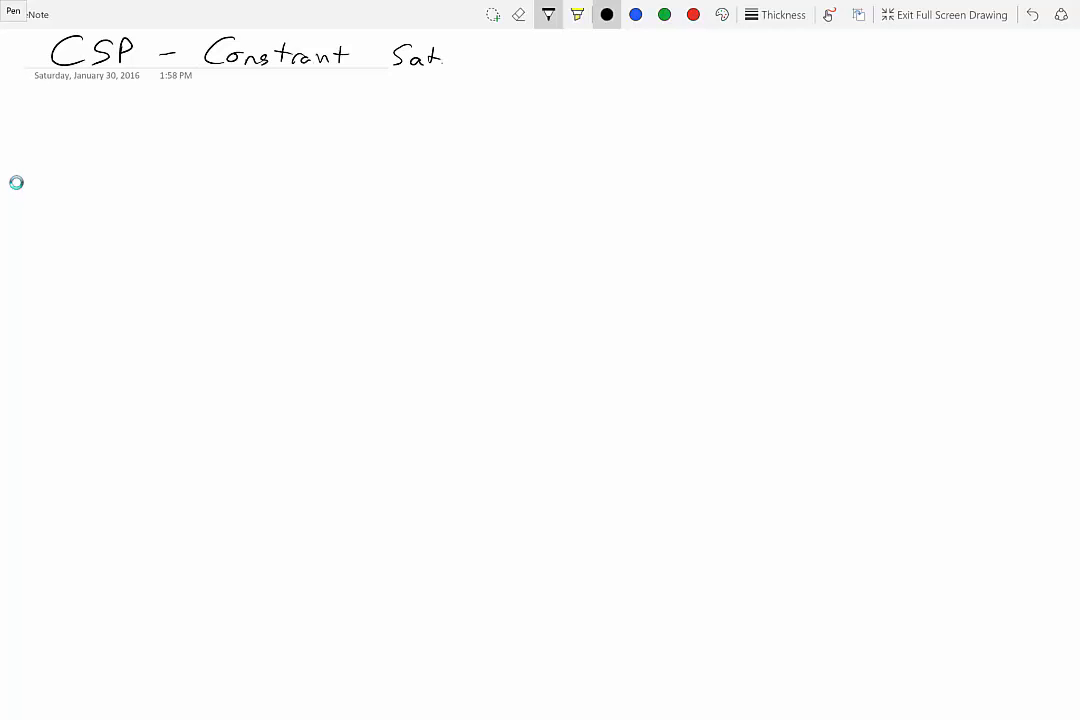
{"action": "left_click_drag", "start_coordinate": [445, 55], "coordinate": [507, 60]}
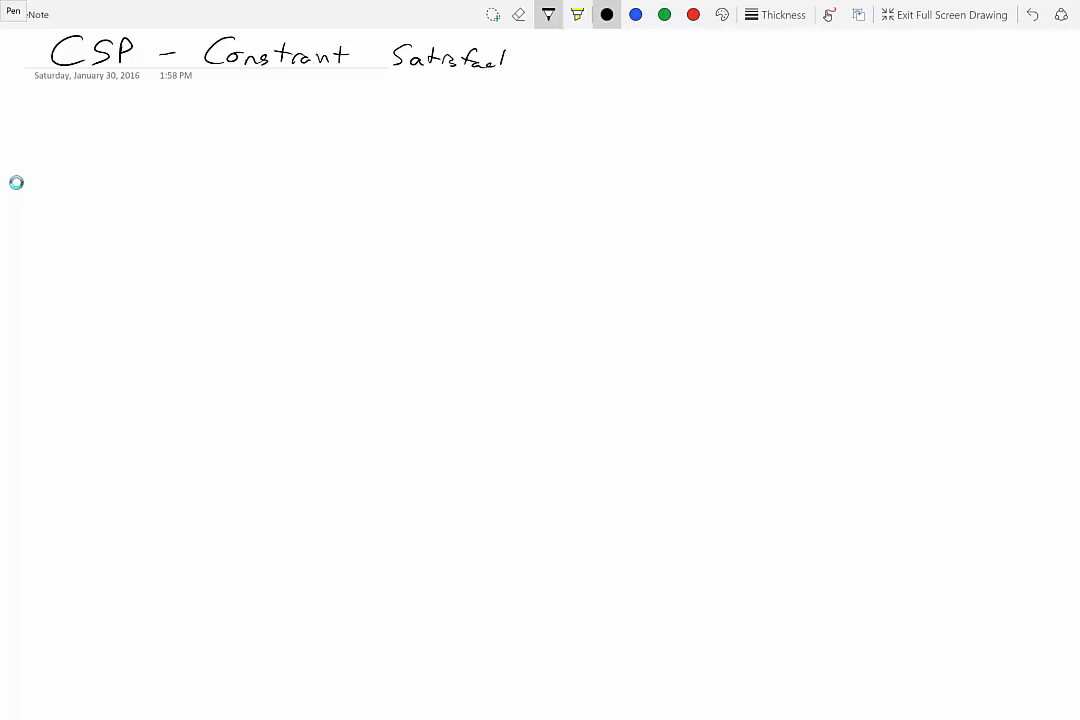
{"action": "left_click_drag", "start_coordinate": [500, 60], "coordinate": [575, 45]}
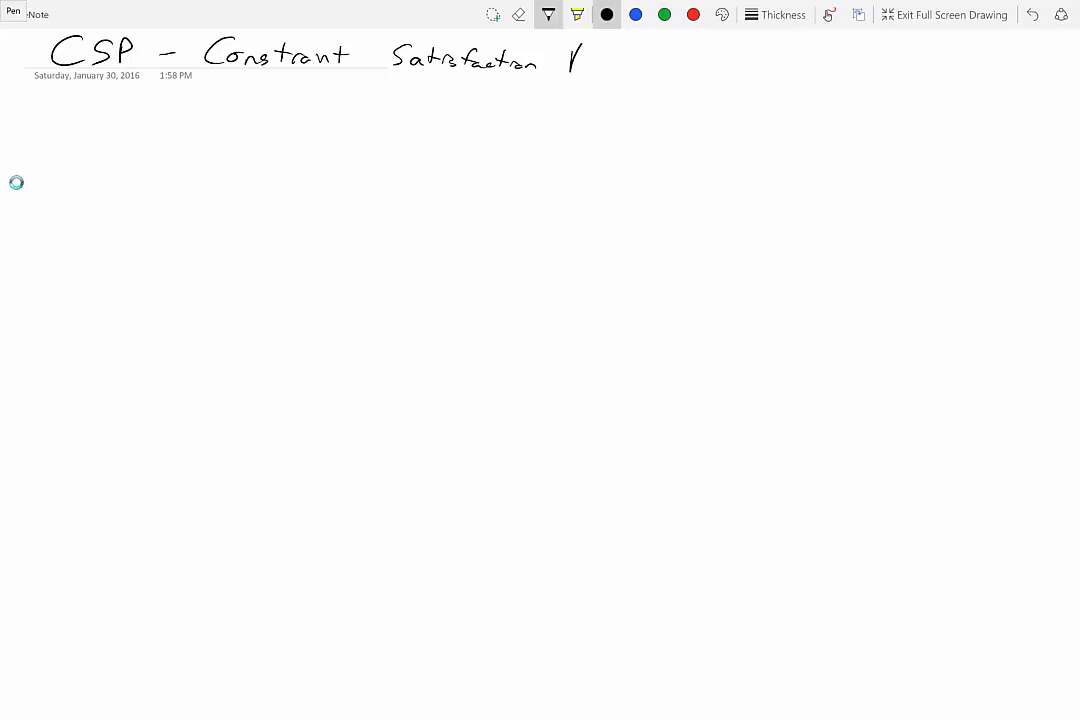
{"action": "left_click_drag", "start_coordinate": [570, 50], "coordinate": [645, 65]}
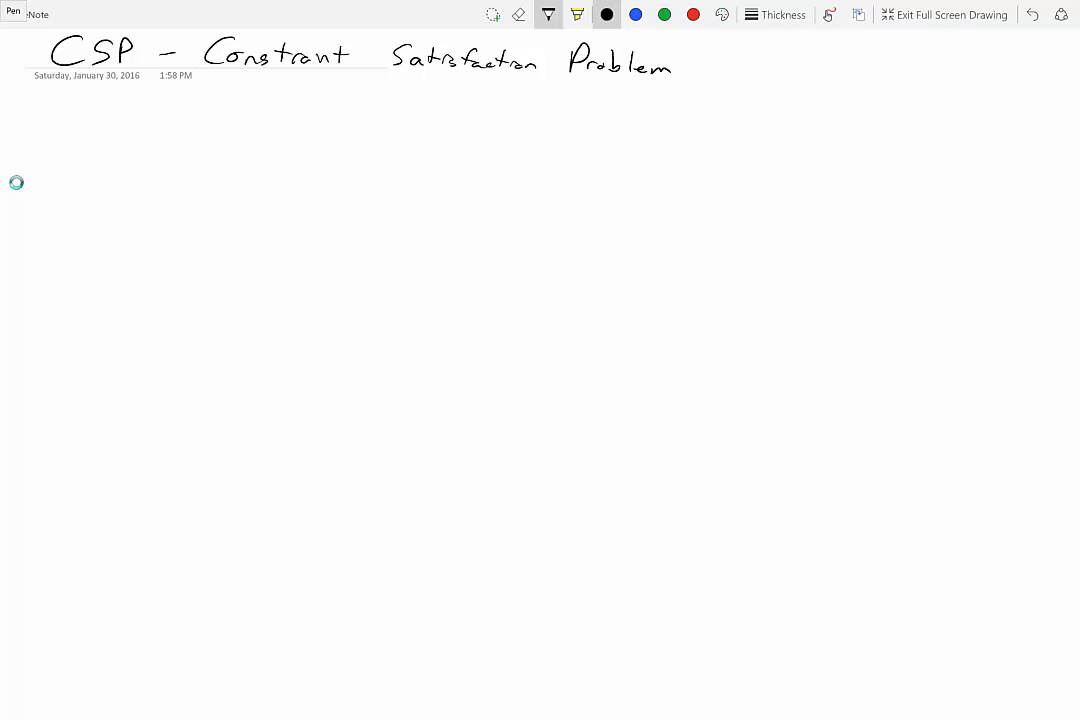
{"action": "left_click_drag", "start_coordinate": [715, 200], "coordinate": [706, 245]}
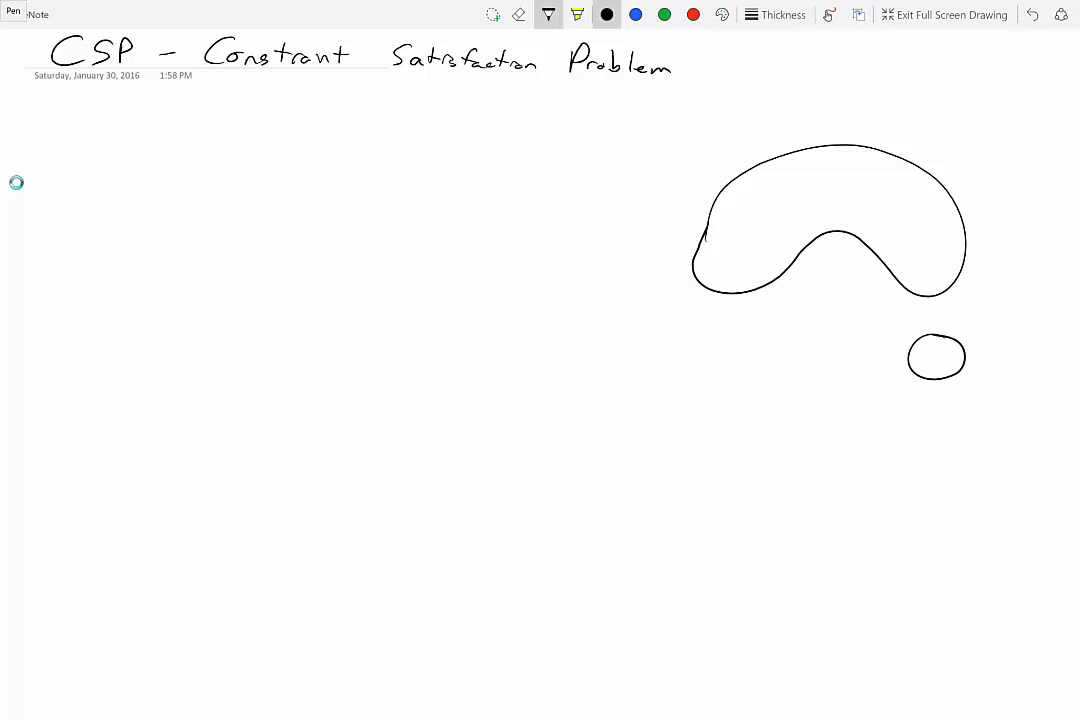
Divide the Australia map into state regions with border lines and write '- goal:' under the title.
{"action": "left_click_drag", "start_coordinate": [786, 160], "coordinate": [786, 245]}
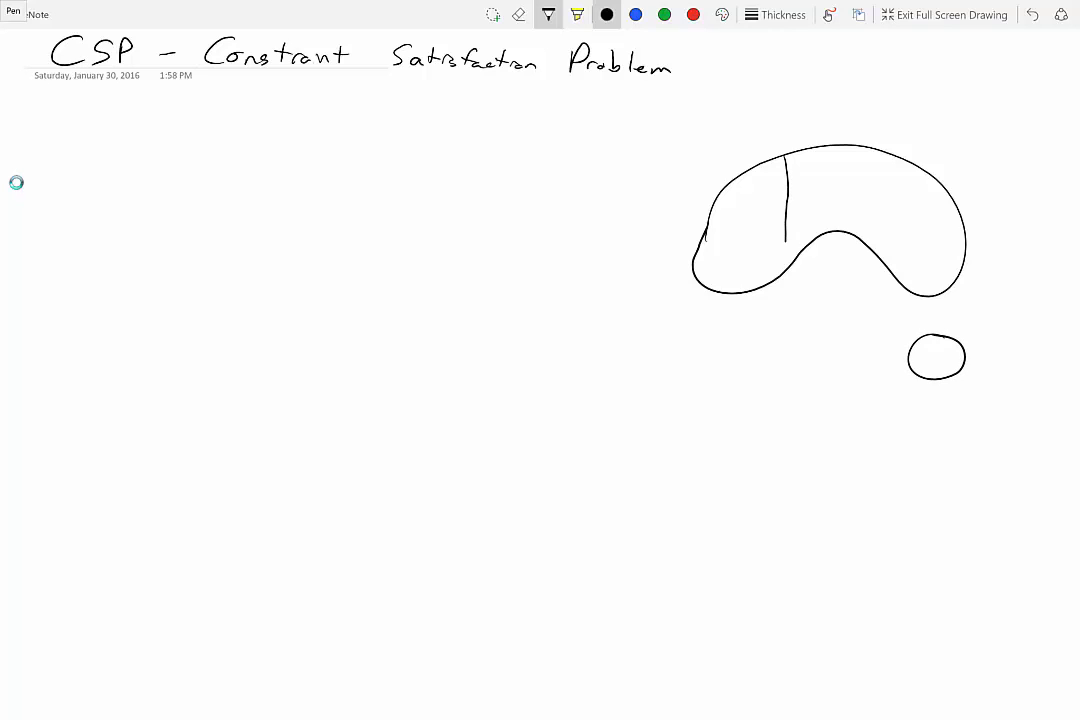
{"action": "left_click_drag", "start_coordinate": [790, 202], "coordinate": [883, 202]}
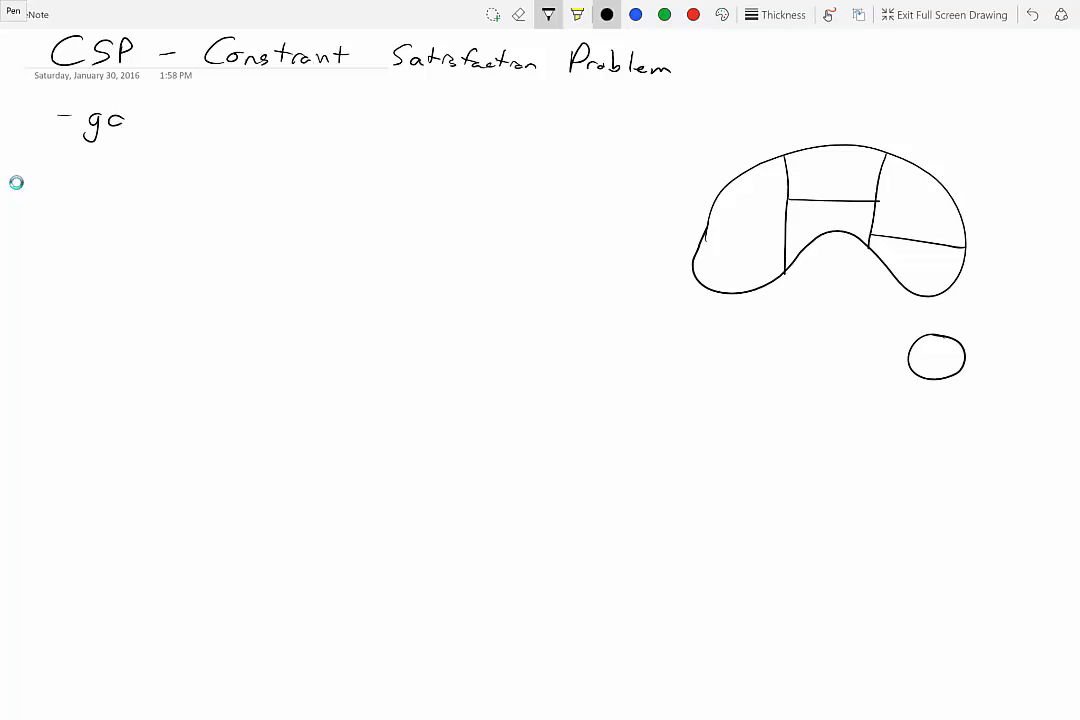
{"action": "type", "text": "goal:"}
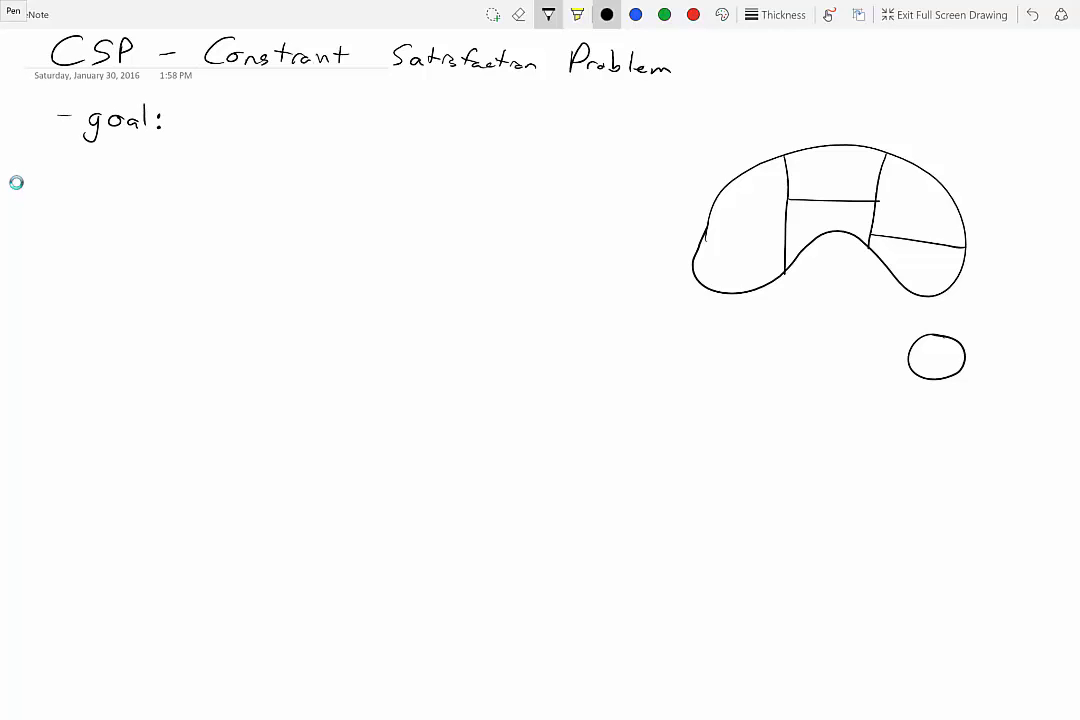
Write the goal as 'RGB to color the states', returning to black ink after the colored letters.
{"action": "type", "text": "R"}
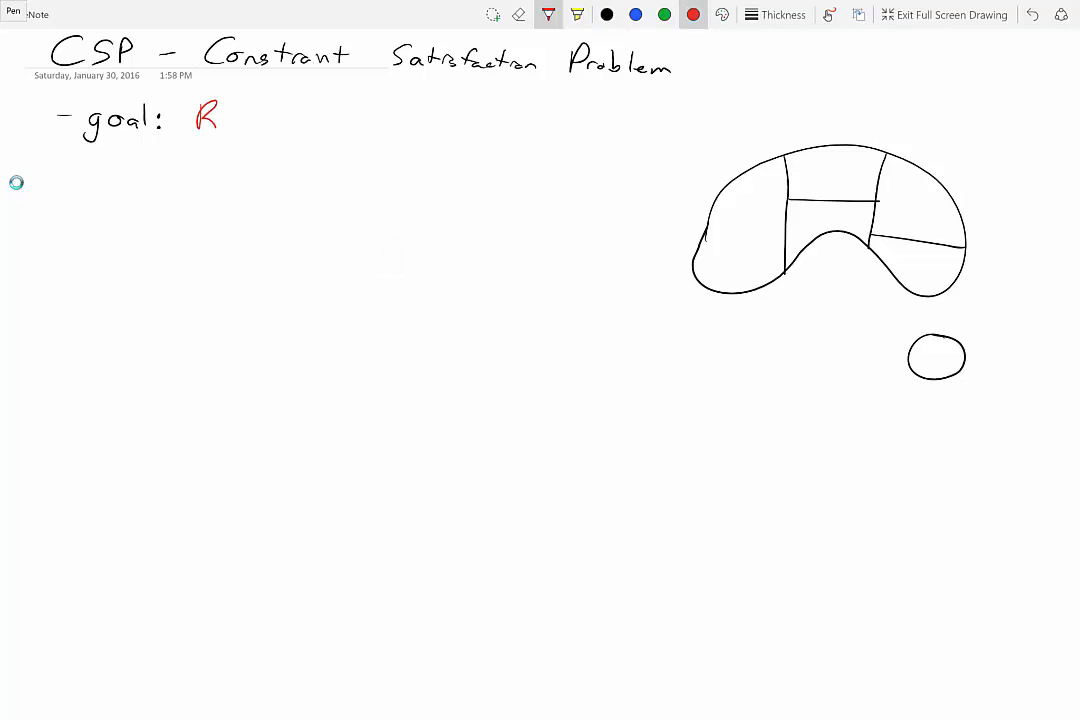
{"action": "type", "text": "G B"}
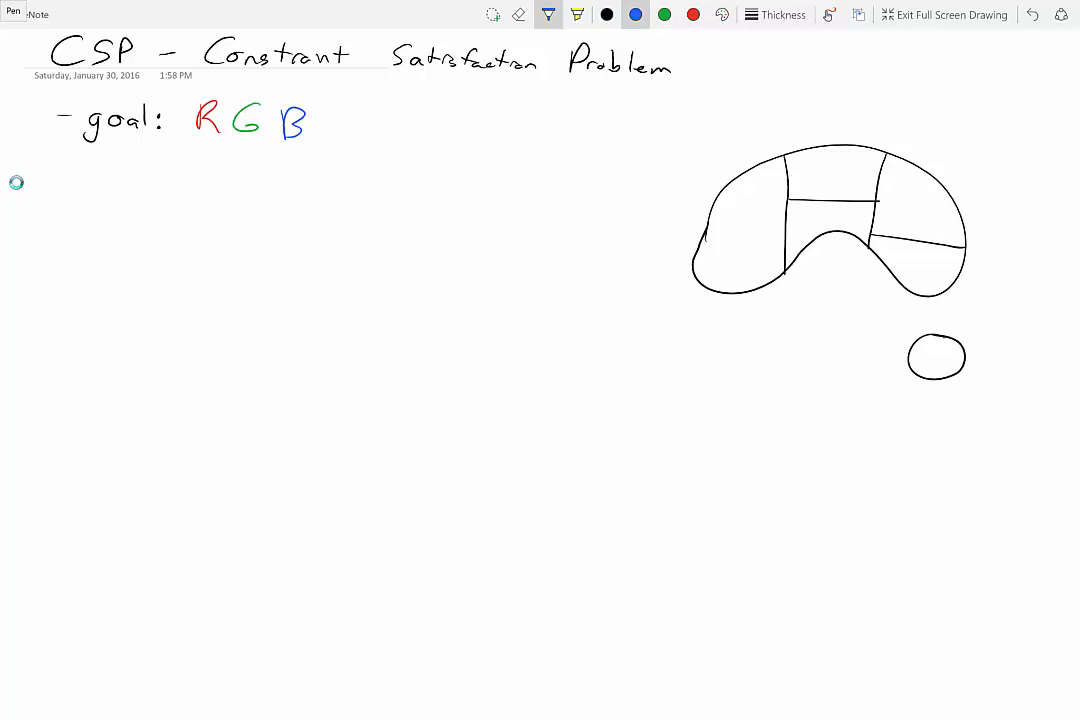
{"action": "left_click", "coordinate": [606, 15]}
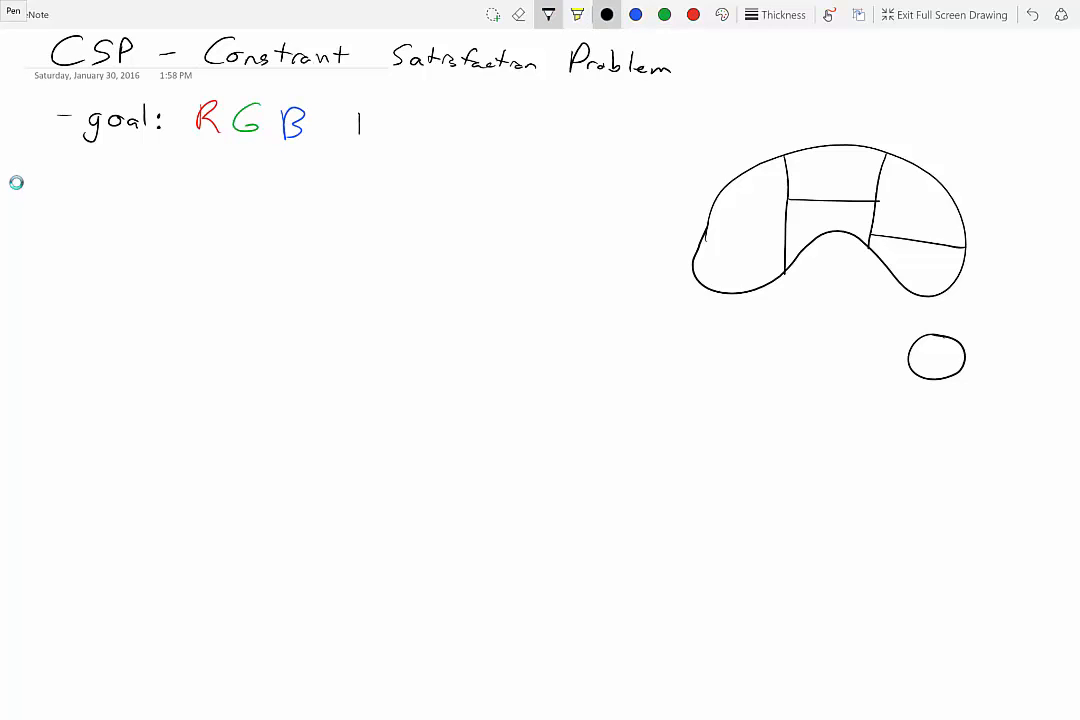
{"action": "type", "text": "to co"}
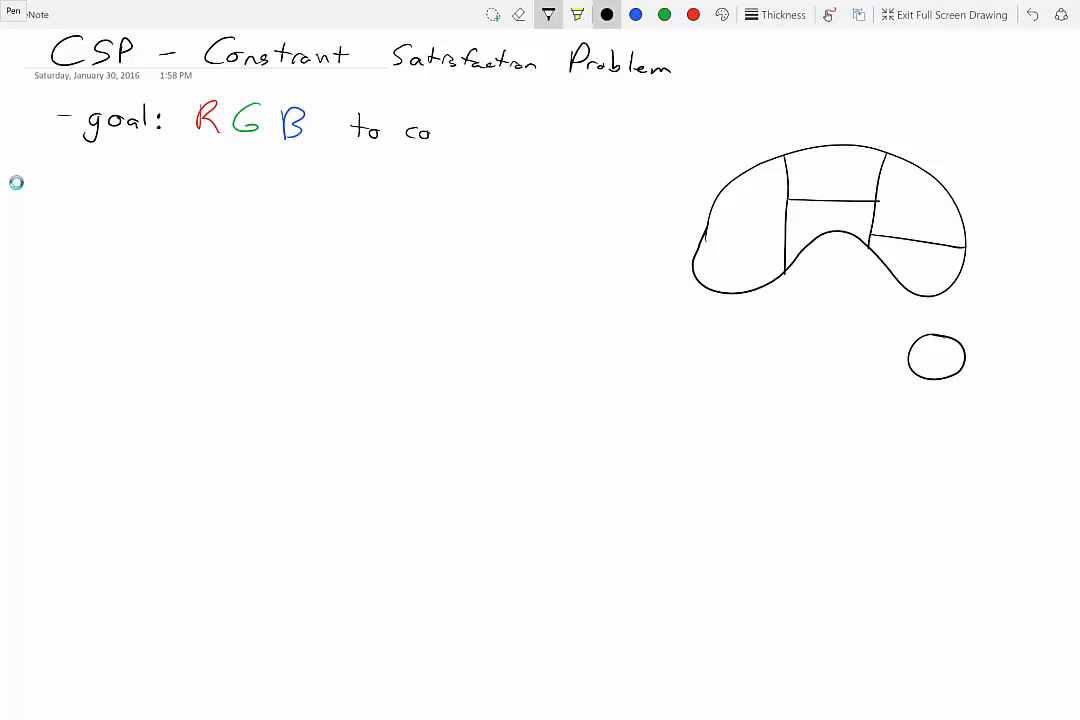
{"action": "type", "text": "color the sta"}
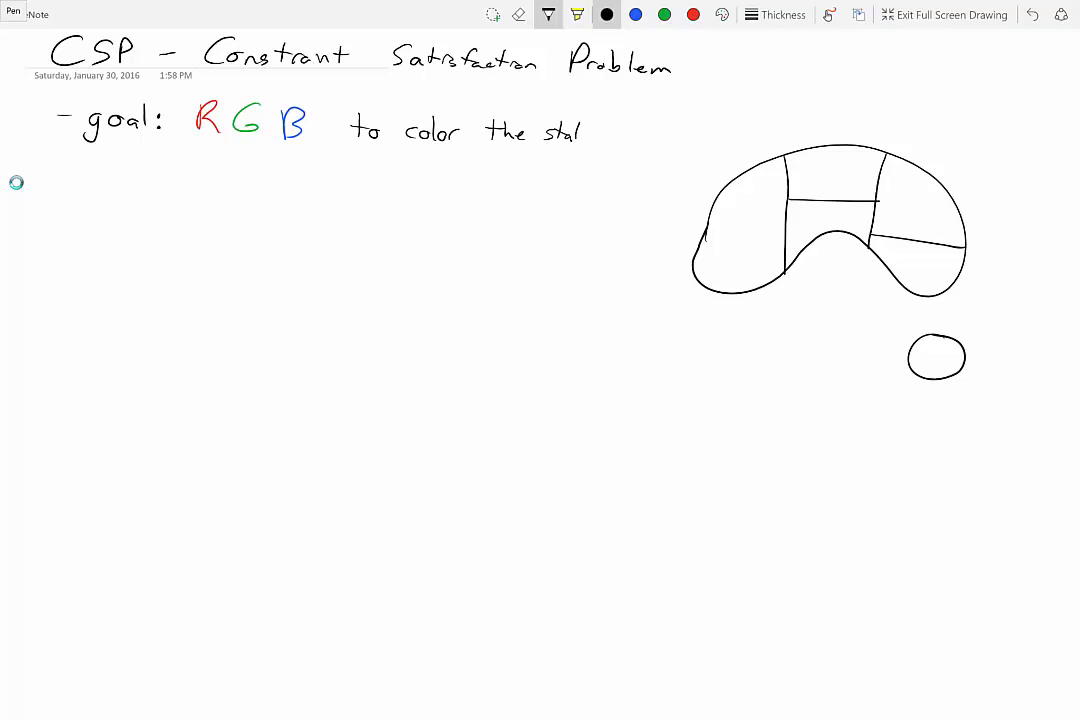
{"action": "type", "text": "tes"}
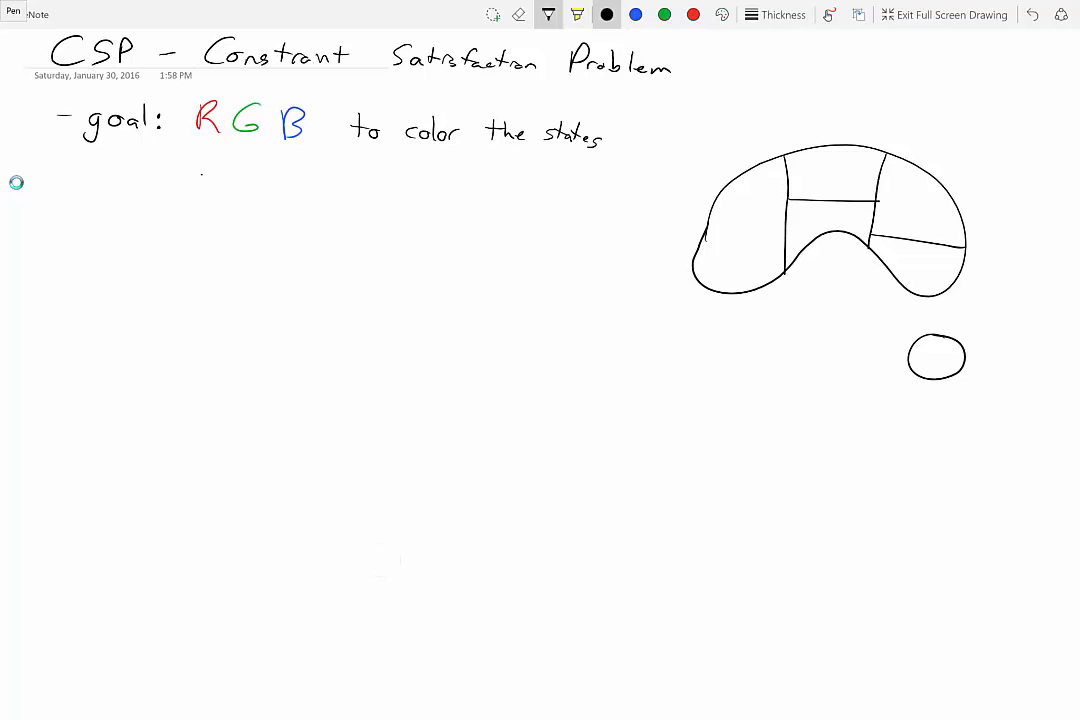
Add '→ no touching states same color' and start the '- Va' item below.
{"action": "type", "text": "→ no"}
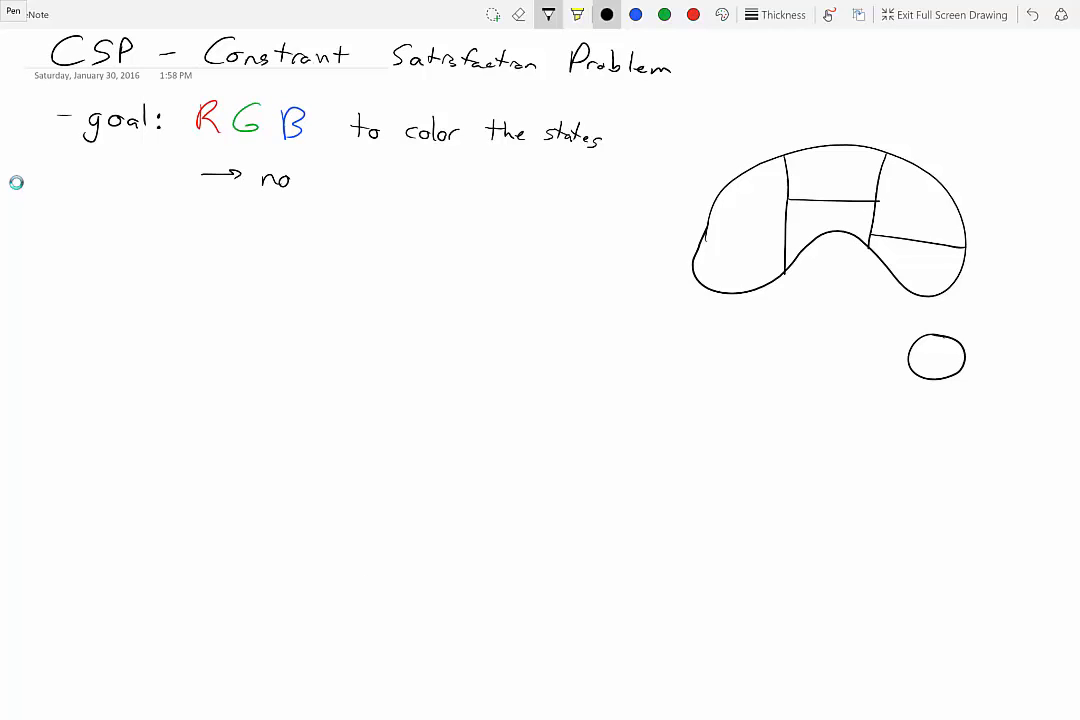
{"action": "type", "text": "touching states"}
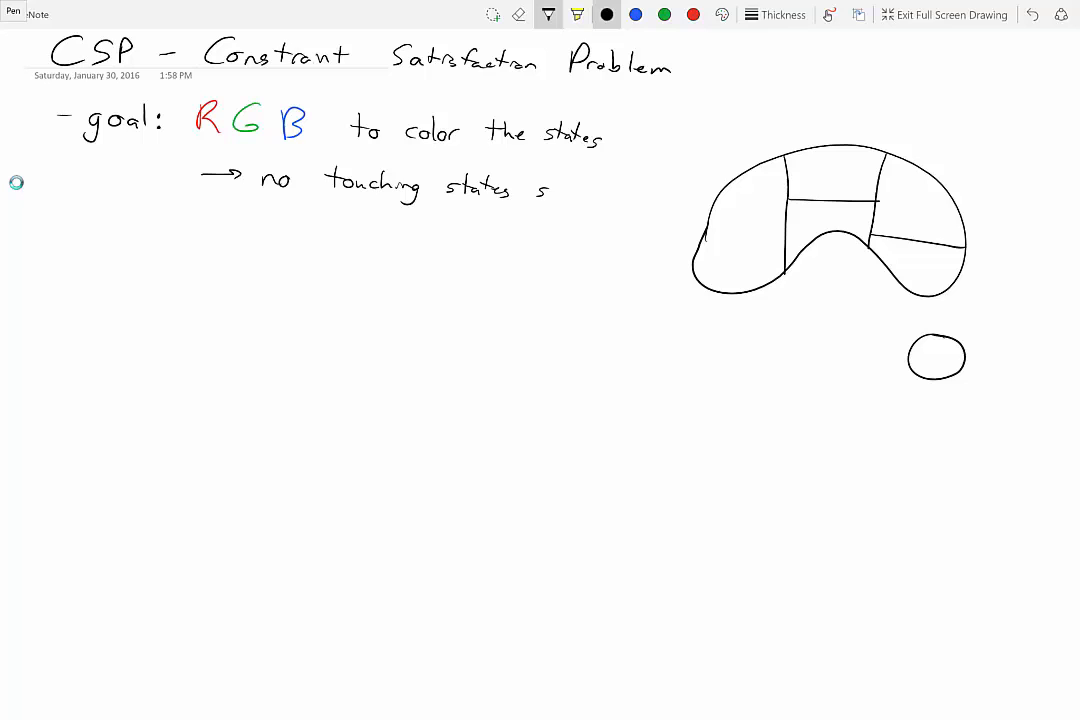
{"action": "type", "text": "same Co"}
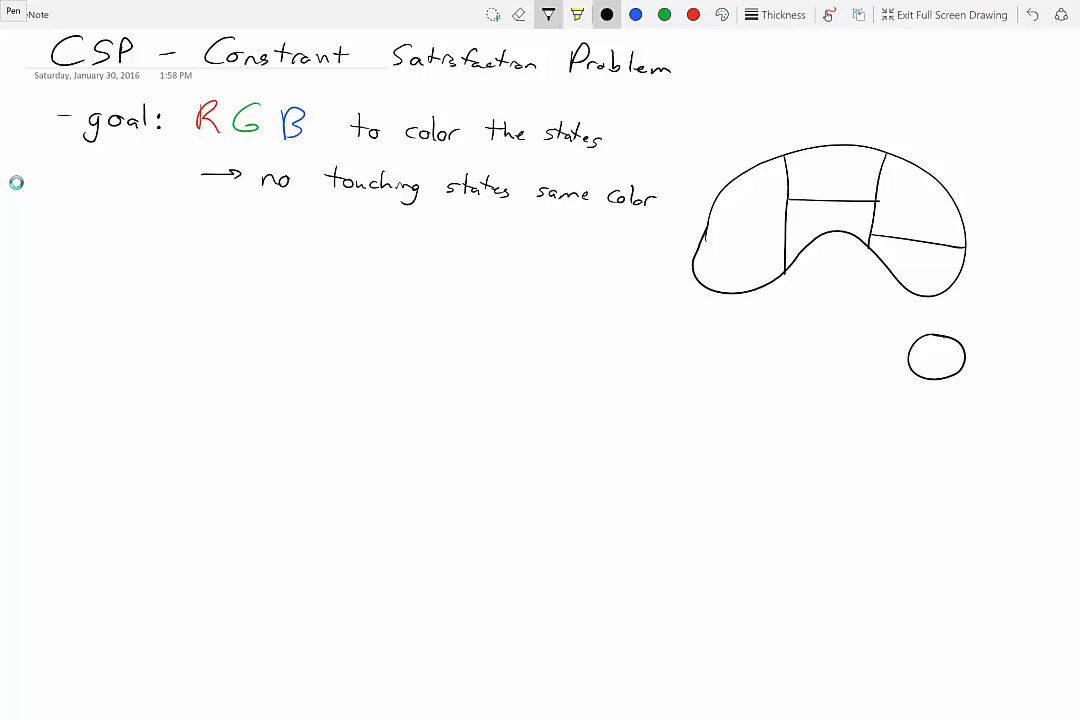
{"action": "type", "text": "- Va"}
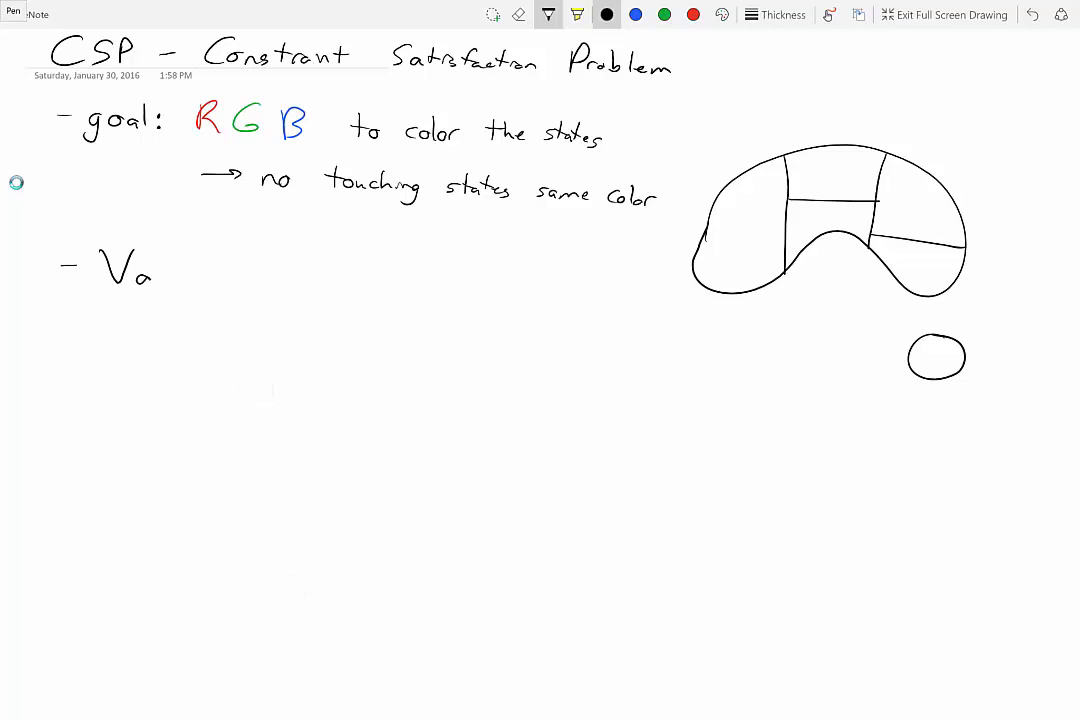
Write the Variables:, Domains: and Constraints: headings and begin the Variables entry with 'S'.
{"action": "left_click_drag", "start_coordinate": [130, 265], "coordinate": [215, 270]}
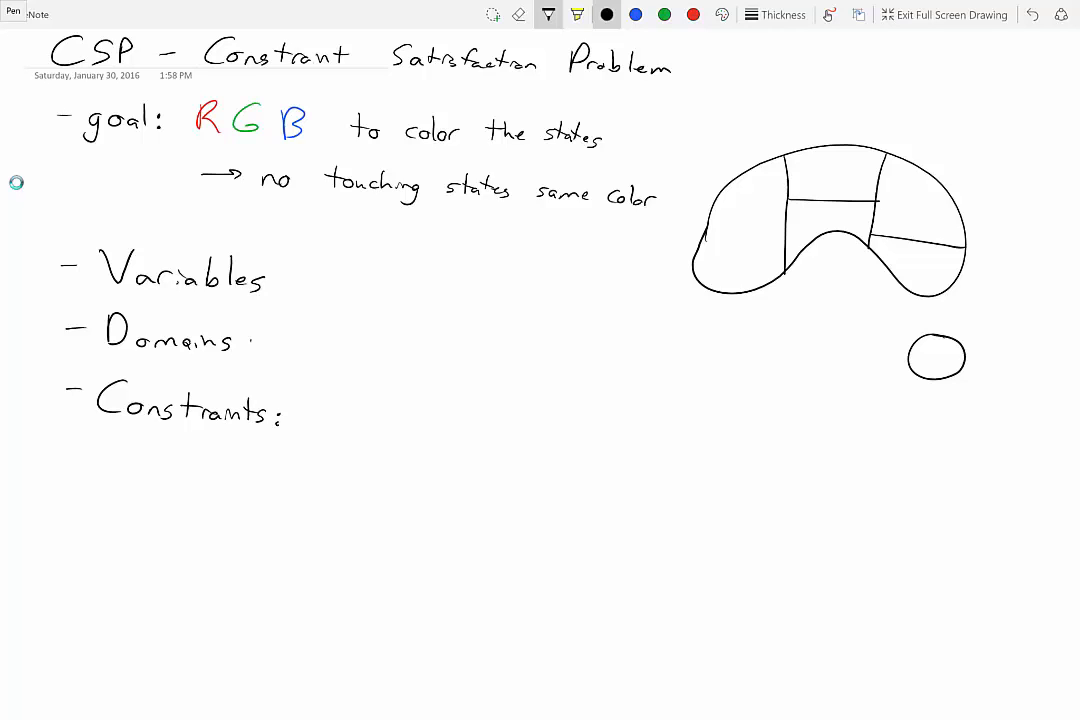
{"action": "type", "text": ":"}
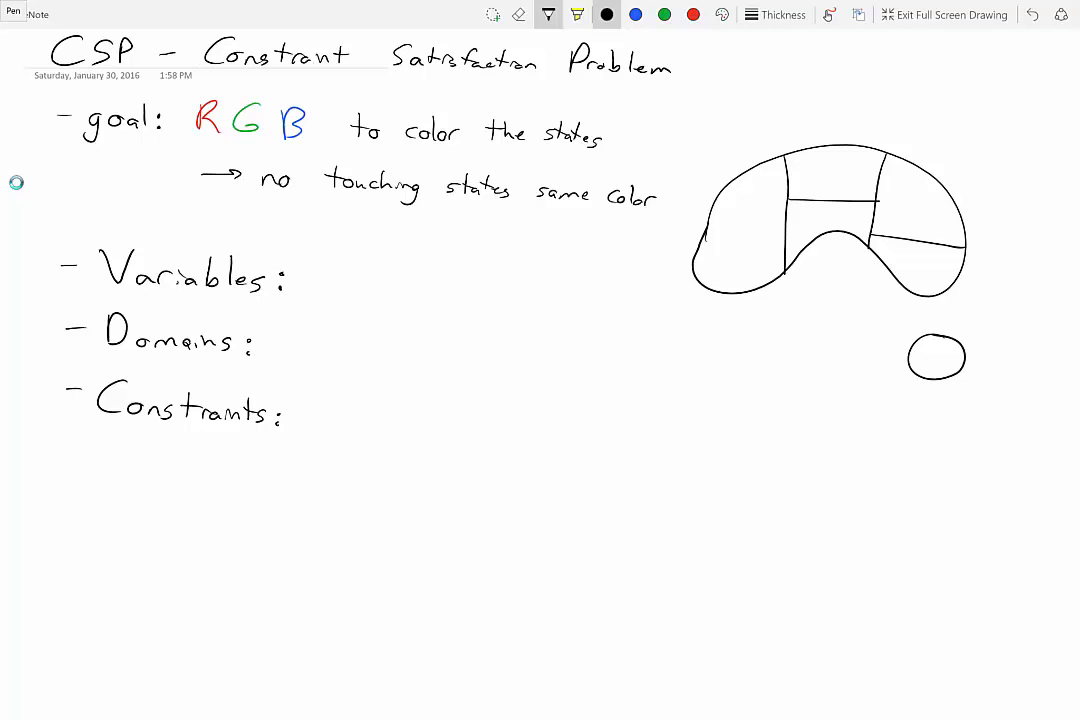
{"action": "type", "text": "S"}
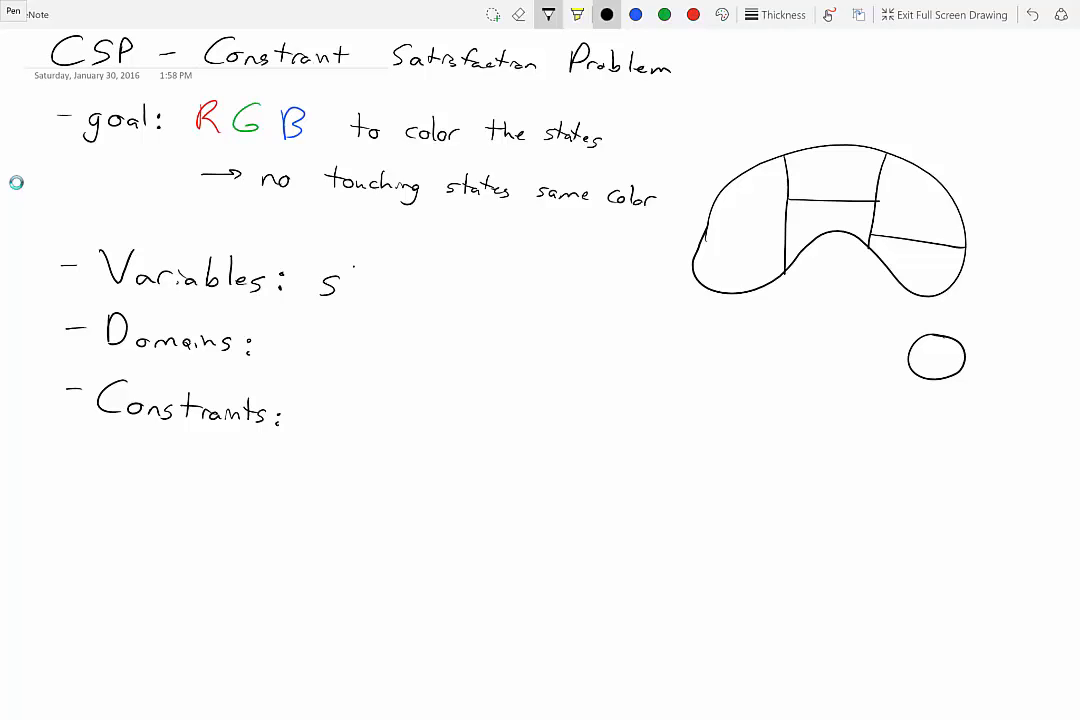
Fill Variables with 'states of Australia' and Domains with R G B in colored ink.
{"action": "type", "text": "states of A"}
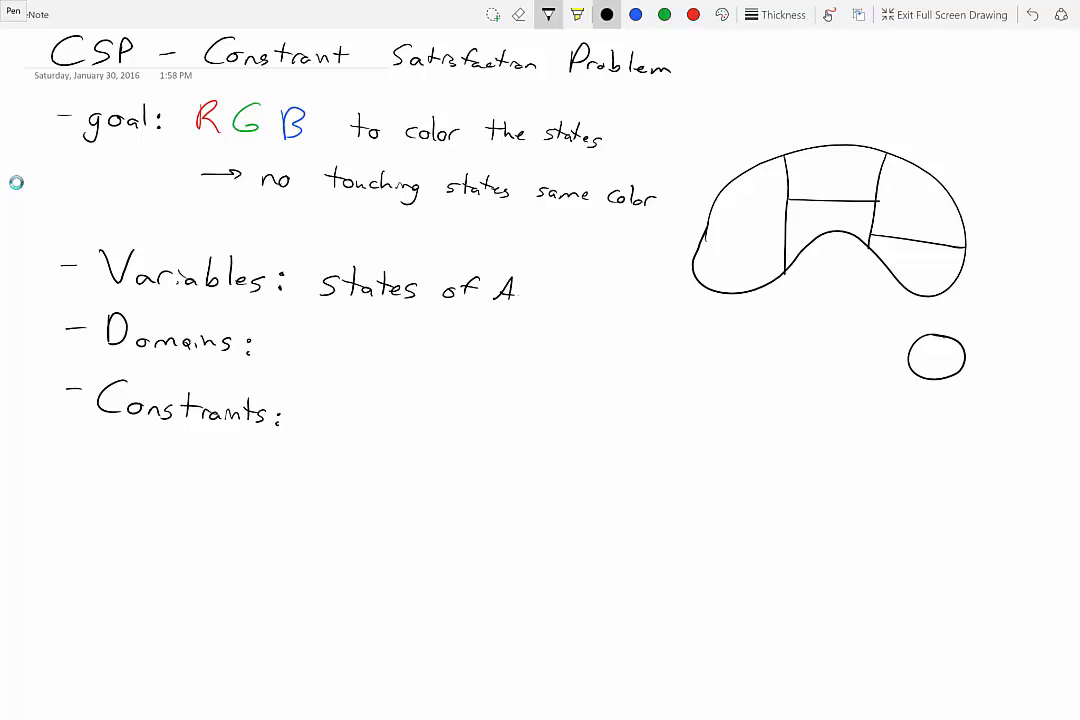
{"action": "left_click_drag", "start_coordinate": [510, 290], "coordinate": [575, 290]}
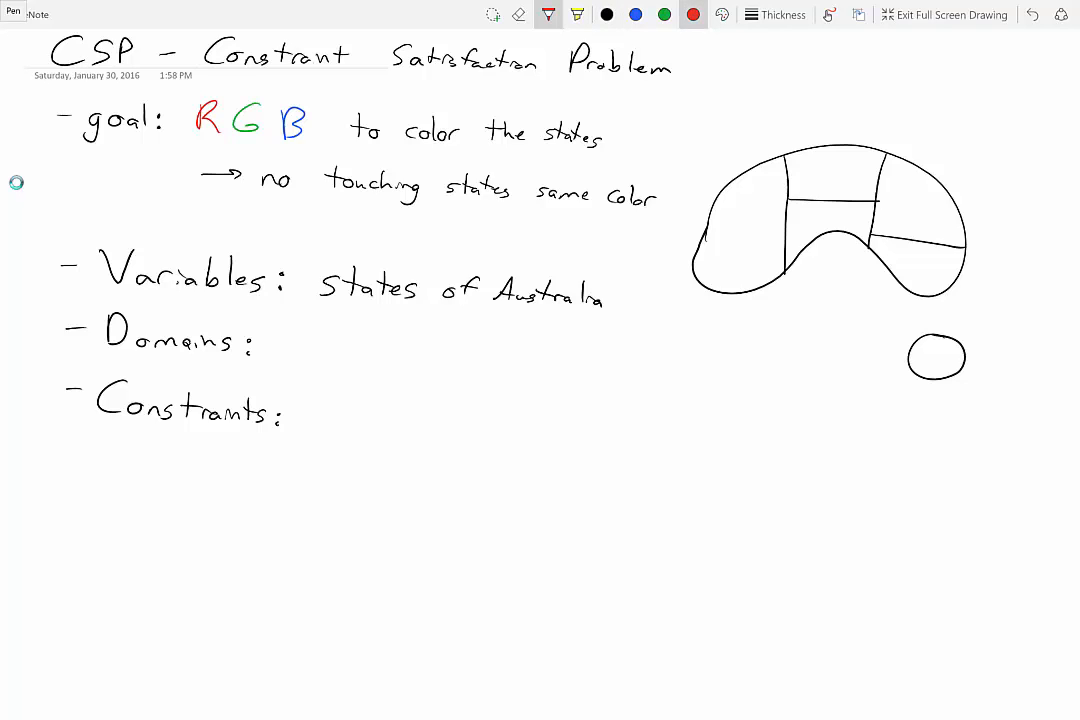
{"action": "type", "text": "RGB"}
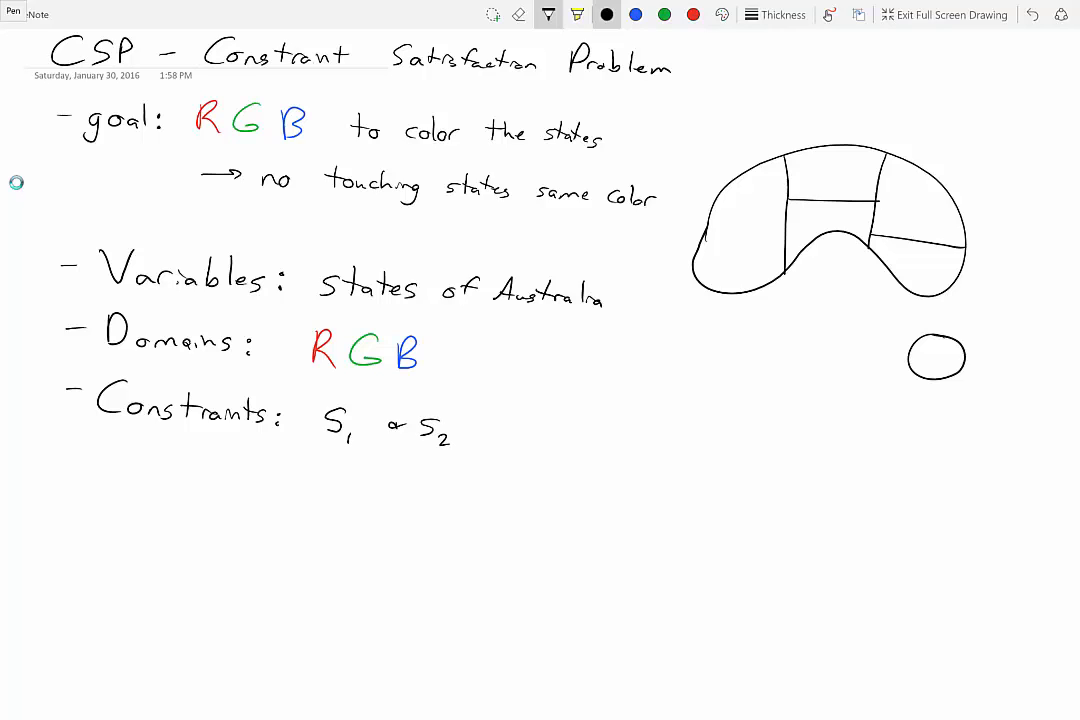
Write the constraint 'S₁ & S₂ touching, S₁ ≠ S₂' and number map regions 1–3.
{"action": "type", "text": "touc"}
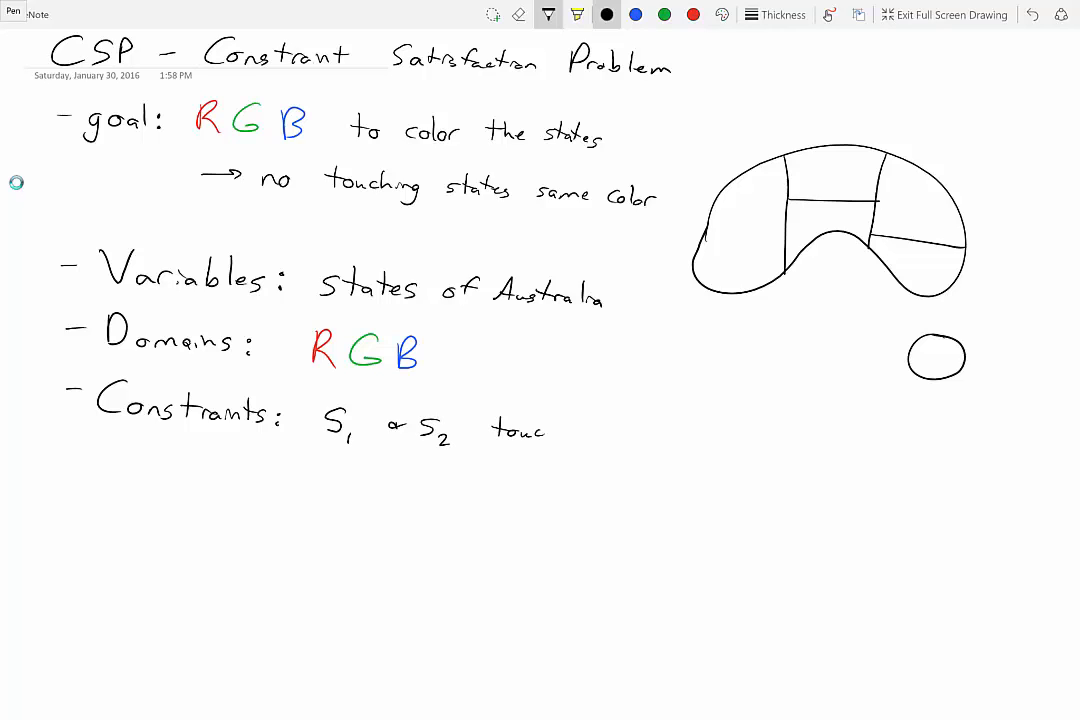
{"action": "type", "text": "touching,"}
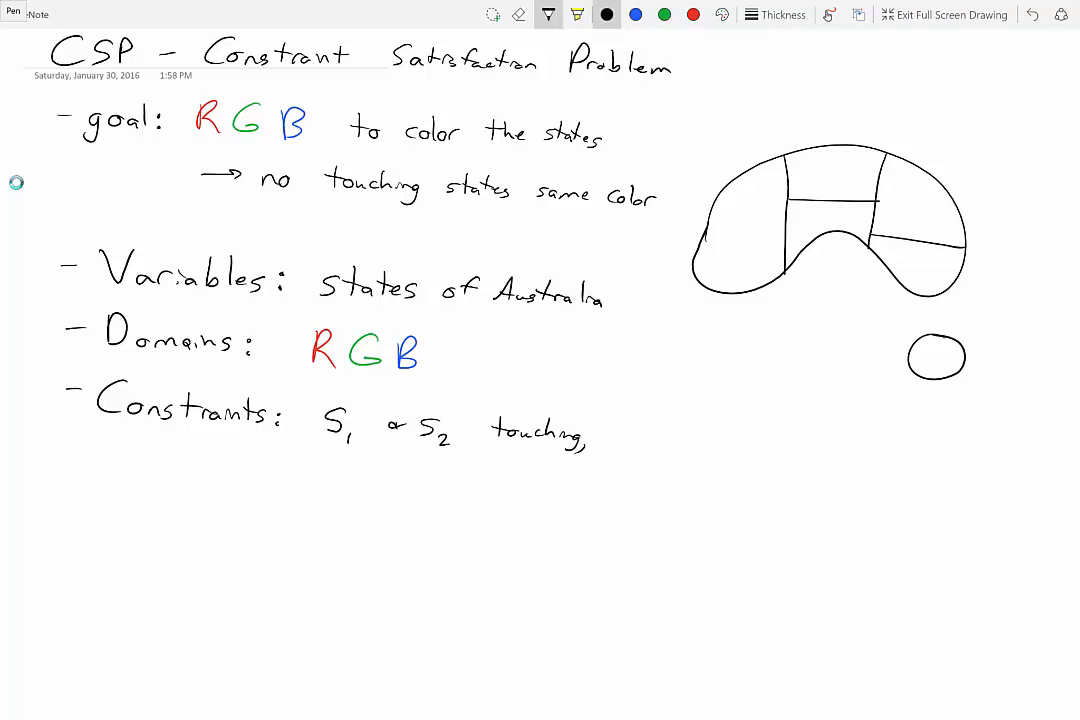
{"action": "type", "text": "S₁ ≠ S₂"}
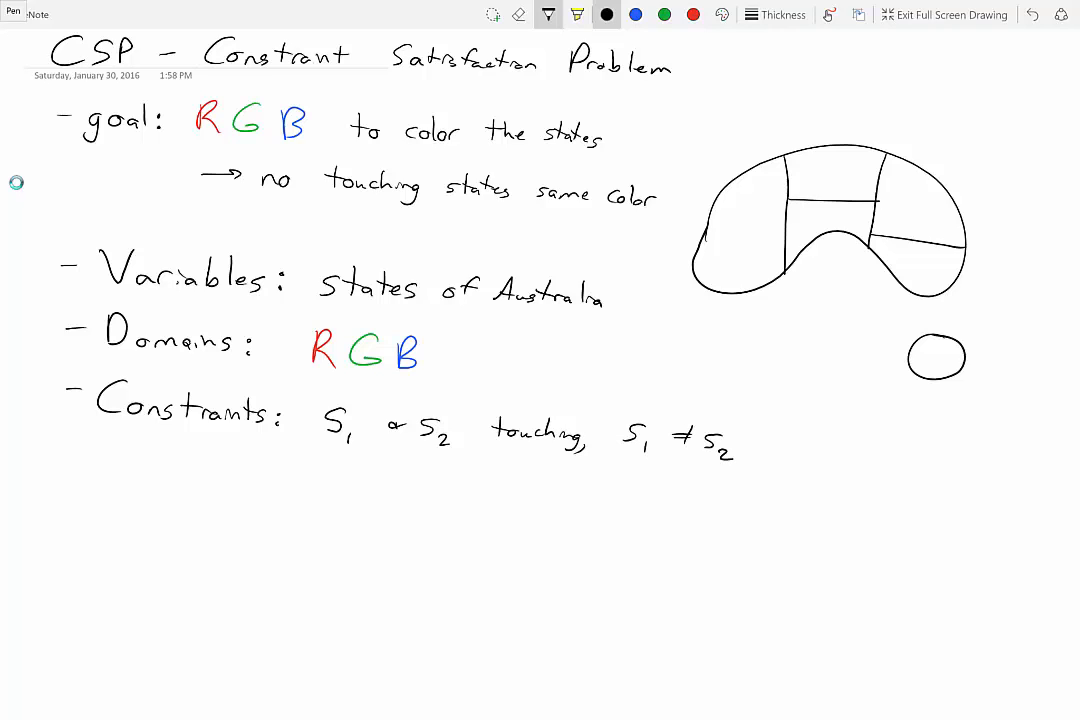
{"action": "left_click_drag", "start_coordinate": [740, 215], "coordinate": [742, 235]}
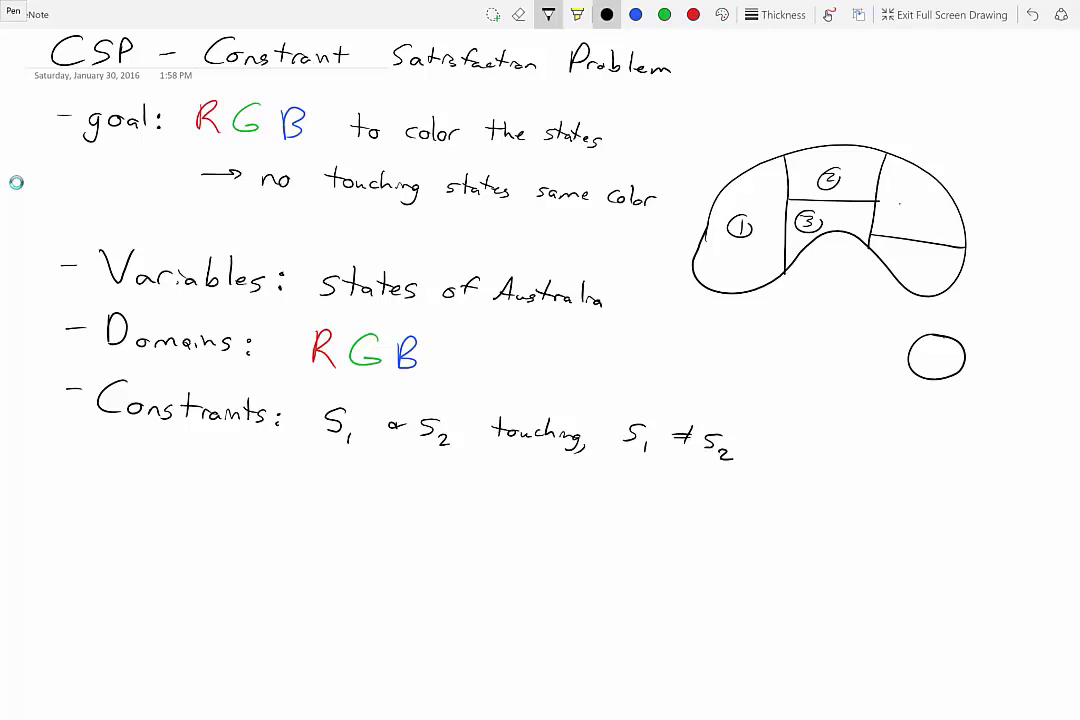
Shade the six regions red, green, blue, red, green, red and draw circled node 1 below the constraints.
{"action": "left_click", "coordinate": [898, 215]}
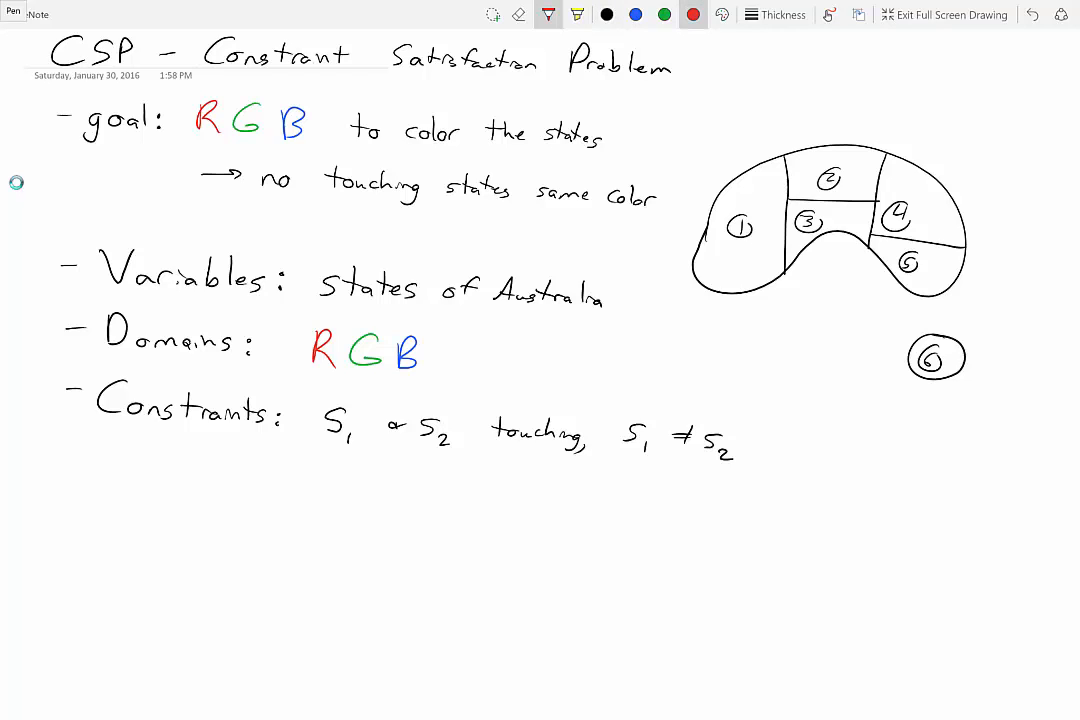
{"action": "left_click_drag", "start_coordinate": [735, 200], "coordinate": [745, 250]}
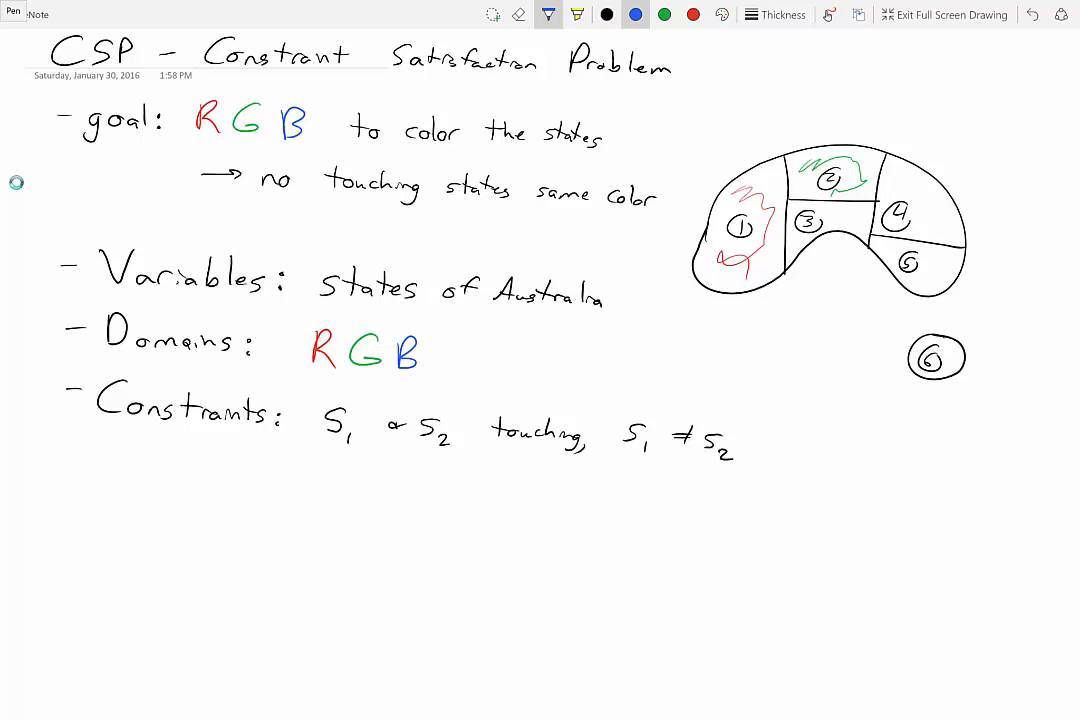
{"action": "left_click_drag", "start_coordinate": [825, 220], "coordinate": [855, 225]}
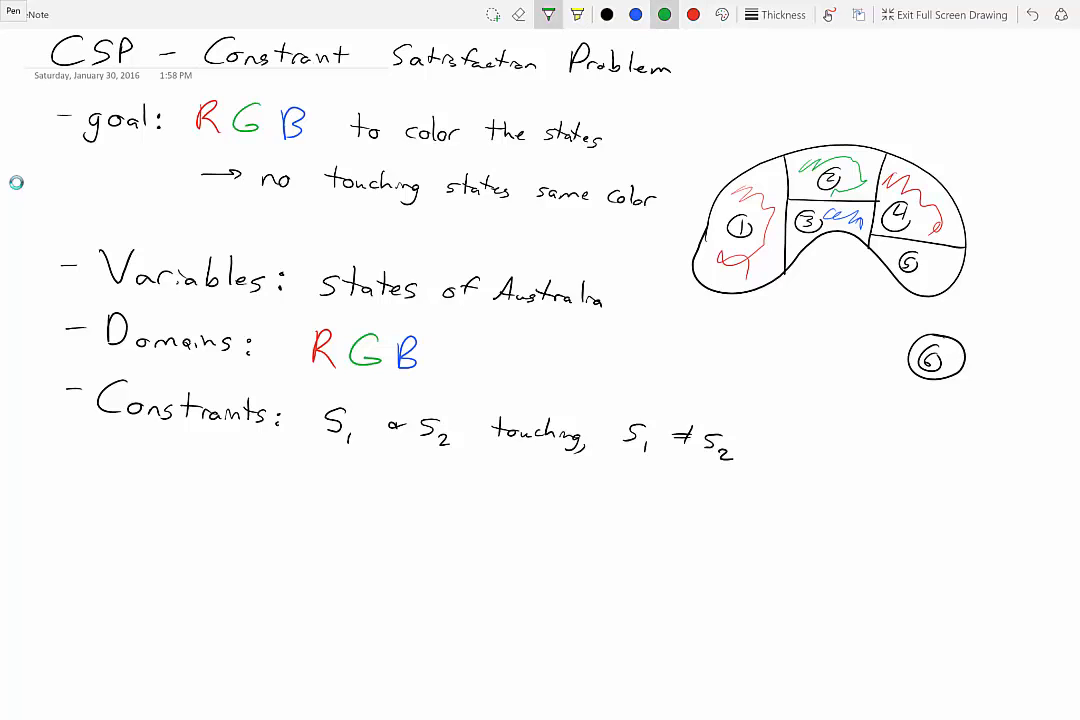
{"action": "left_click_drag", "start_coordinate": [900, 270], "coordinate": [920, 265]}
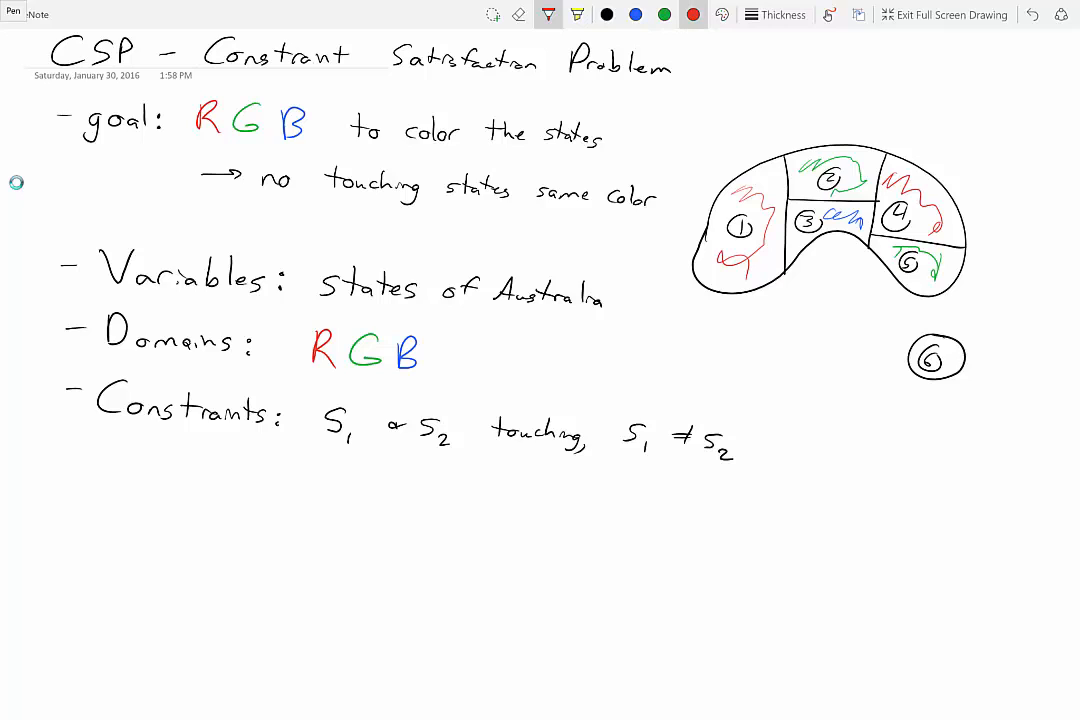
{"action": "left_click_drag", "start_coordinate": [935, 358], "coordinate": [940, 355]}
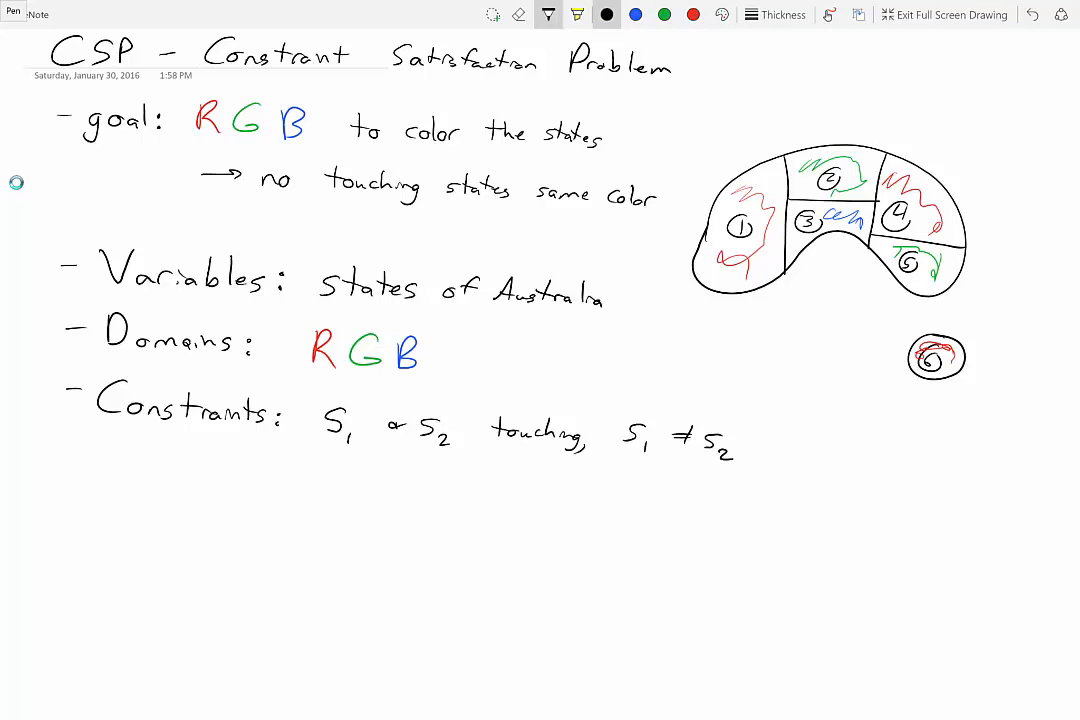
{"action": "left_click_drag", "start_coordinate": [295, 510], "coordinate": [365, 555]}
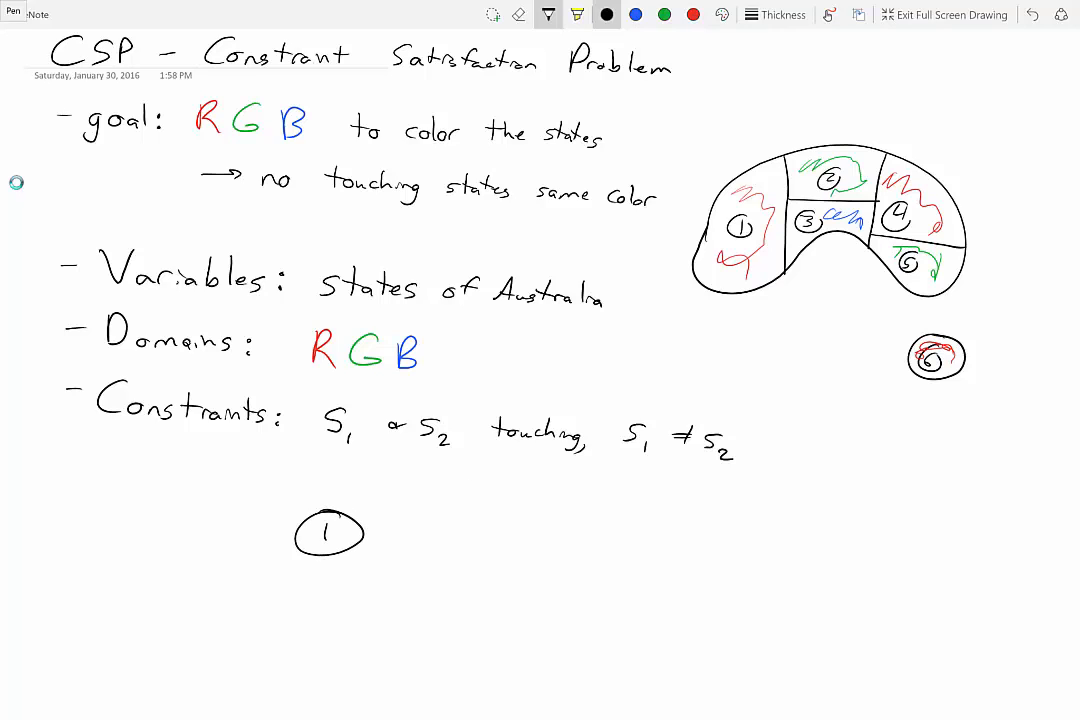
Draw circled graph nodes 2 through 6 and an edge joining nodes 1 and 2.
{"action": "left_click_drag", "start_coordinate": [463, 480], "coordinate": [573, 540]}
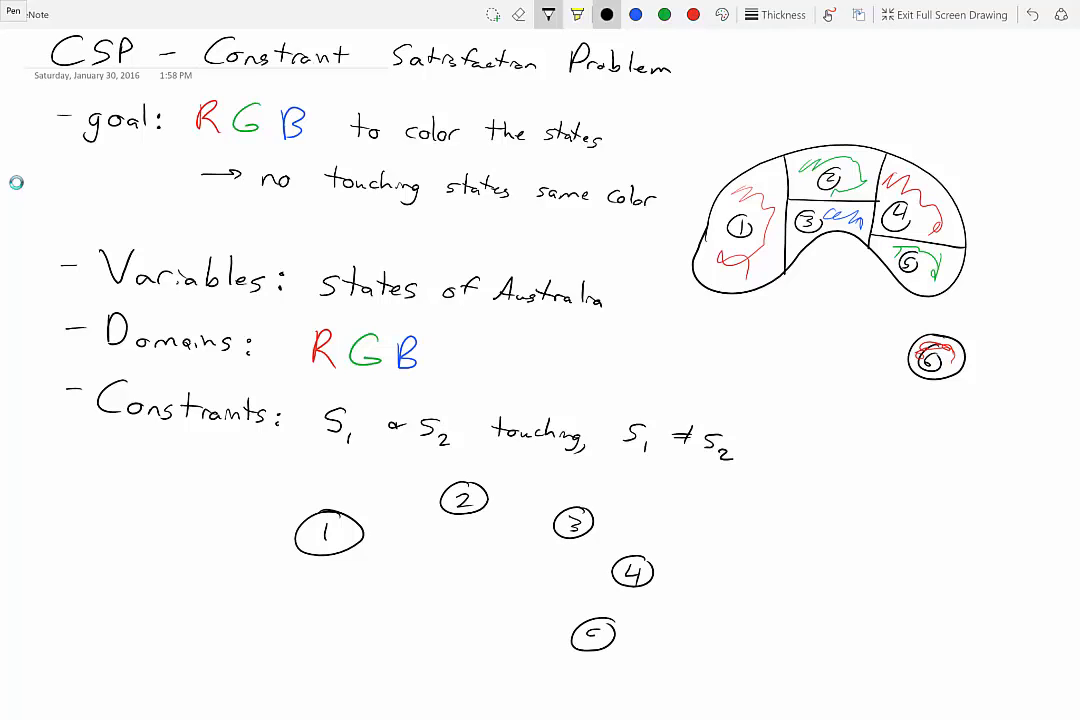
{"action": "left_click_drag", "start_coordinate": [410, 650], "coordinate": [455, 680]}
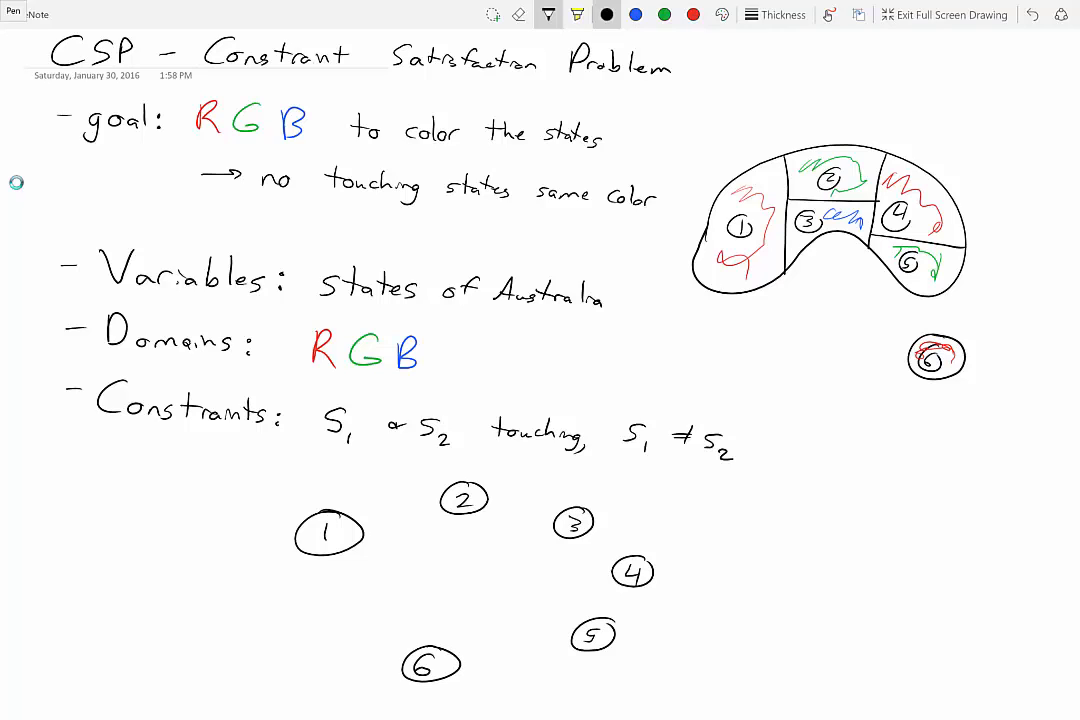
{"action": "left_click_drag", "start_coordinate": [355, 525], "coordinate": [445, 505]}
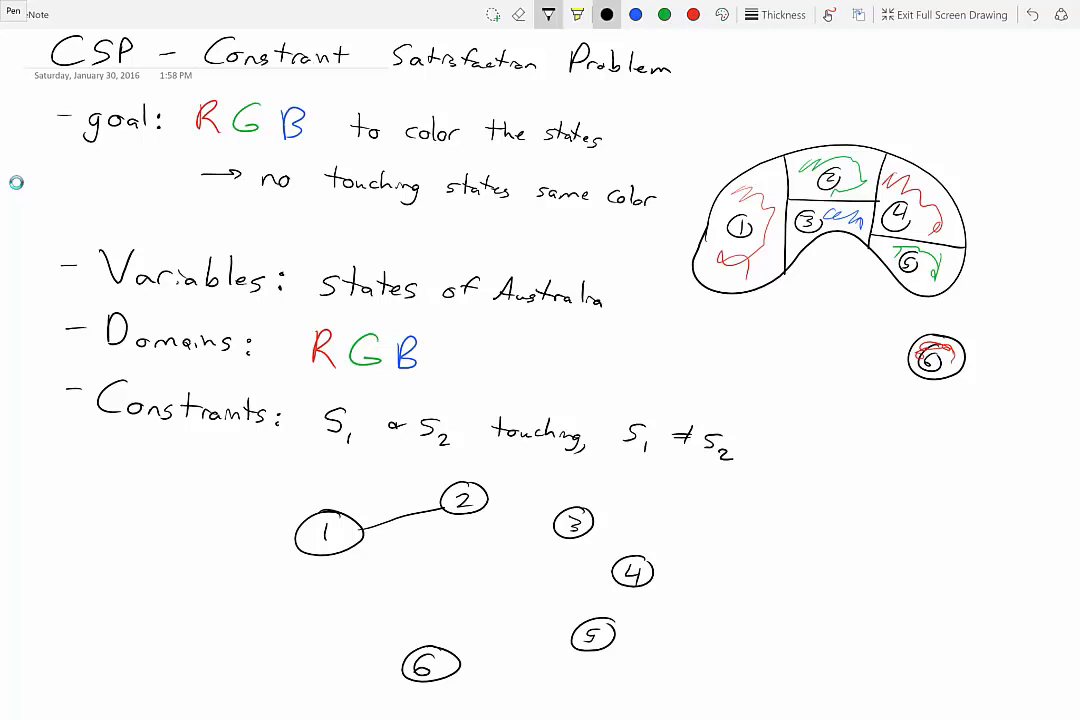
Draw constraint-graph edges 2–3, 1–3, 3–4, 2–4 and 4–5.
{"action": "left_click_drag", "start_coordinate": [485, 505], "coordinate": [555, 520]}
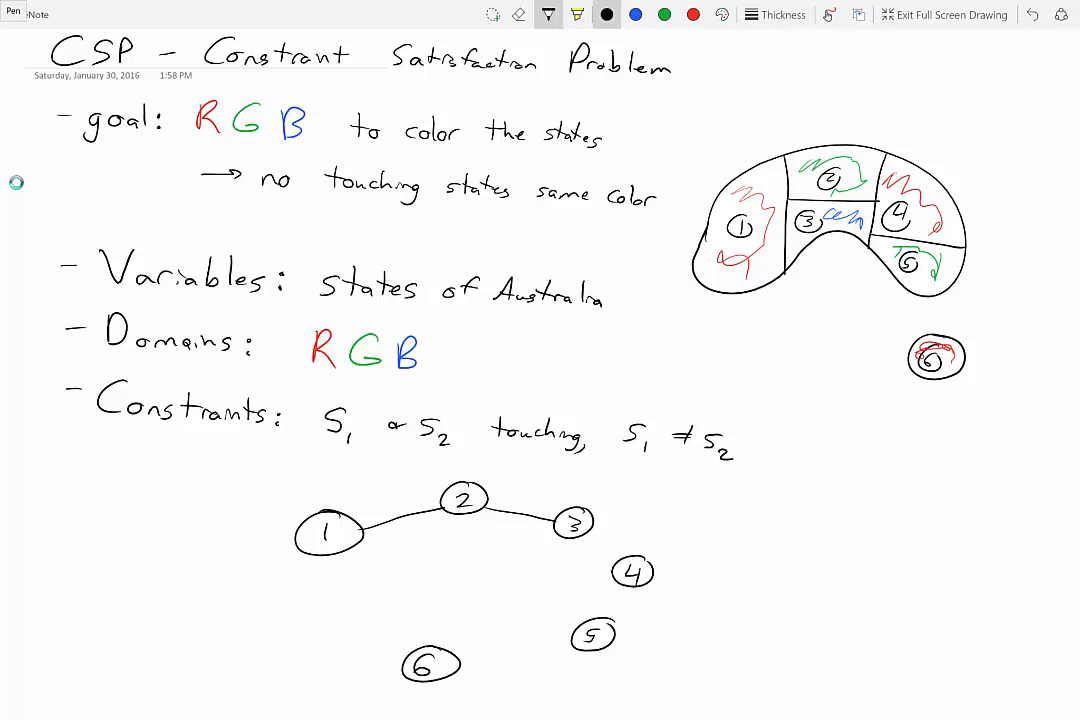
{"action": "left_click_drag", "start_coordinate": [340, 545], "coordinate": [560, 528]}
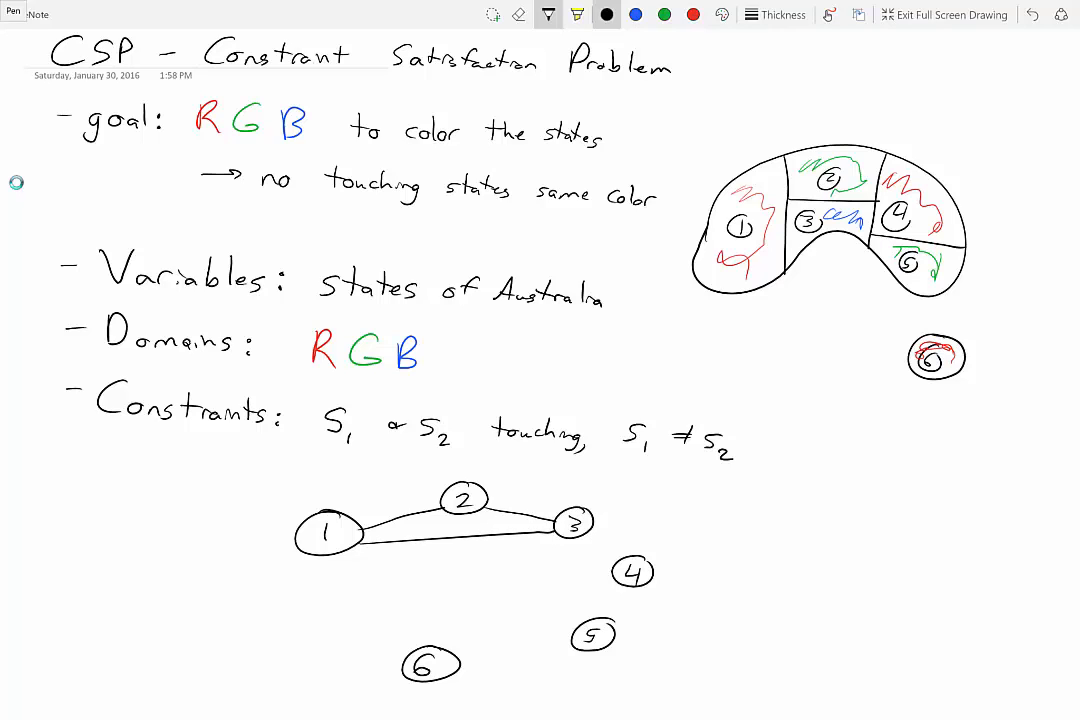
{"action": "left_click_drag", "start_coordinate": [590, 525], "coordinate": [630, 545]}
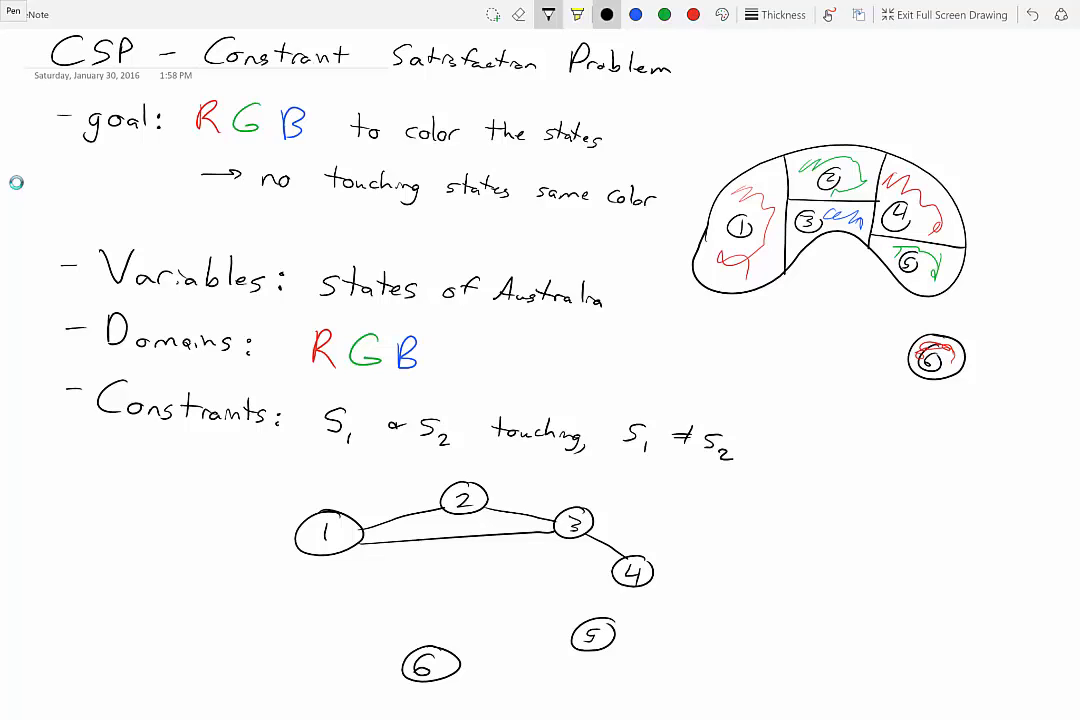
{"action": "left_click_drag", "start_coordinate": [480, 490], "coordinate": [630, 570]}
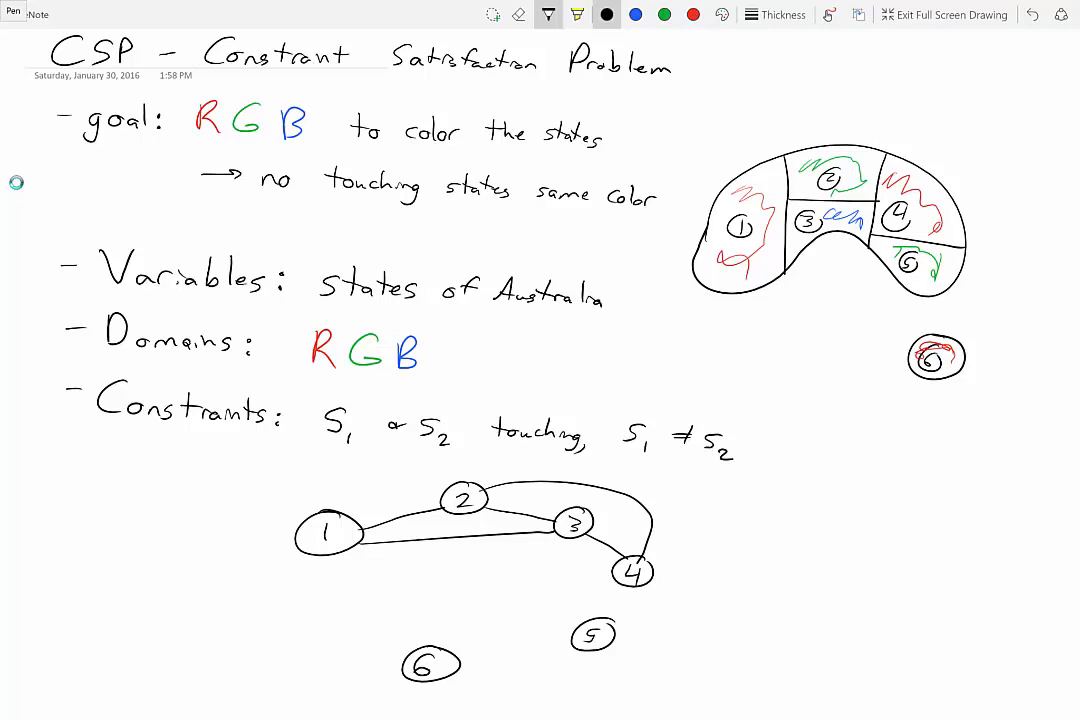
{"action": "left_click_drag", "start_coordinate": [632, 590], "coordinate": [590, 615]}
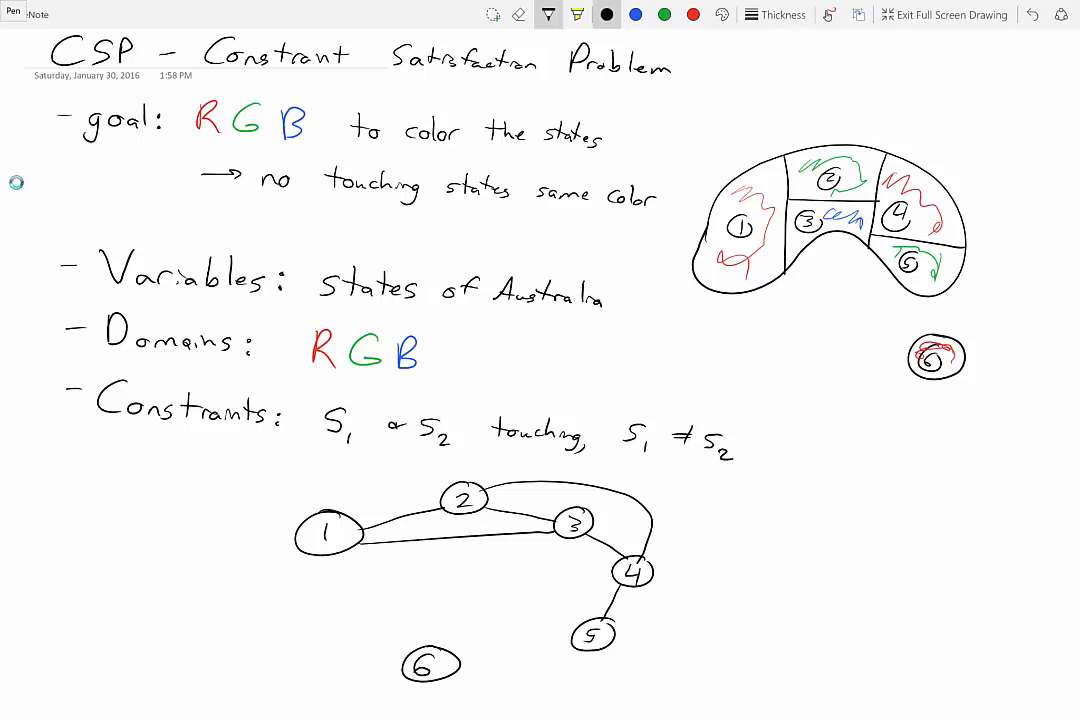